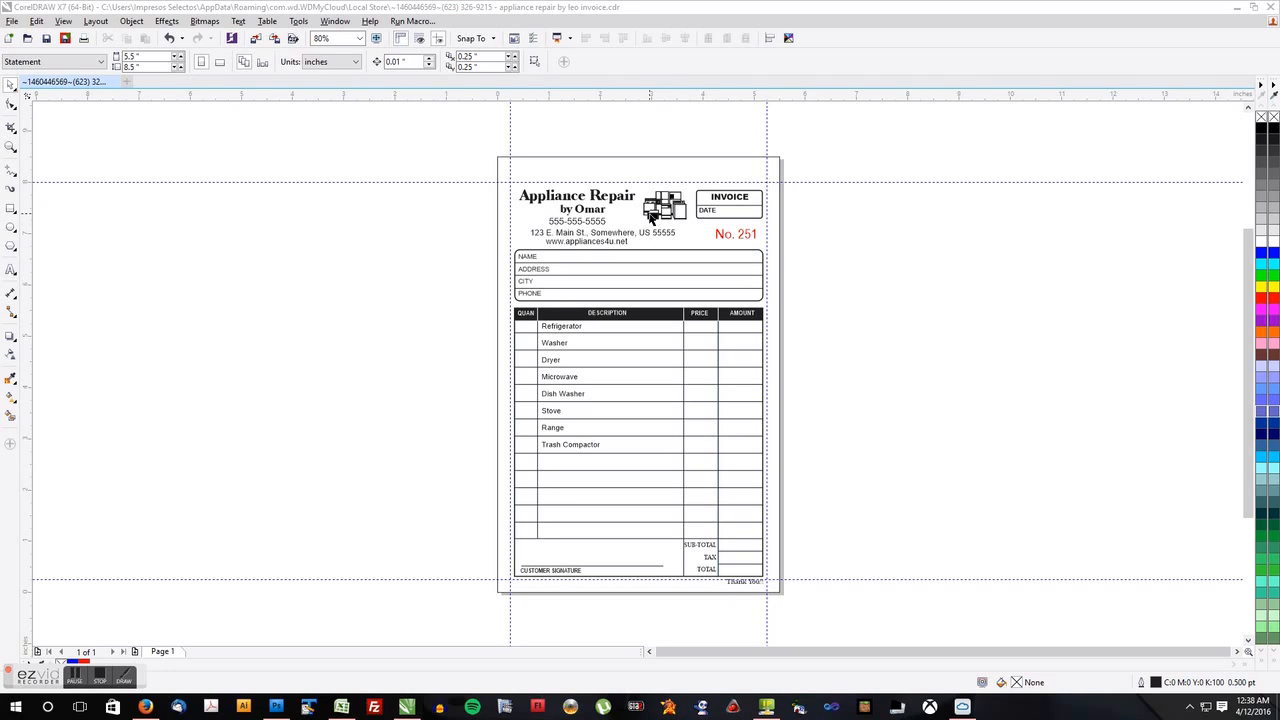
pyautogui.moveTo(665, 243)
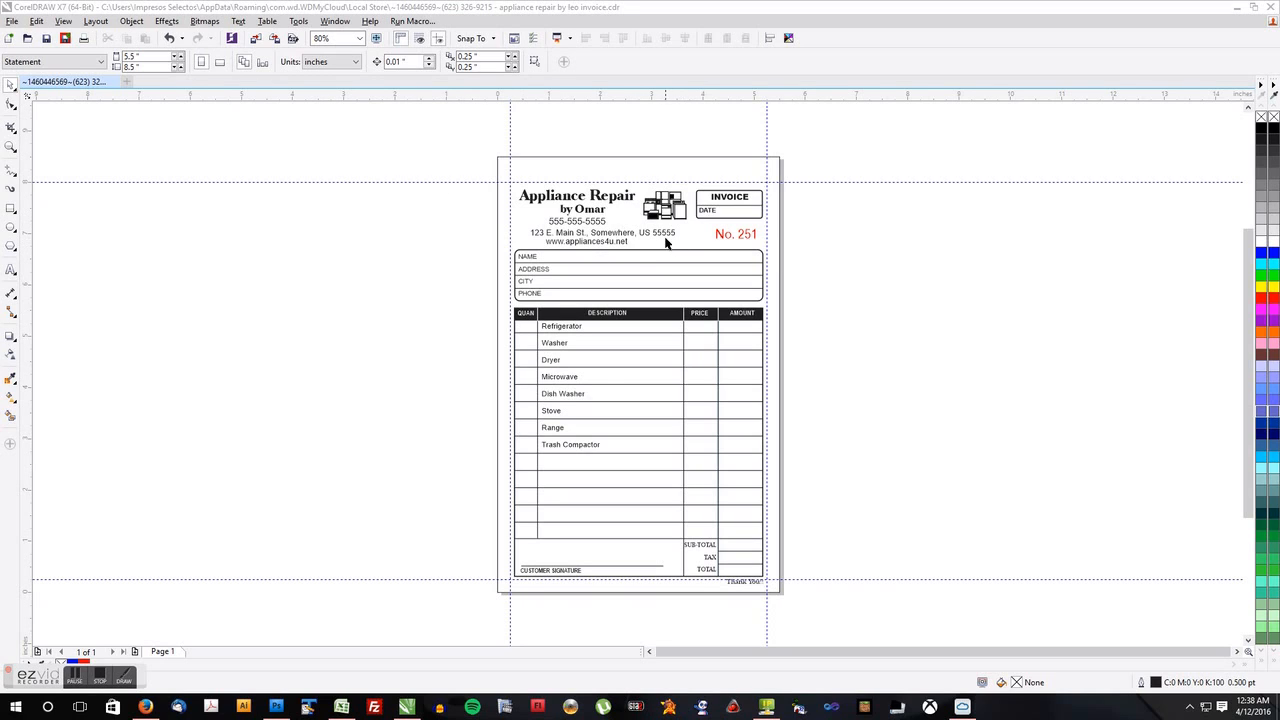
pyautogui.moveTo(660, 411)
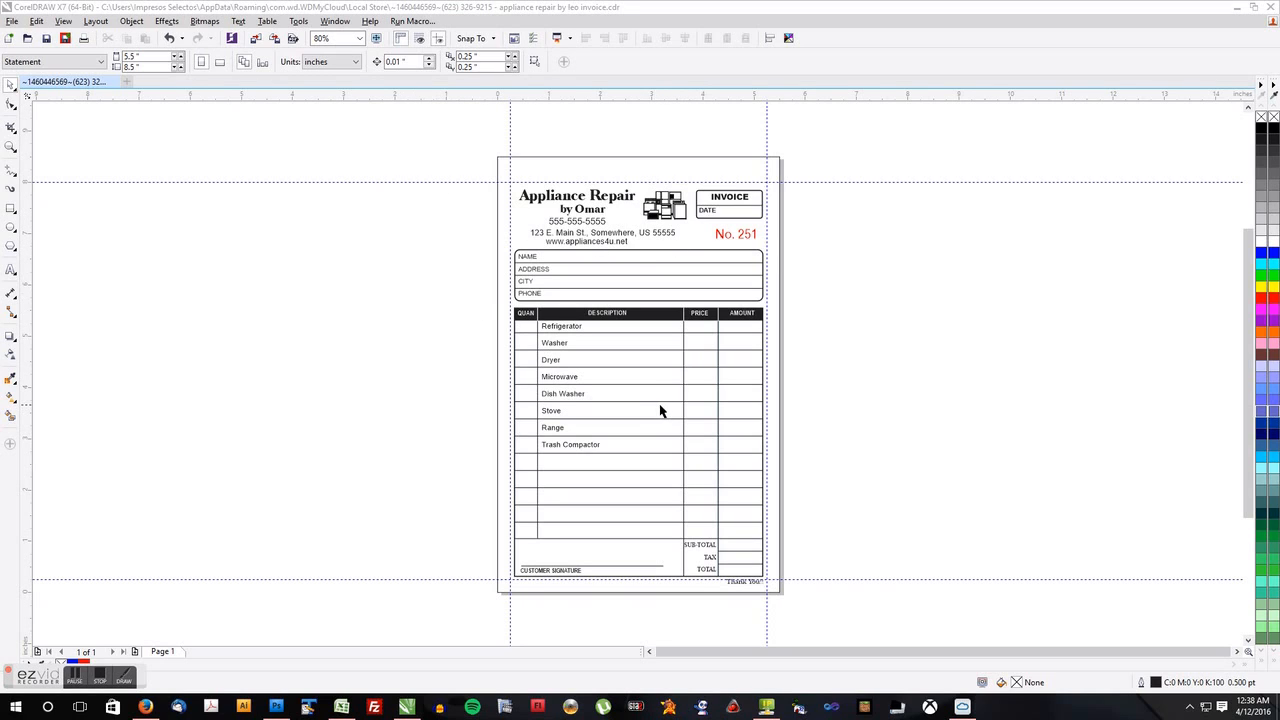
pyautogui.moveTo(605, 308)
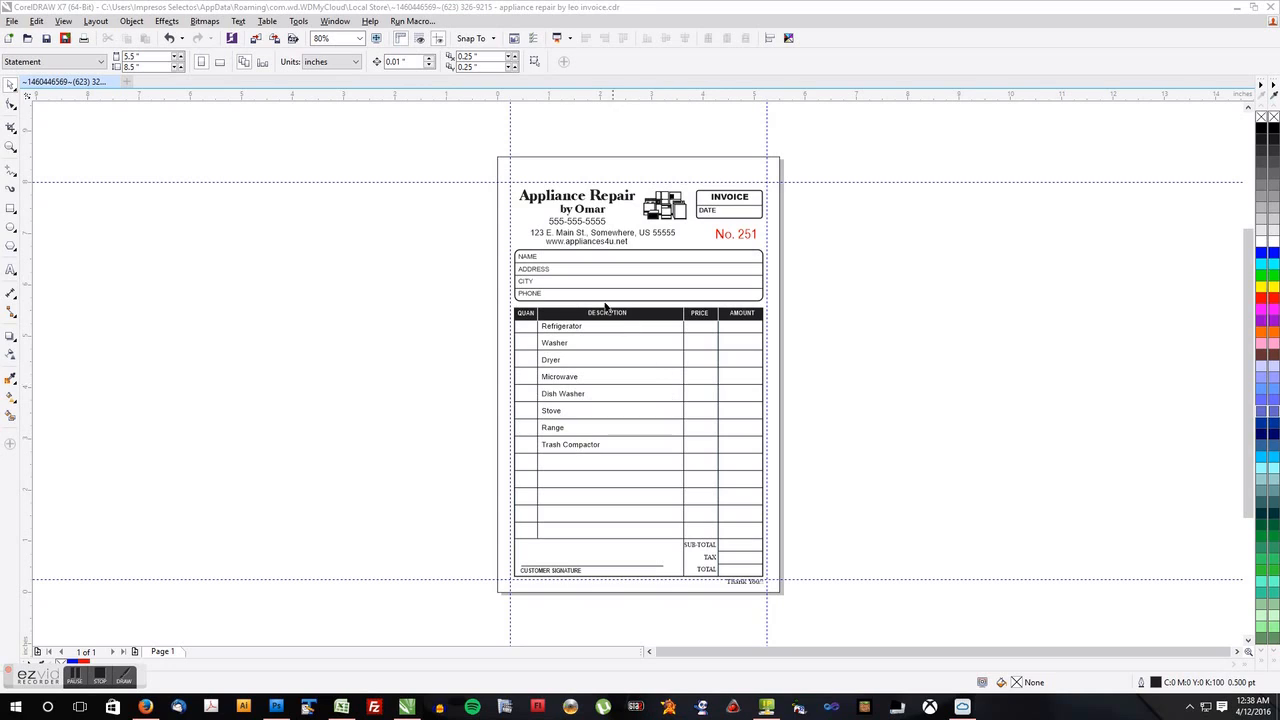
pyautogui.moveTo(610, 242)
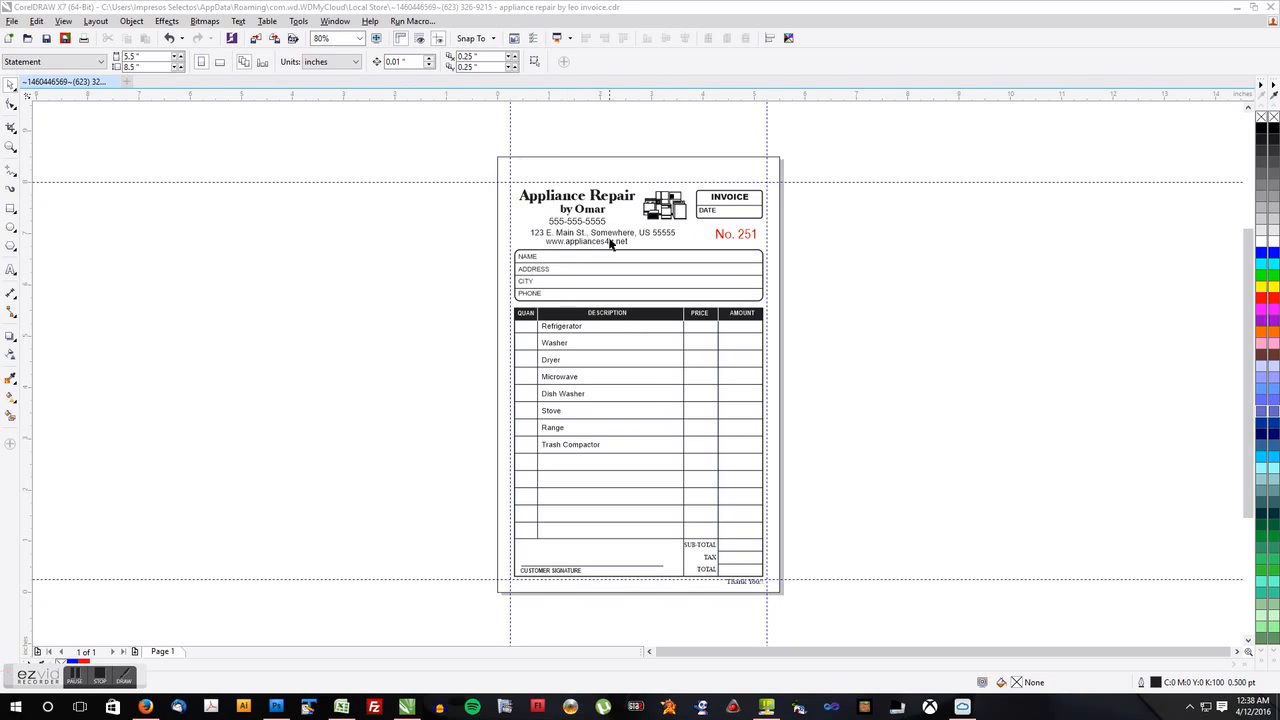
pyautogui.moveTo(828, 305)
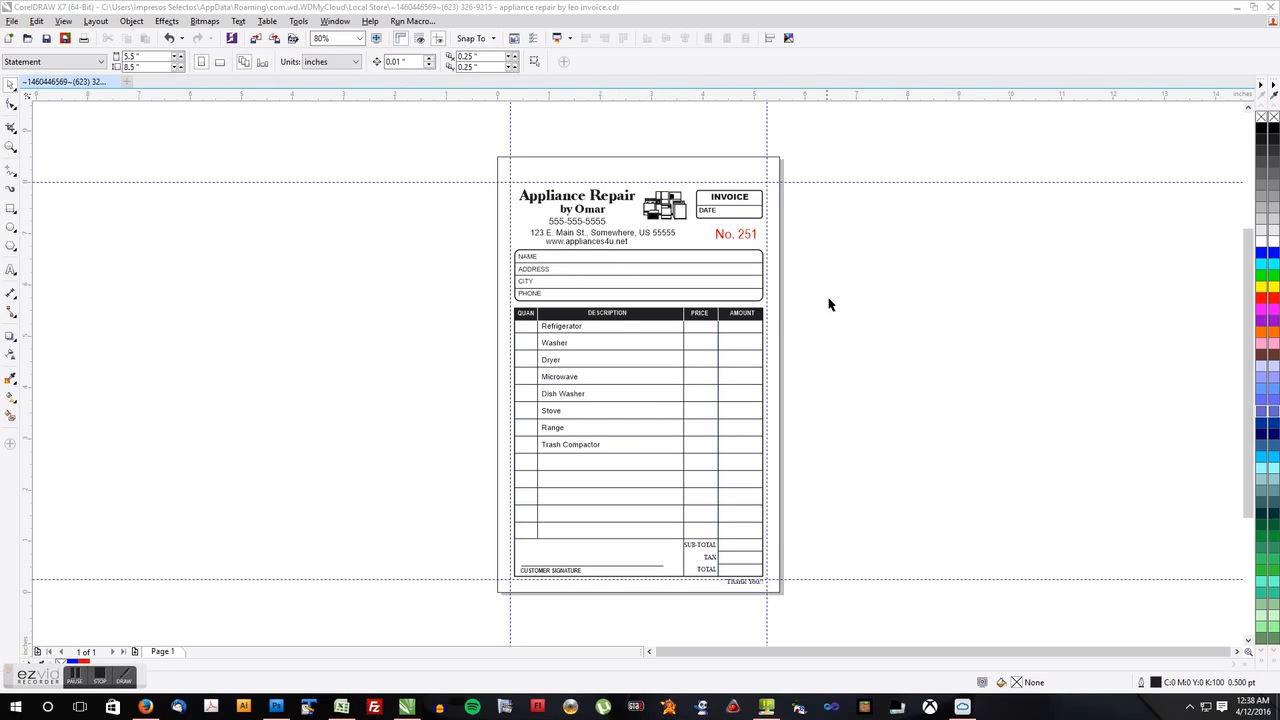
# Arrange four invoice copies in a 2×2 grid on an 11 × 17 in Tabloid page.
pyautogui.click(637, 375)
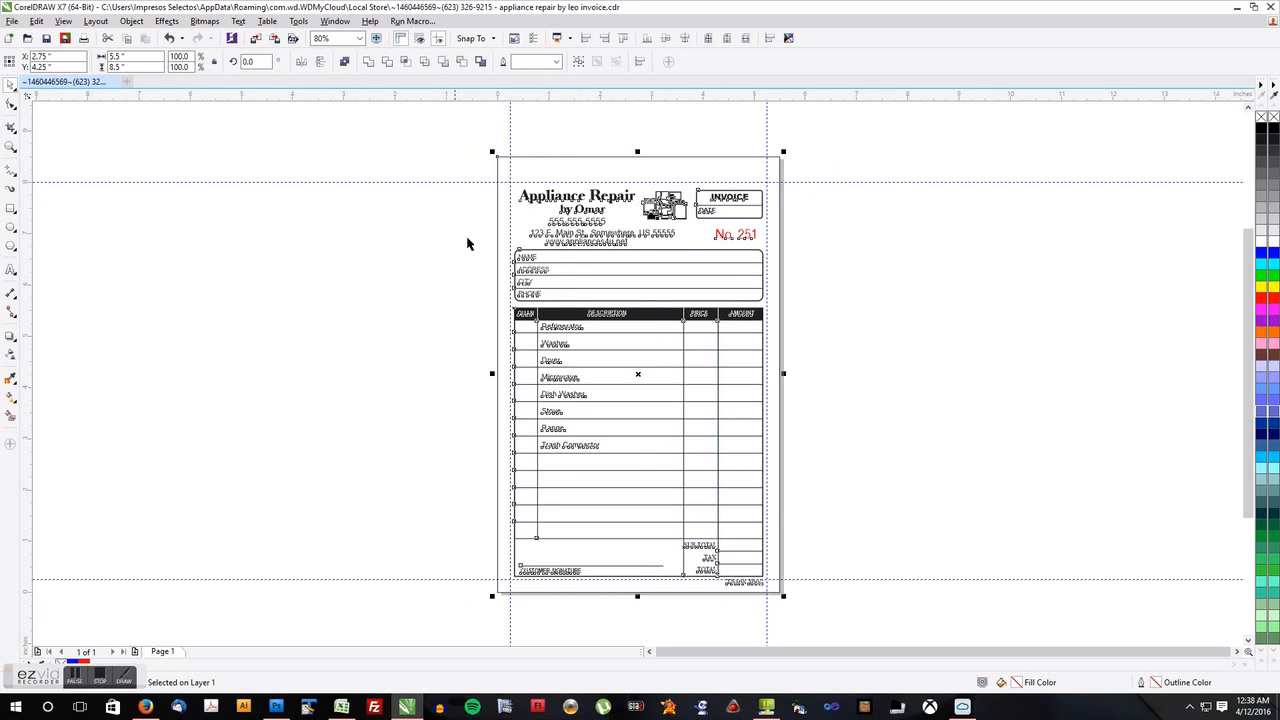
pyautogui.moveTo(891, 391)
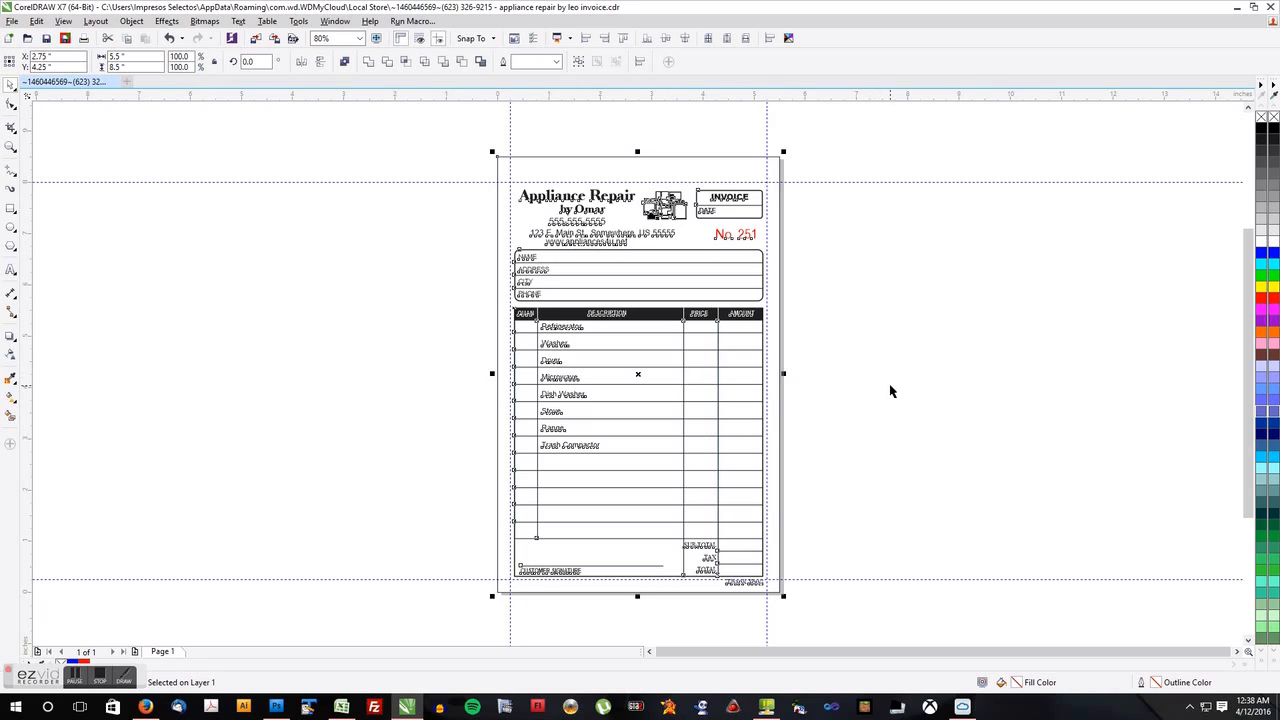
pyautogui.moveTo(728, 231)
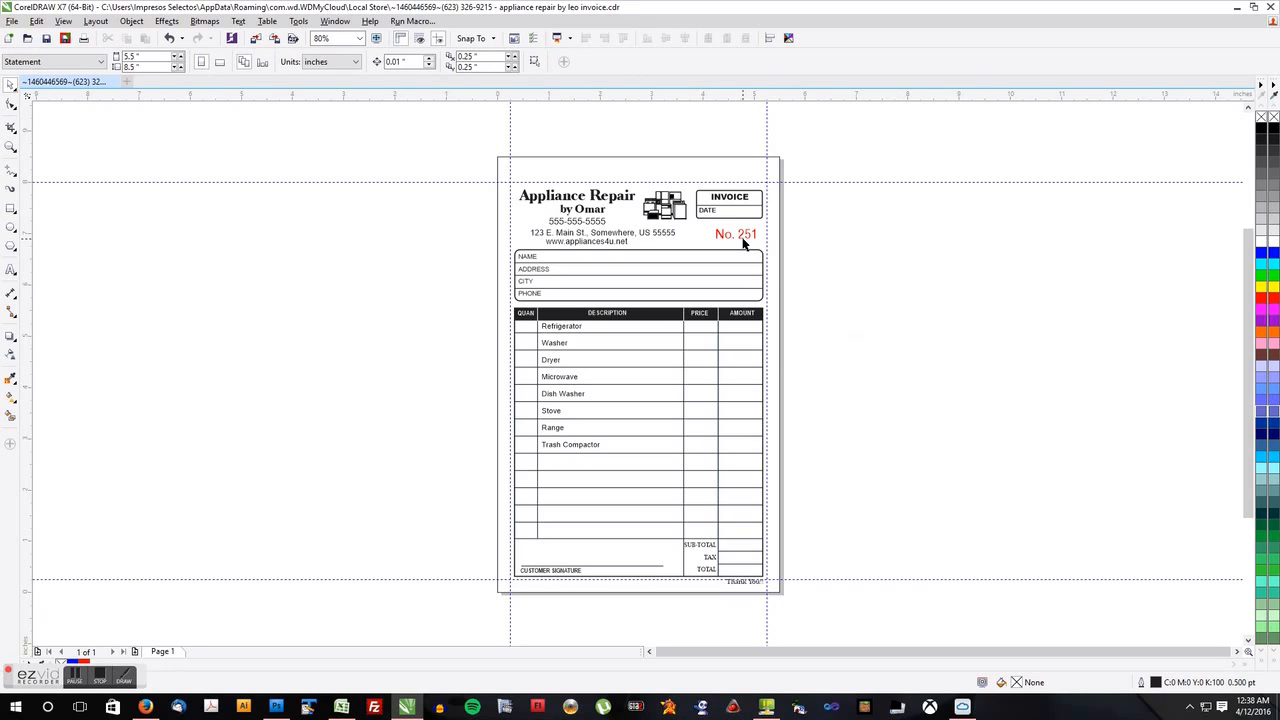
pyautogui.click(735, 233)
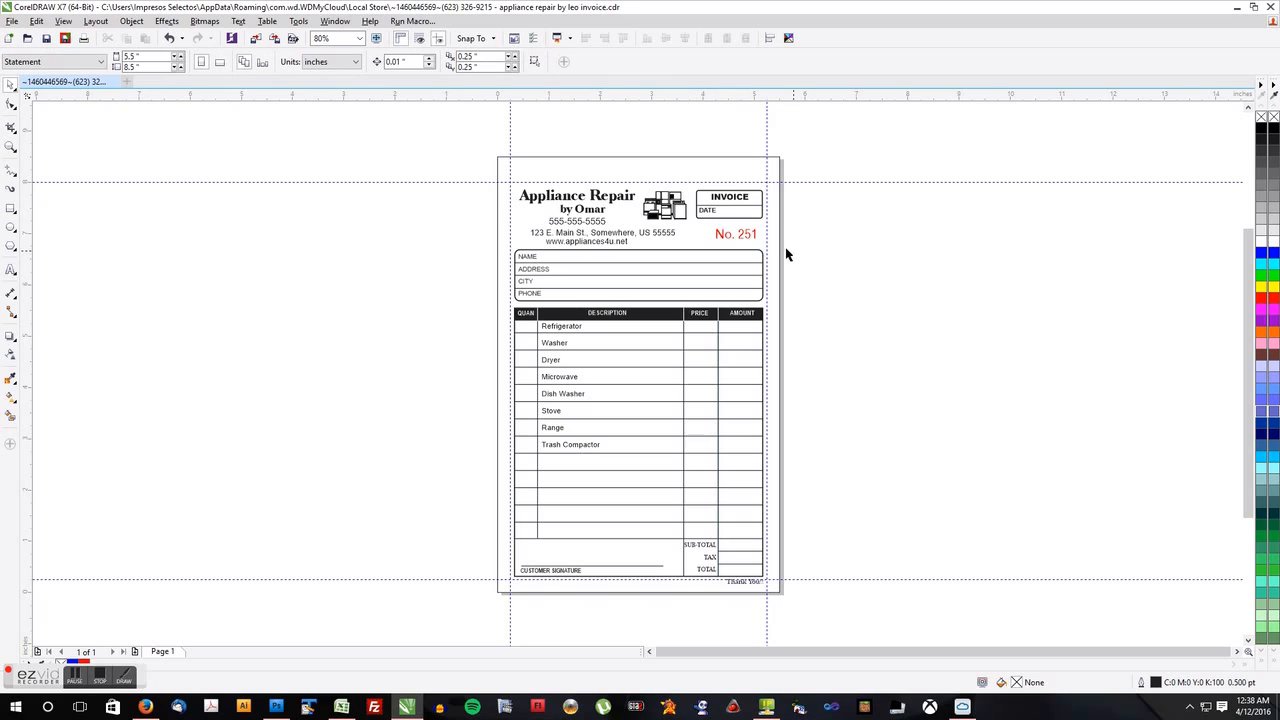
pyautogui.moveTo(755, 243)
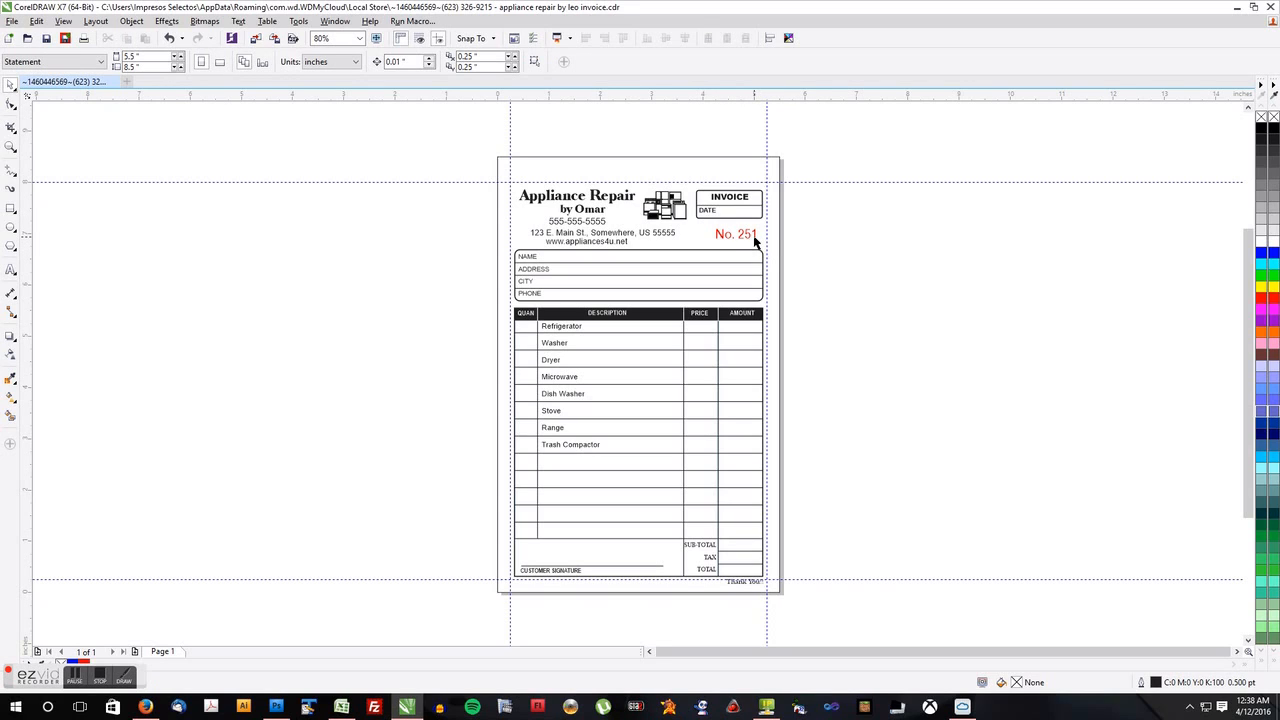
pyautogui.moveTo(660, 258)
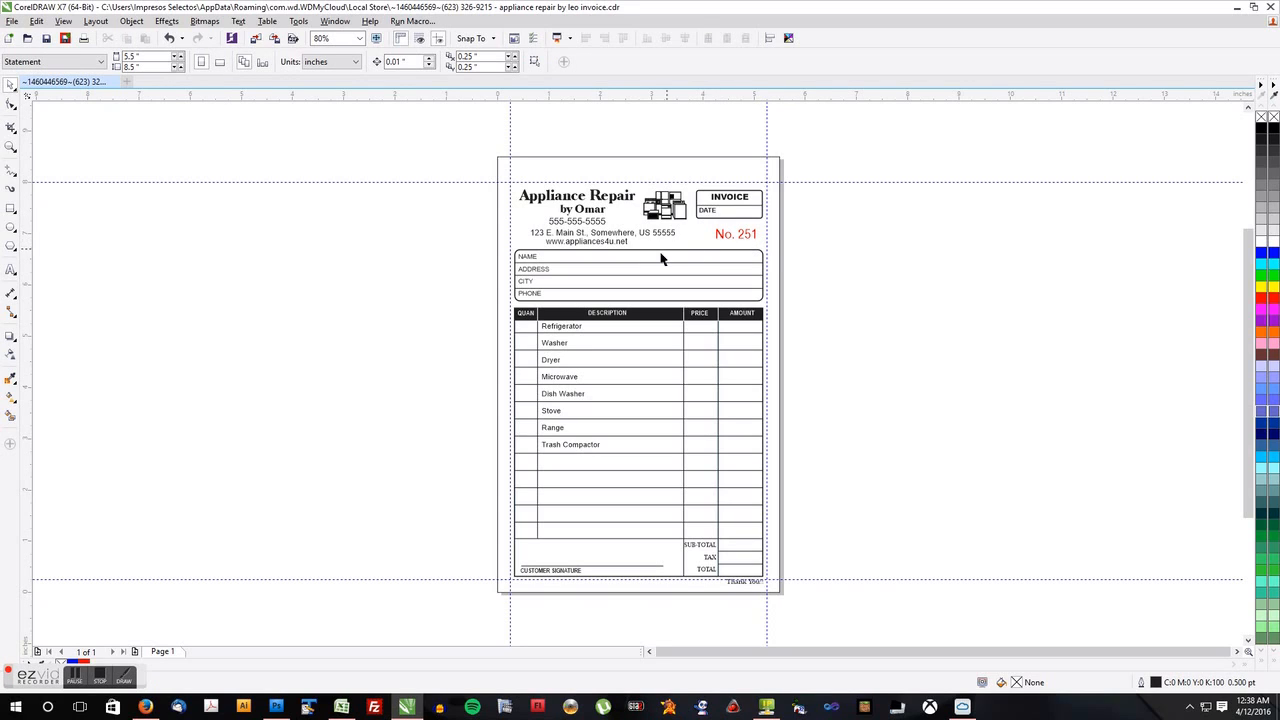
pyautogui.moveTo(452, 241)
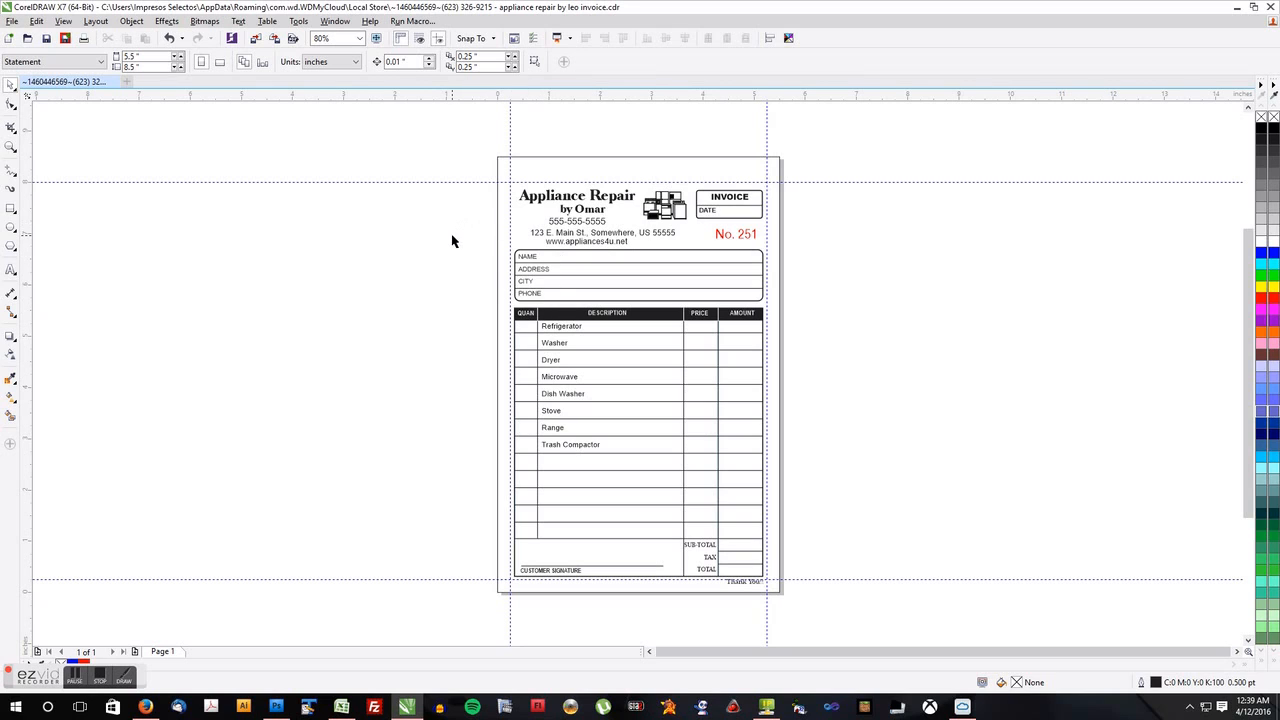
pyautogui.moveTo(475, 148)
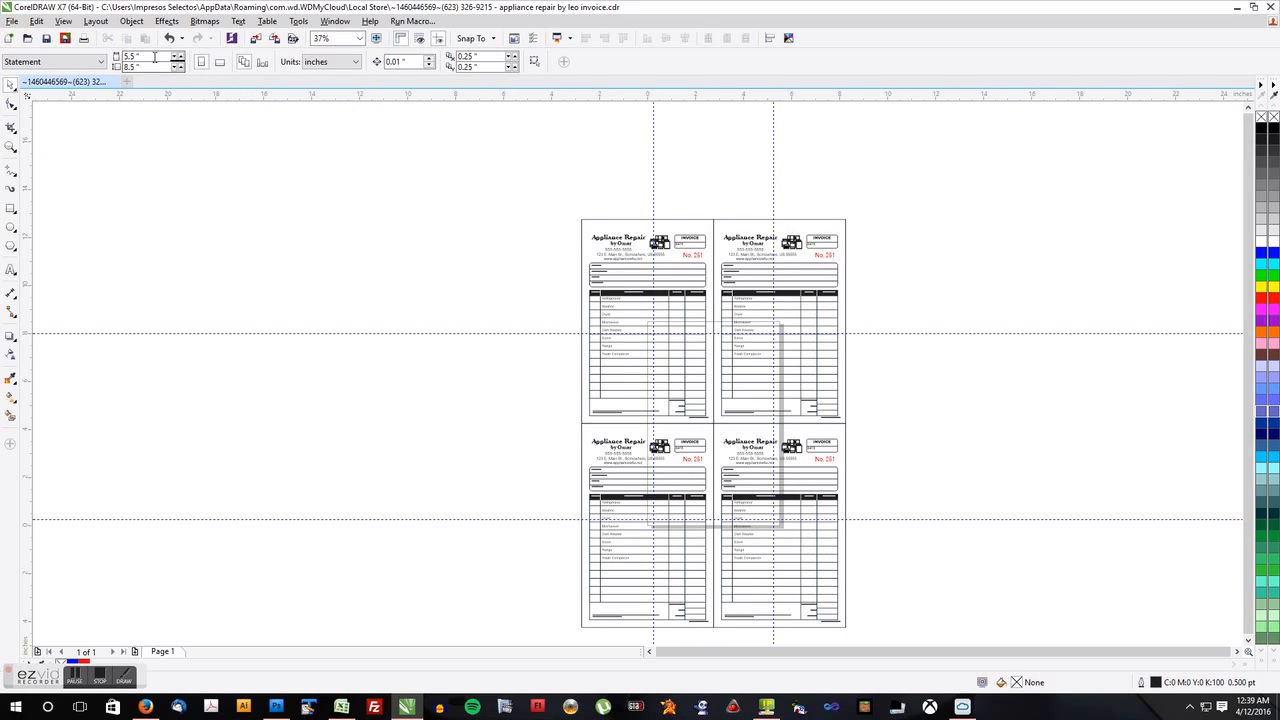
pyautogui.write('11')
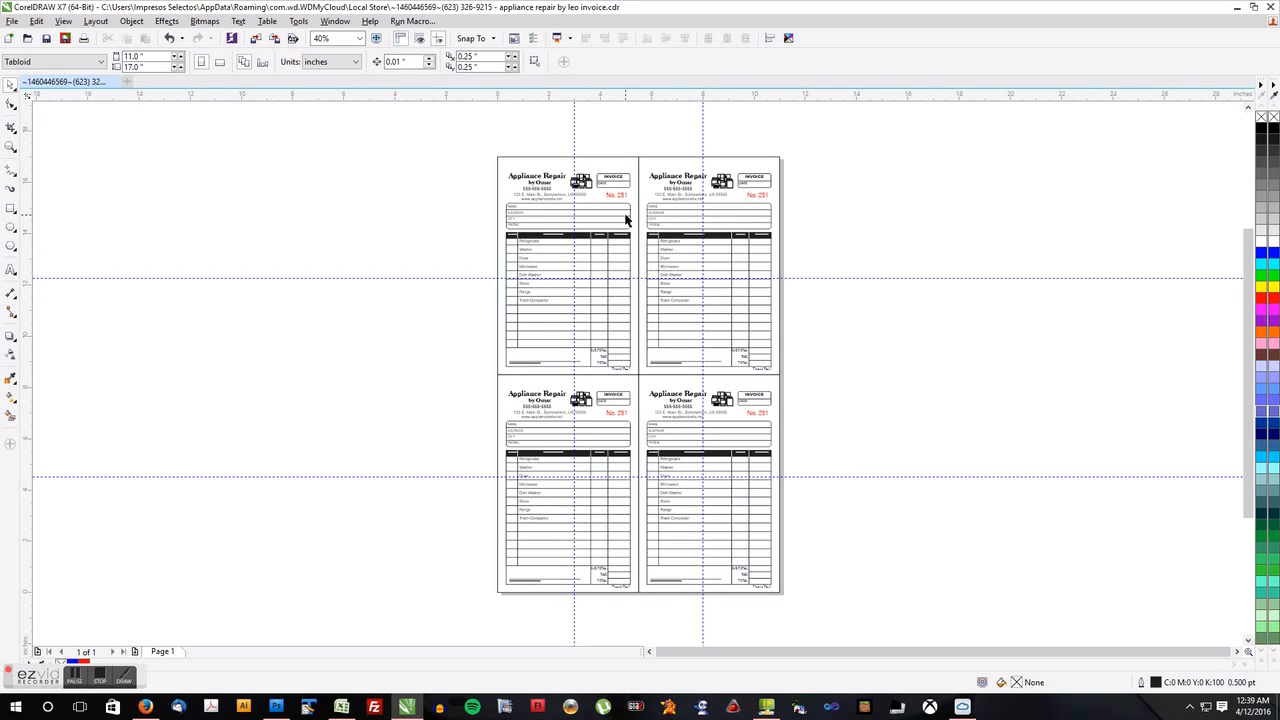
pyautogui.moveTo(628, 228)
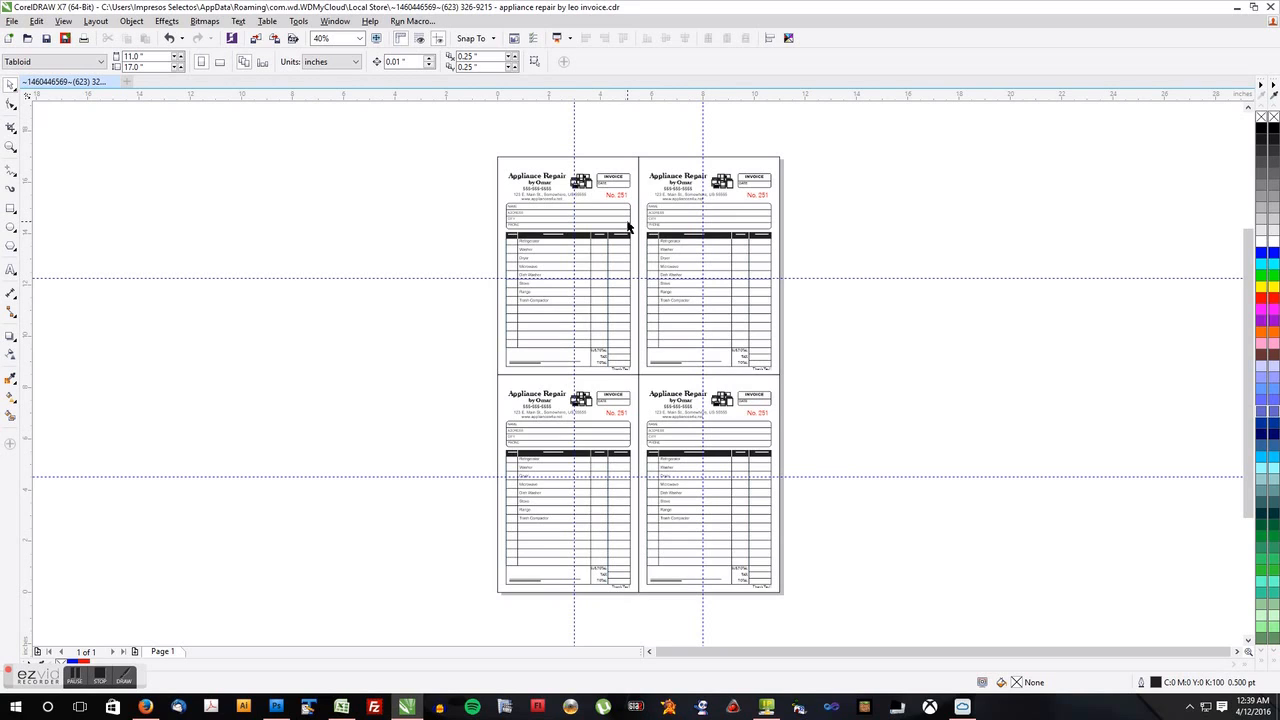
pyautogui.moveTo(616, 213)
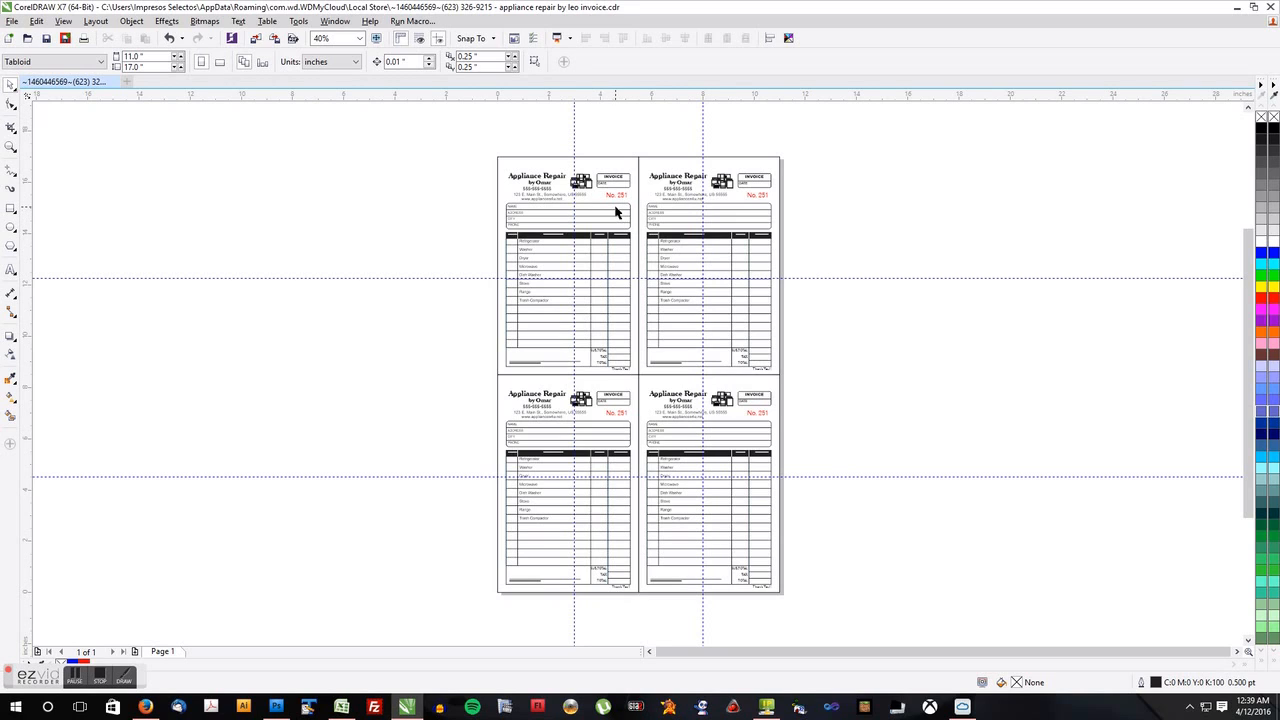
pyautogui.moveTo(615, 205)
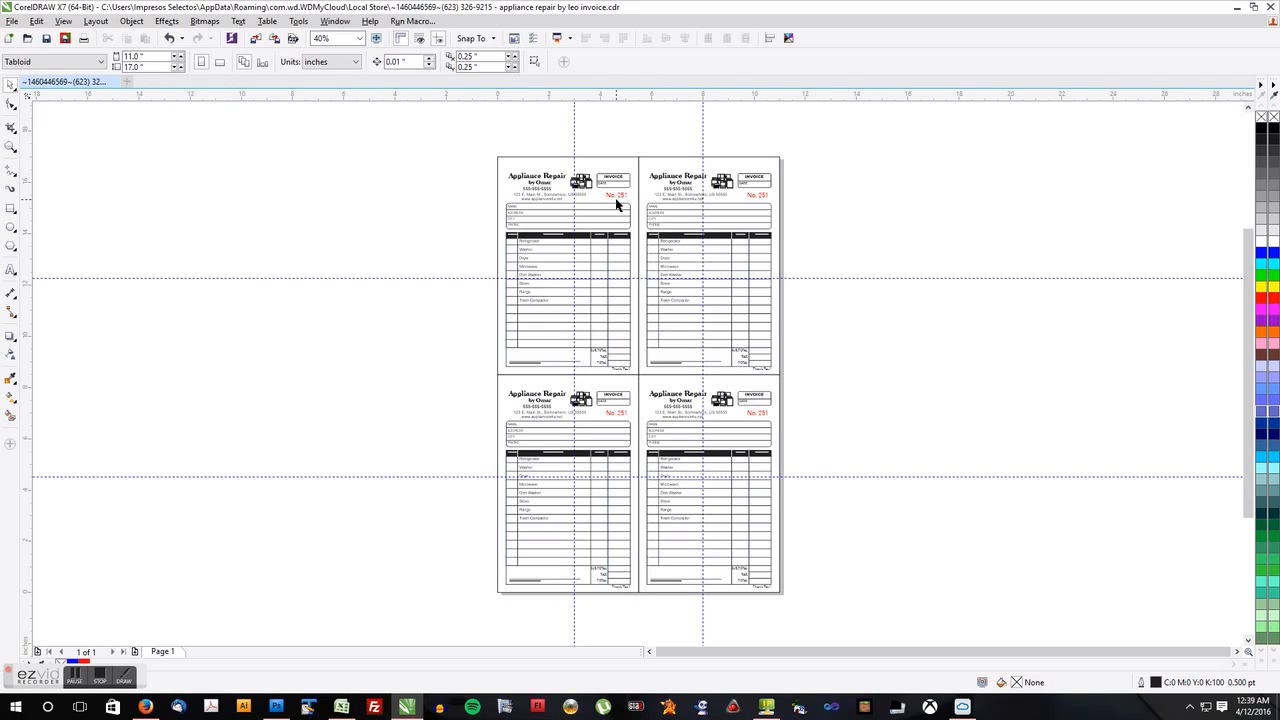
pyautogui.moveTo(707, 368)
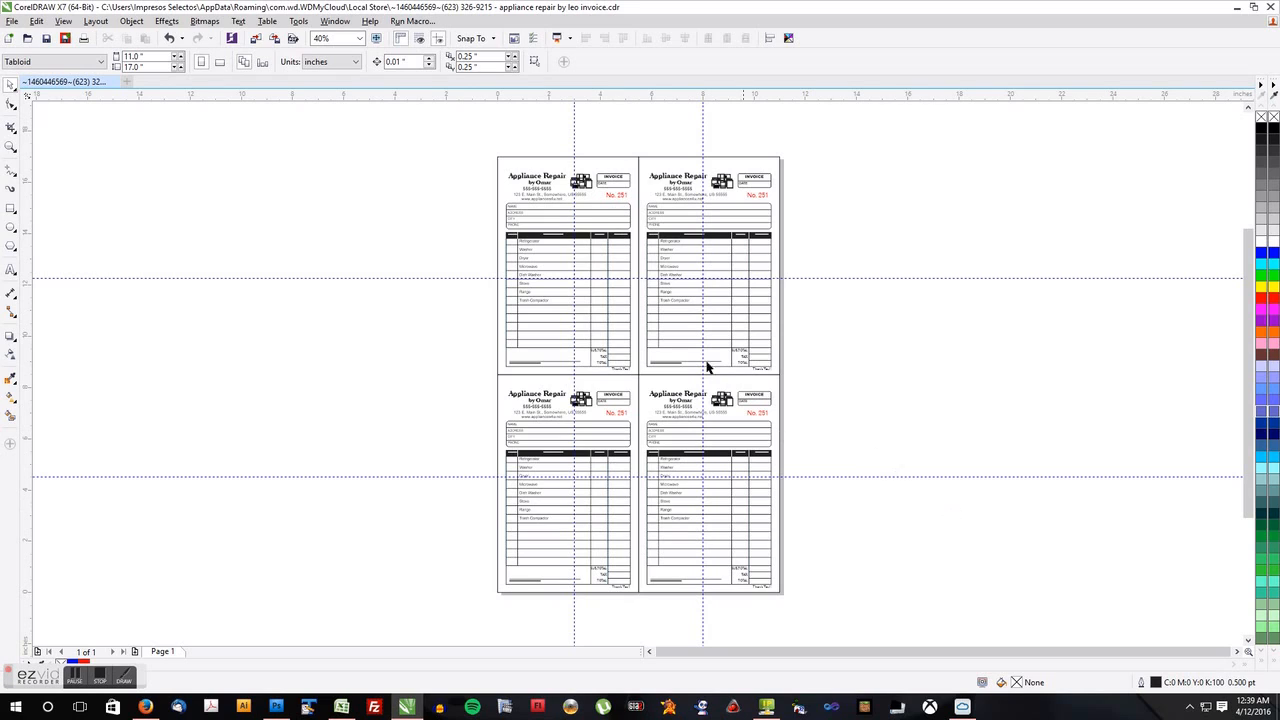
pyautogui.moveTo(406, 547)
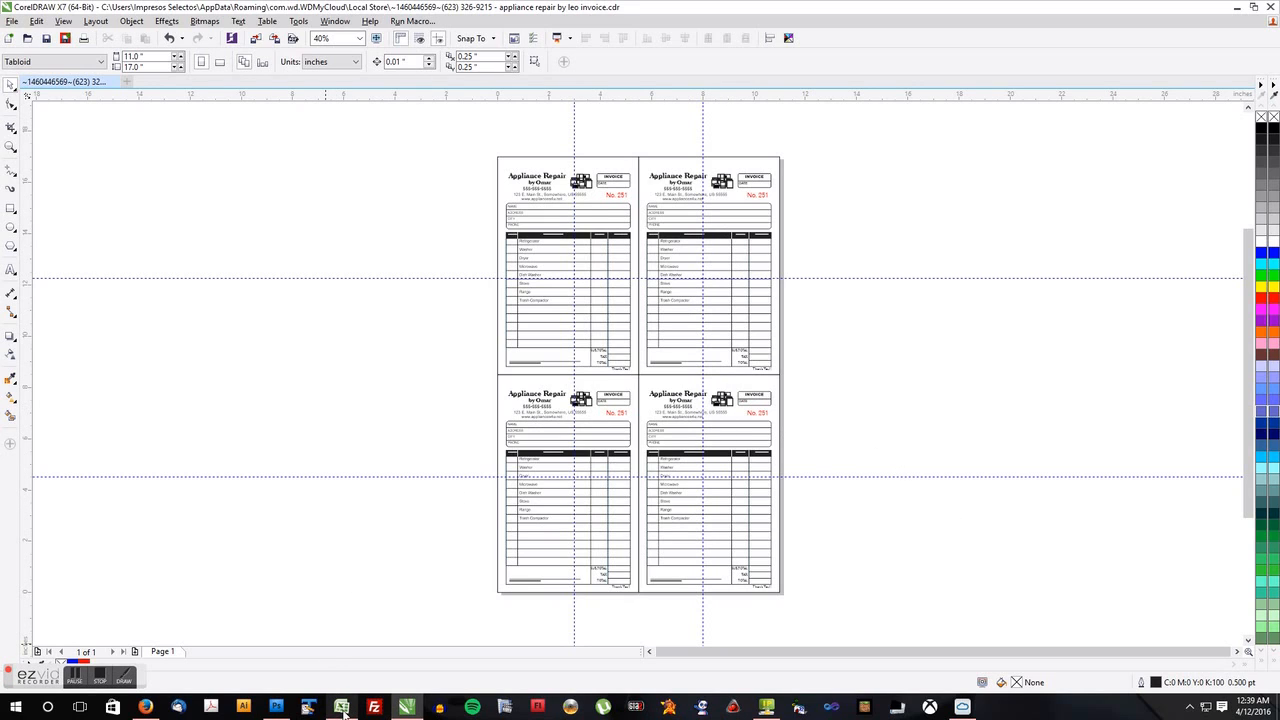
# Switch to the blank Libro1 workbook from the taskbar.
pyautogui.click(340, 707)
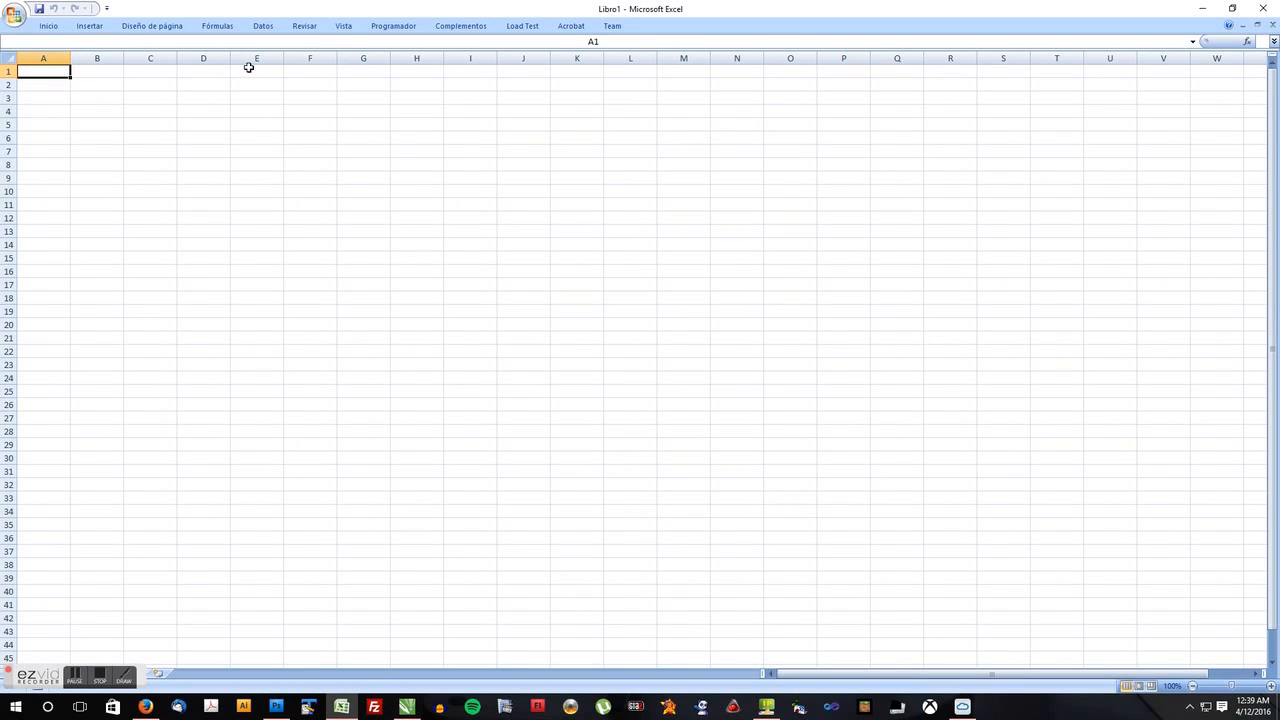
pyautogui.moveTo(41, 86)
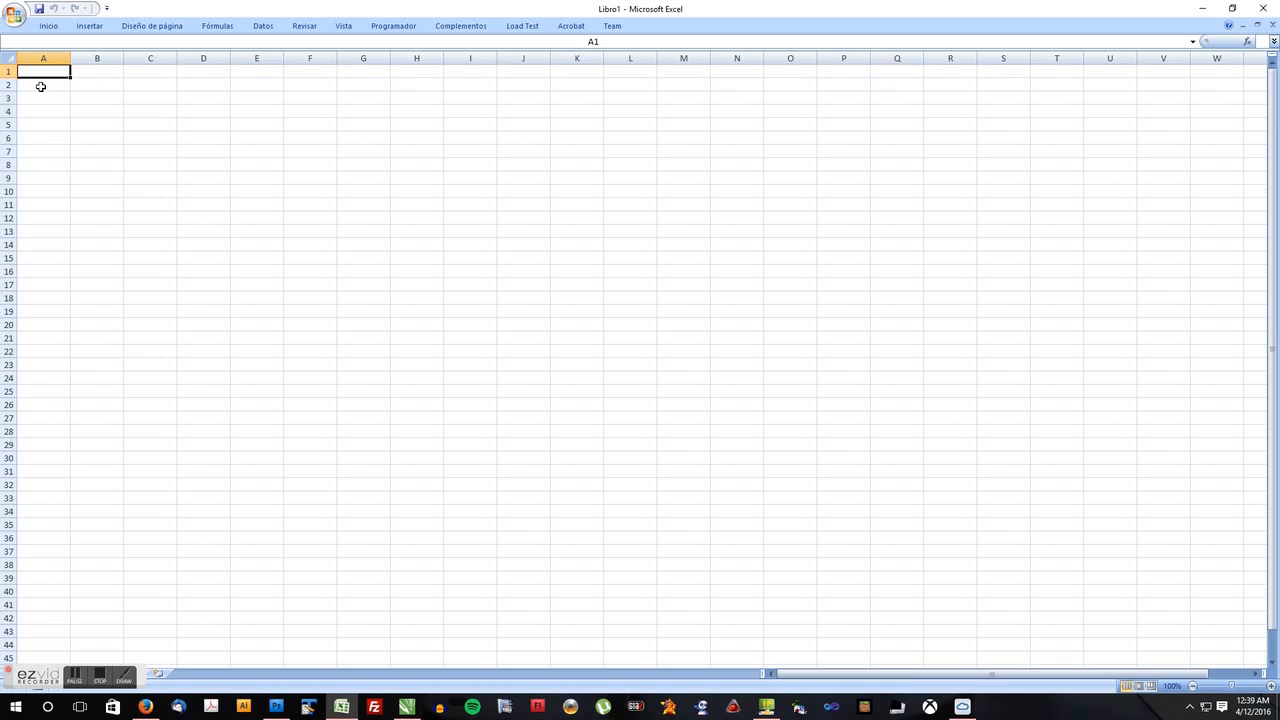
pyautogui.moveTo(330, 121)
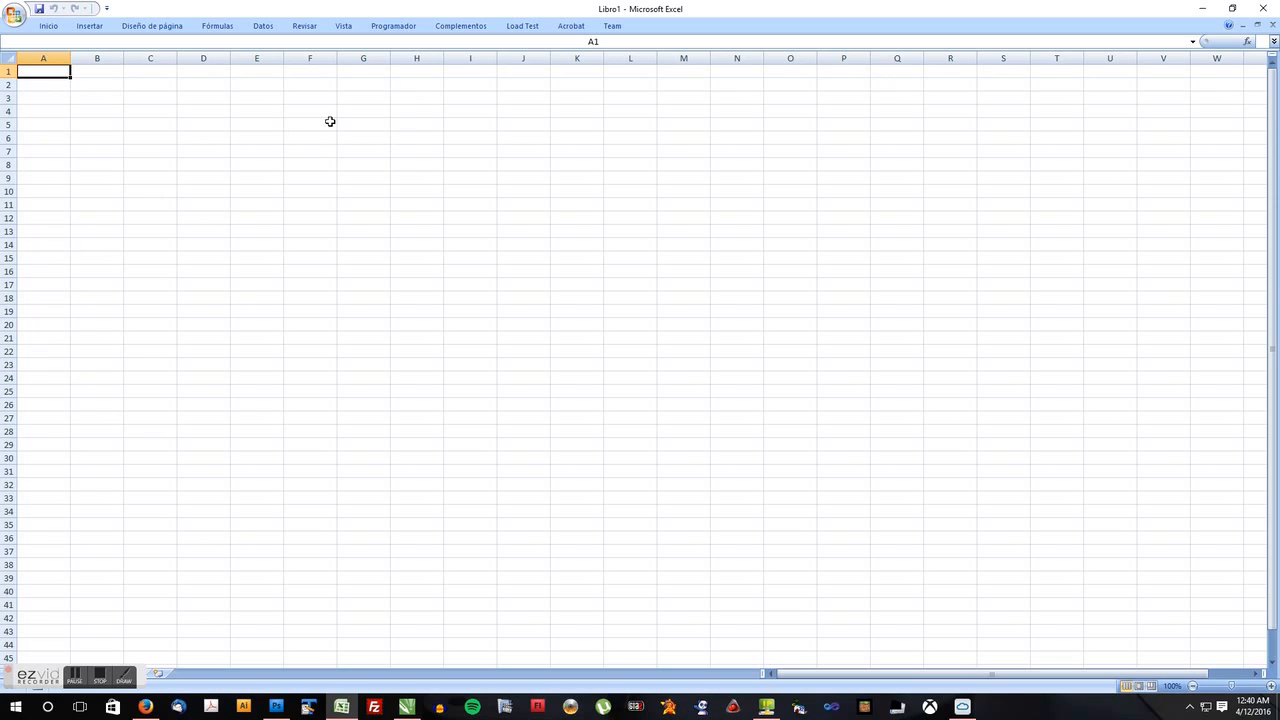
pyautogui.moveTo(94, 111)
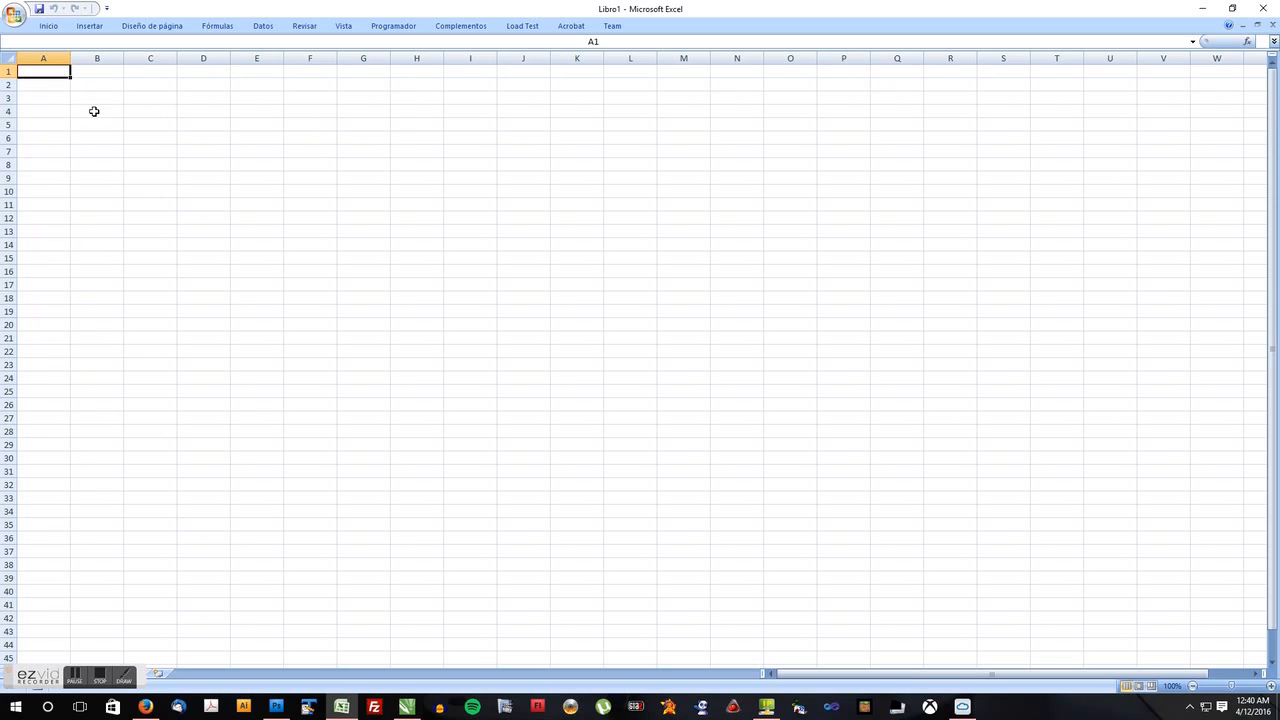
pyautogui.moveTo(118, 95)
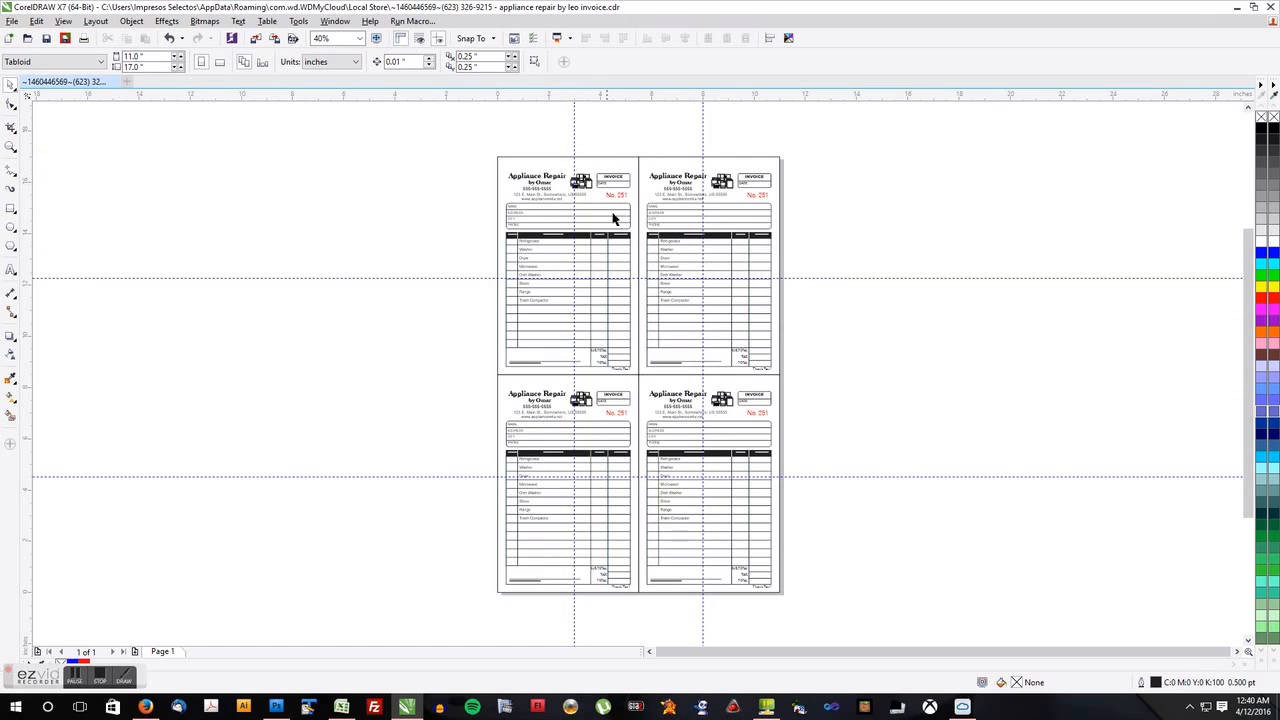
pyautogui.moveTo(648, 200)
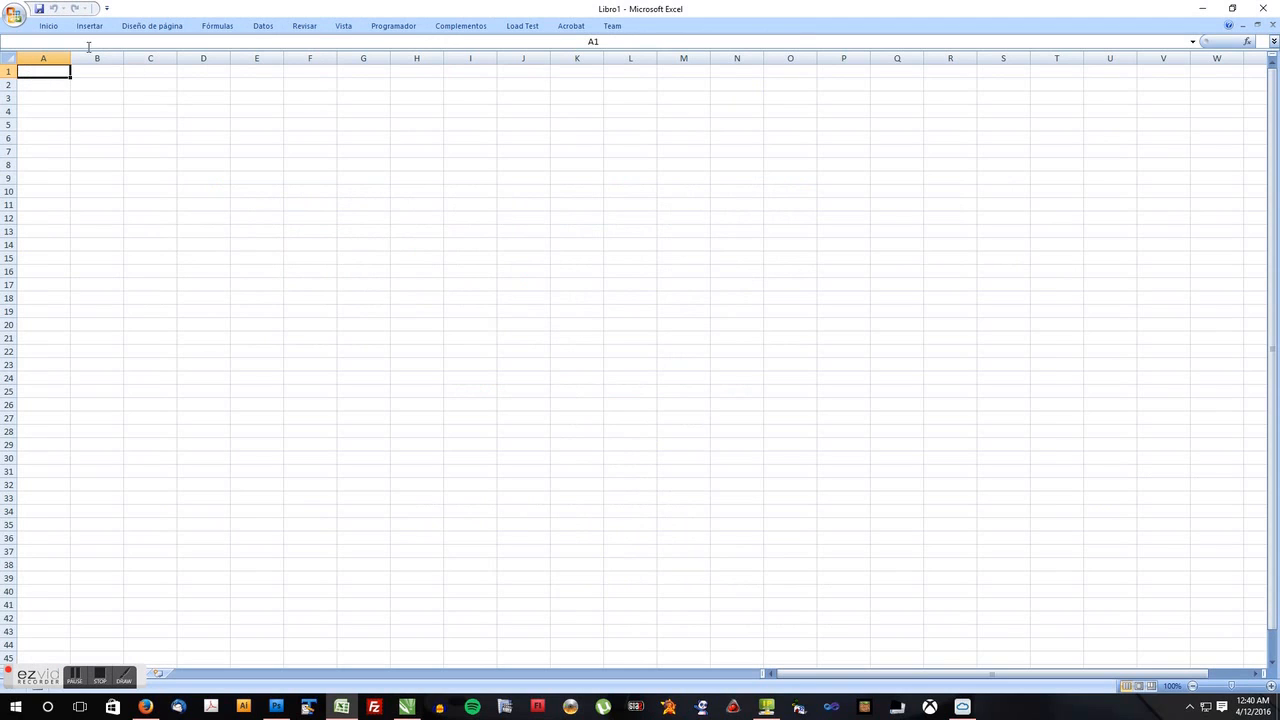
pyautogui.moveTo(226, 51)
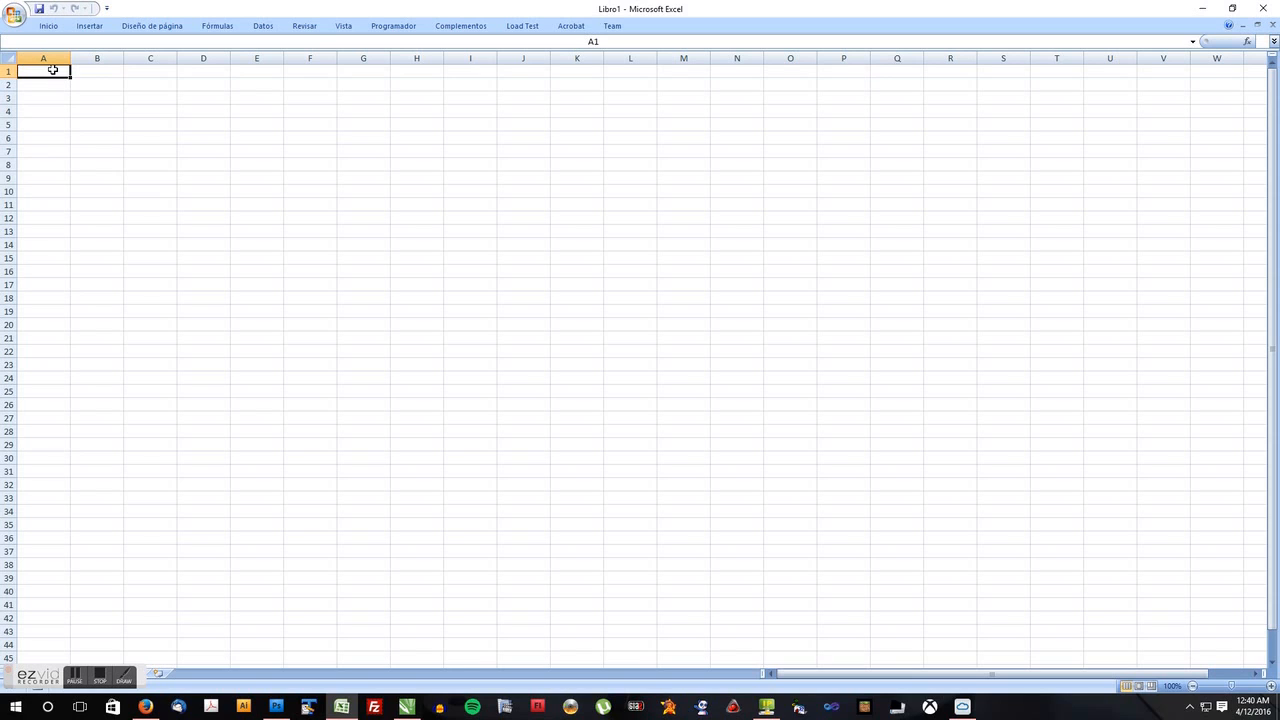
# Enter headers No1 to No4 across A1:D1 and the number 1000 in A2.
pyautogui.write('No1')
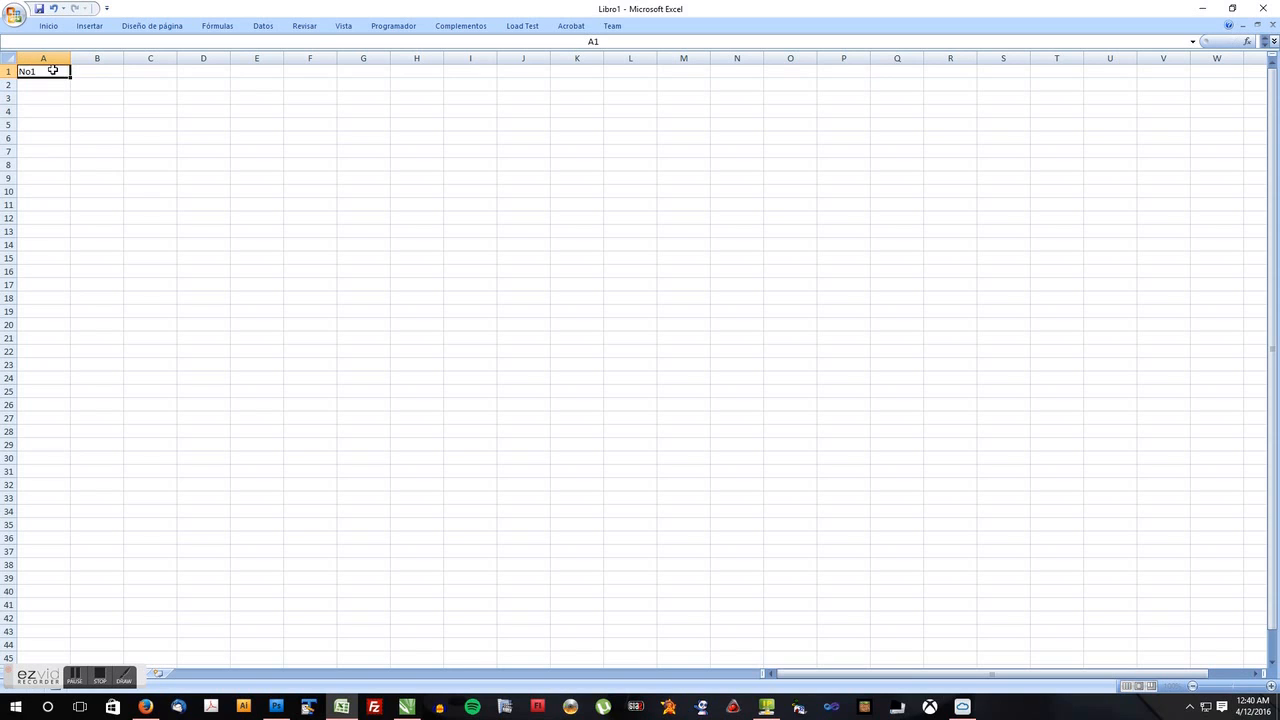
pyautogui.write('No')
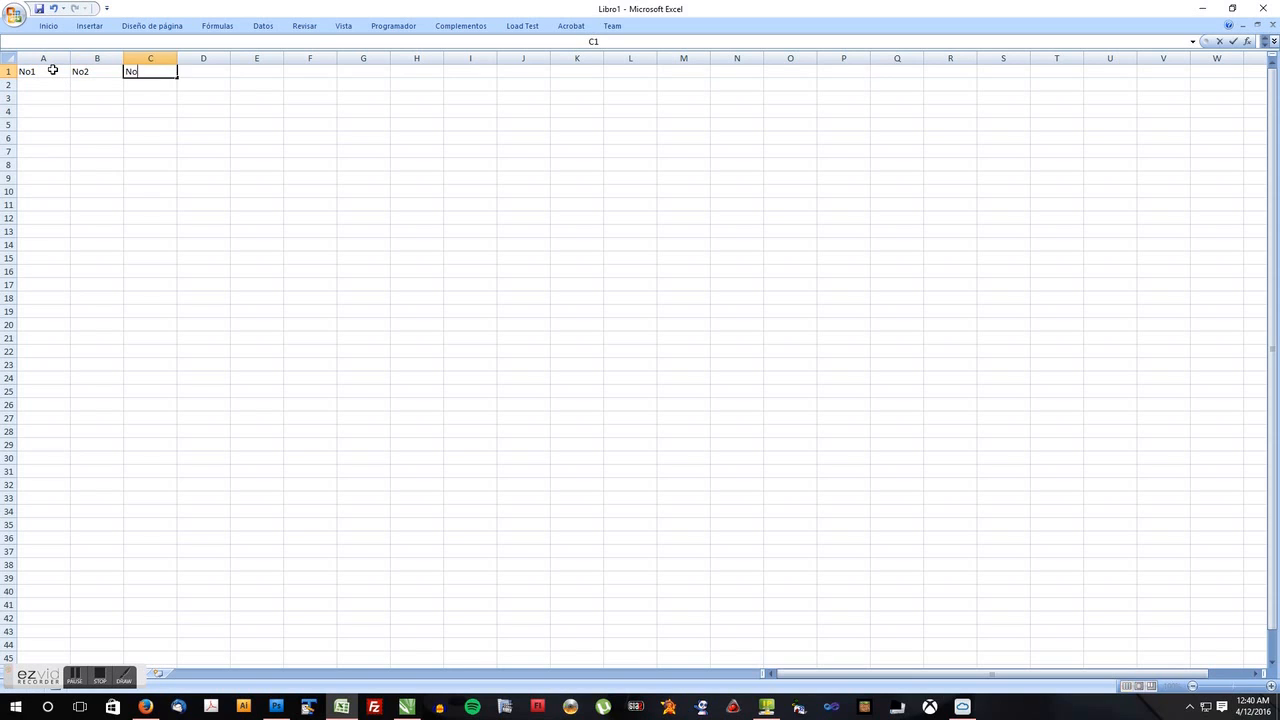
pyautogui.press('Tab')
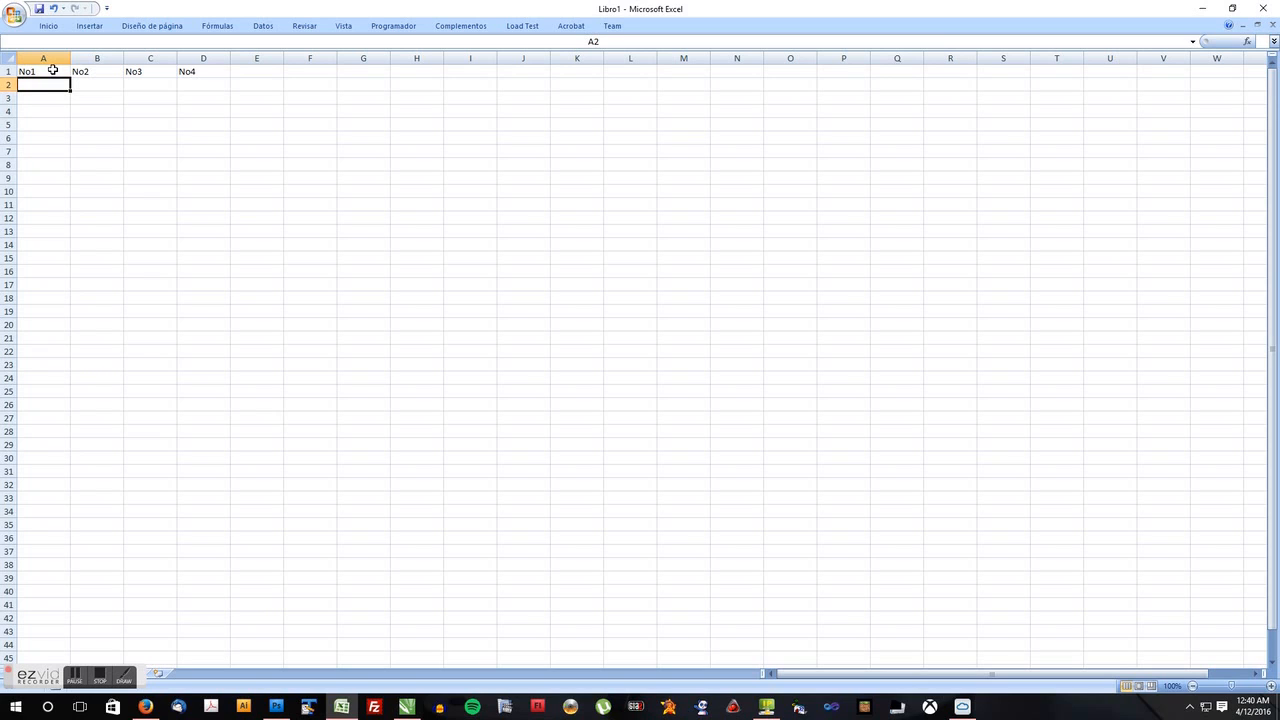
pyautogui.moveTo(243, 107)
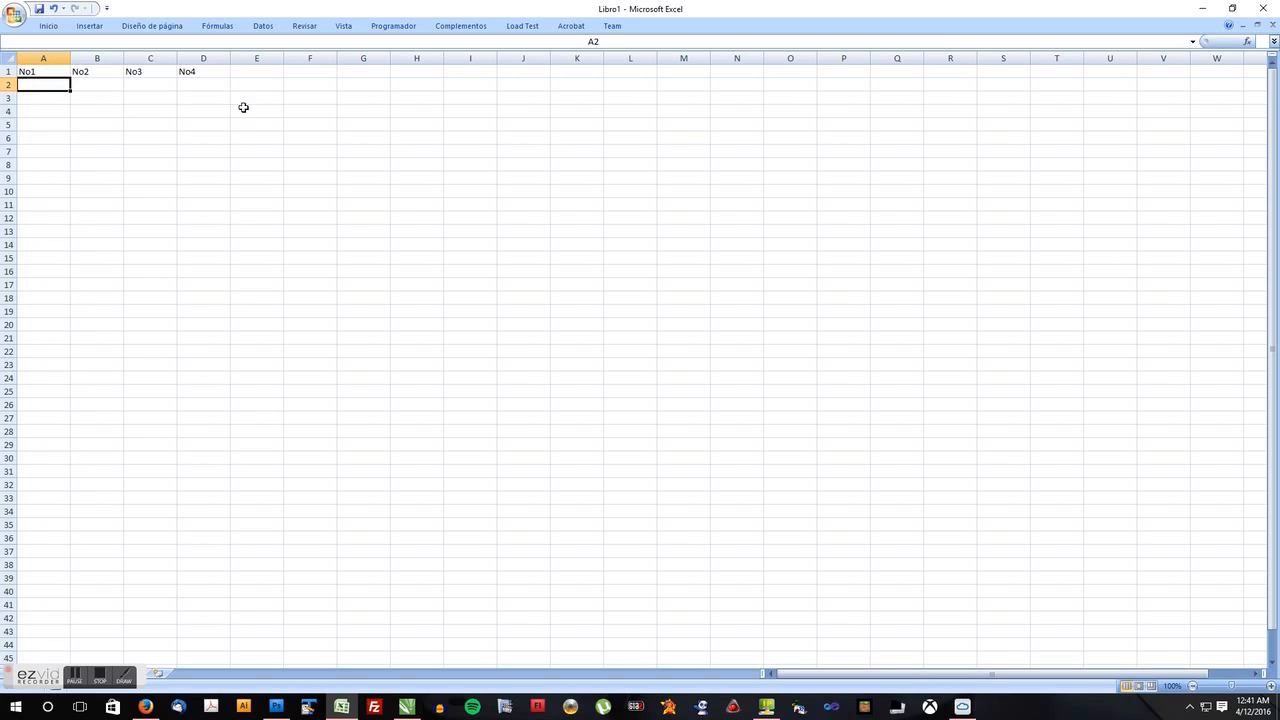
pyautogui.moveTo(274, 104)
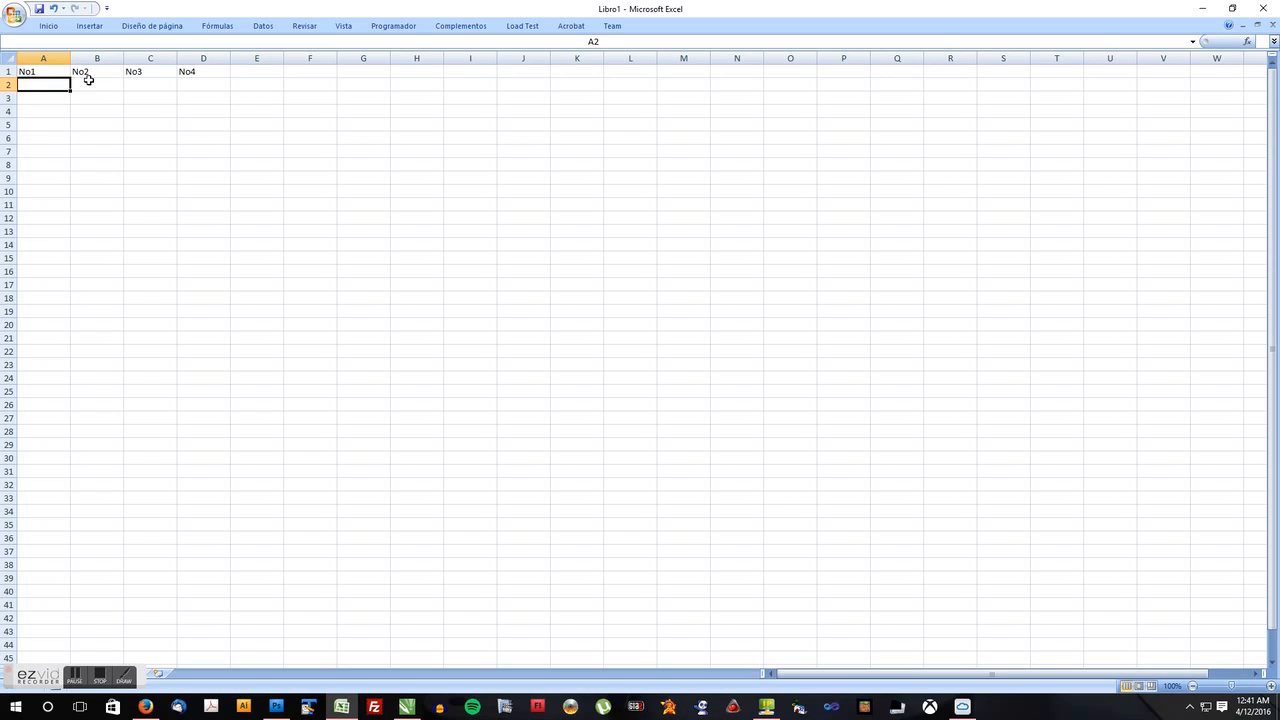
pyautogui.write('1000')
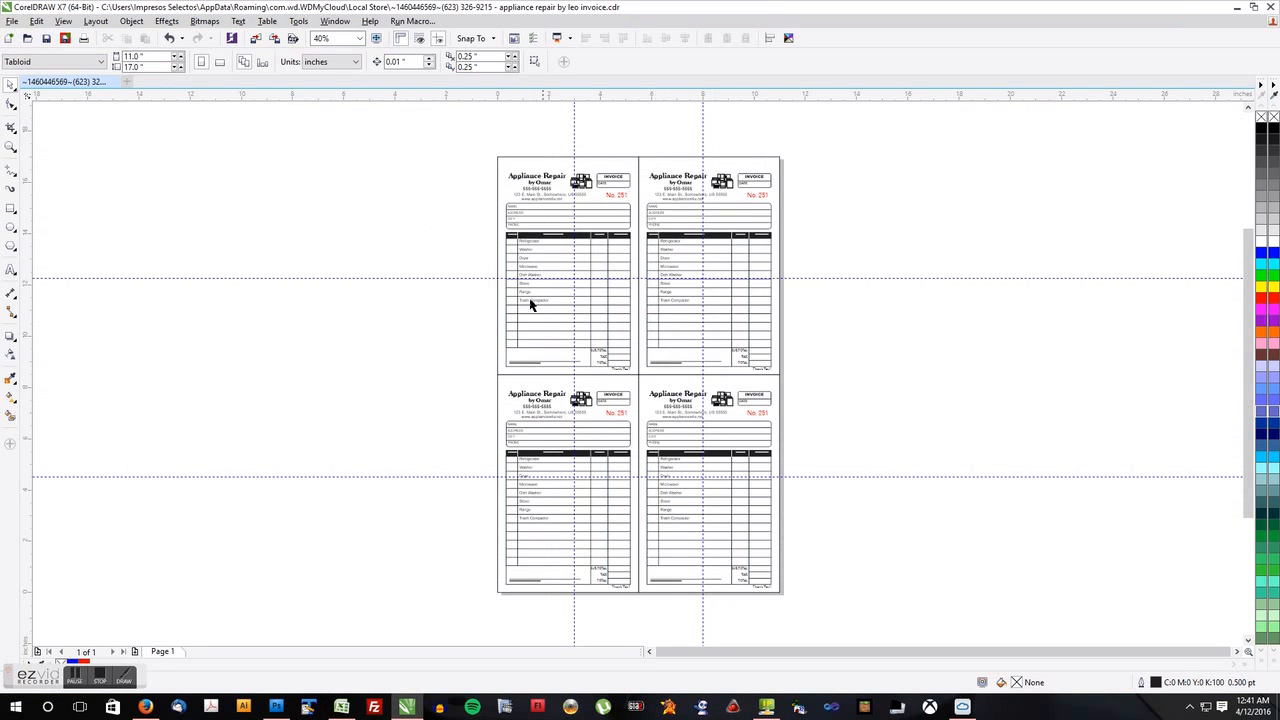
pyautogui.moveTo(703, 285)
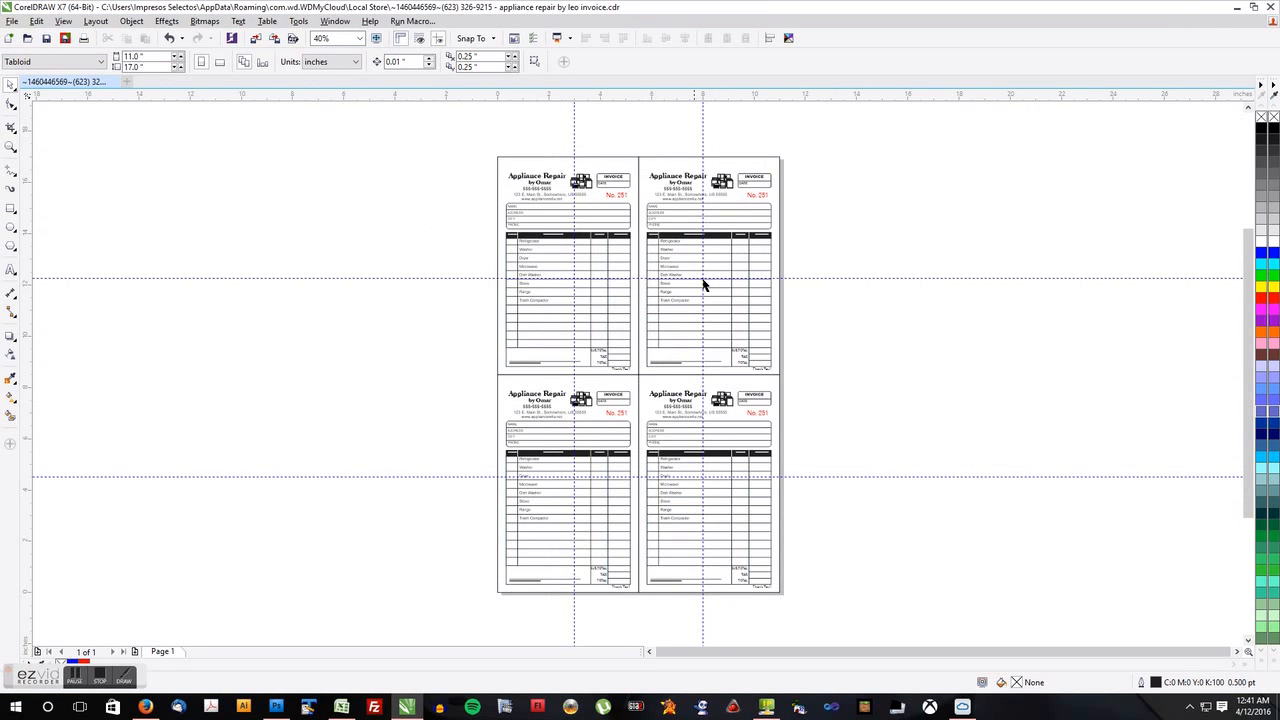
pyautogui.moveTo(628, 375)
pyautogui.write('c')
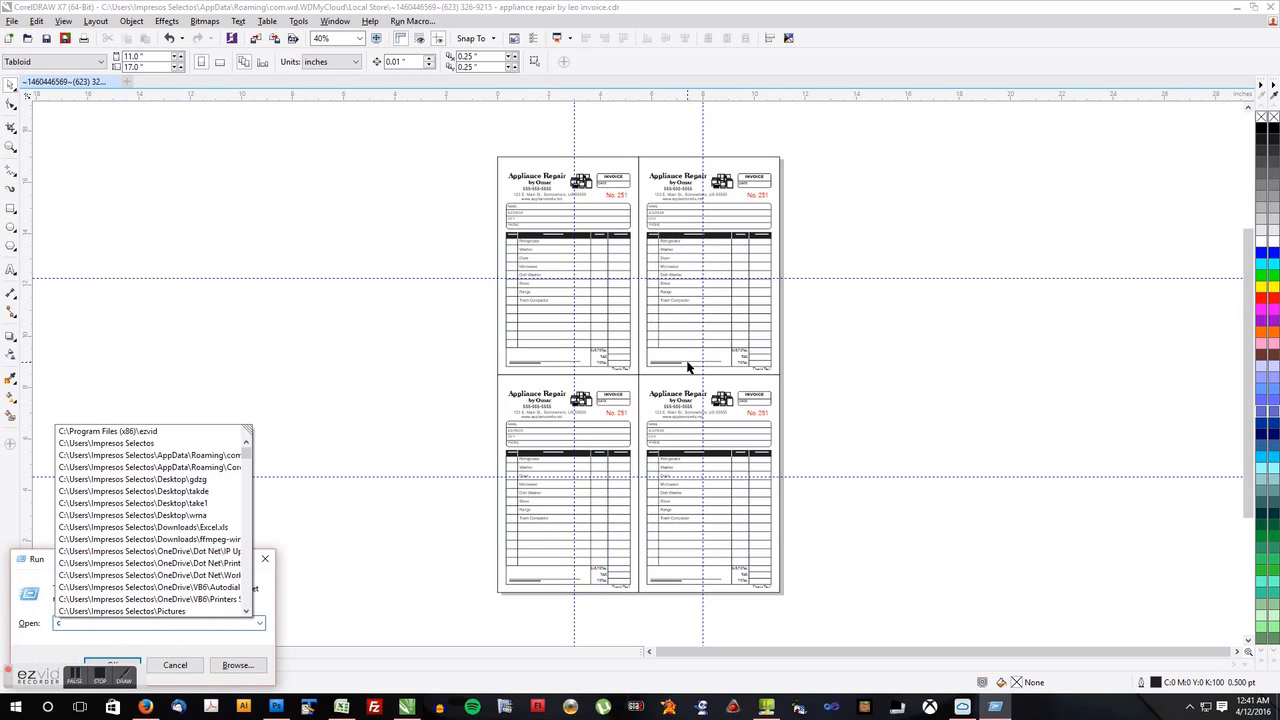
# Compute 500 ÷ 4 = 125 in Calculator, then enter 1000 in Excel's A2.
pyautogui.click(174, 664)
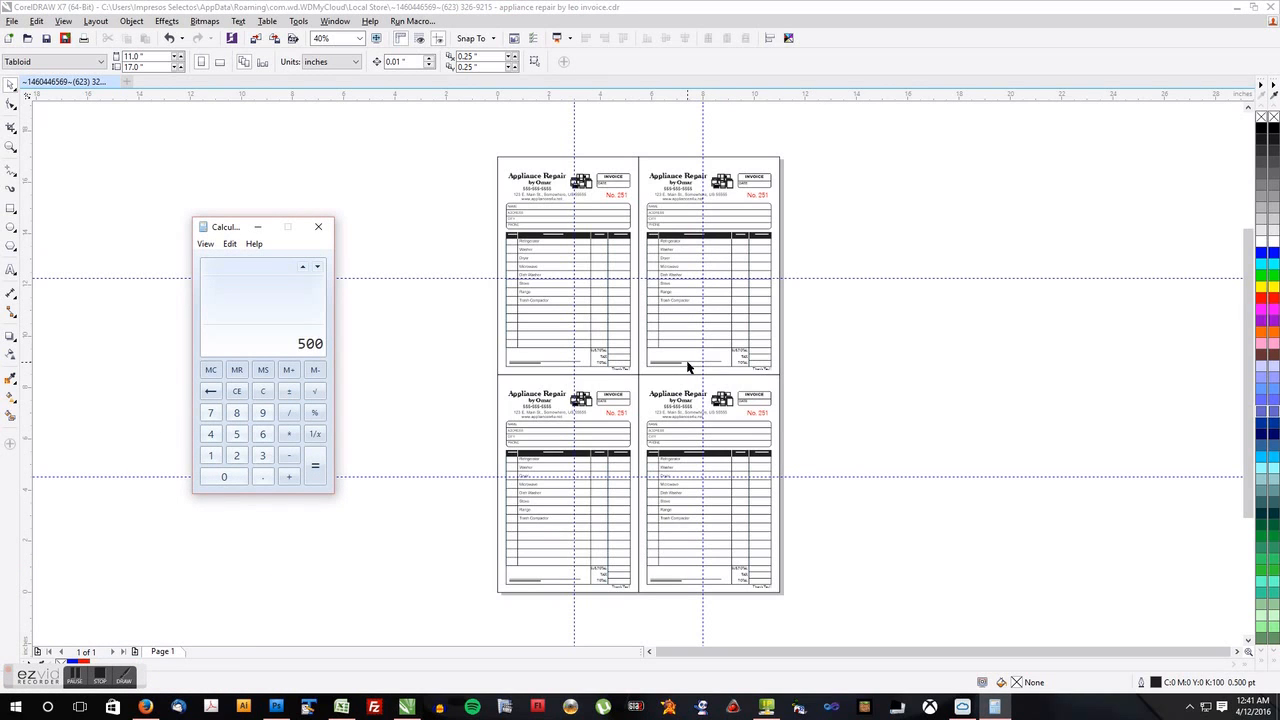
pyautogui.click(289, 412)
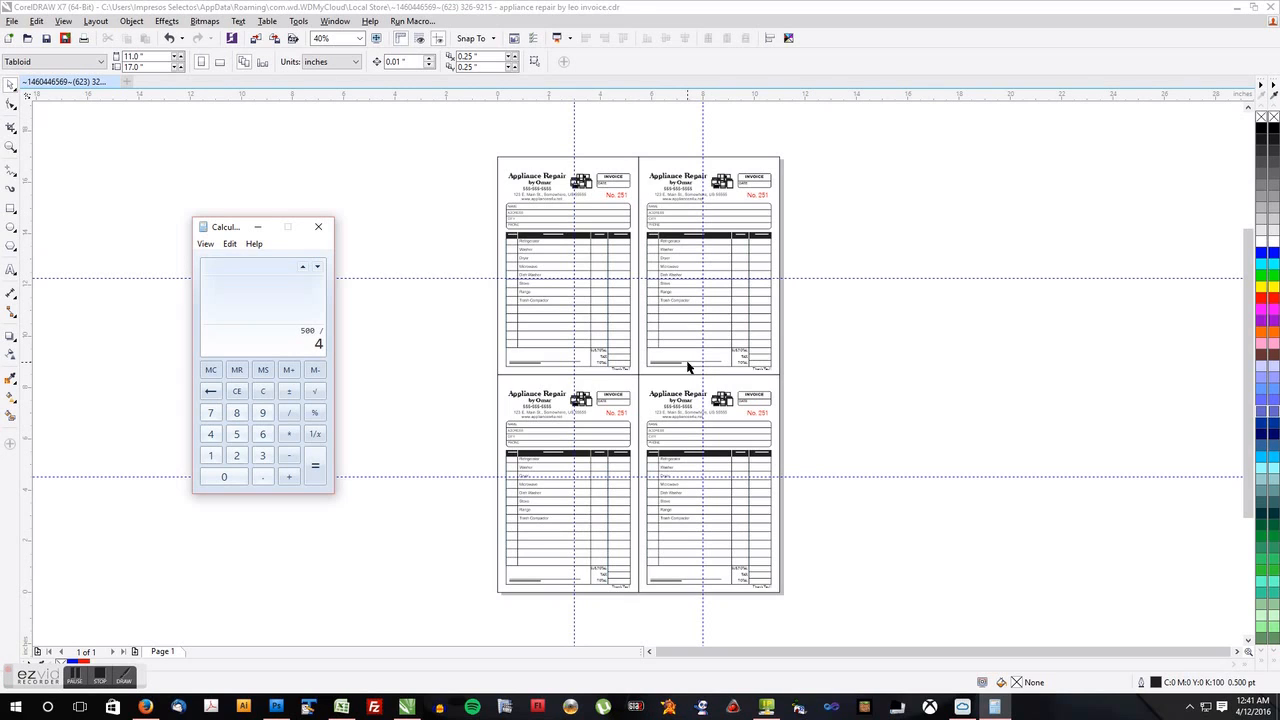
pyautogui.click(315, 476)
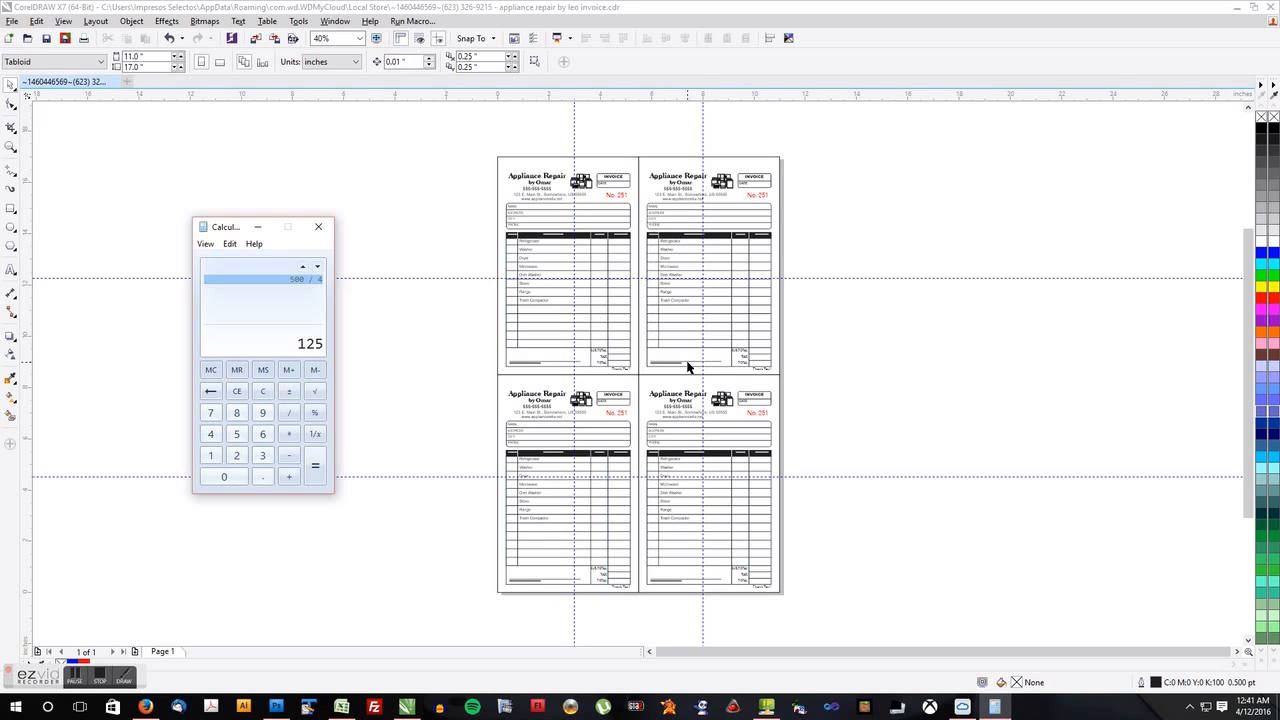
pyautogui.moveTo(461, 209)
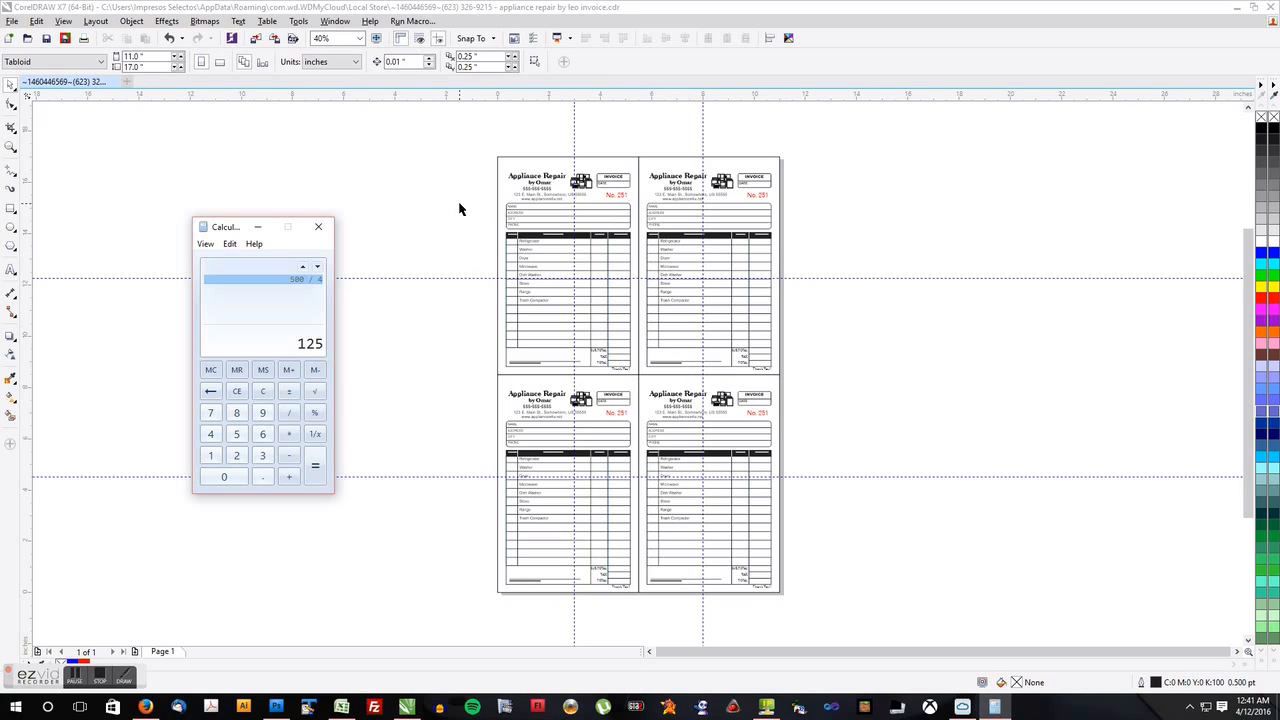
pyautogui.click(318, 227)
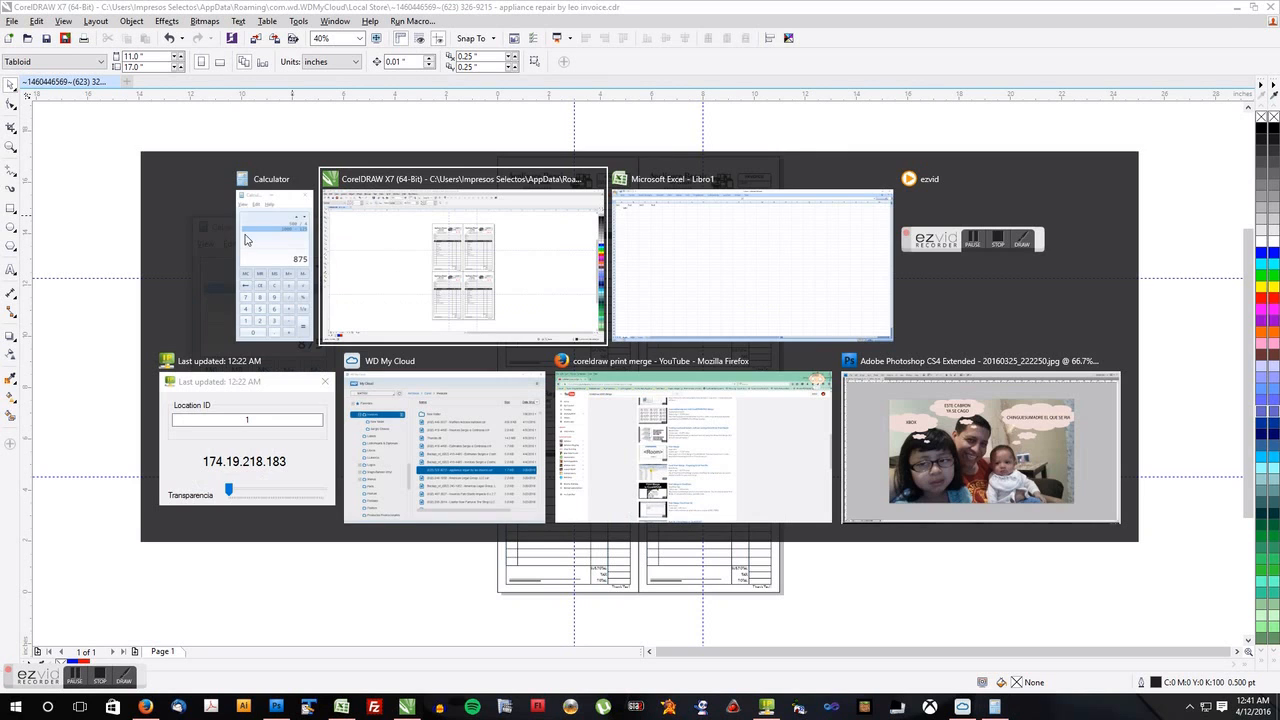
pyautogui.click(750, 255)
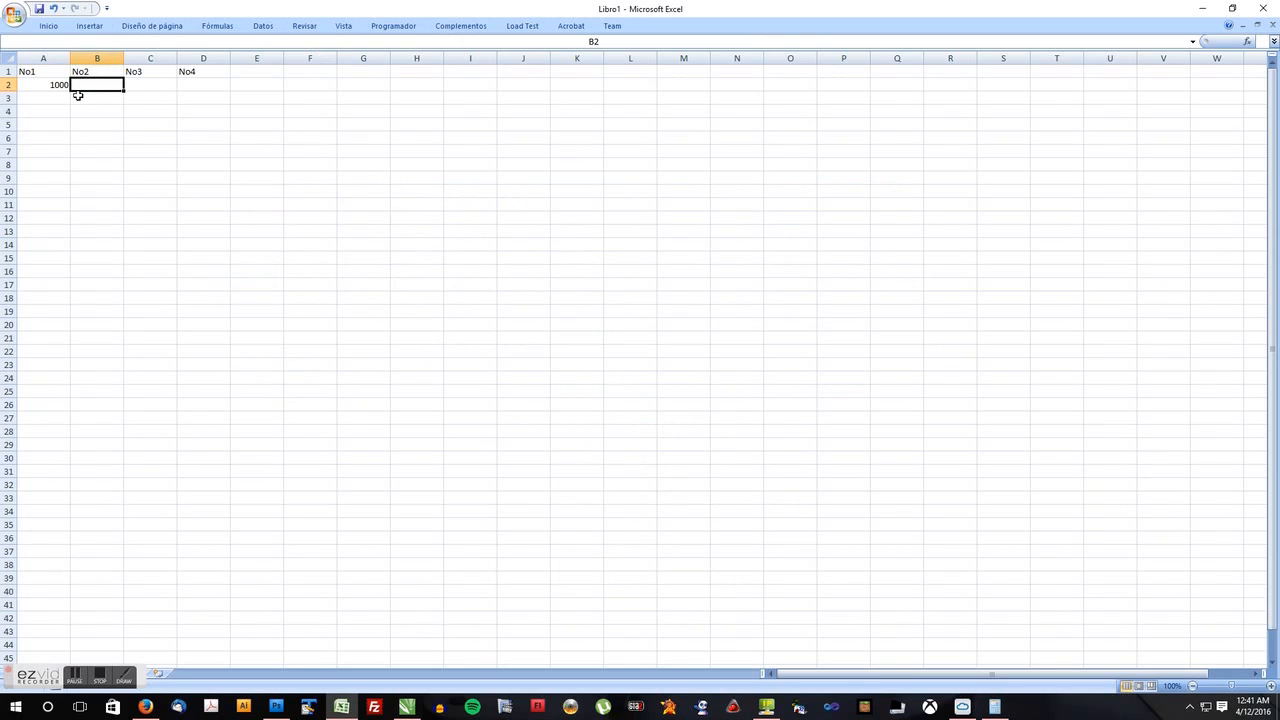
pyautogui.moveTo(111, 98)
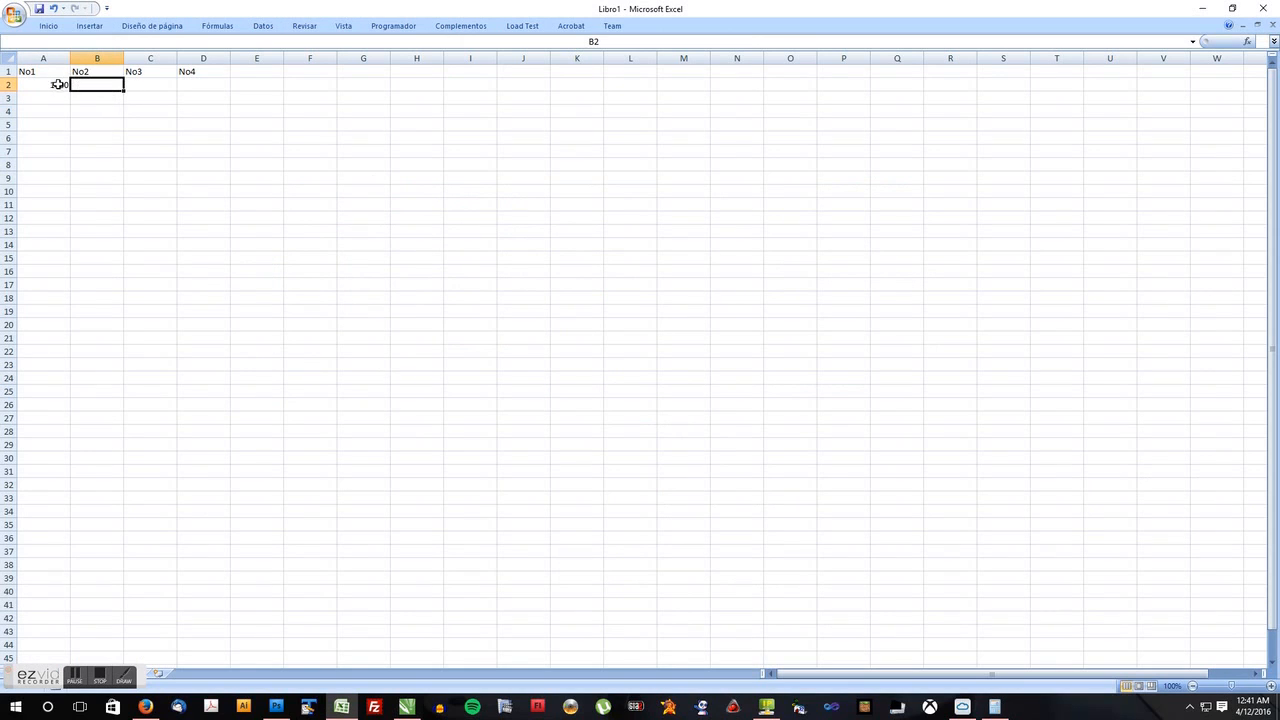
pyautogui.write('1000')
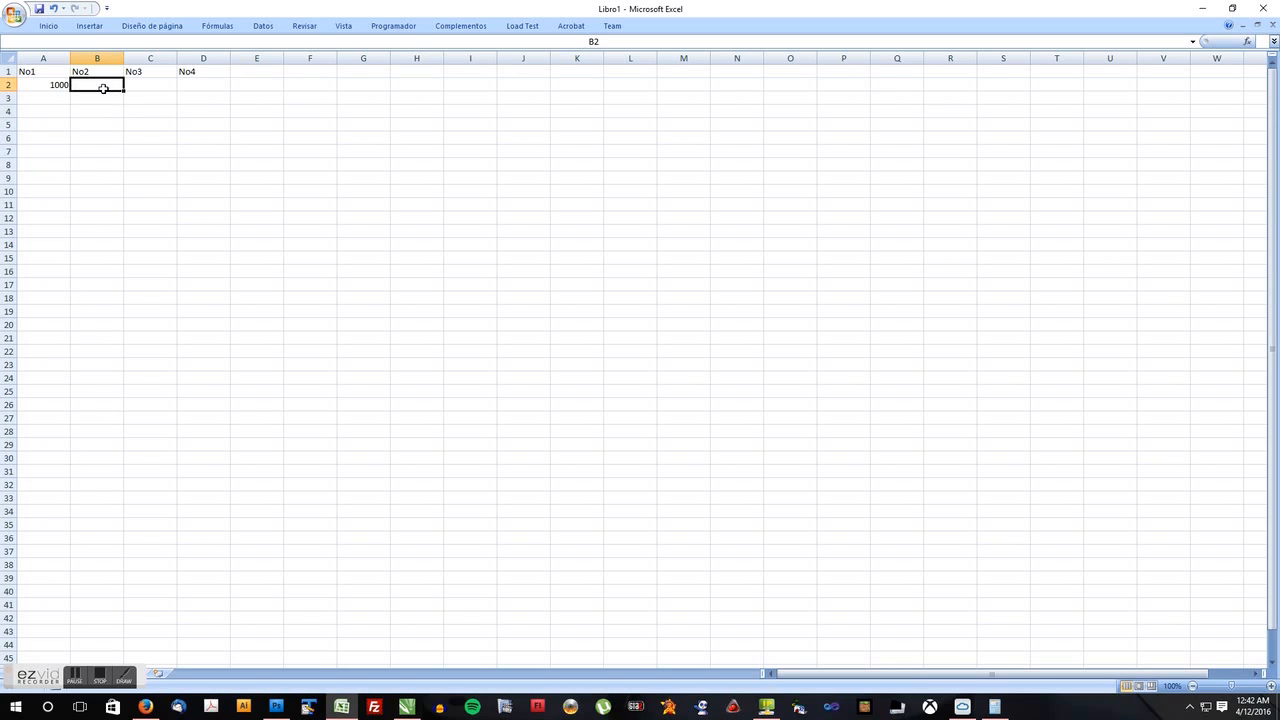
# Enter the formula =A2-125 in B2 so it shows 875.
pyautogui.write('=')
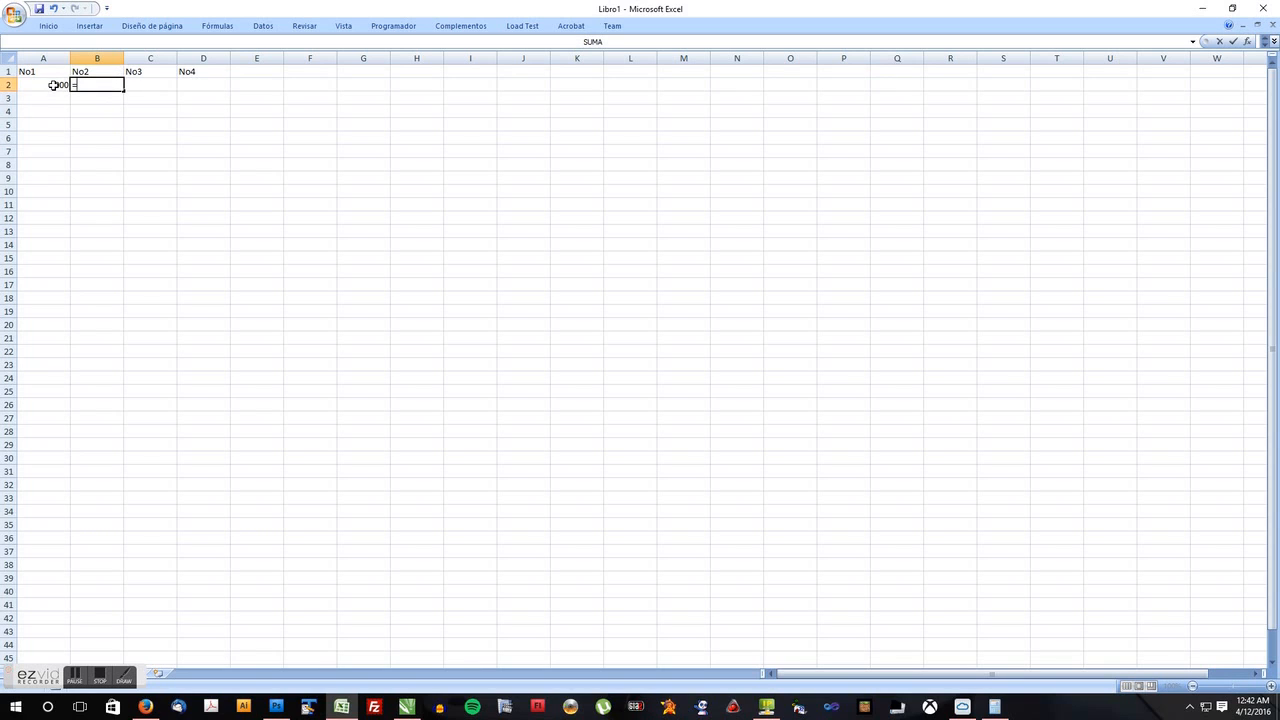
pyautogui.click(43, 84)
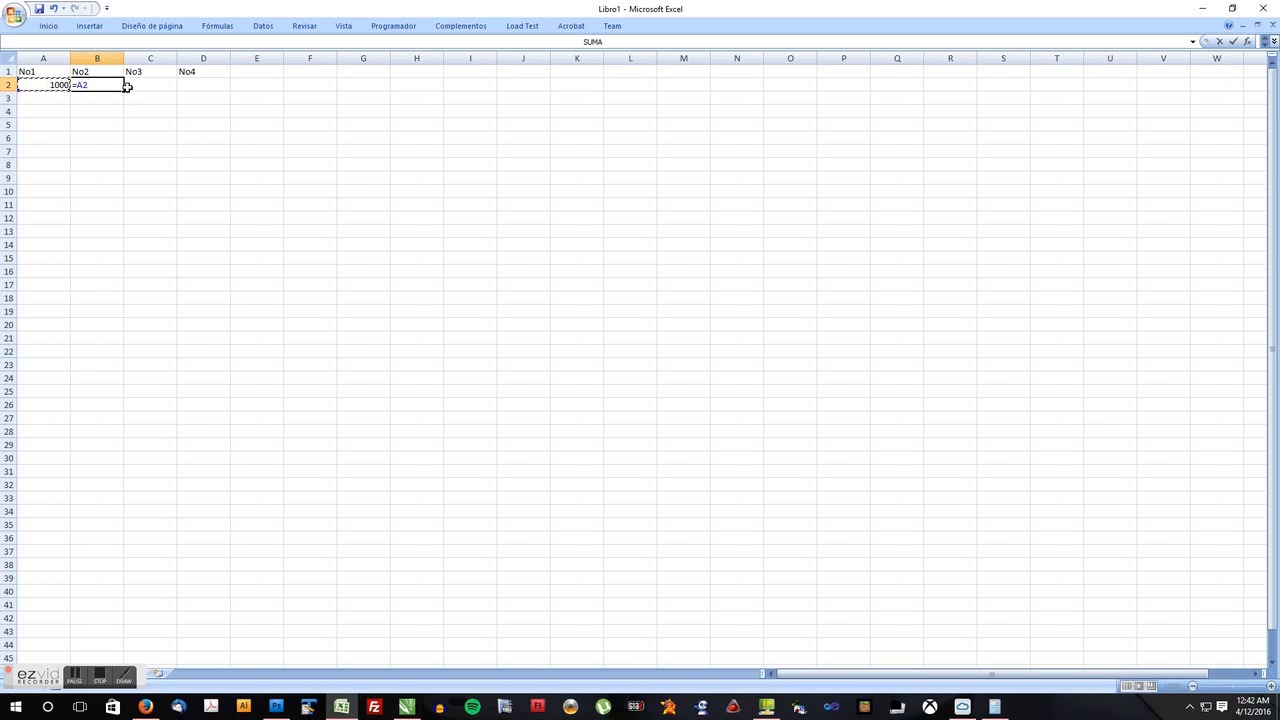
pyautogui.write('-')
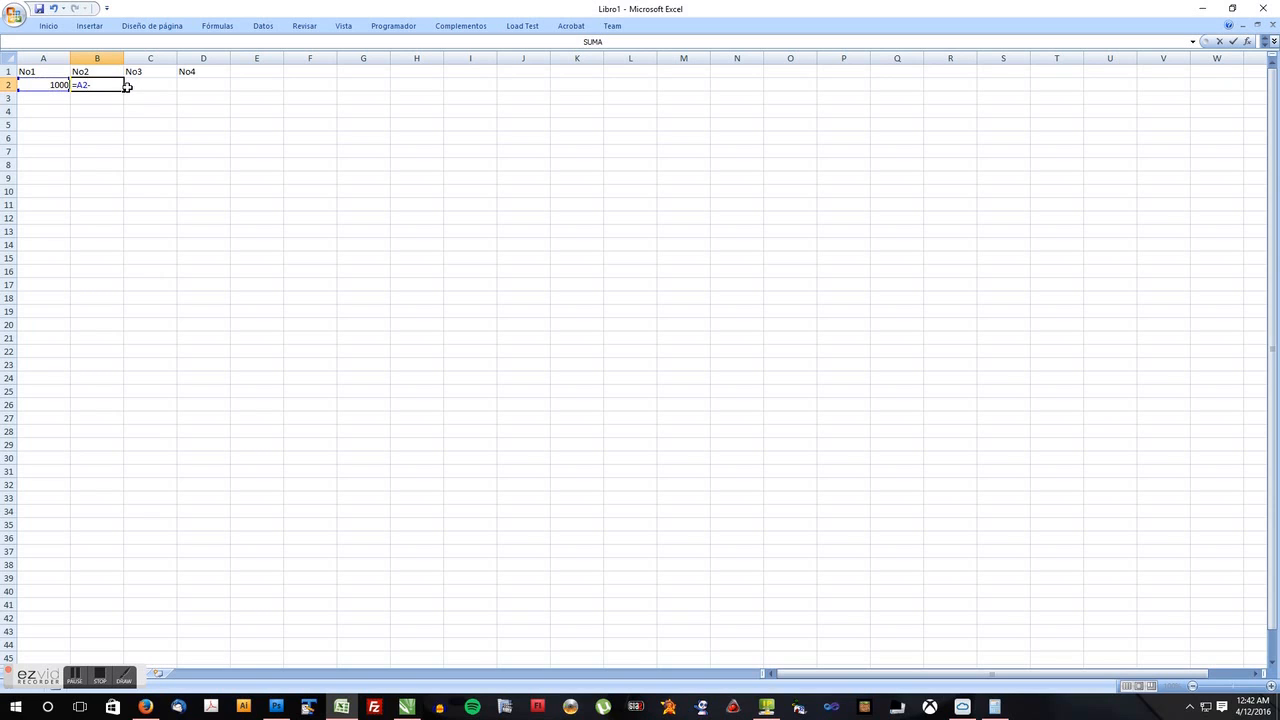
pyautogui.write('125')
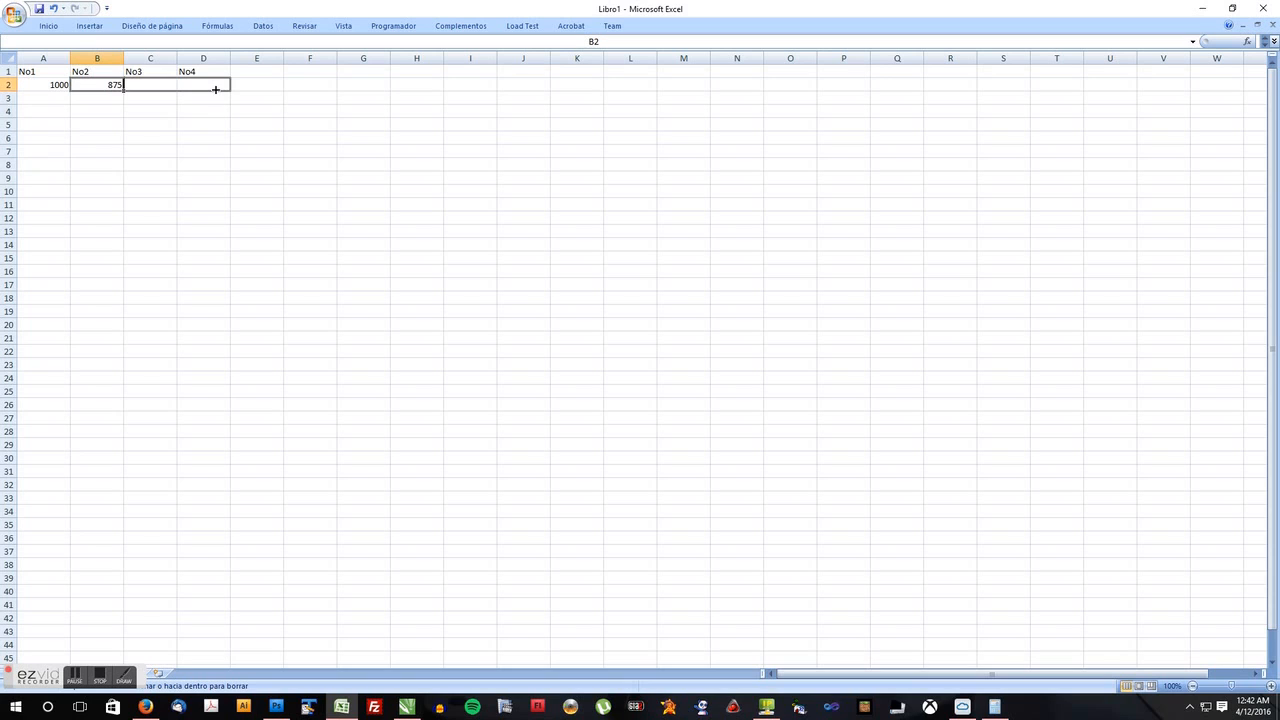
# Fill B2's minus-125 formula across to D2, confirming C2 and D2 show 750 and 625.
pyautogui.moveTo(122, 90); pyautogui.dragTo(230, 84)
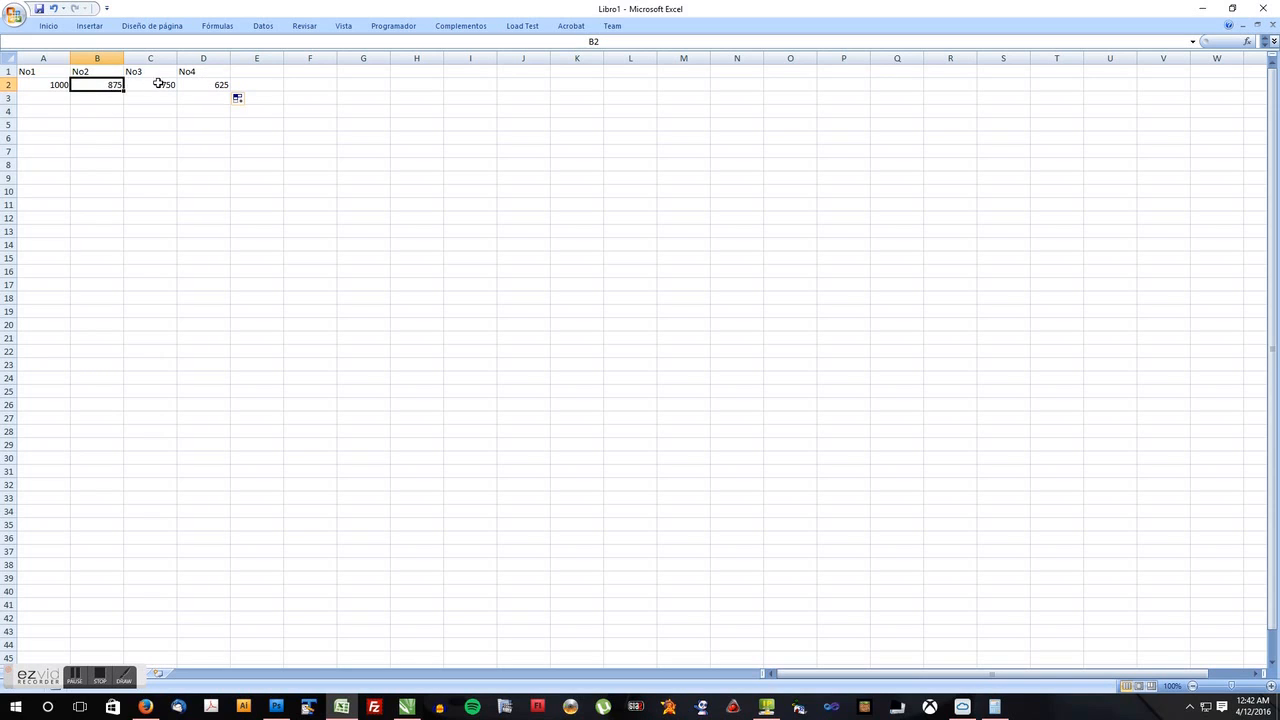
pyautogui.click(150, 84)
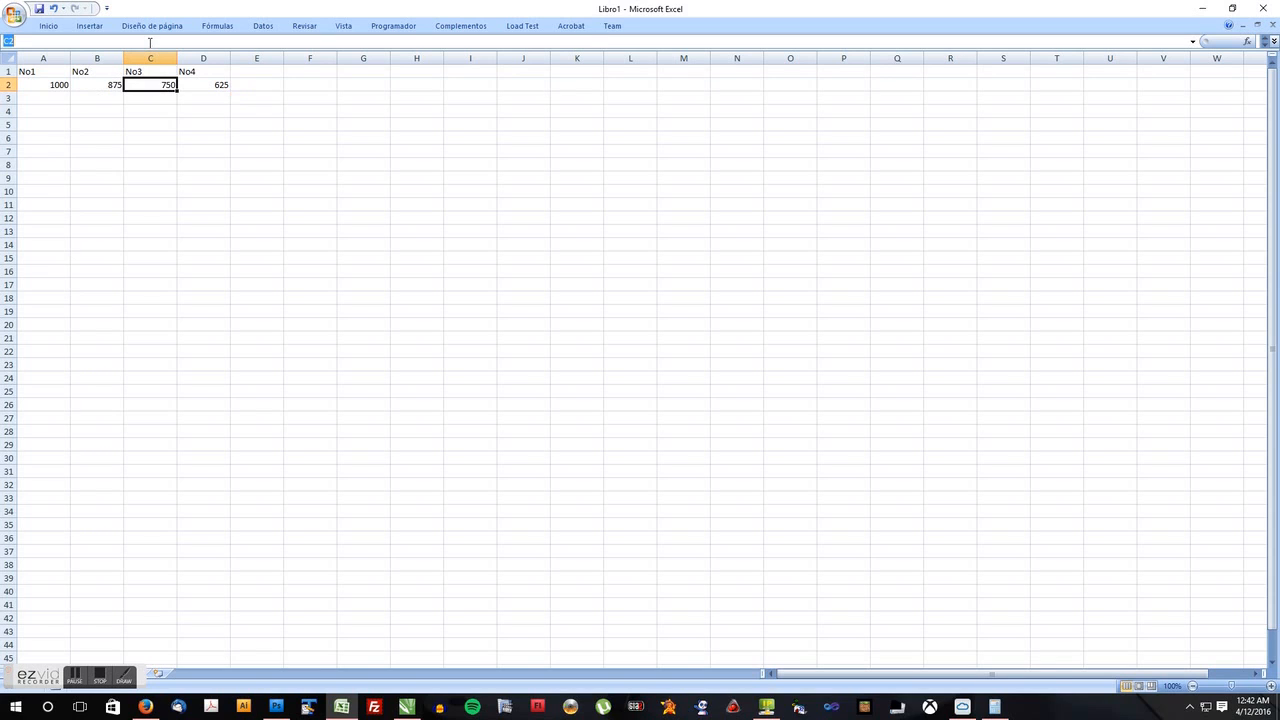
pyautogui.write('=B2-125')
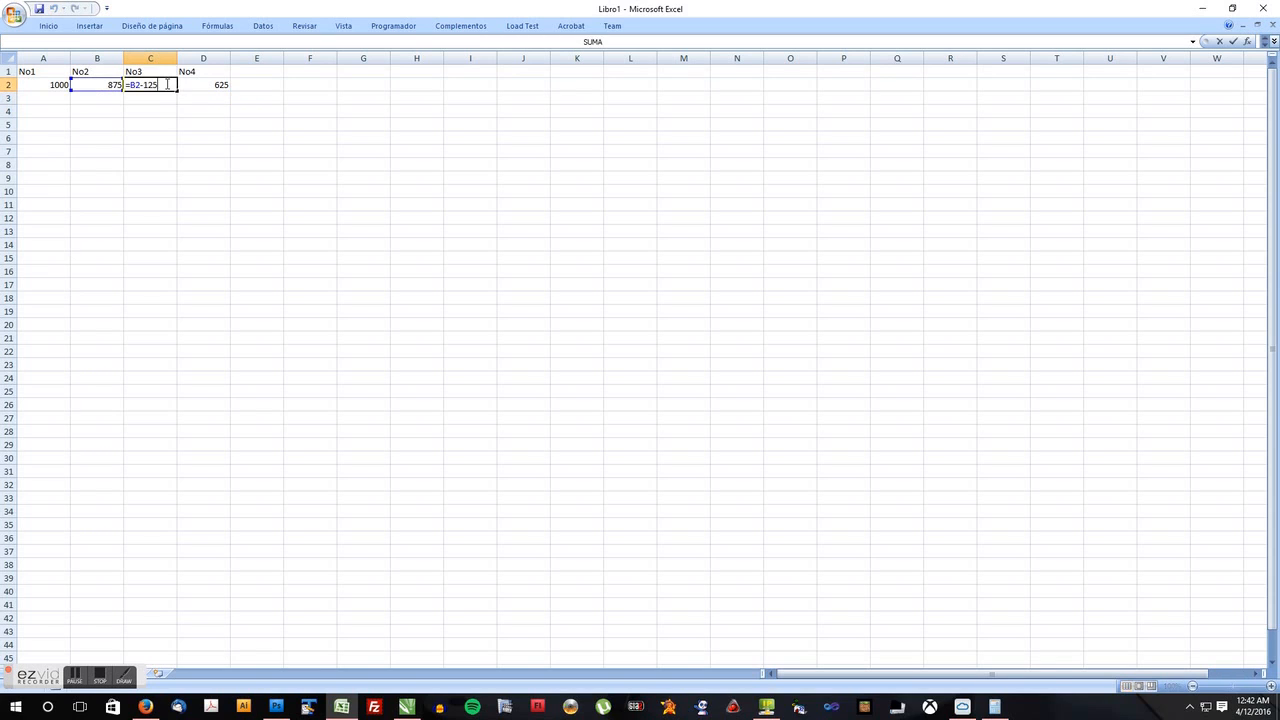
pyautogui.click(97, 84)
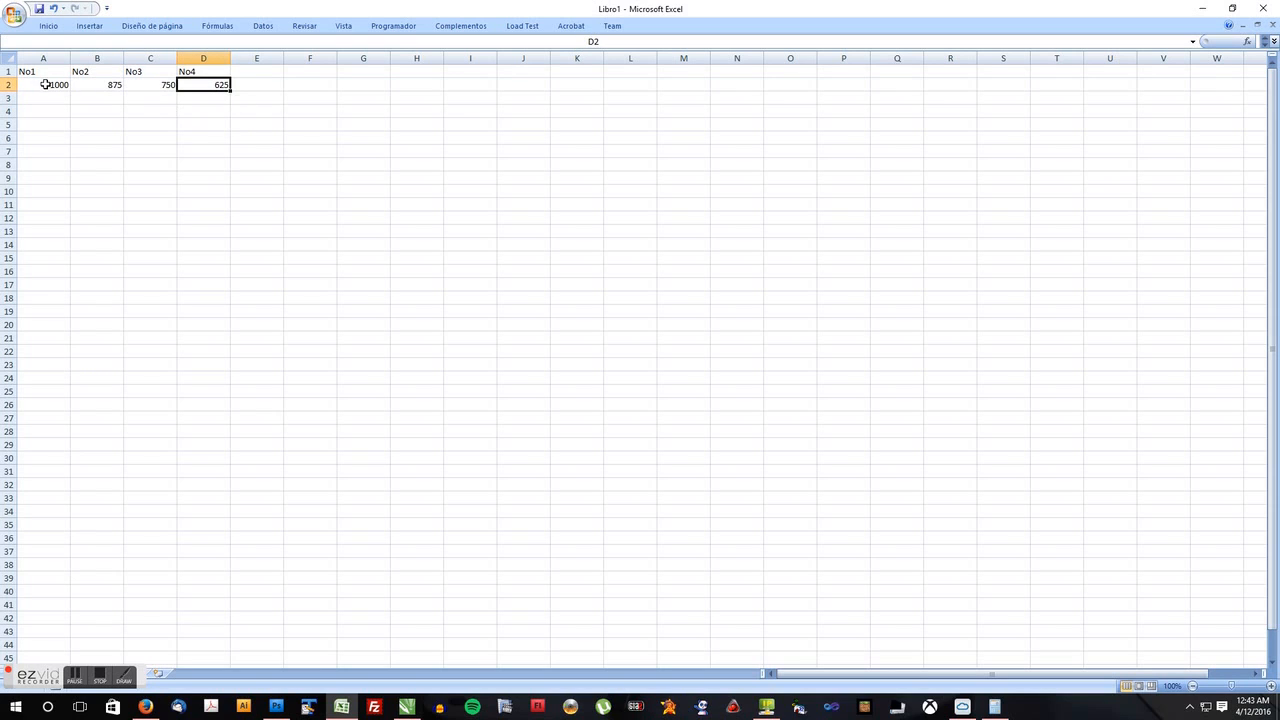
pyautogui.moveTo(46, 98)
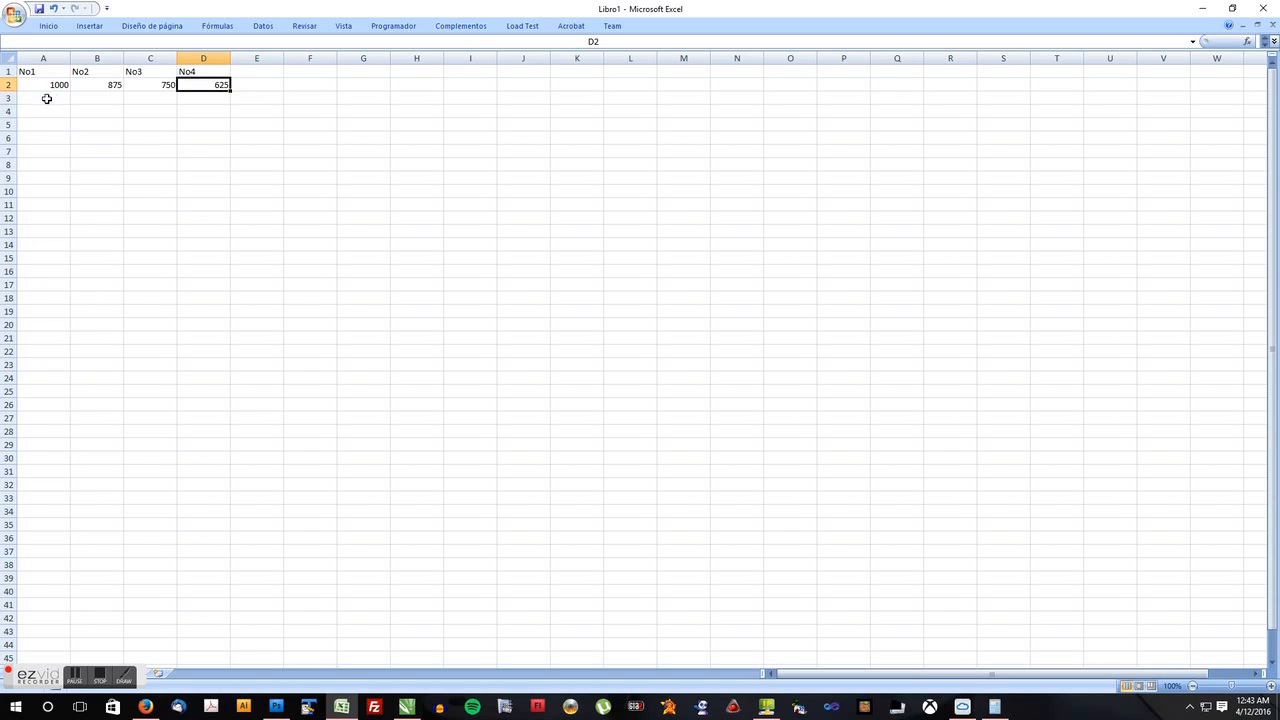
pyautogui.click(43, 97)
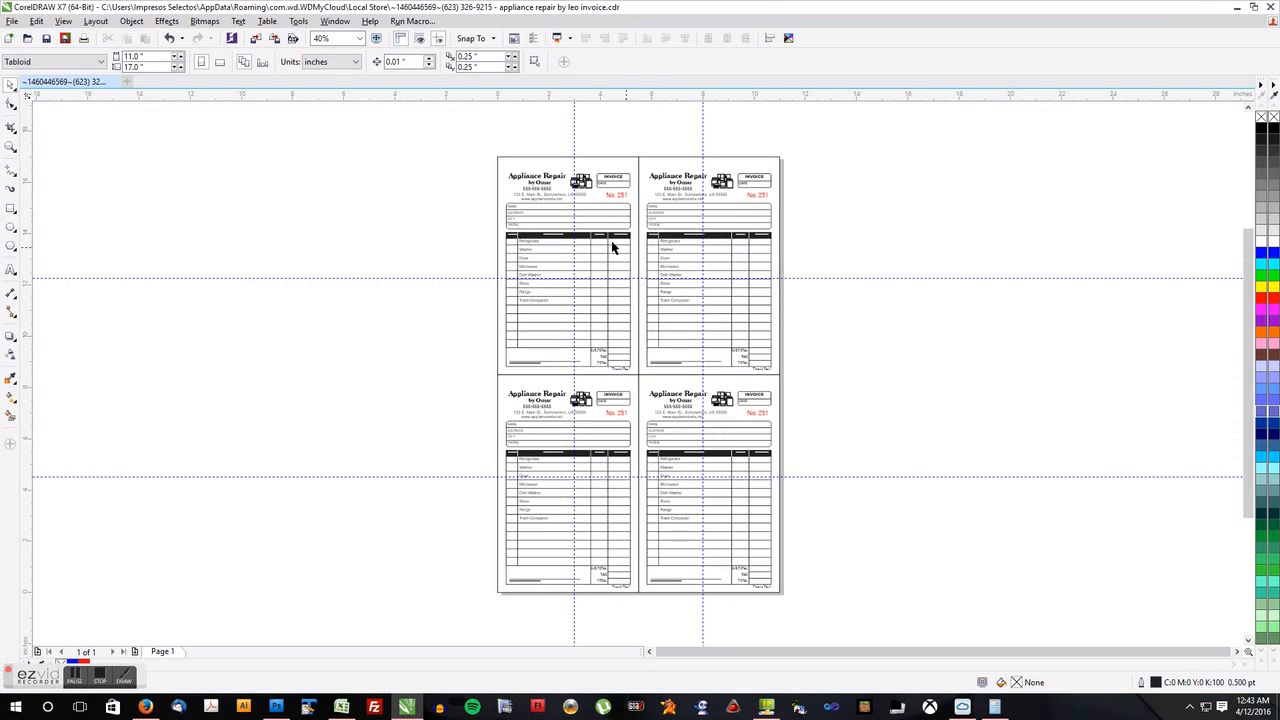
pyautogui.moveTo(810, 148)
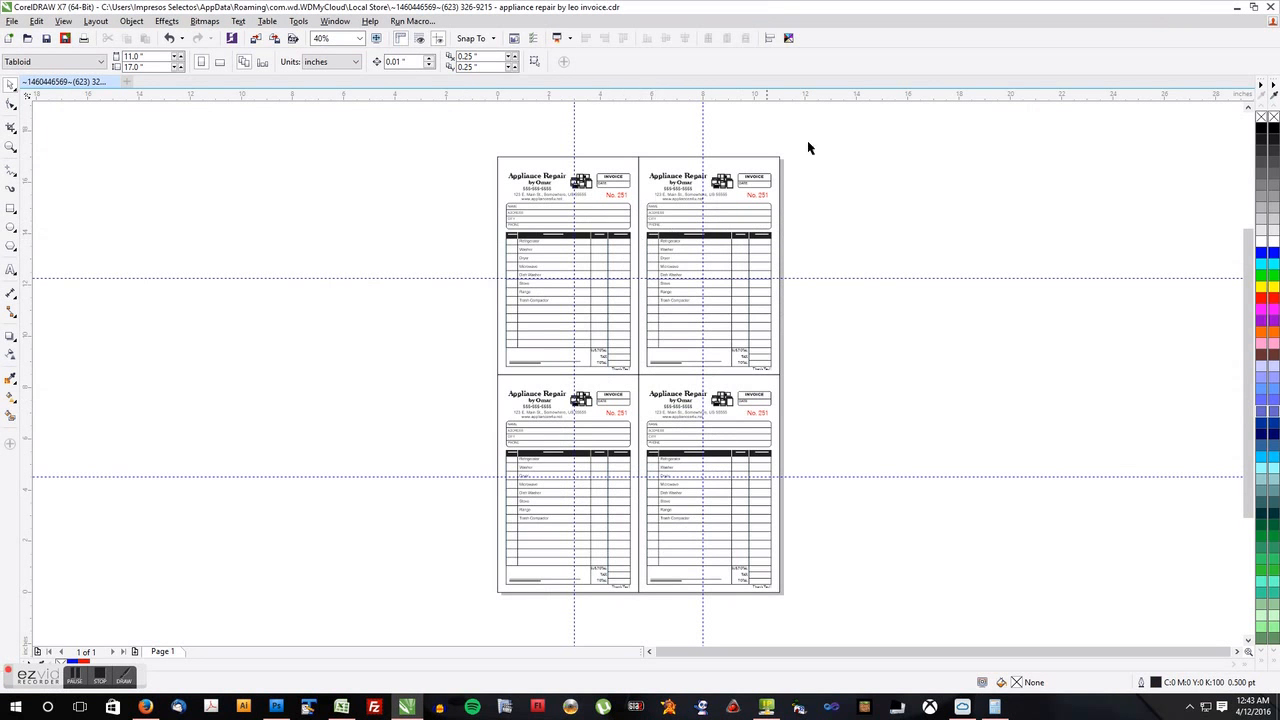
pyautogui.moveTo(660, 160)
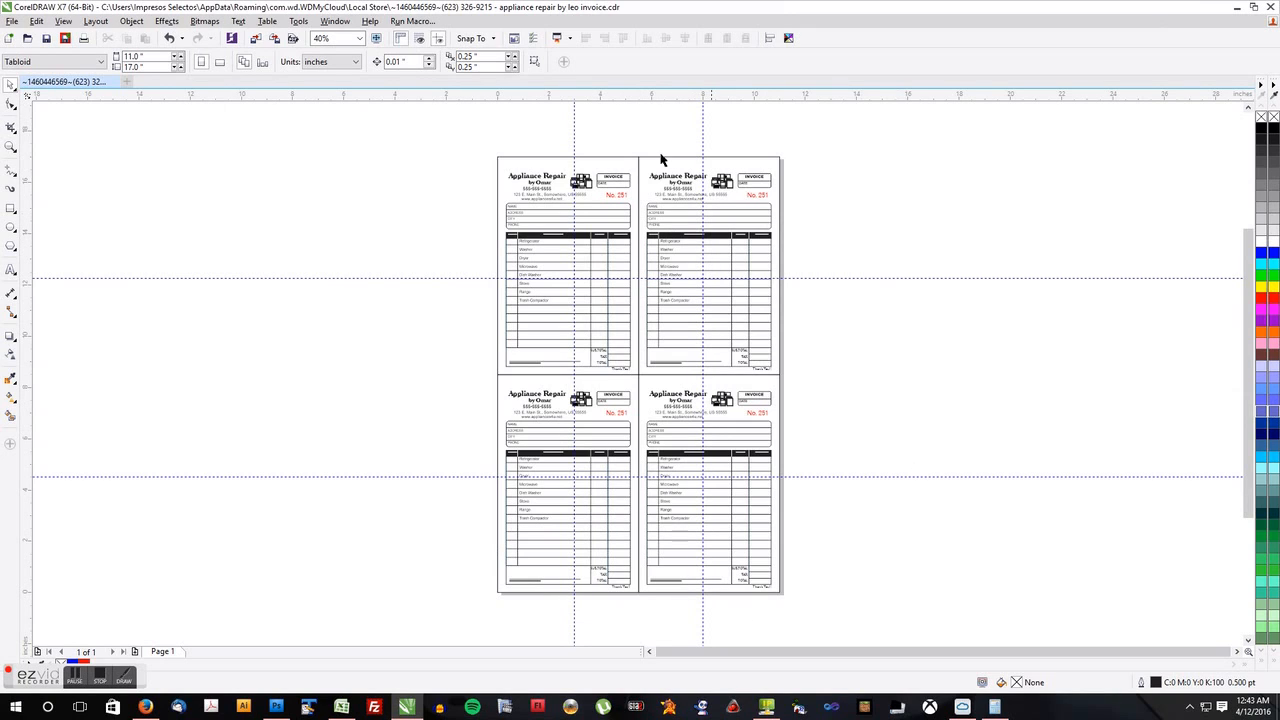
pyautogui.moveTo(563, 492)
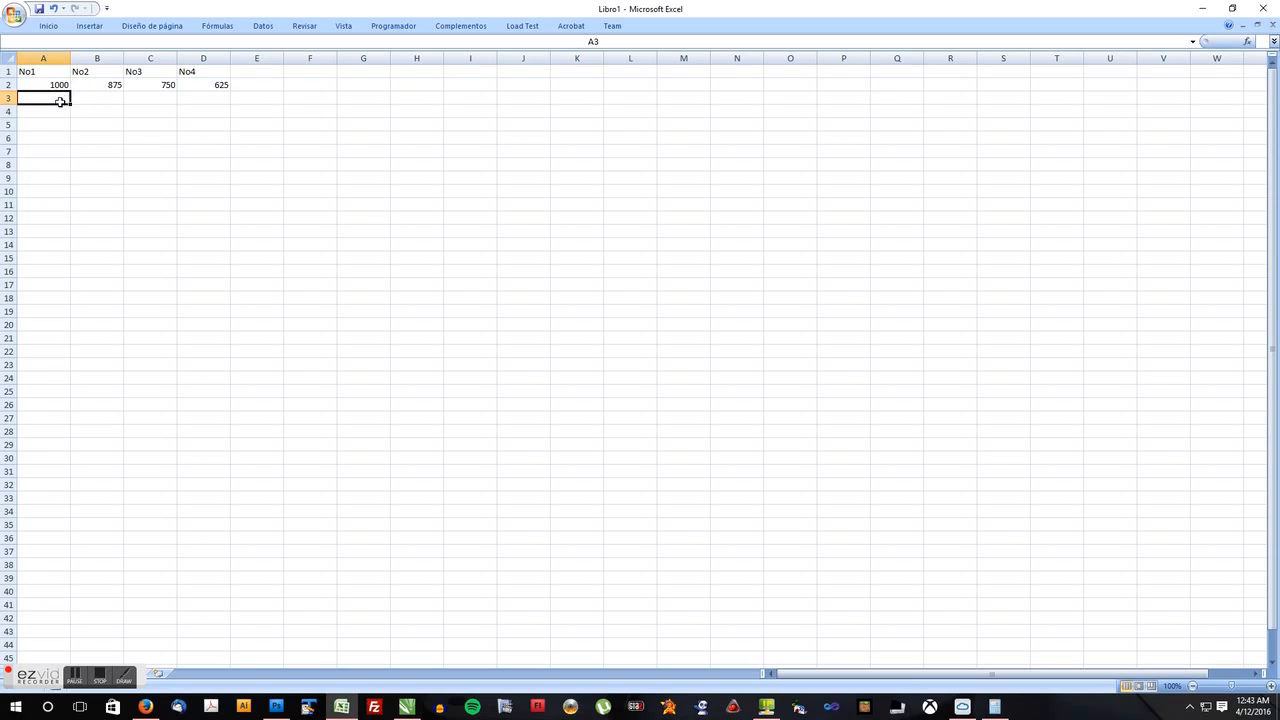
pyautogui.moveTo(52, 100)
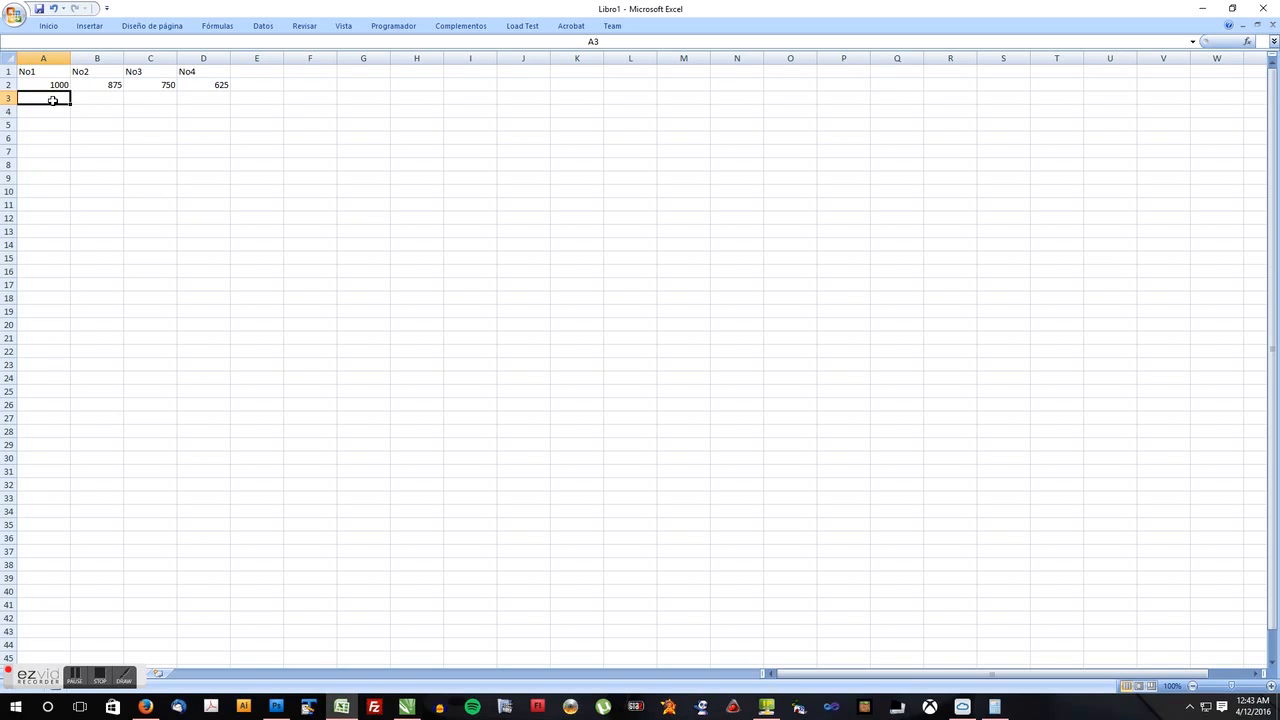
# Enter minus-1 formulas in row 3, giving 999, 874, 749 and 624.
pyautogui.write('=A2')
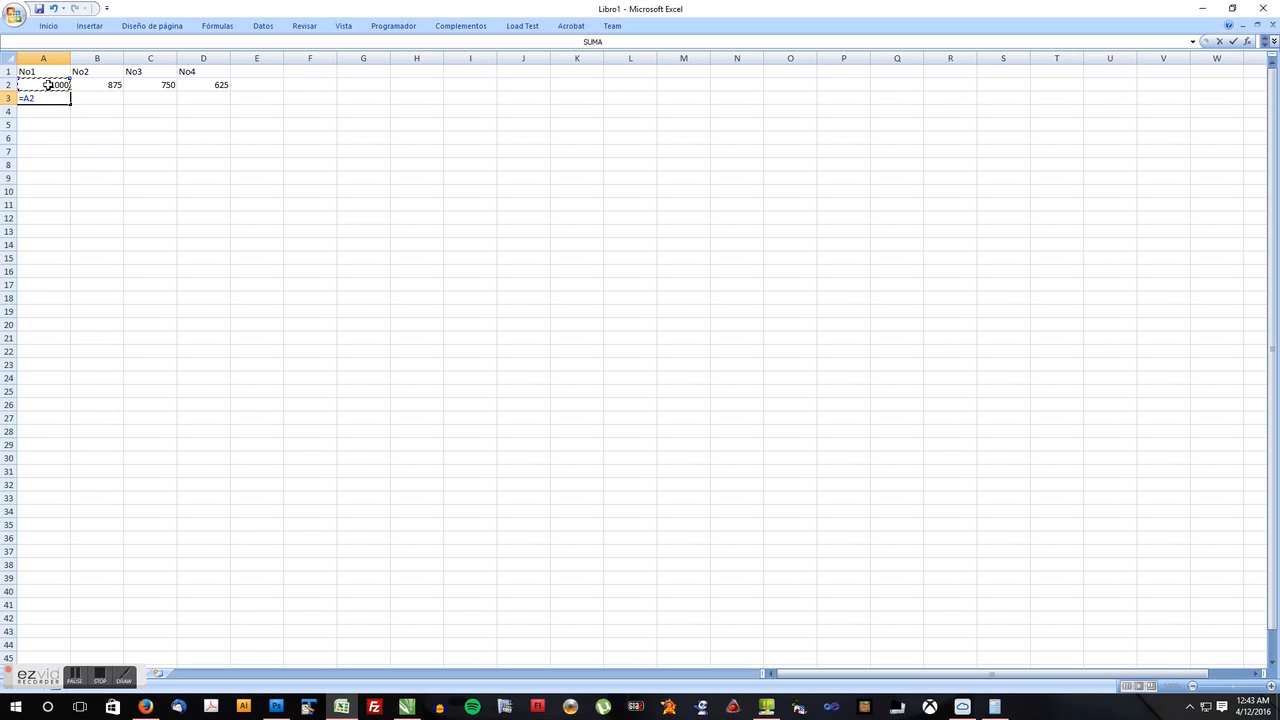
pyautogui.write('-1')
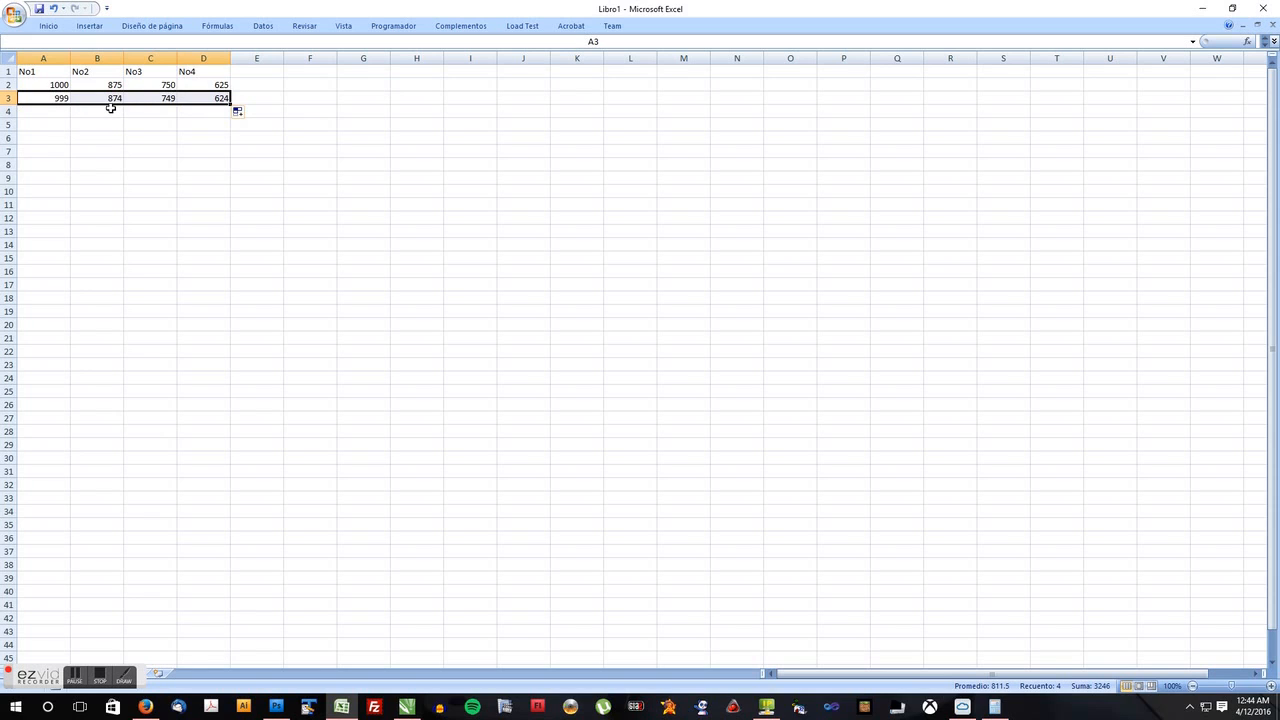
pyautogui.moveTo(205, 98)
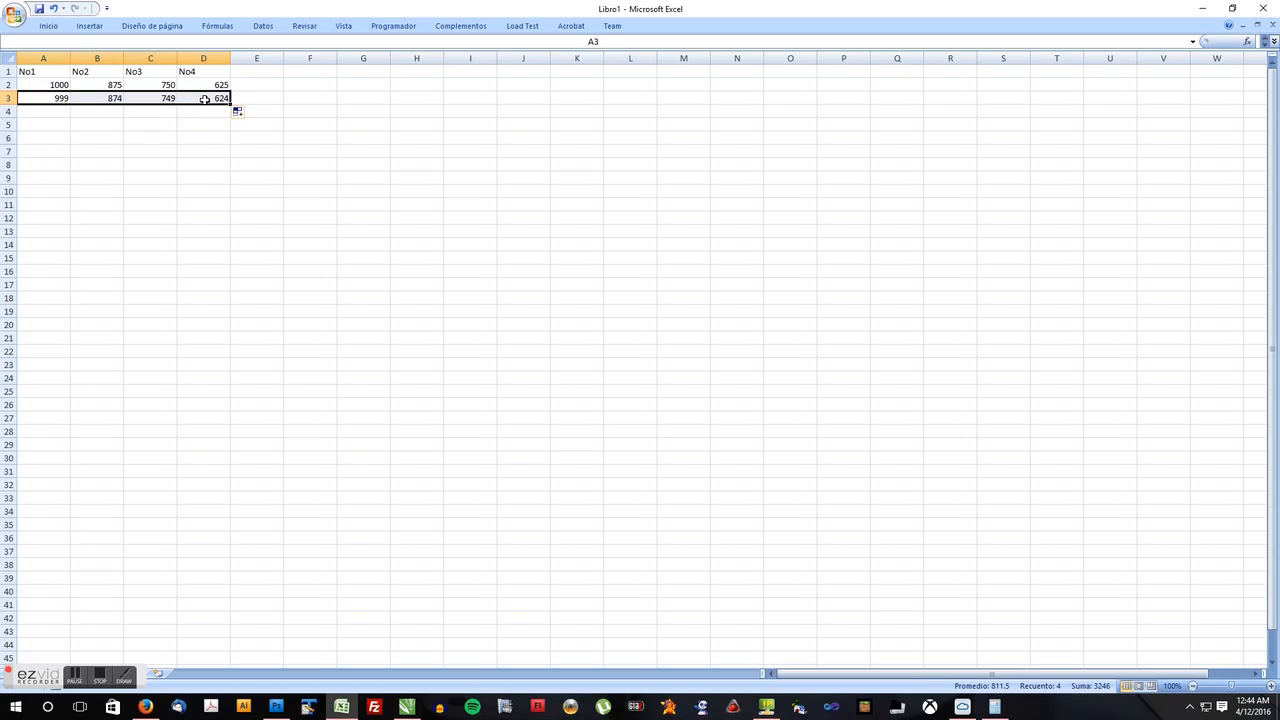
pyautogui.moveTo(186, 114)
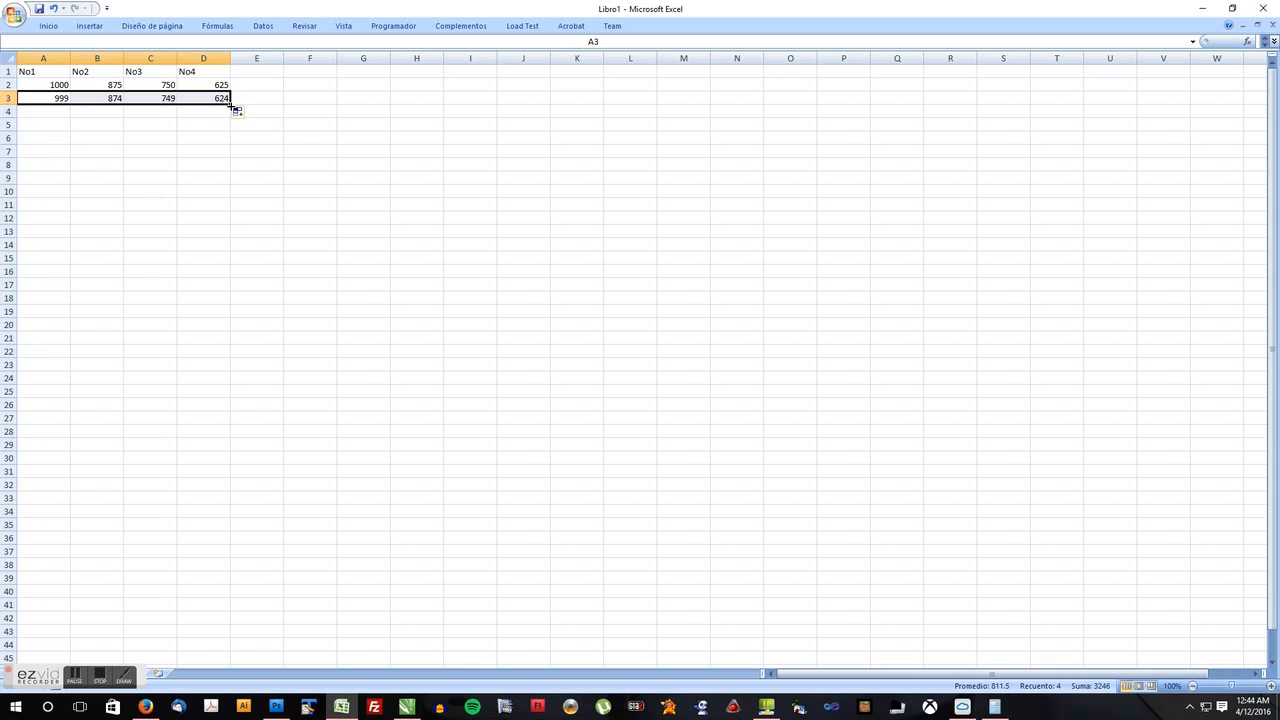
# Drag-fill A2:D3 down to row 126, ending at 876, 751, 626 and 501.
pyautogui.moveTo(230, 104); pyautogui.dragTo(230, 135)
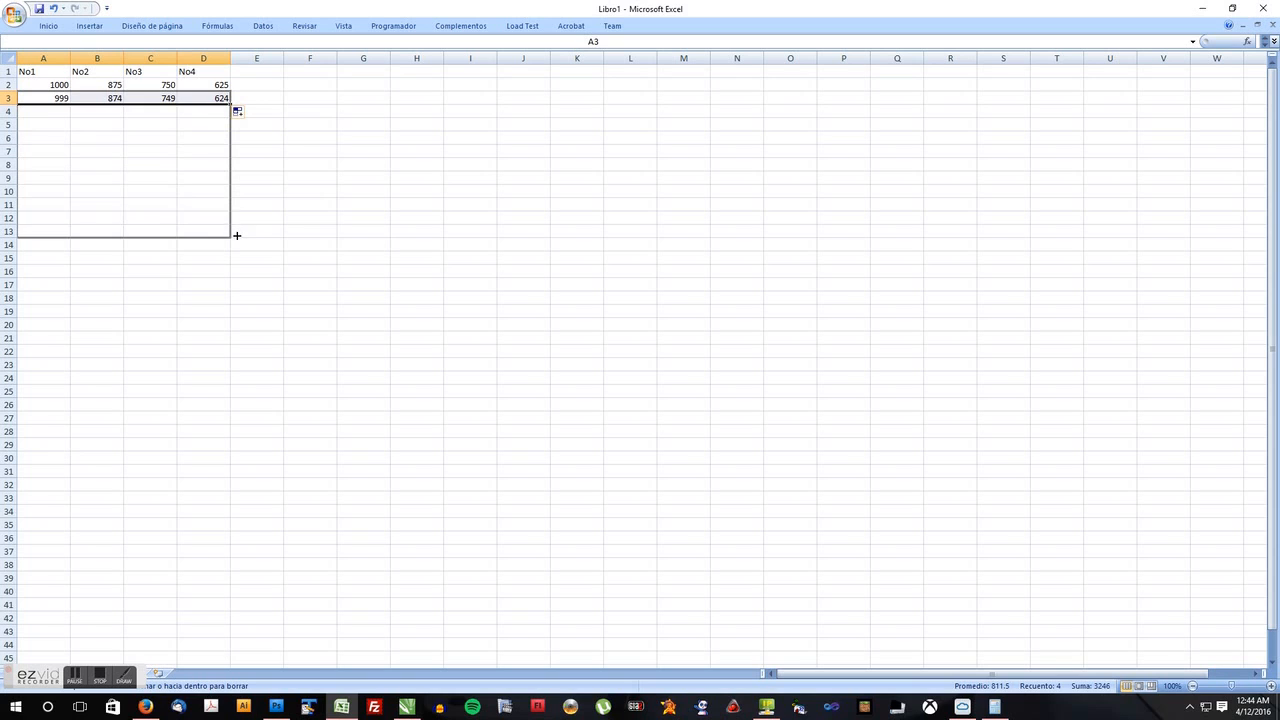
pyautogui.moveTo(237, 235); pyautogui.dragTo(232, 298)
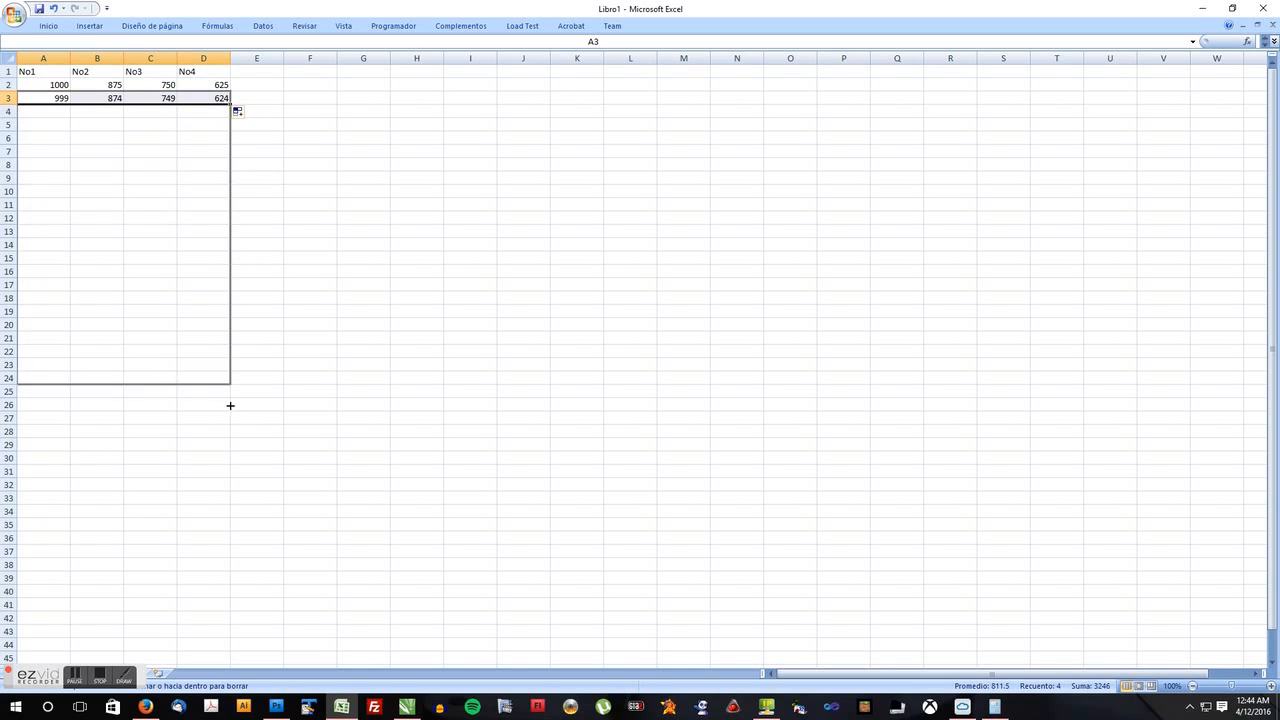
pyautogui.scroll(-3)
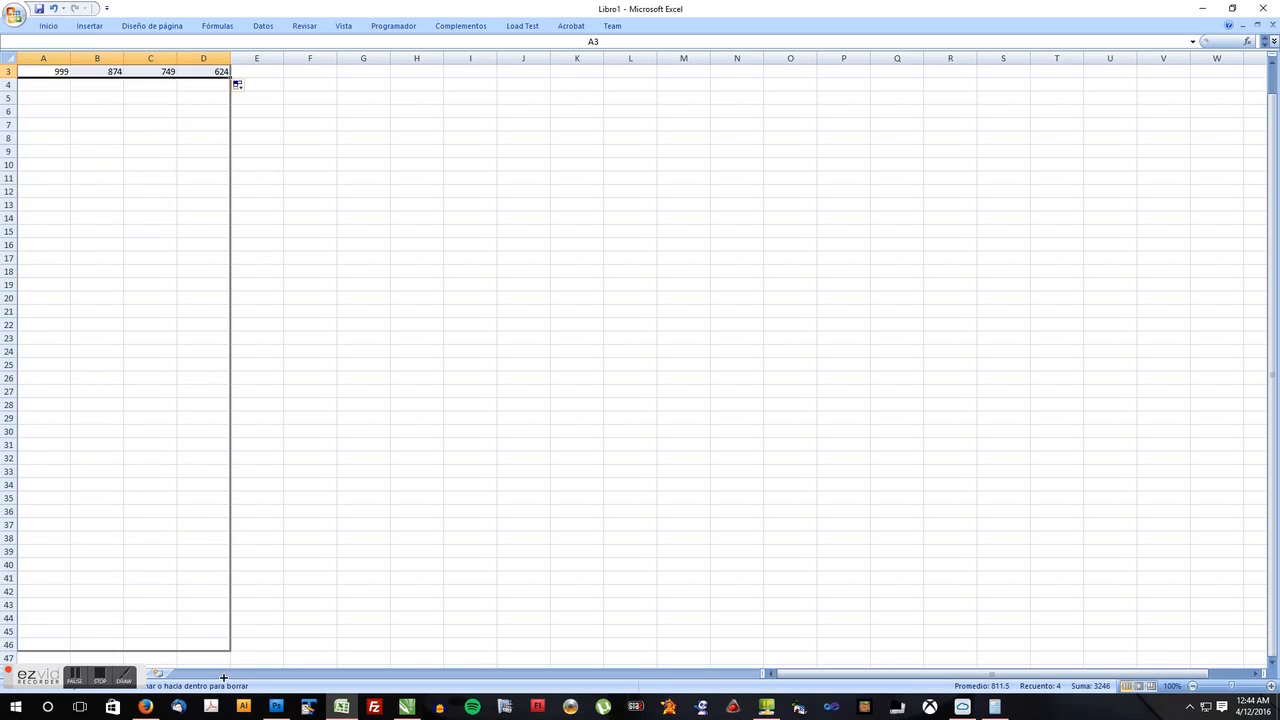
pyautogui.scroll(-3)
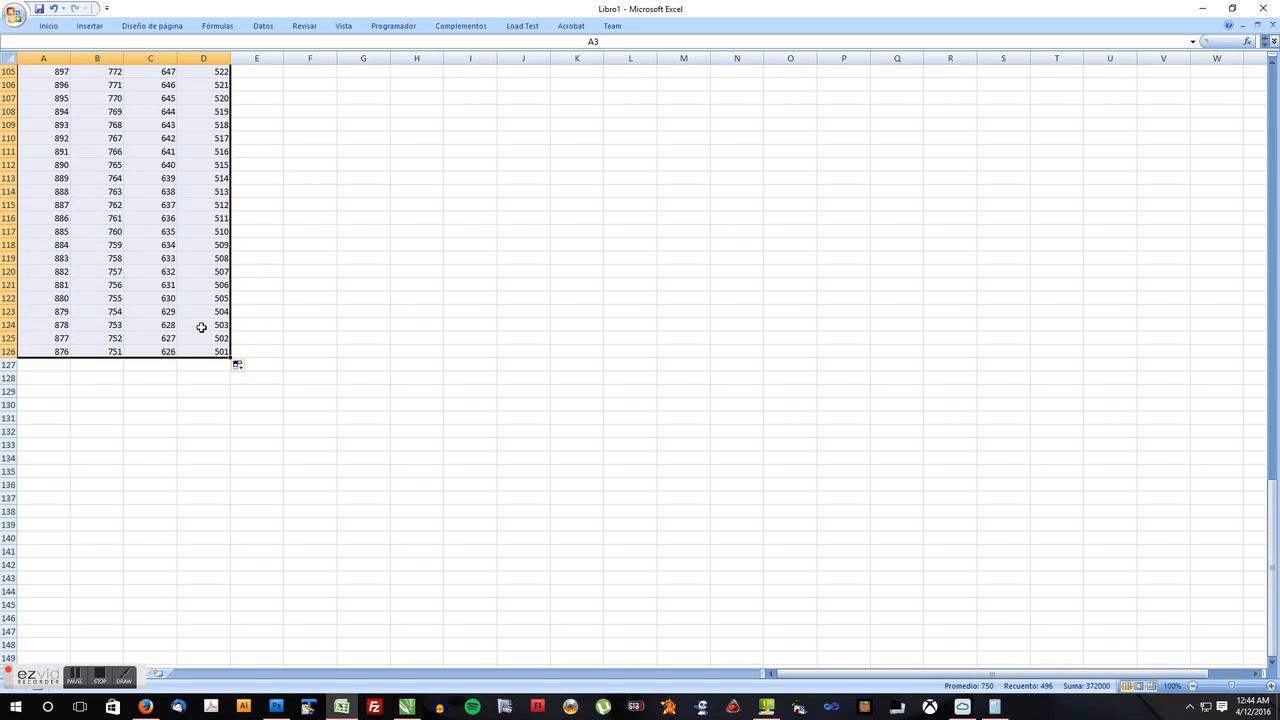
pyautogui.moveTo(225, 368)
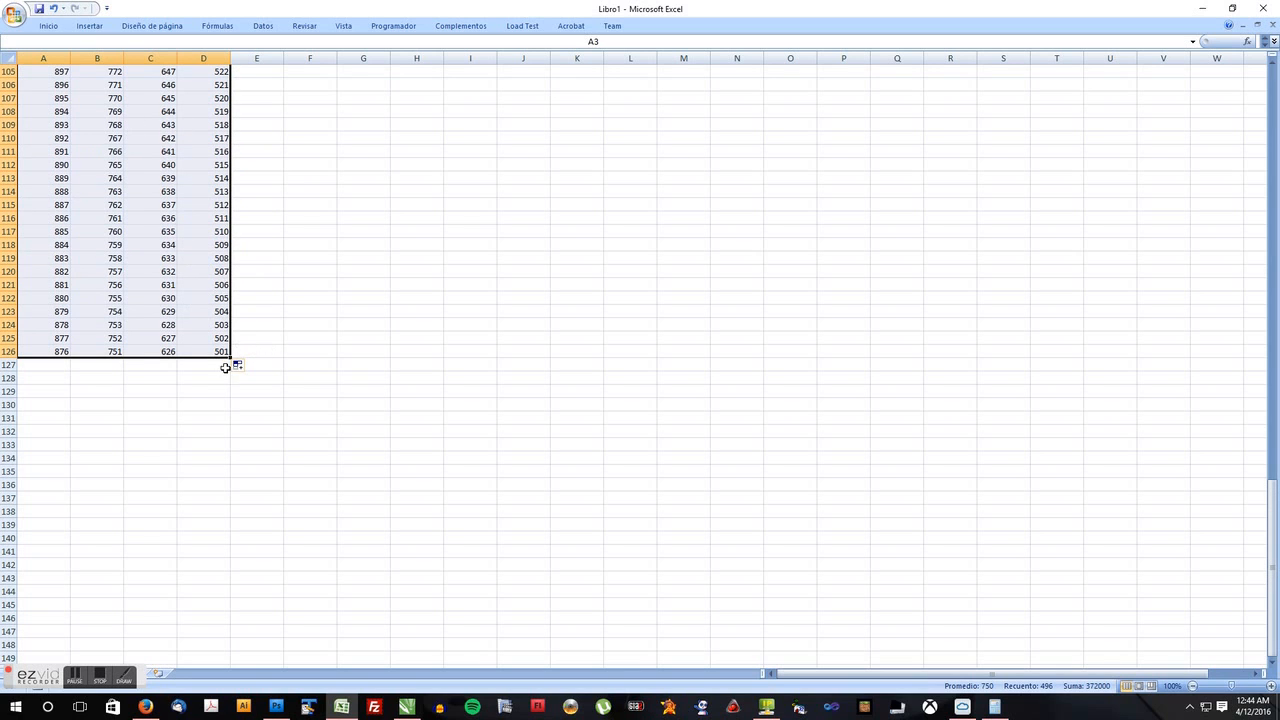
pyautogui.moveTo(247, 361)
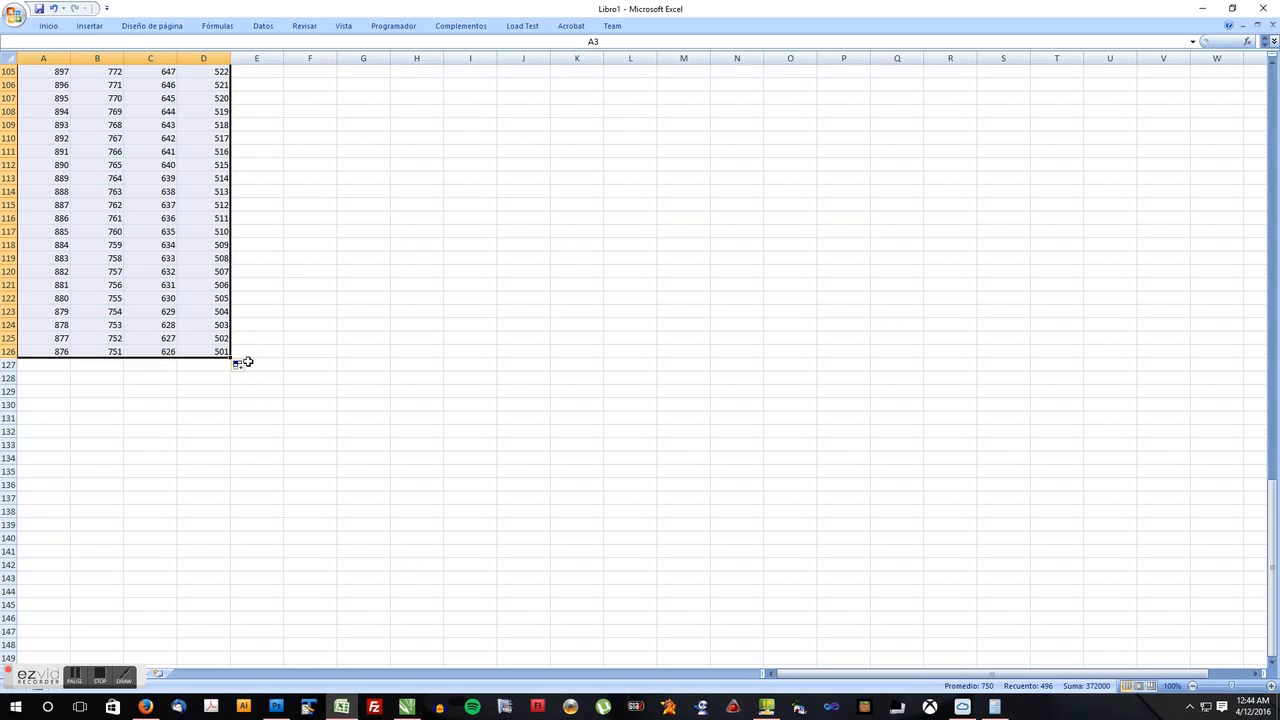
# Scroll through the filled countdown columns, then return to the CorelDRAW invoice showing No. 251.
pyautogui.click(203, 351)
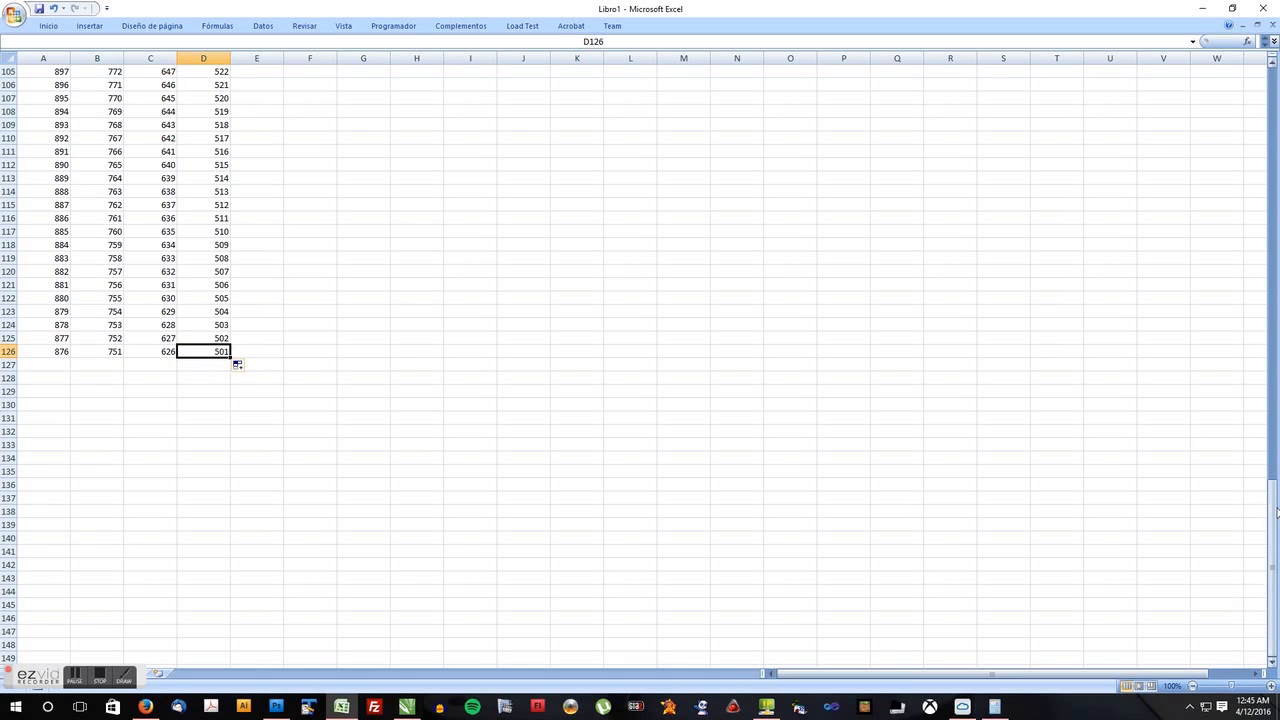
pyautogui.moveTo(1271, 505); pyautogui.dragTo(1271, 180)
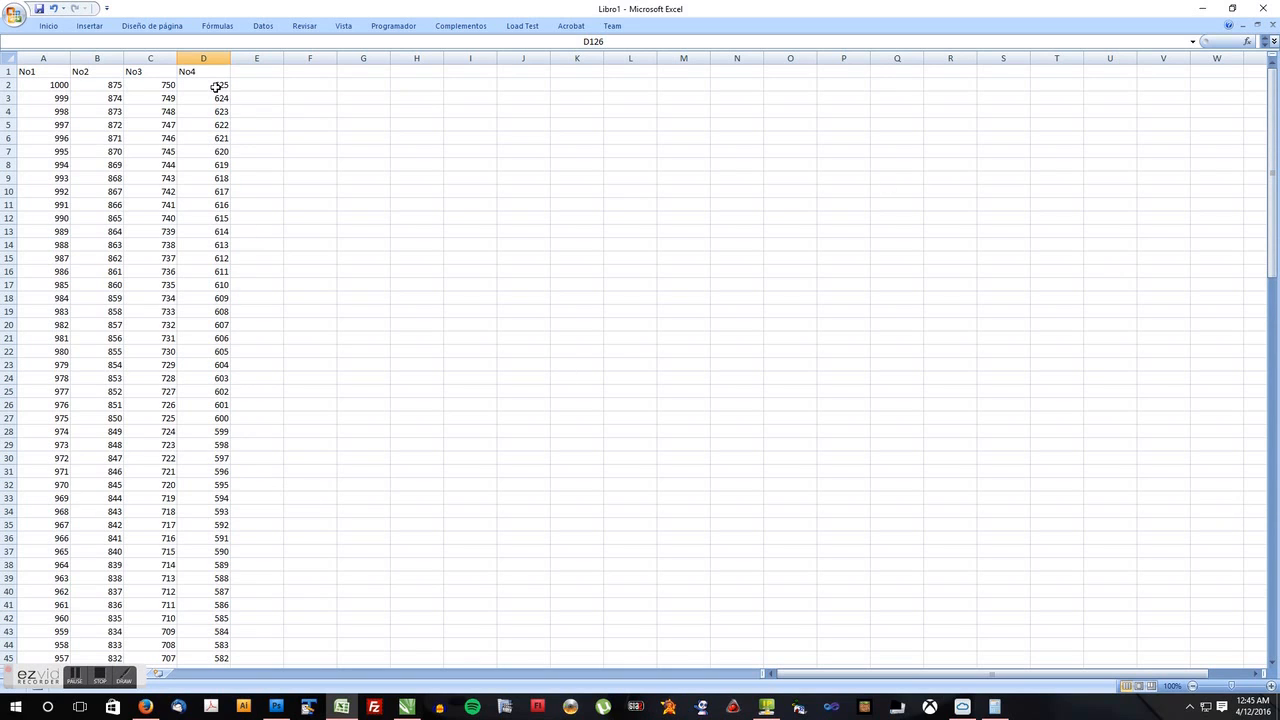
pyautogui.click(150, 57)
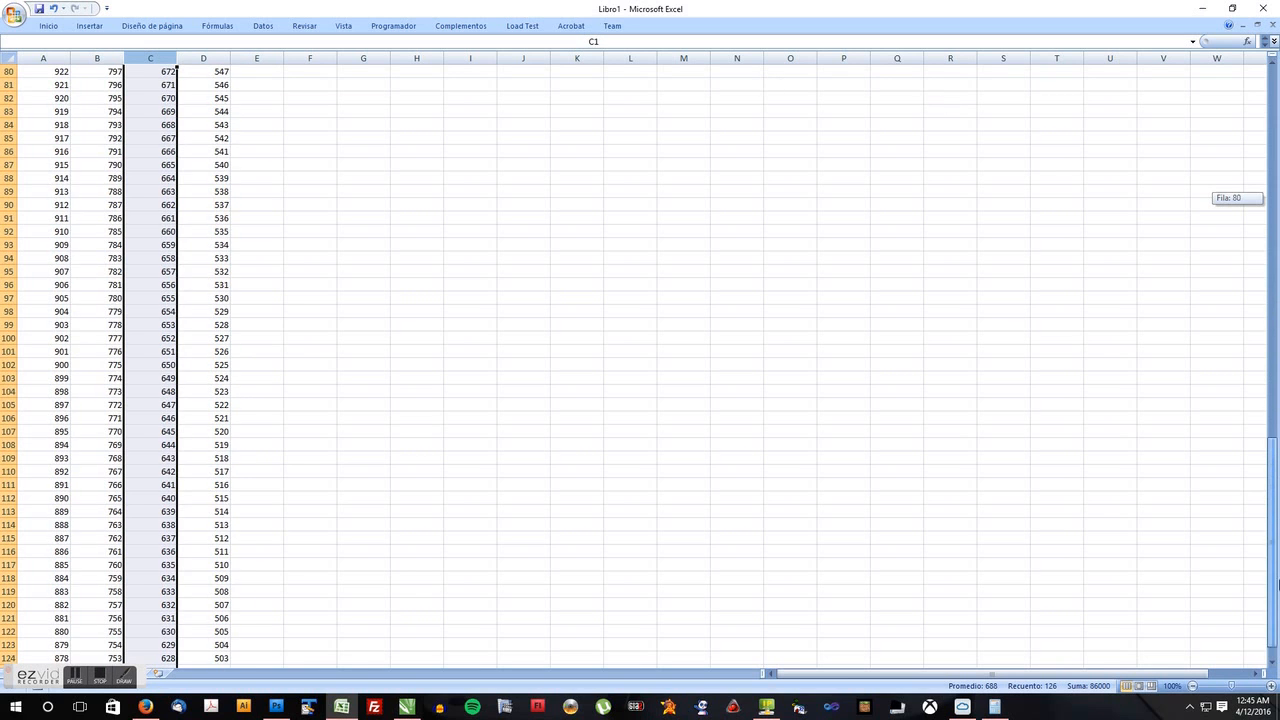
pyautogui.scroll(-3)
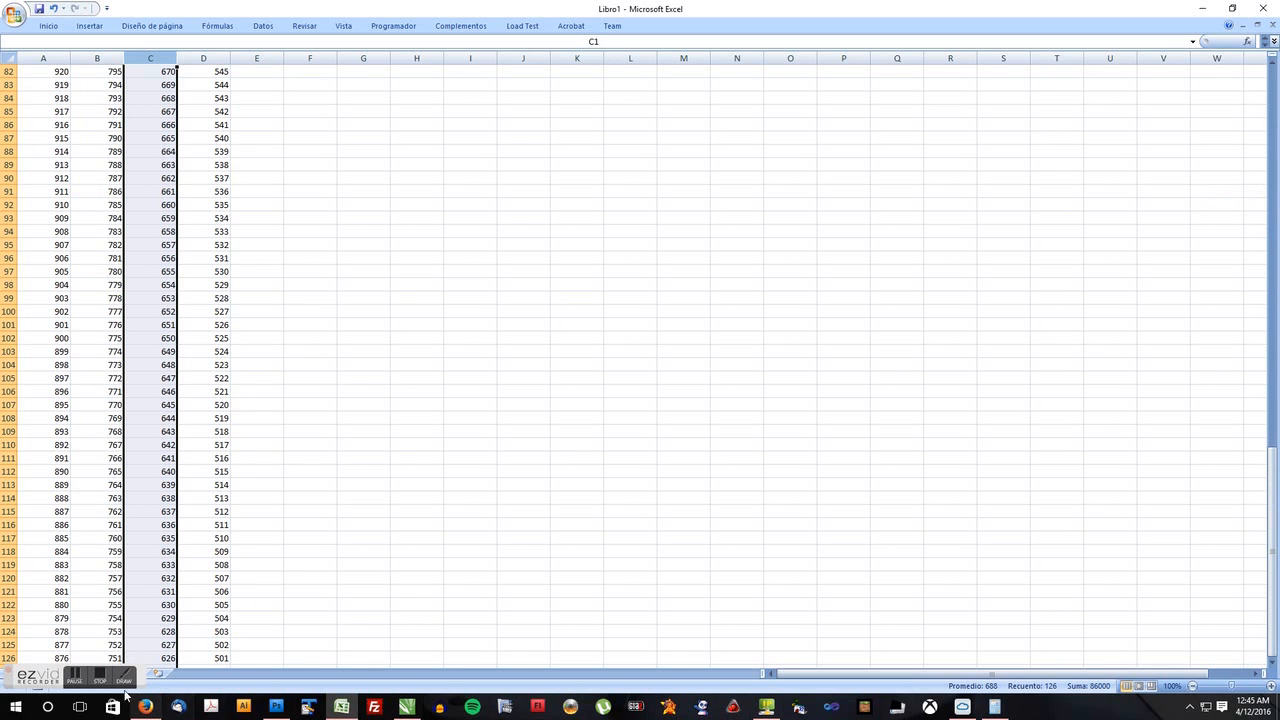
pyautogui.moveTo(733, 317)
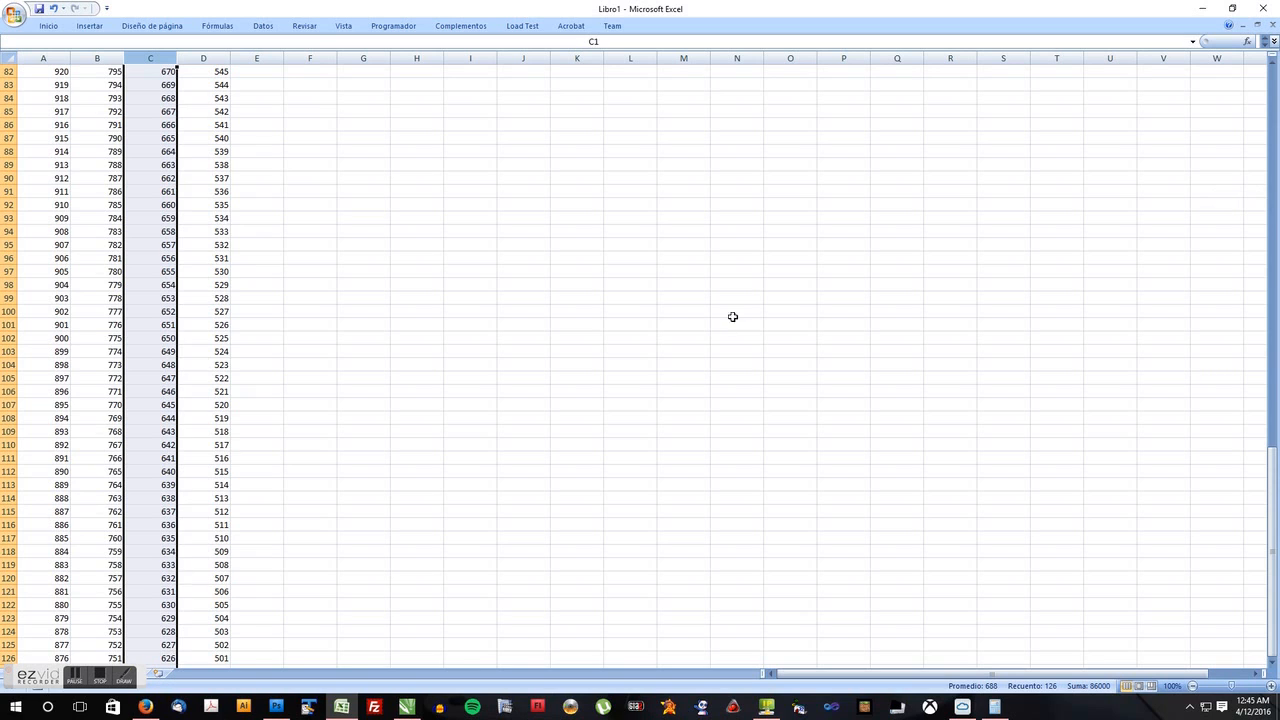
pyautogui.scroll(3)
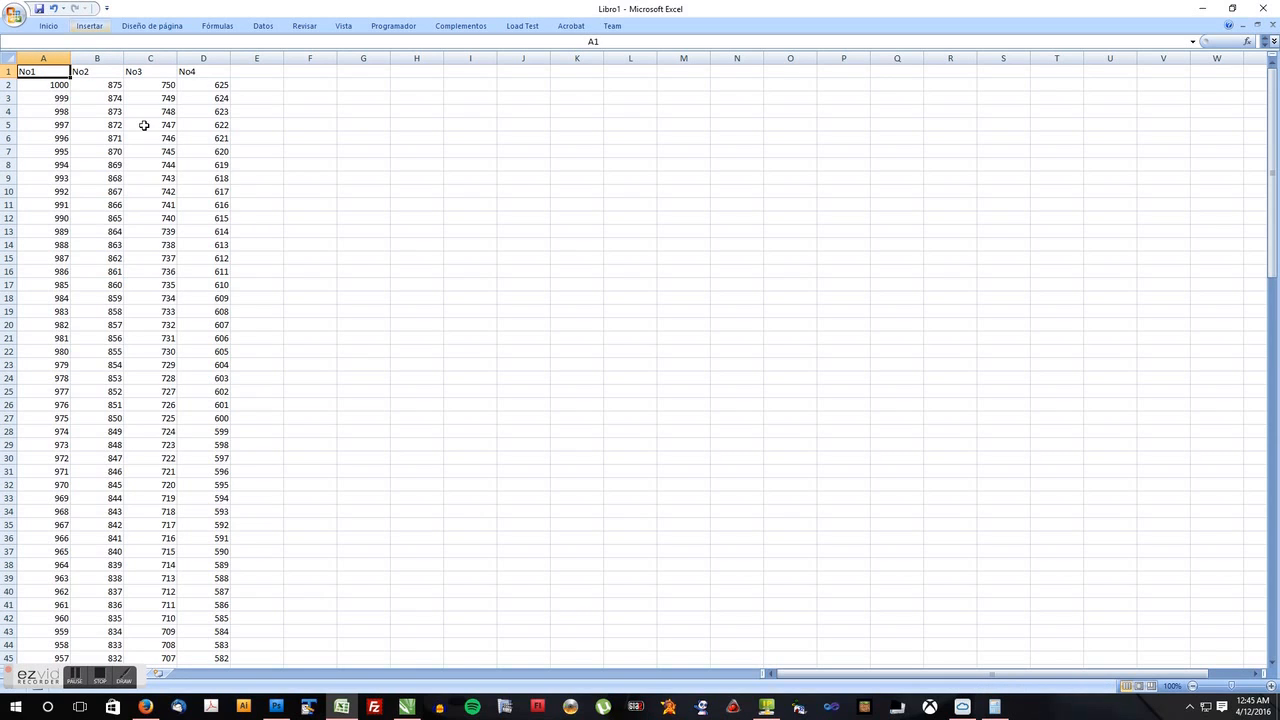
pyautogui.moveTo(322, 107)
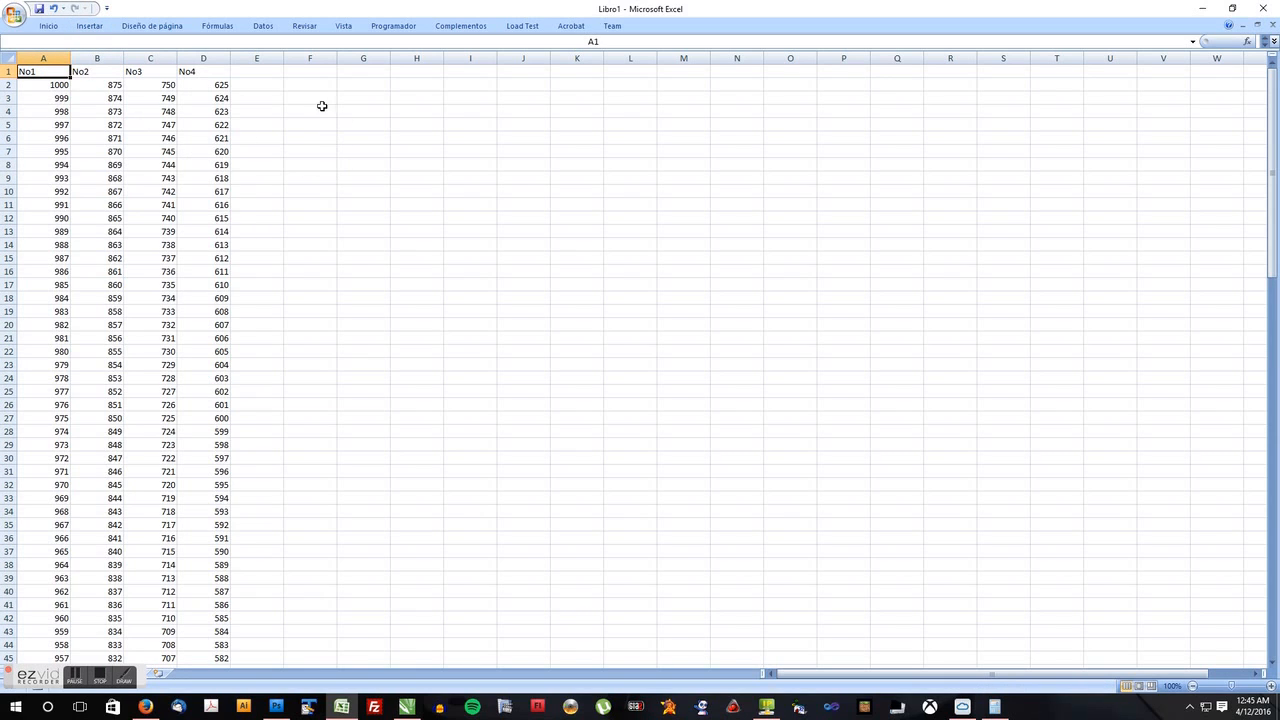
pyautogui.moveTo(190, 160)
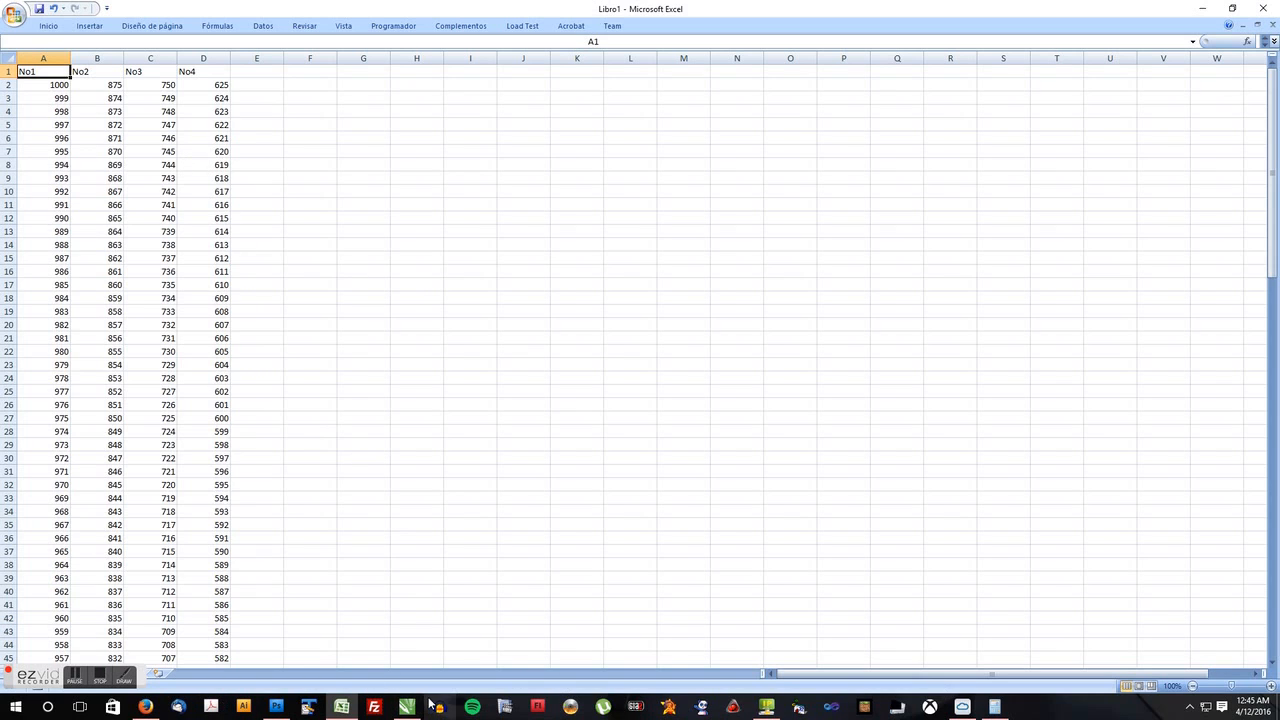
pyautogui.click(405, 707)
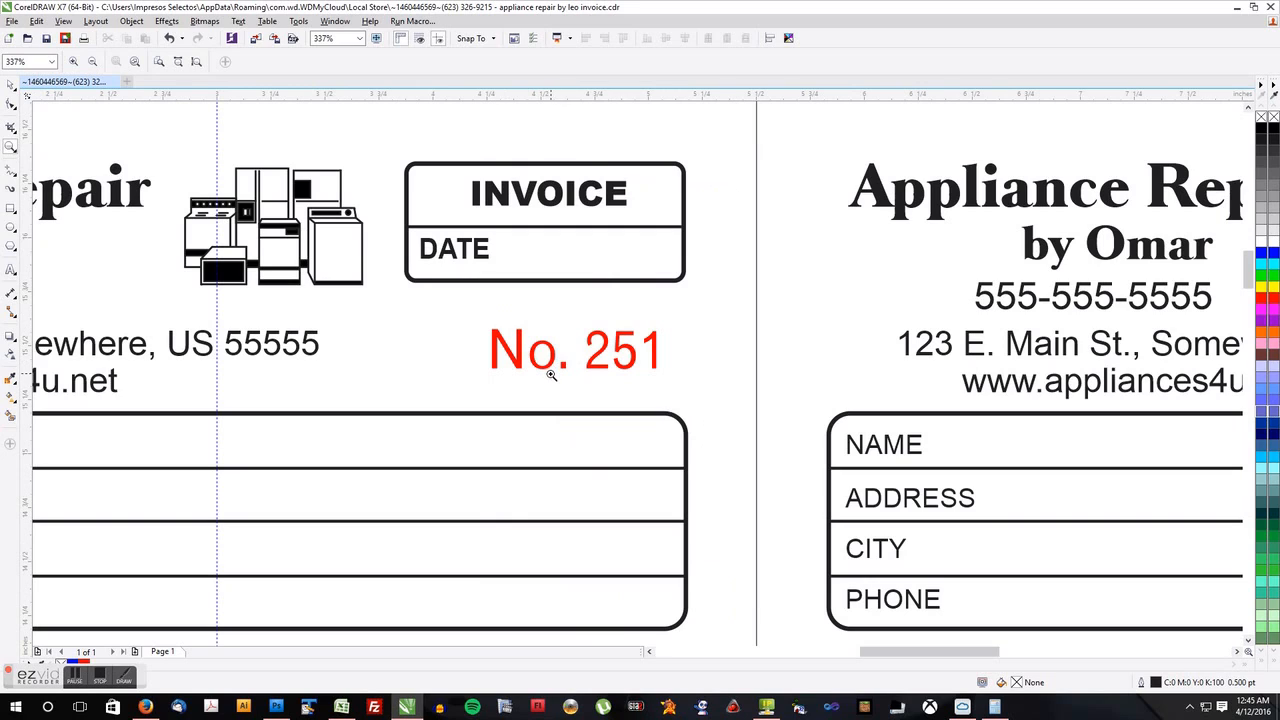
pyautogui.moveTo(573, 378)
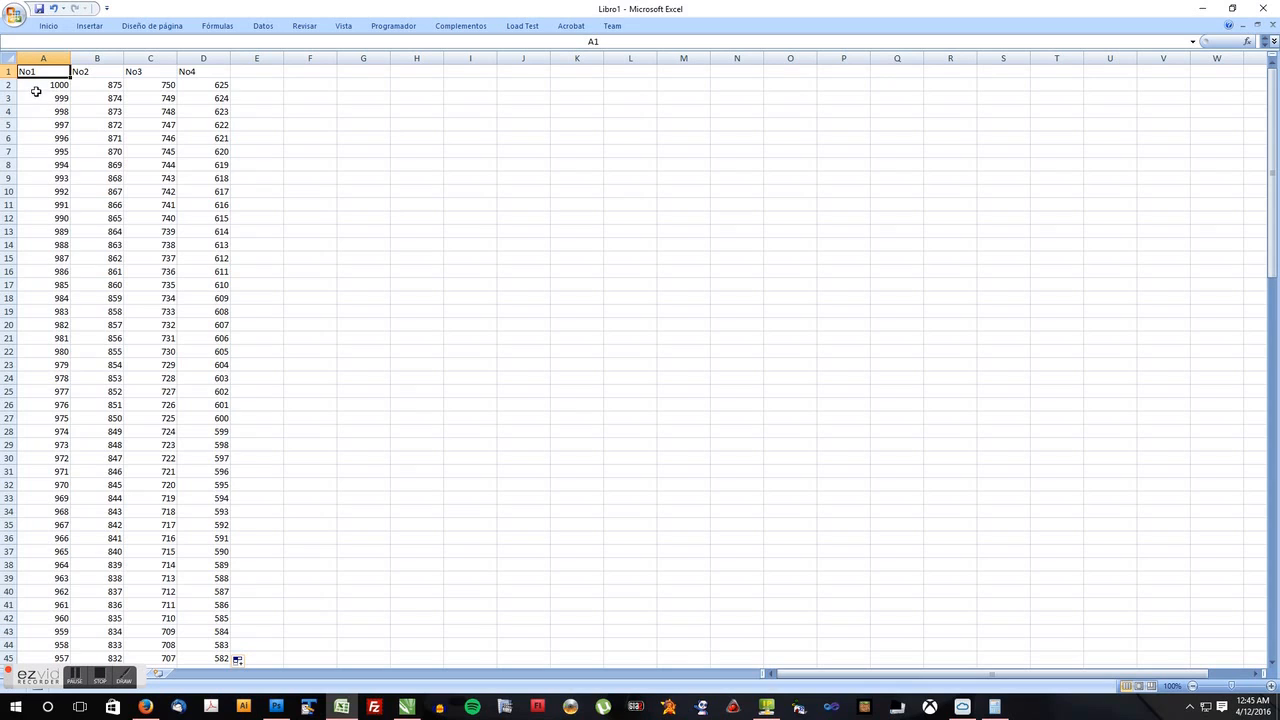
# Select A2:D126, all 500 numbers from 1000 to 501, and open their context menu.
pyautogui.click(43, 85)
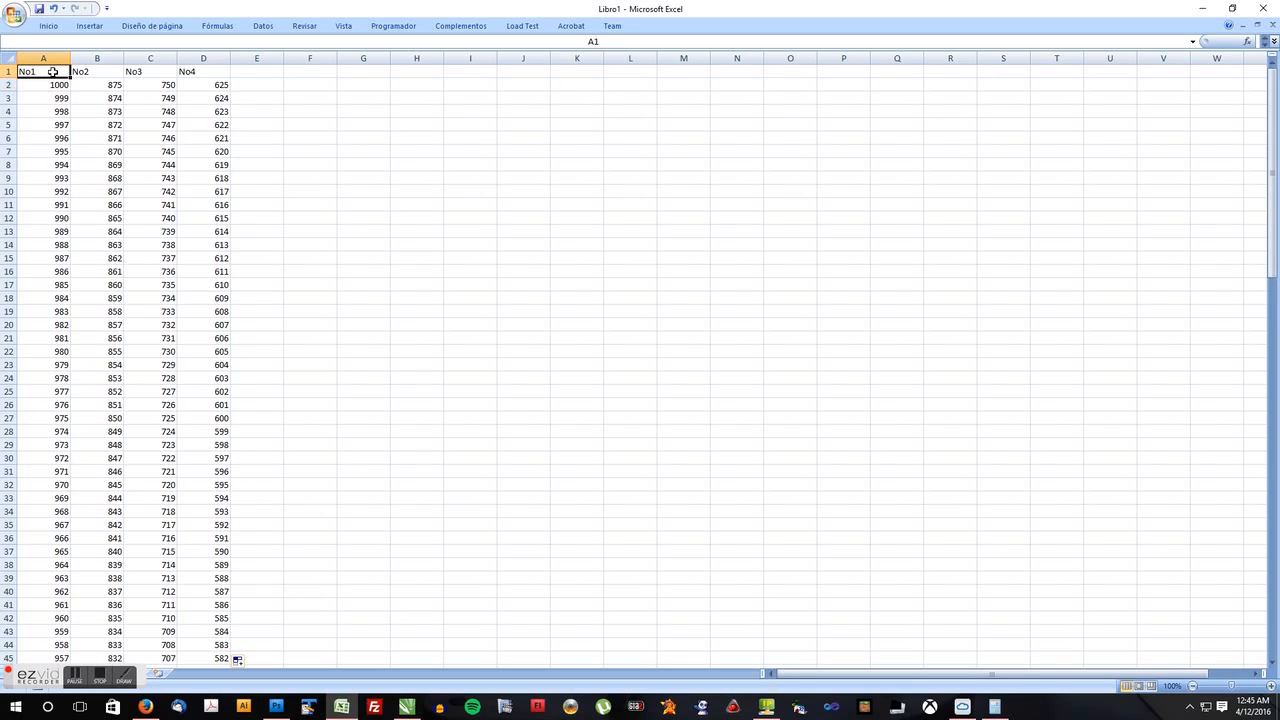
pyautogui.scroll(-3)
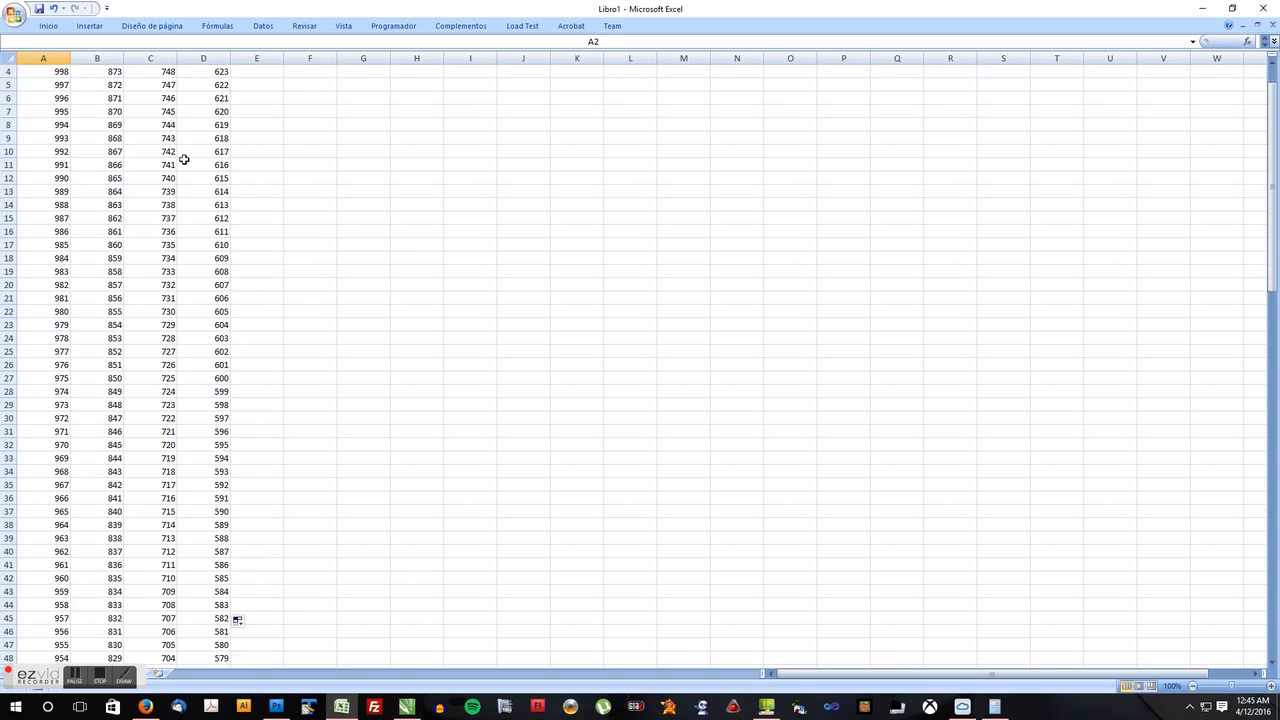
pyautogui.scroll(-3)
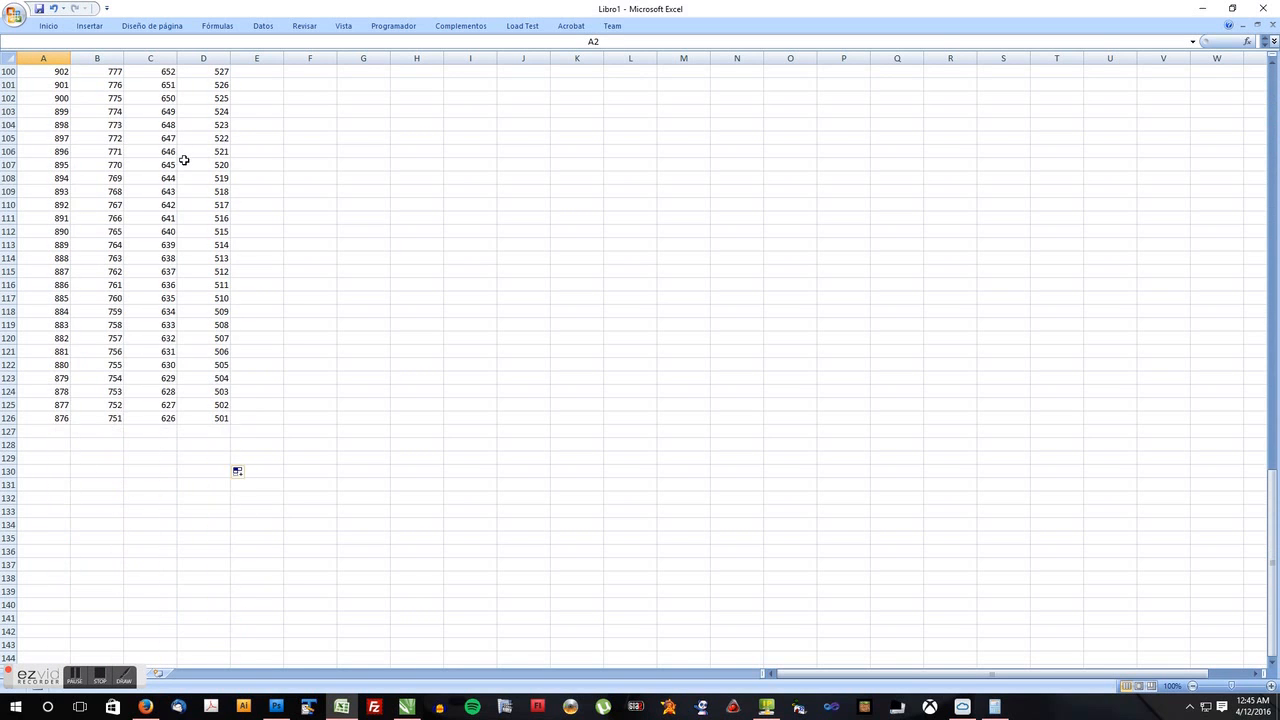
pyautogui.scroll(-3)
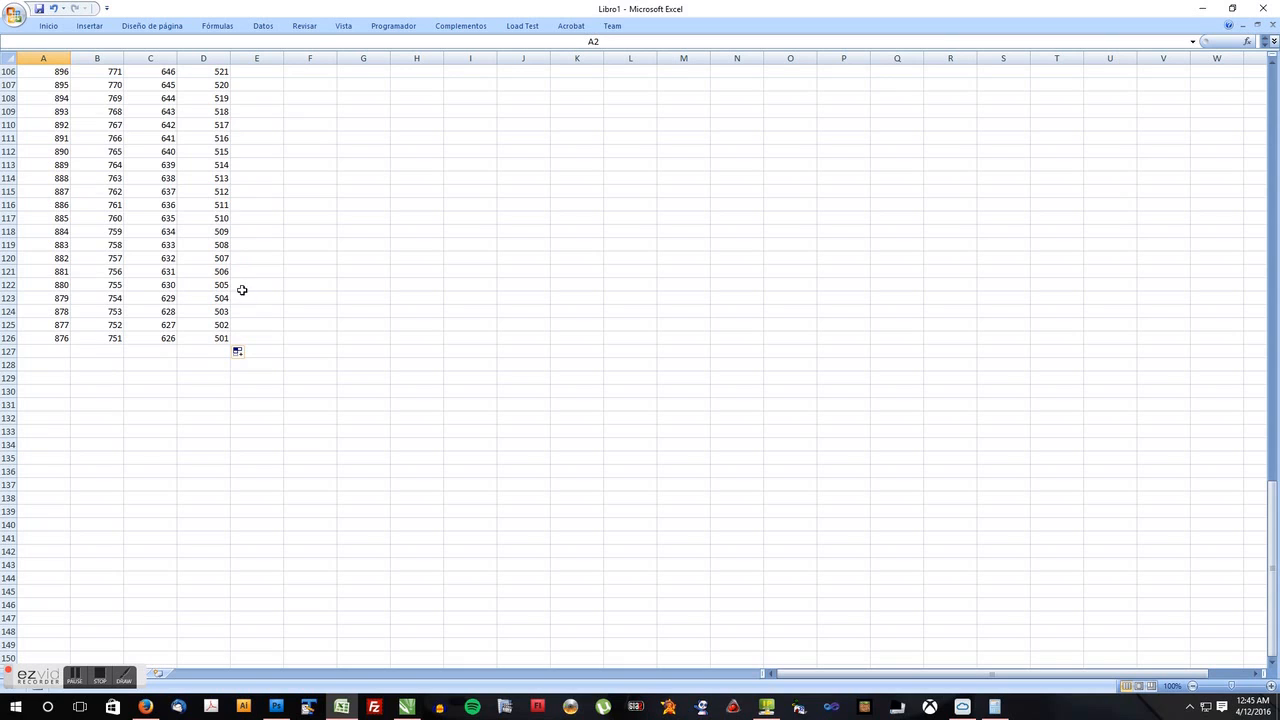
pyautogui.moveTo(218, 340)
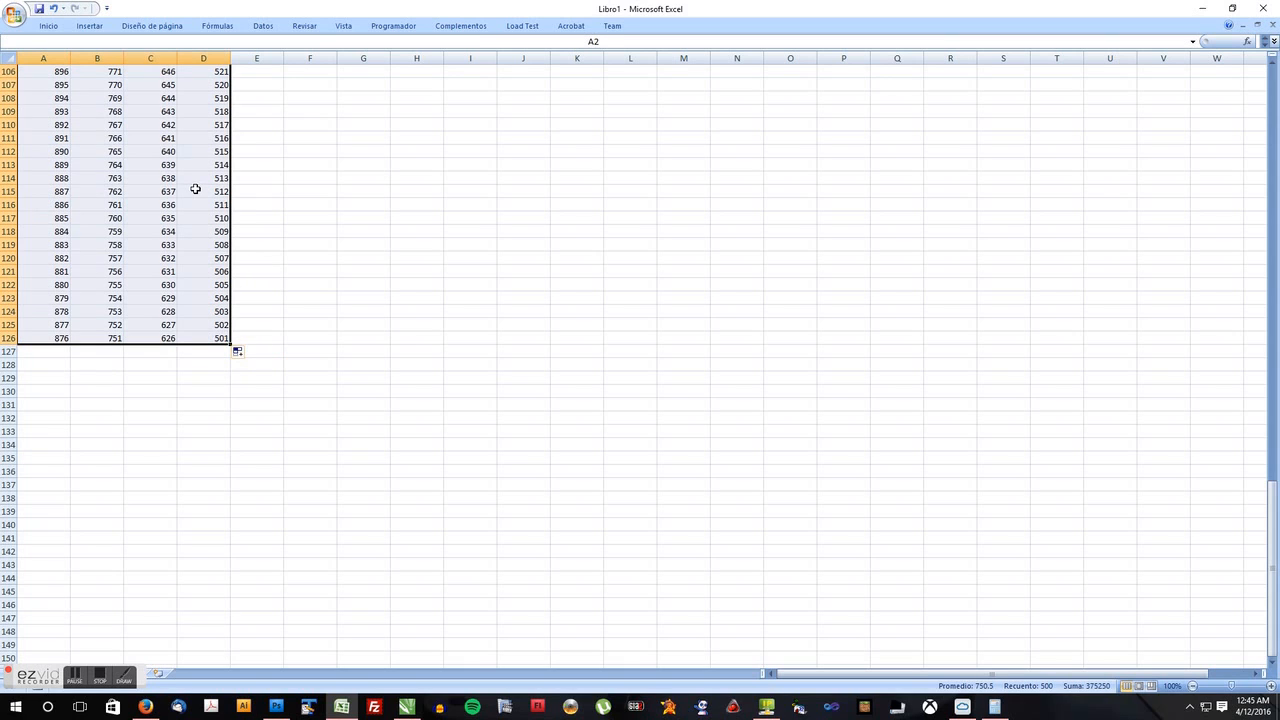
pyautogui.moveTo(96, 189)
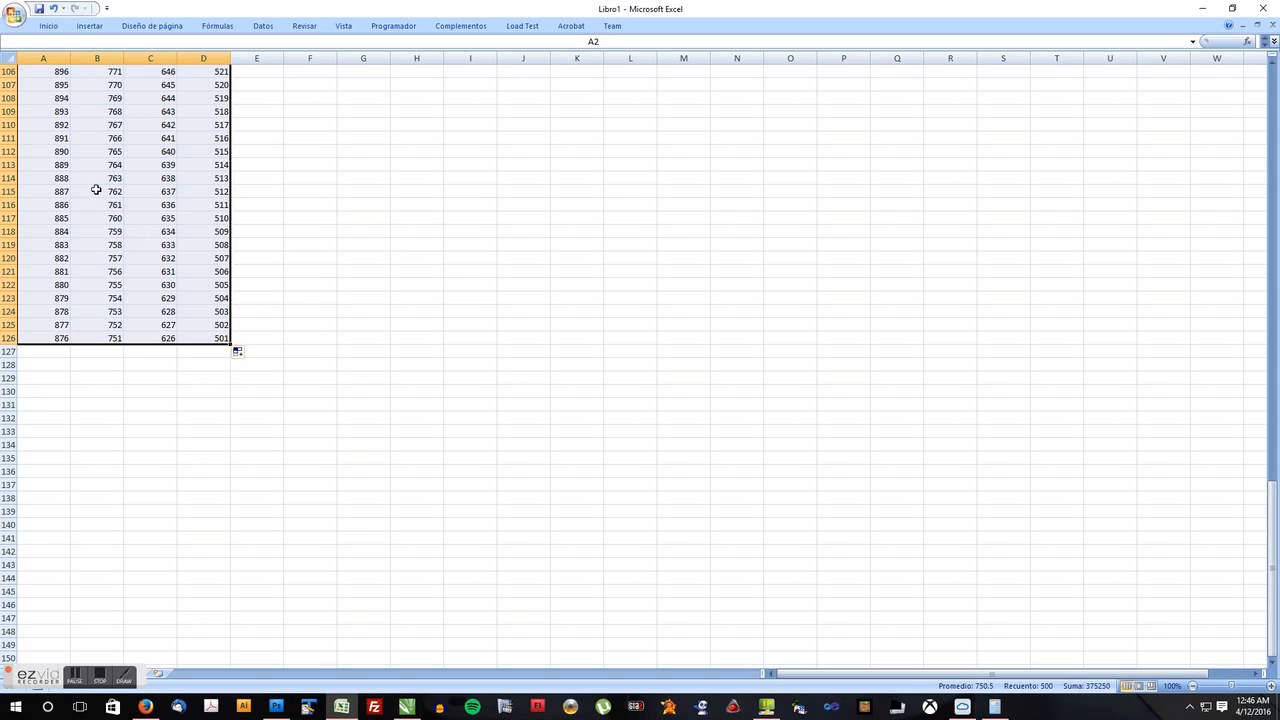
pyautogui.rightClick(97, 190)
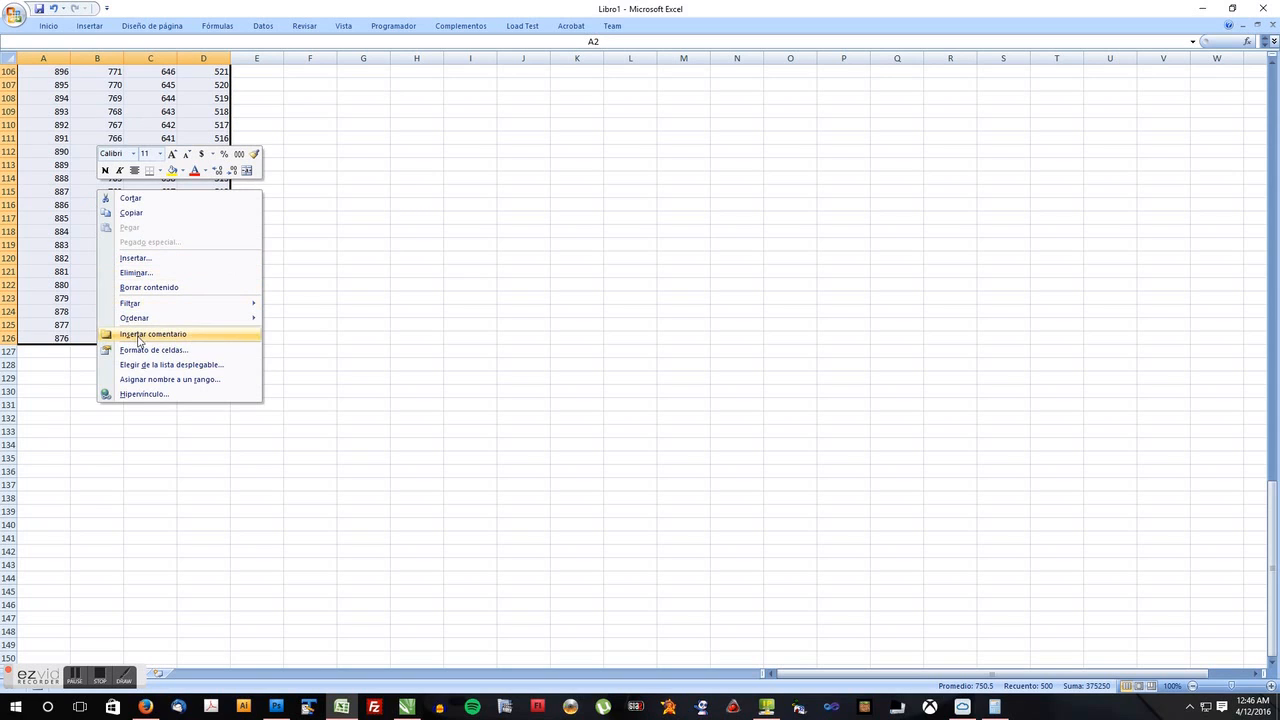
pyautogui.moveTo(153, 350)
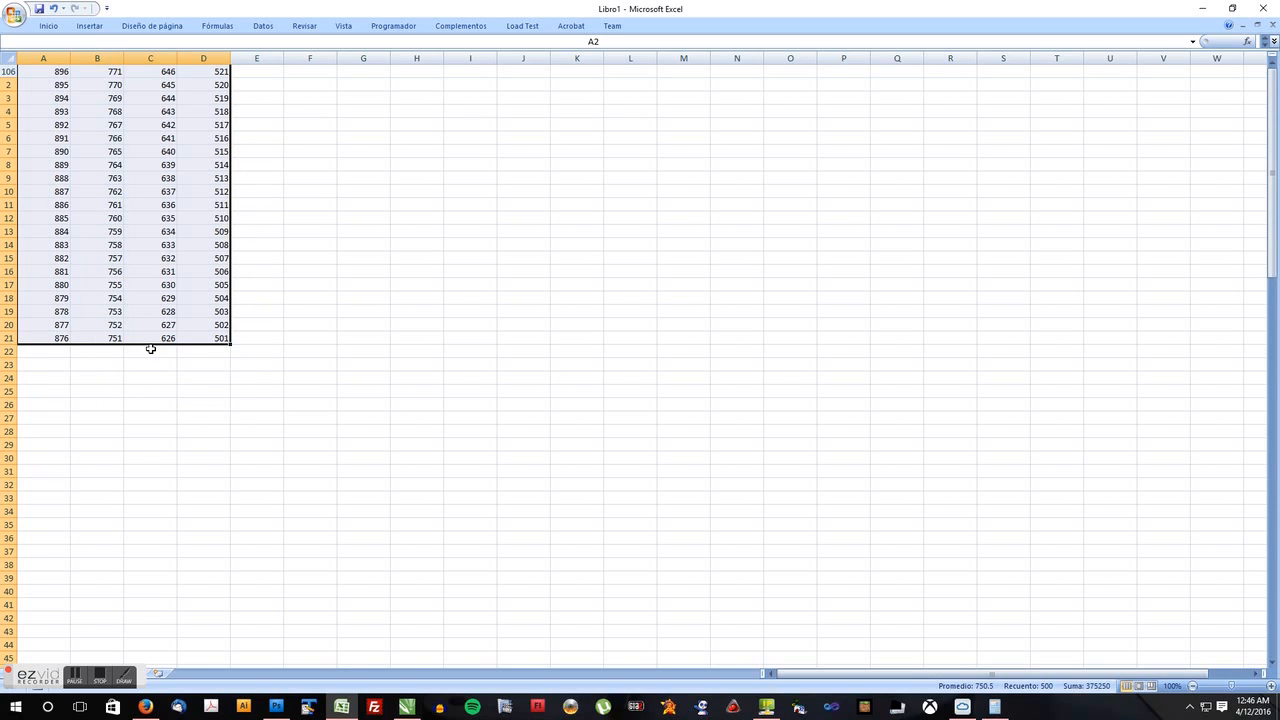
pyautogui.moveTo(198, 345)
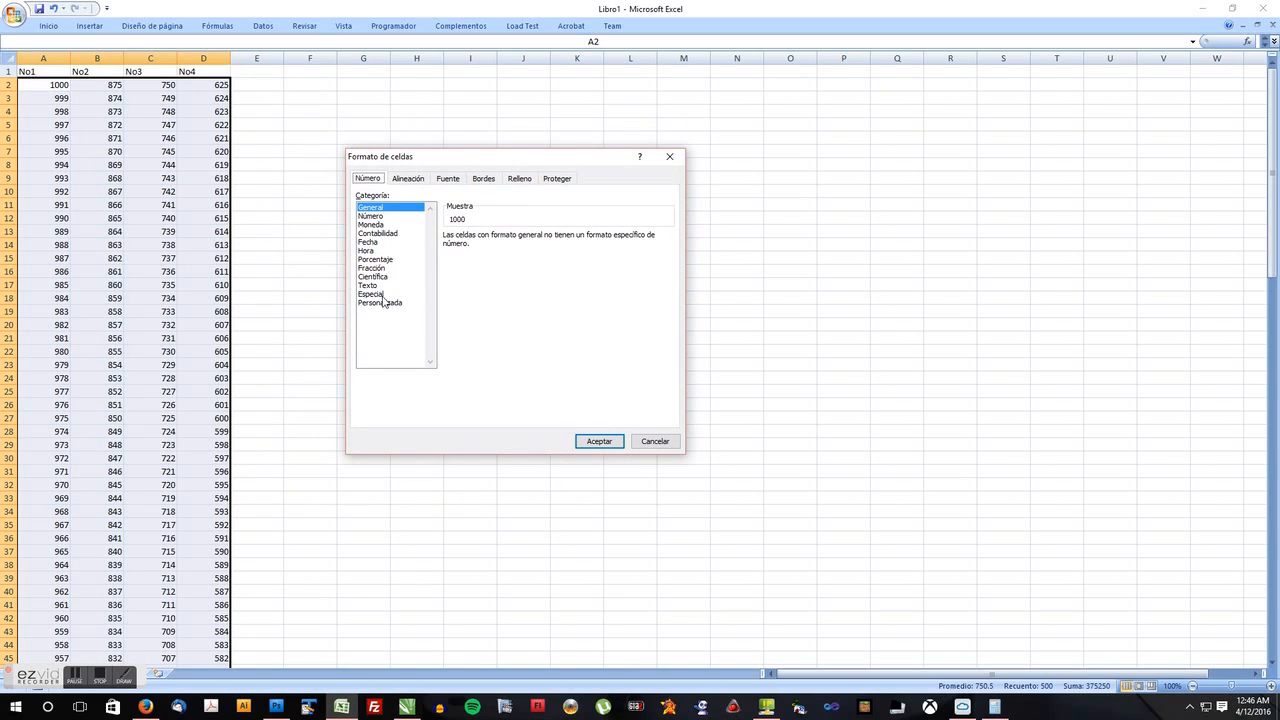
# Apply the custom number format "No. "000 to all the invoice numbers.
pyautogui.click(371, 294)
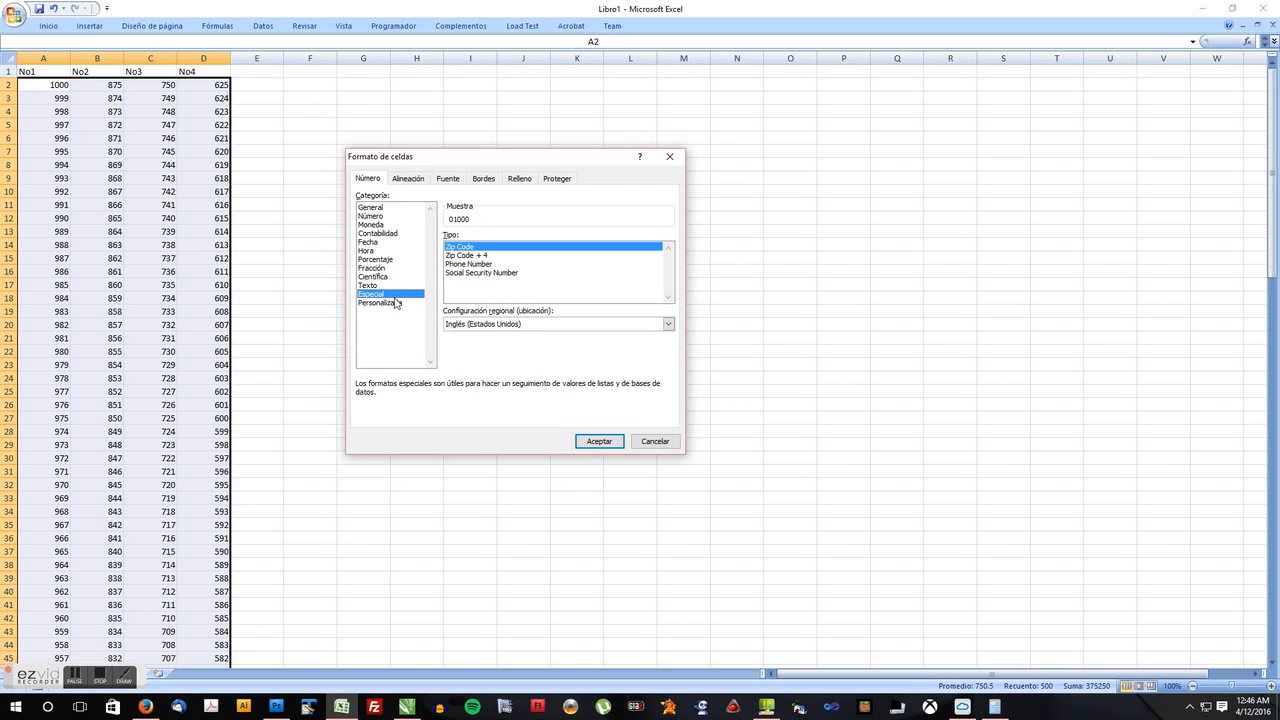
pyautogui.click(380, 302)
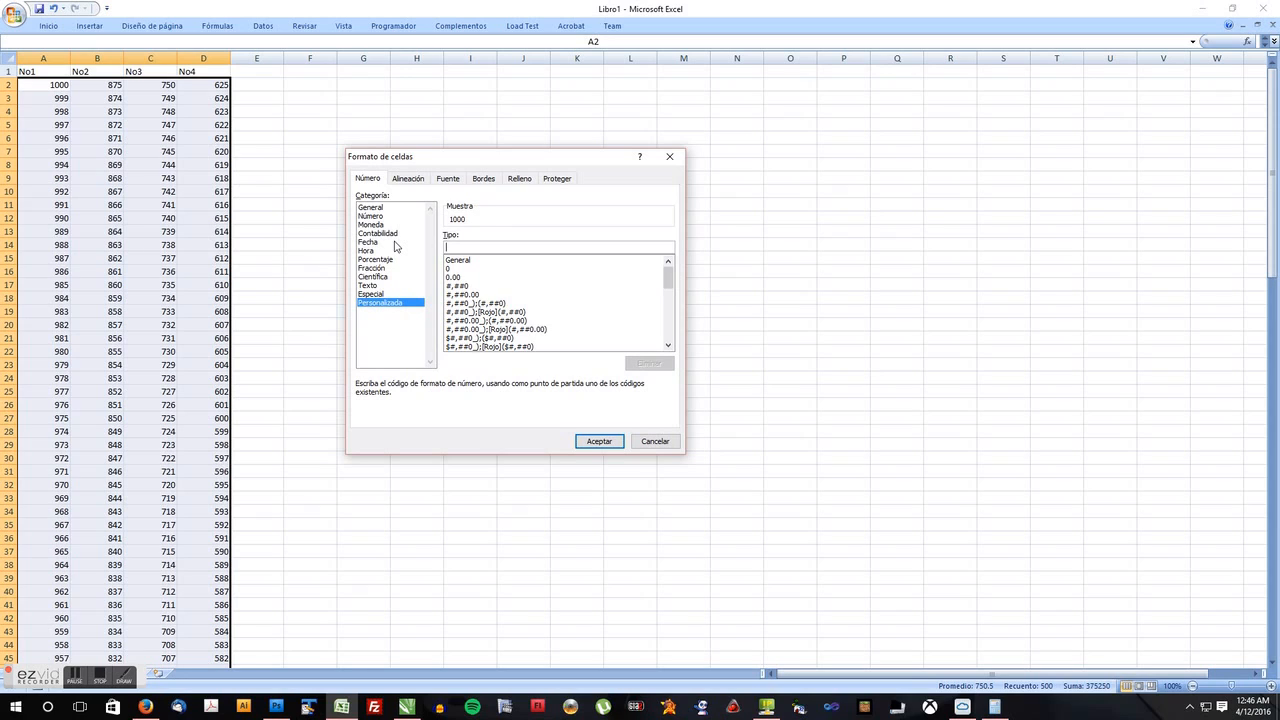
pyautogui.write('*')
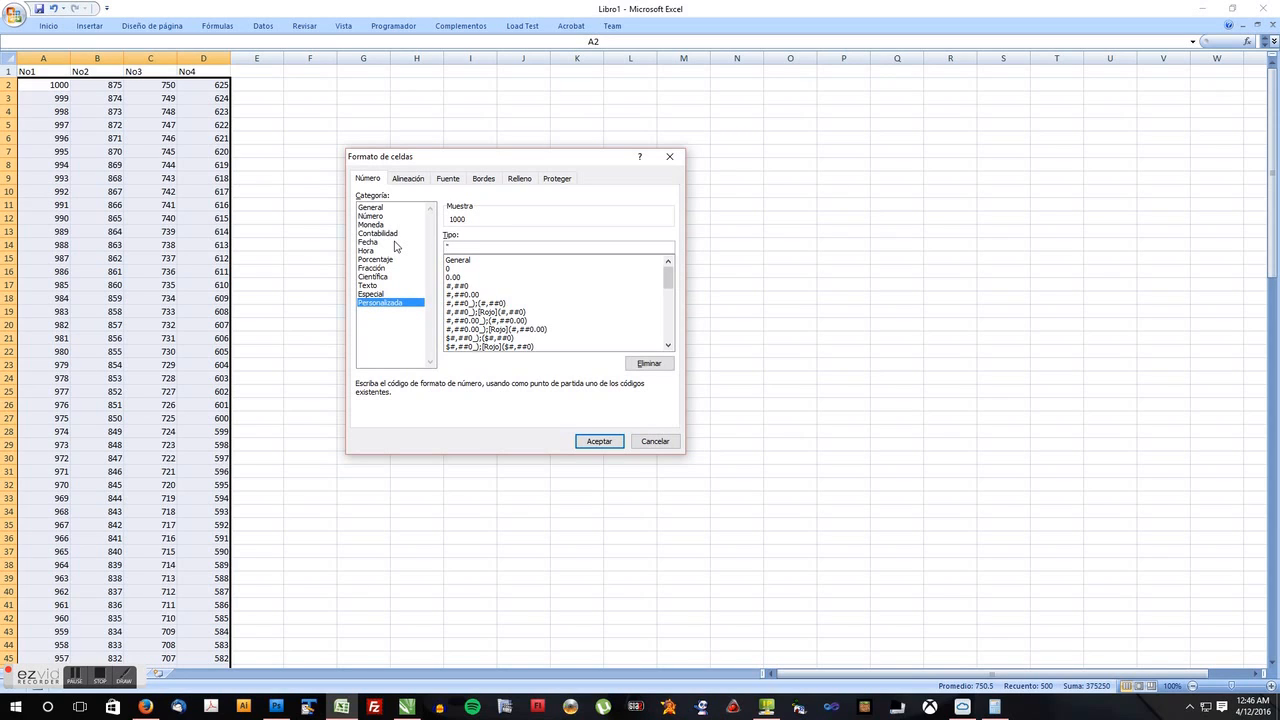
pyautogui.write('No. "')
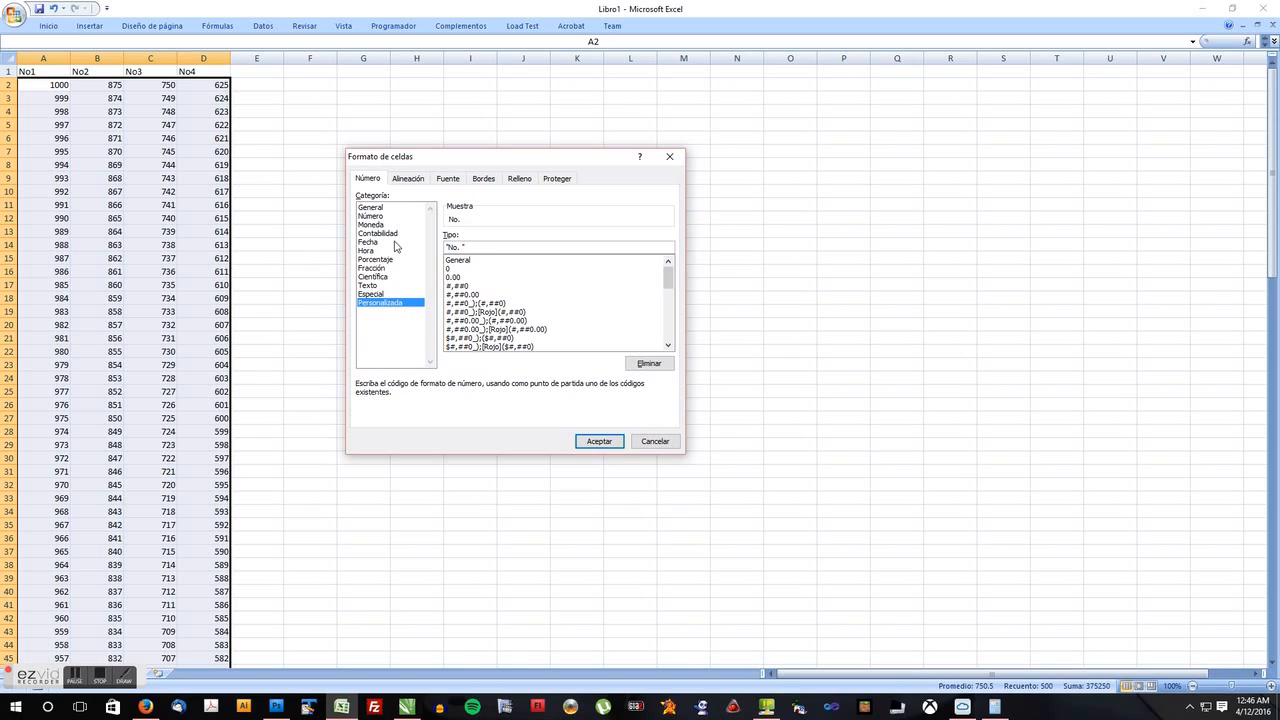
pyautogui.write('00')
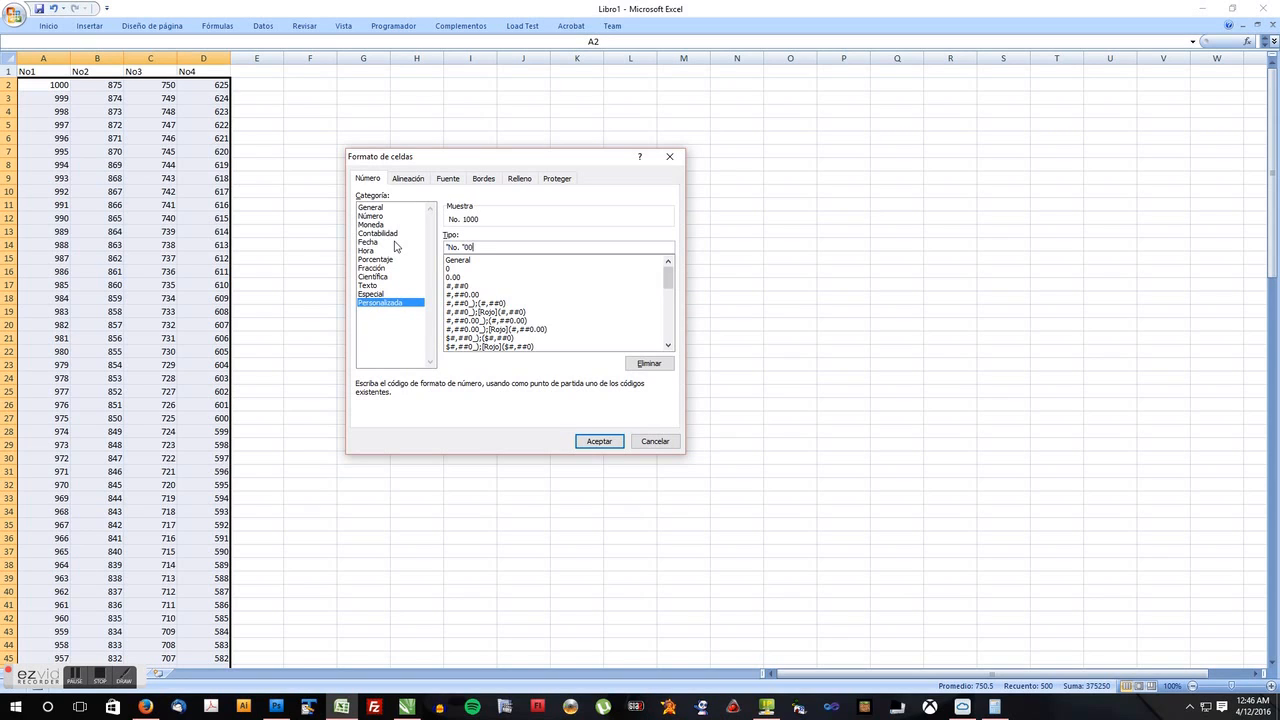
pyautogui.write('0')
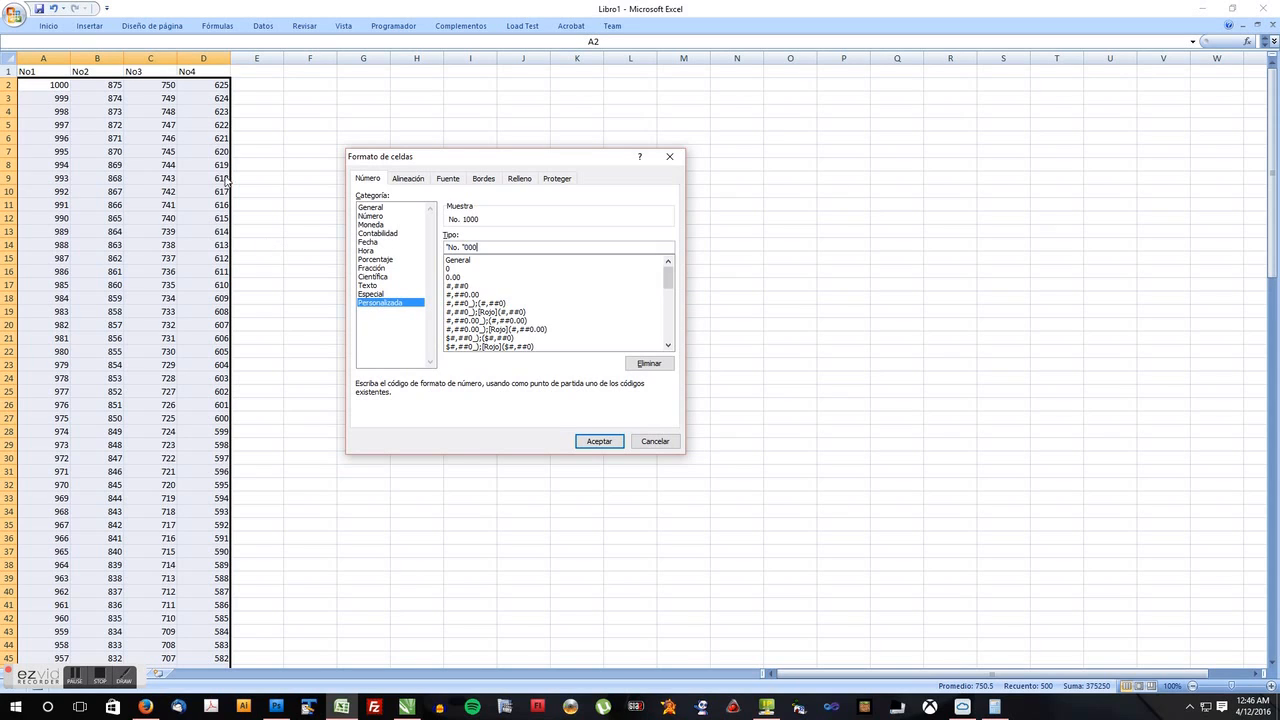
pyautogui.moveTo(450, 221)
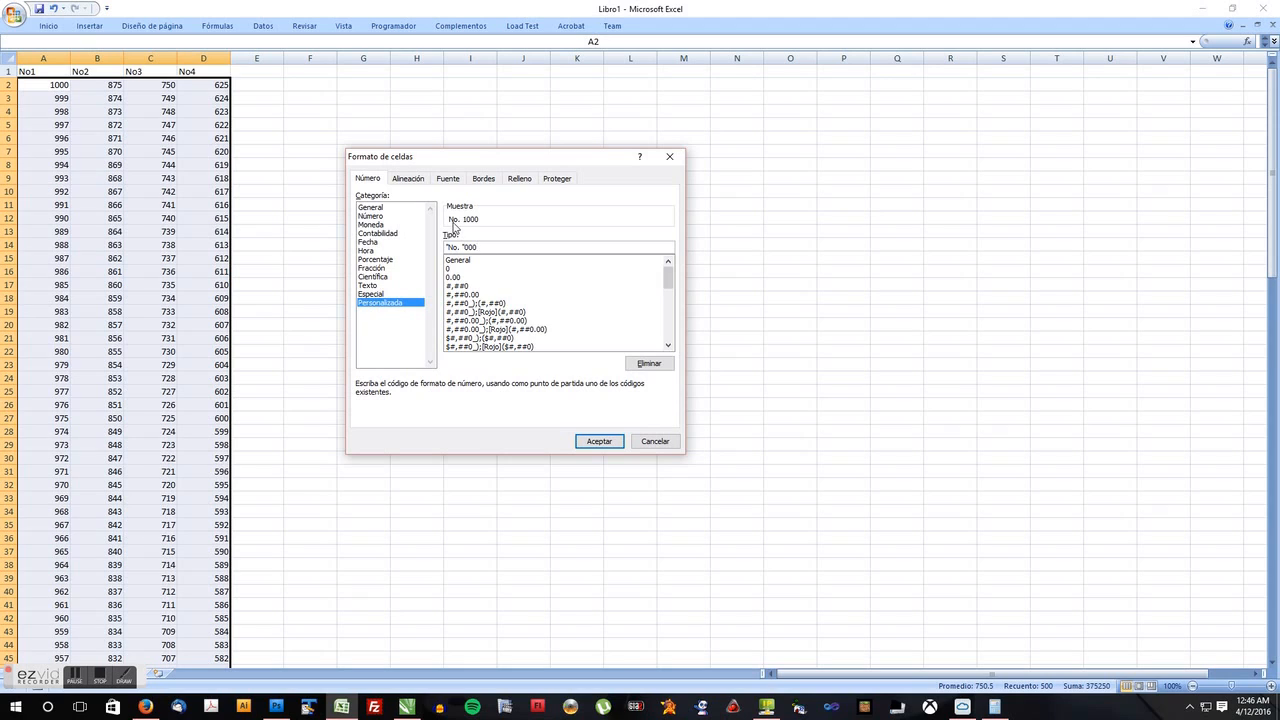
pyautogui.moveTo(458, 228)
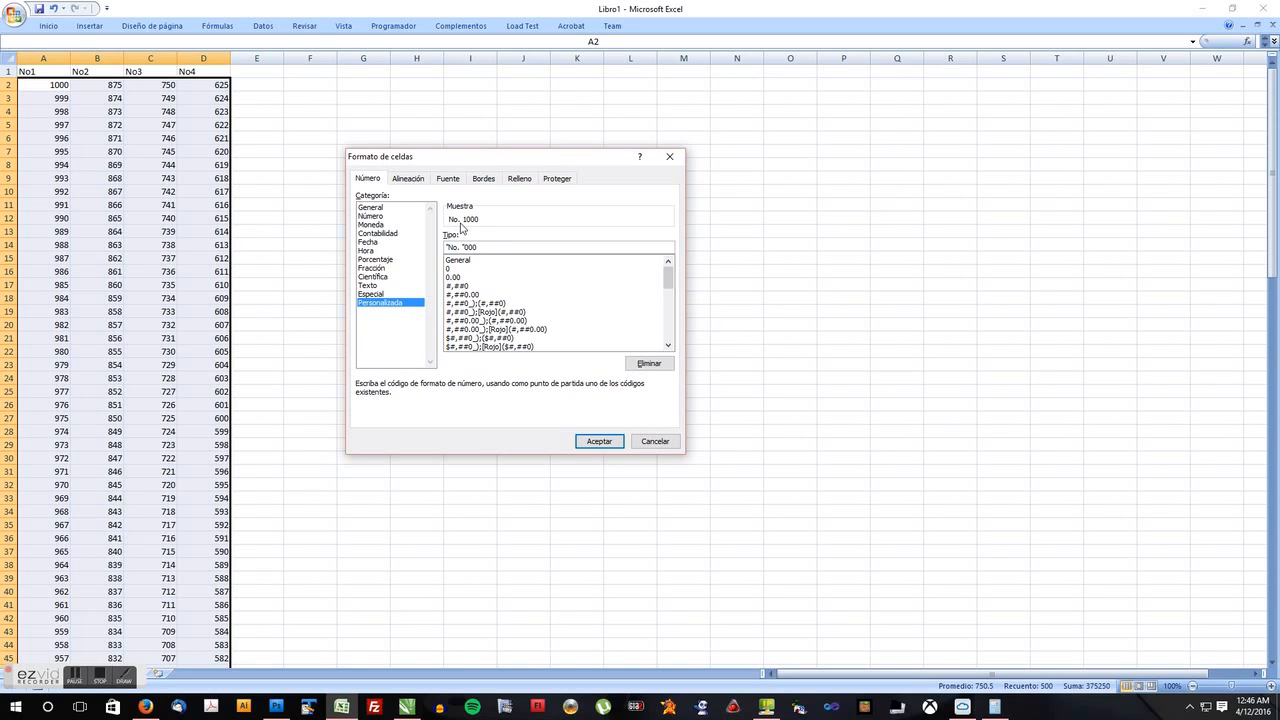
pyautogui.moveTo(484, 232)
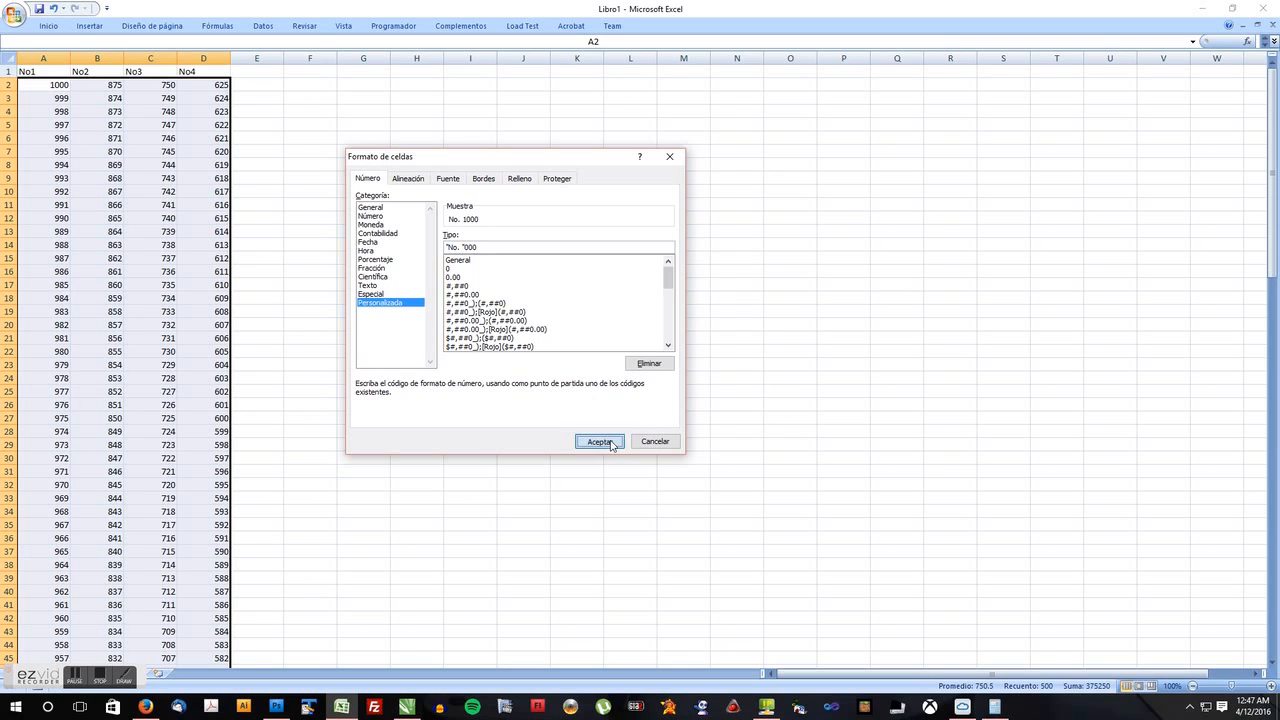
pyautogui.click(600, 441)
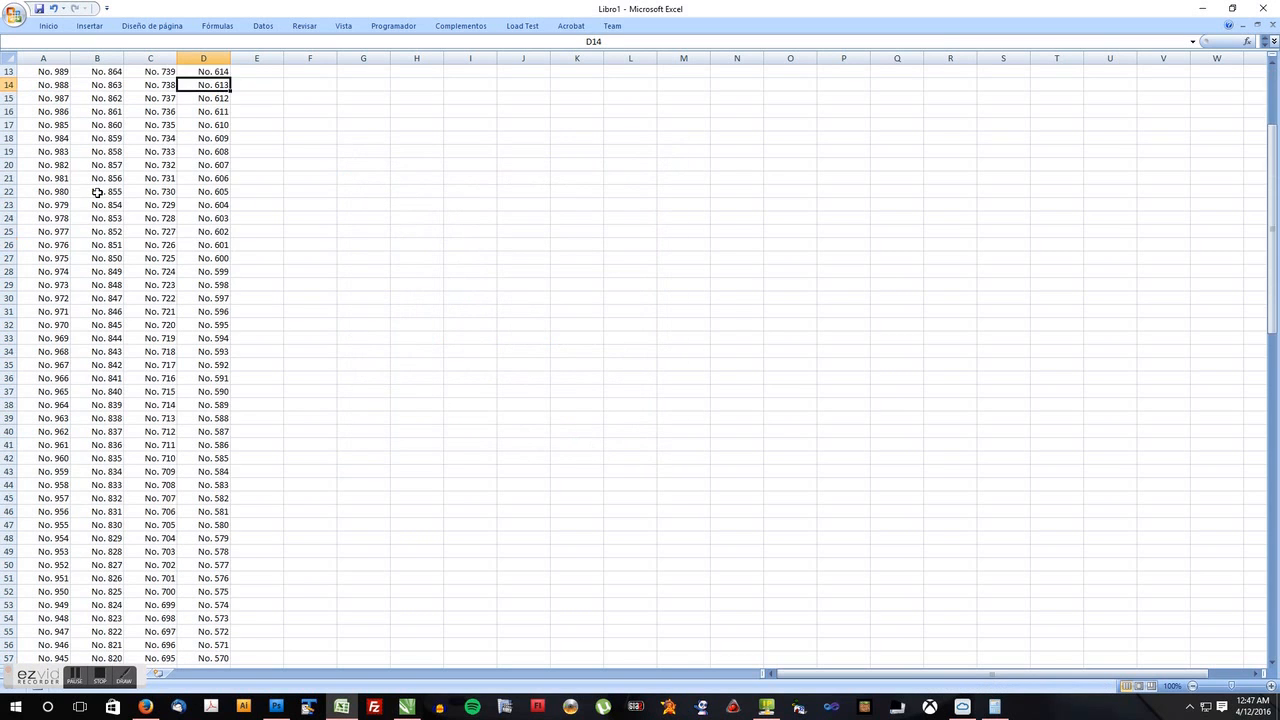
pyautogui.scroll(-3)
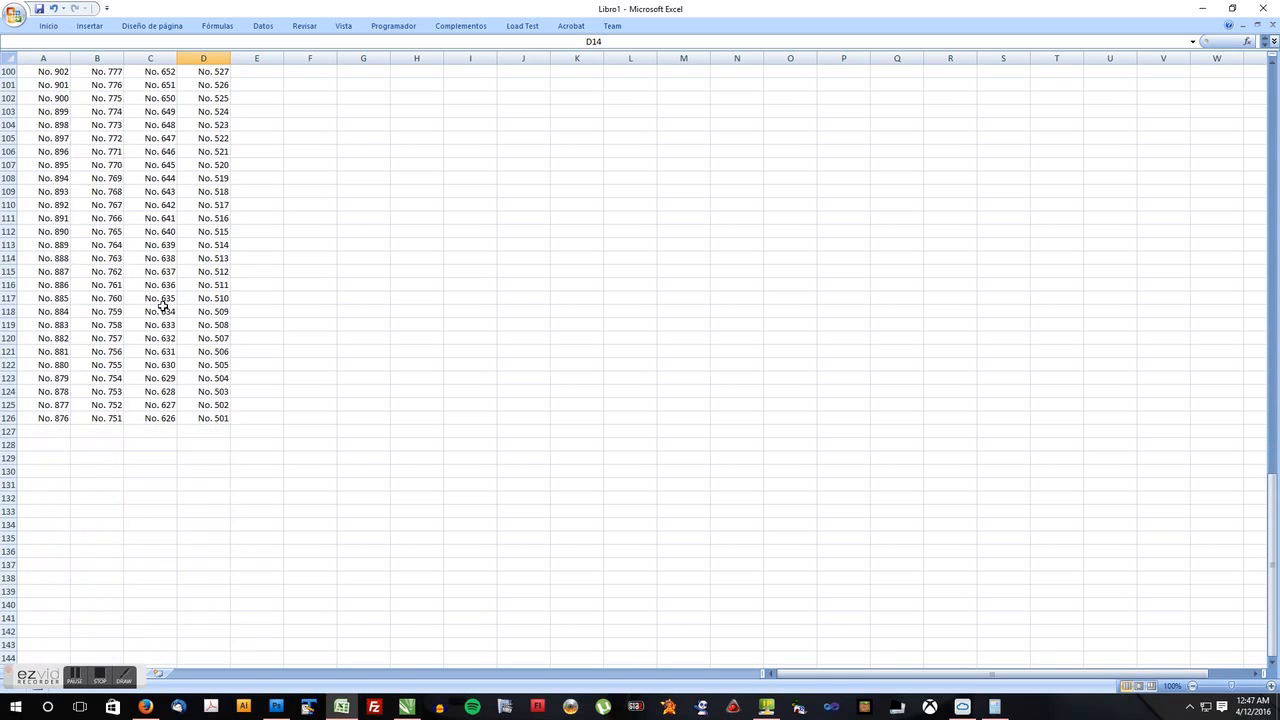
pyautogui.scroll(3)
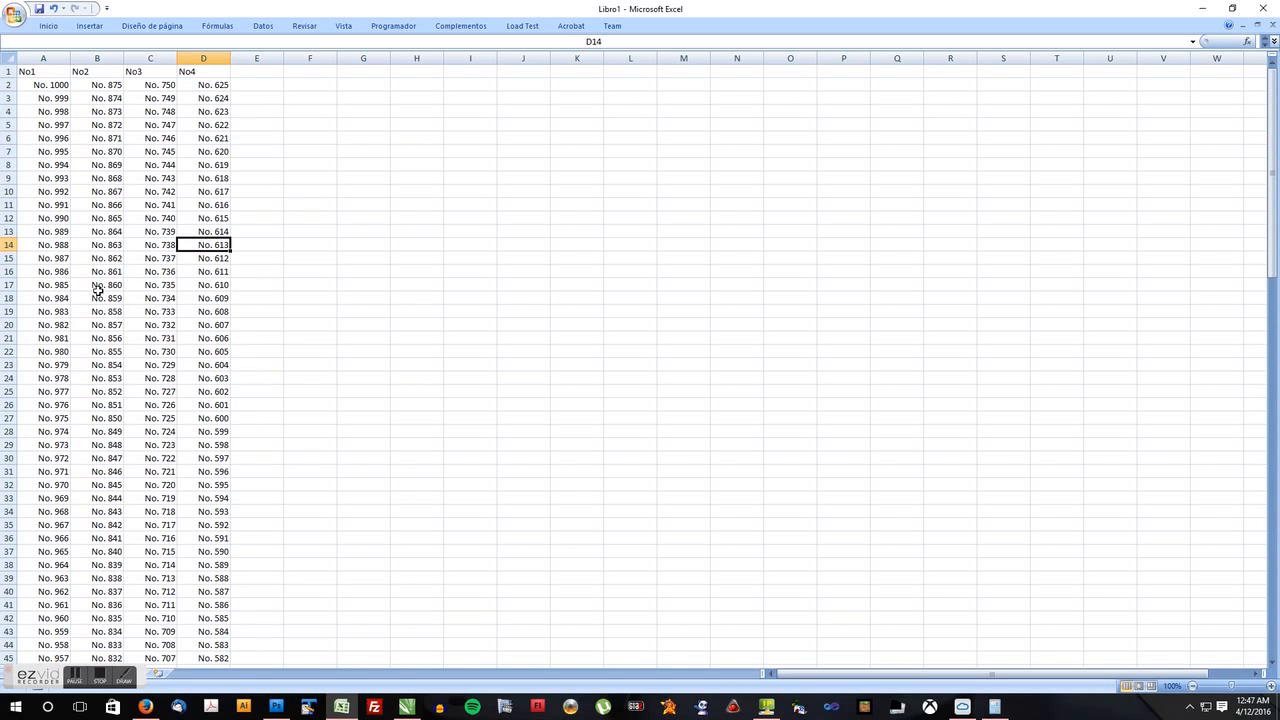
pyautogui.click(15, 11)
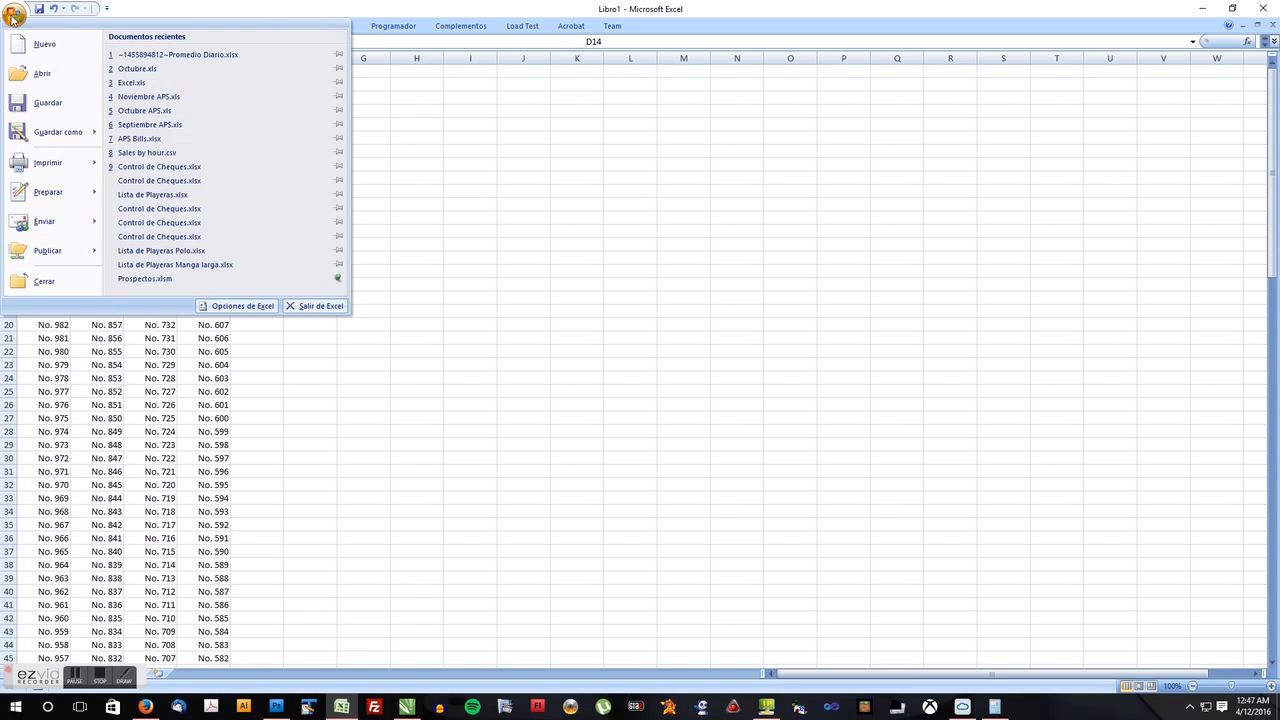
pyautogui.click(57, 131)
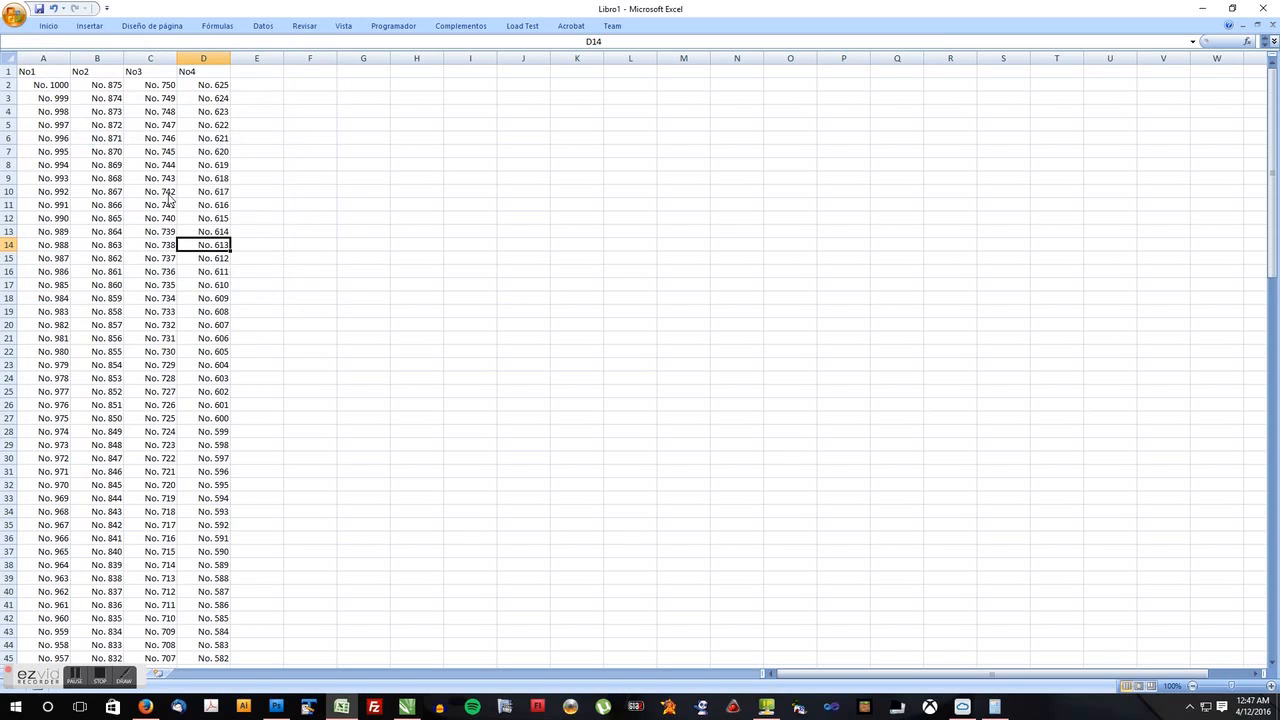
# Start saving to the Desktop with file type CSV (delimitado por comas).
pyautogui.press('ctrl+s')
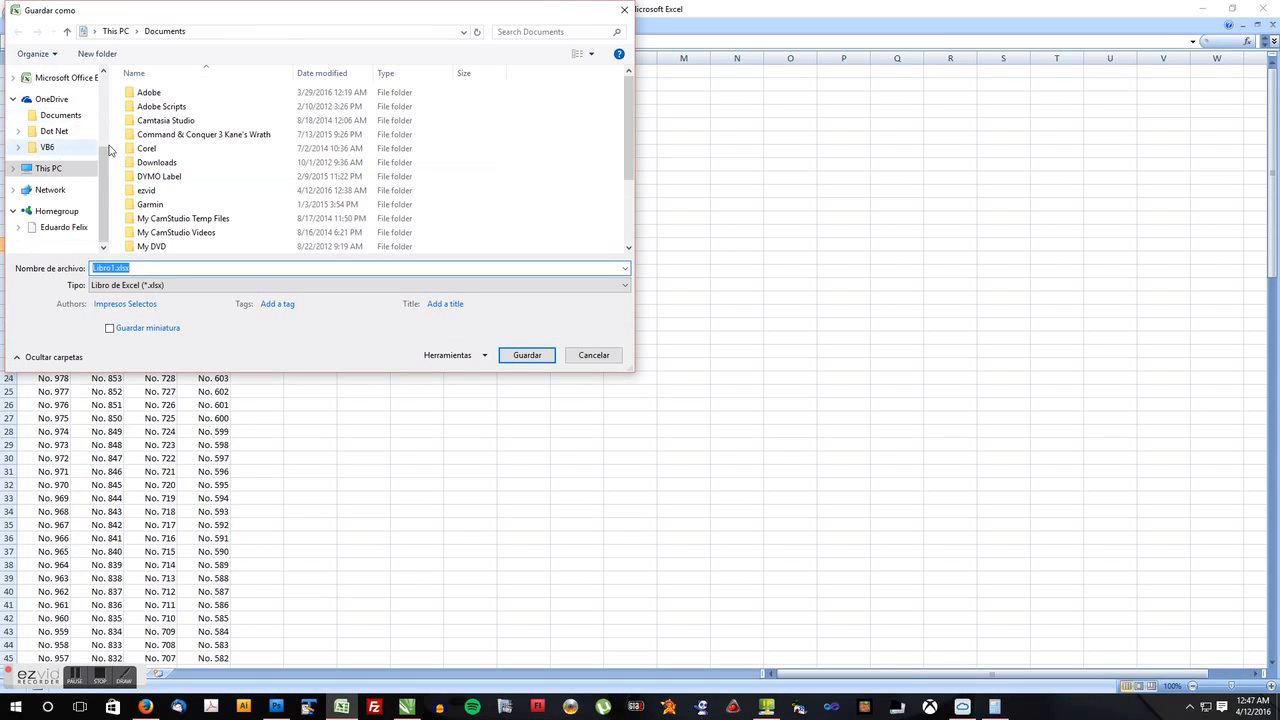
pyautogui.click(55, 232)
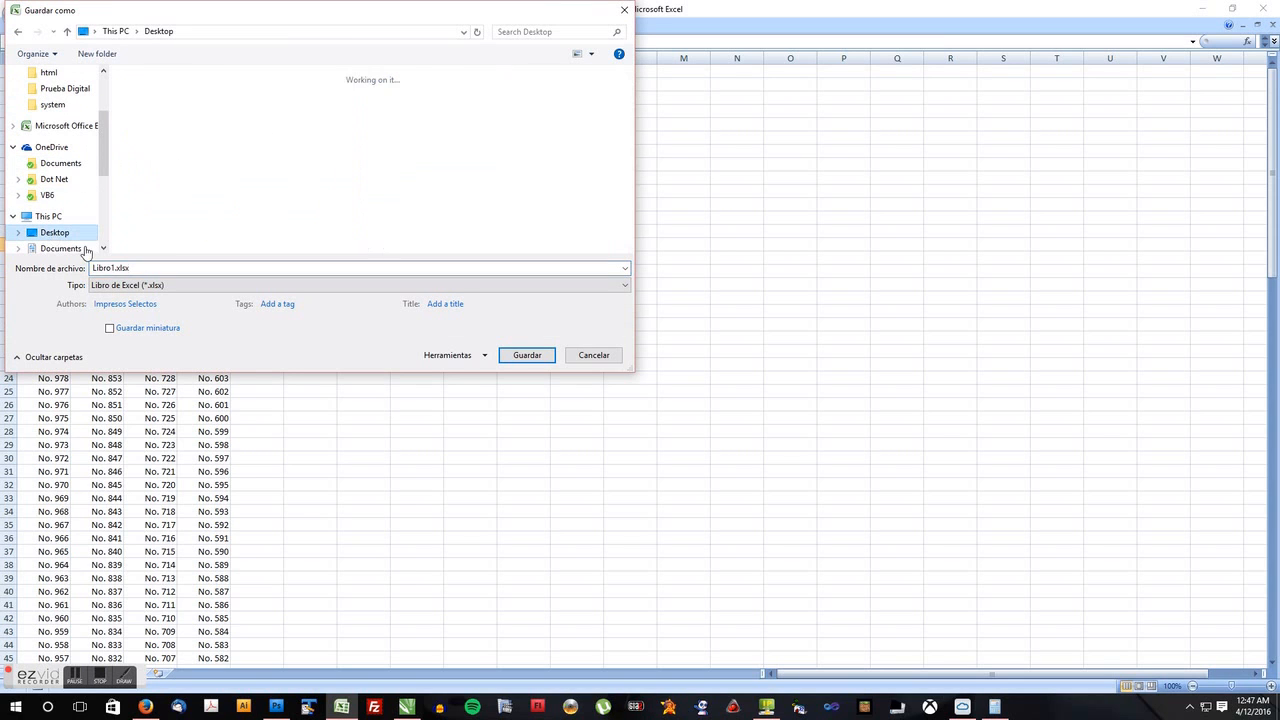
pyautogui.click(620, 285)
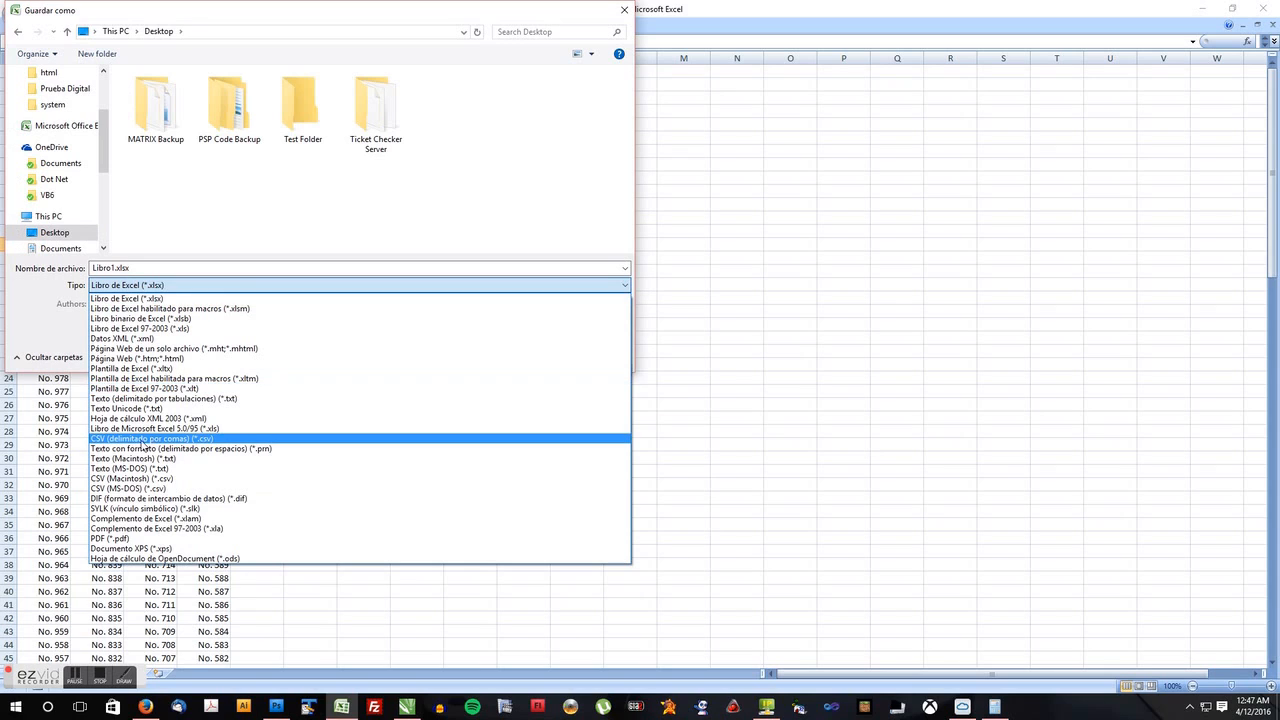
pyautogui.moveTo(120, 445)
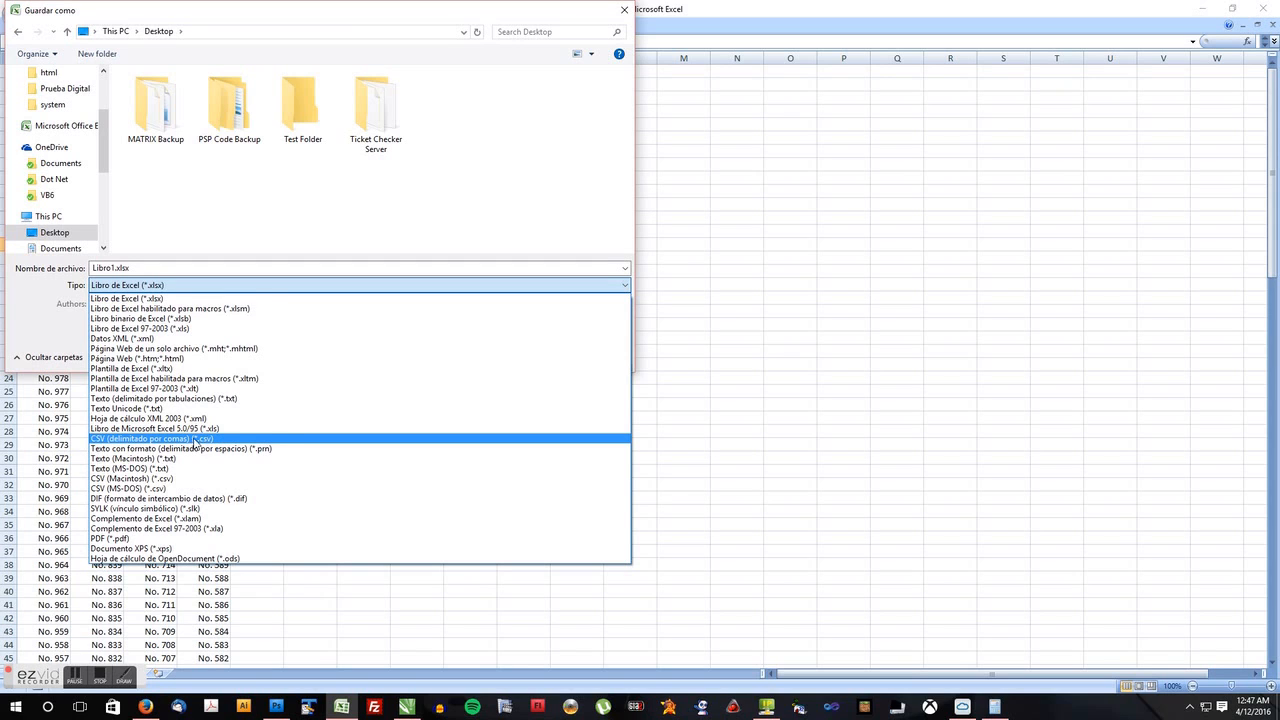
pyautogui.moveTo(207, 449)
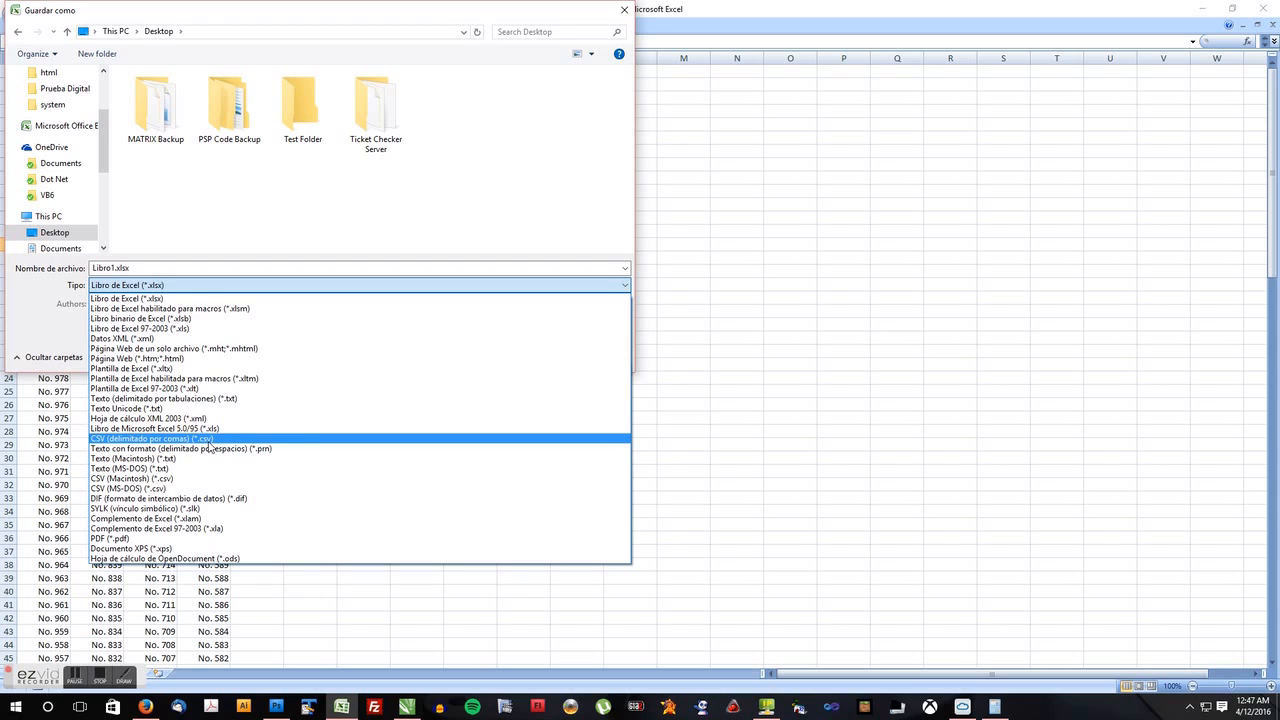
pyautogui.click(151, 438)
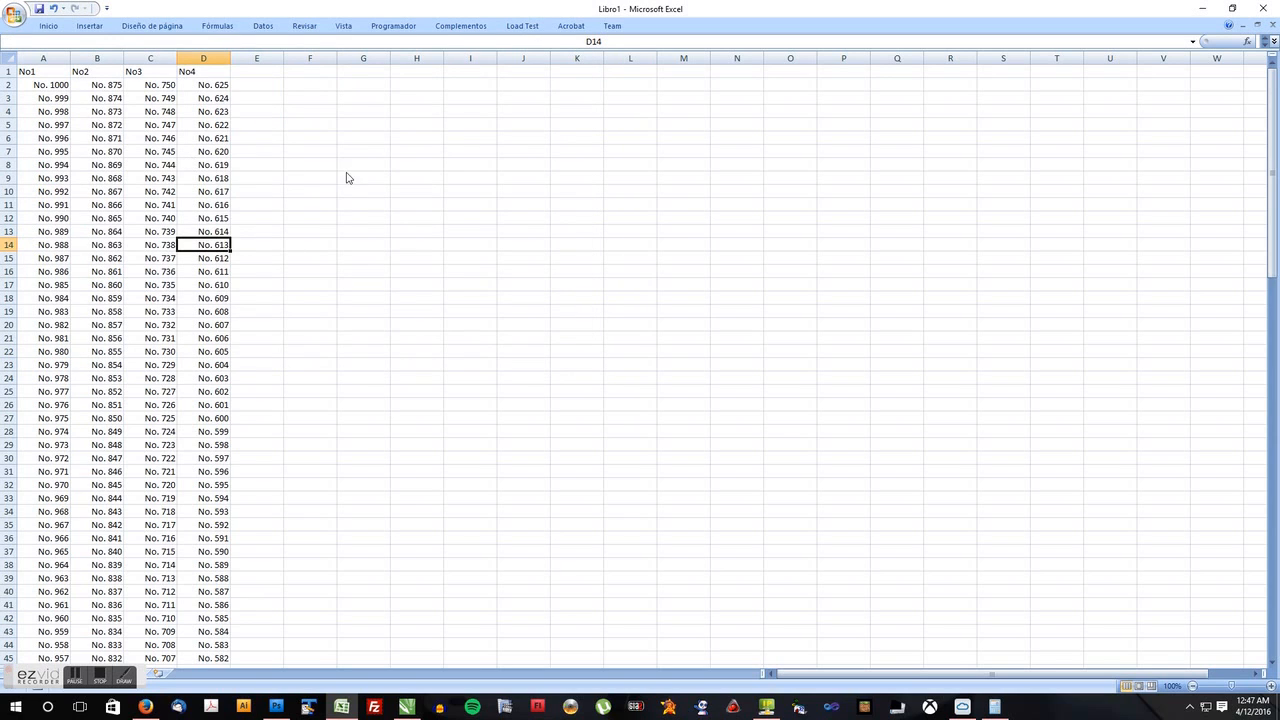
pyautogui.moveTo(180, 372)
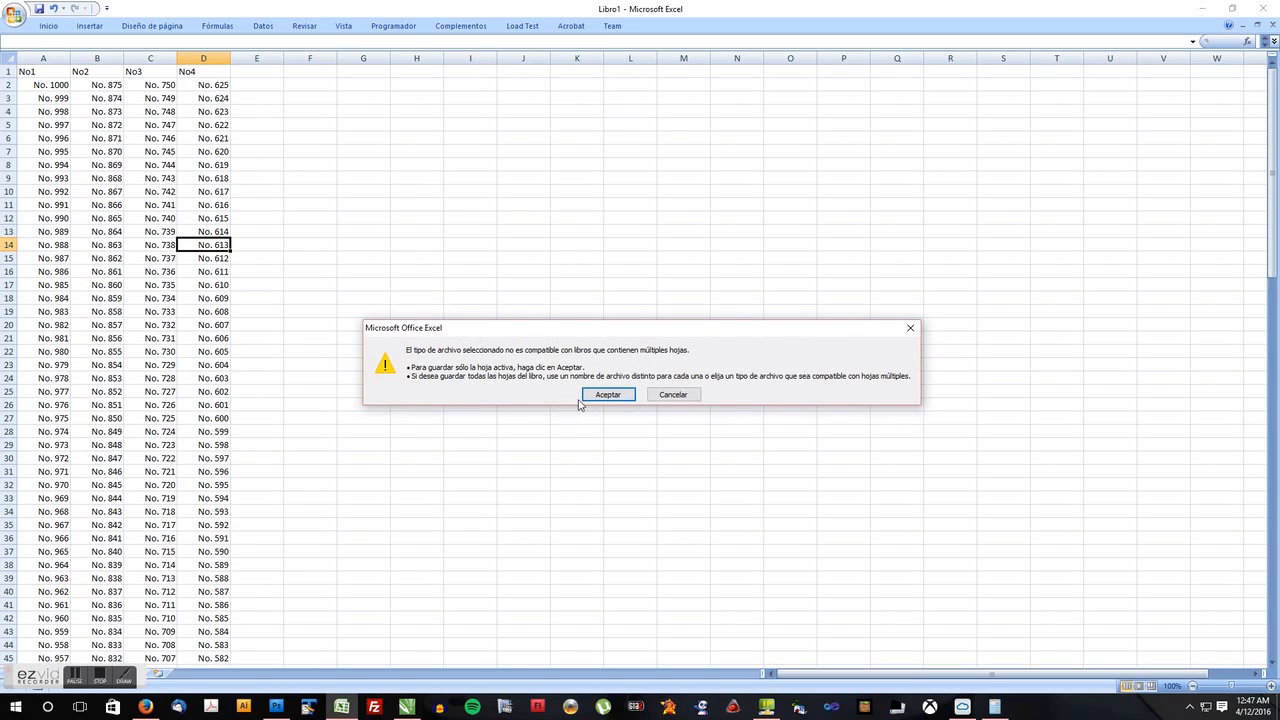
pyautogui.moveTo(651, 383)
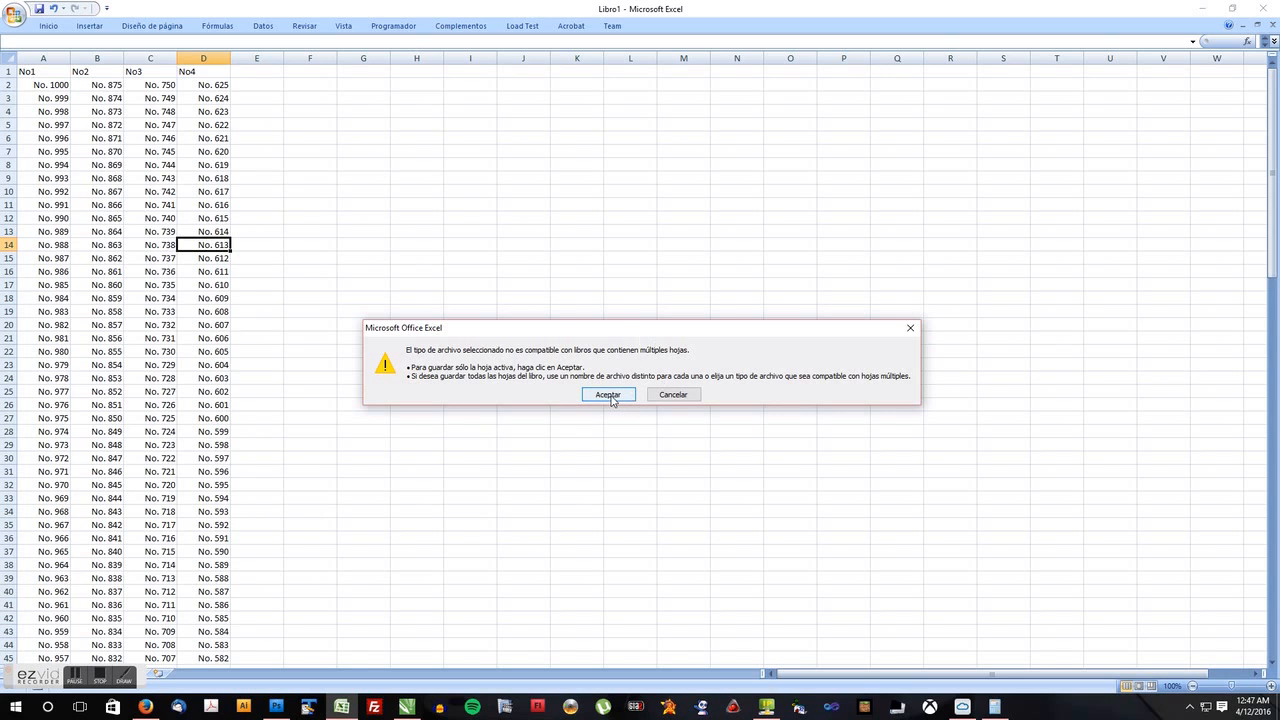
# Save the active sheet as Test.csv in CSV format, then close Excel without saving.
pyautogui.click(608, 394)
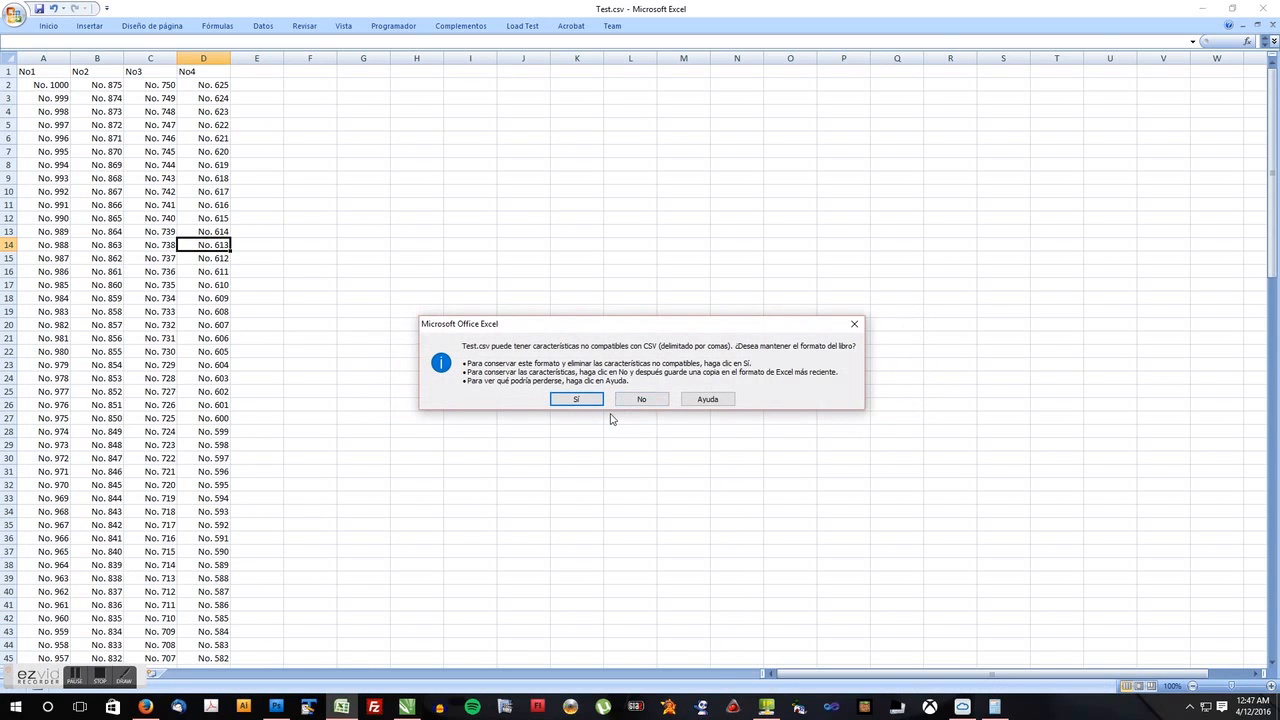
pyautogui.moveTo(575, 399)
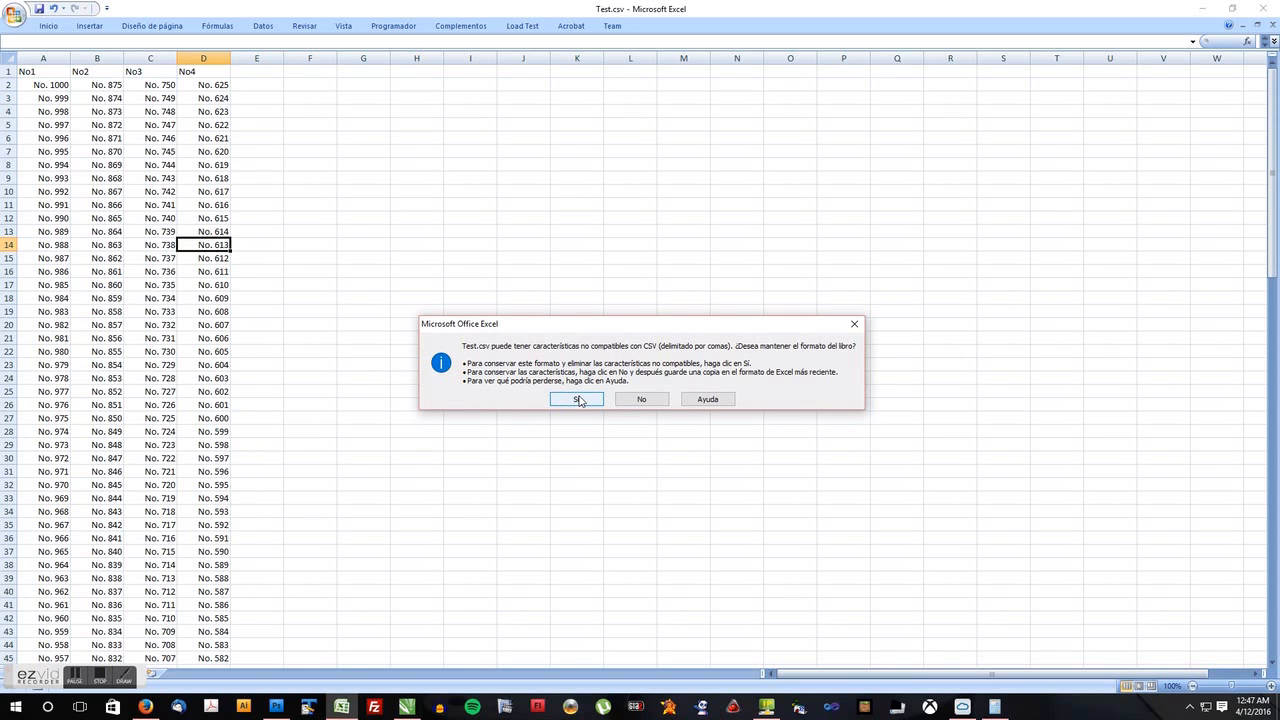
pyautogui.moveTo(580, 402)
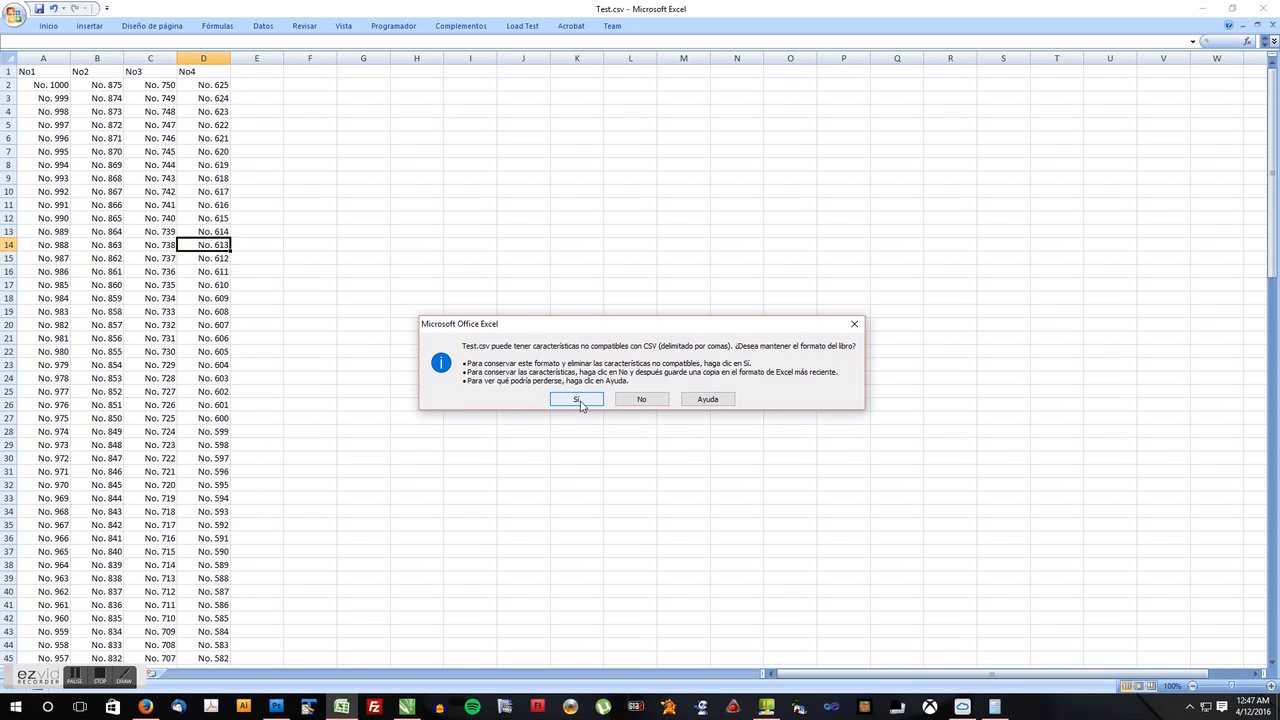
pyautogui.click(575, 399)
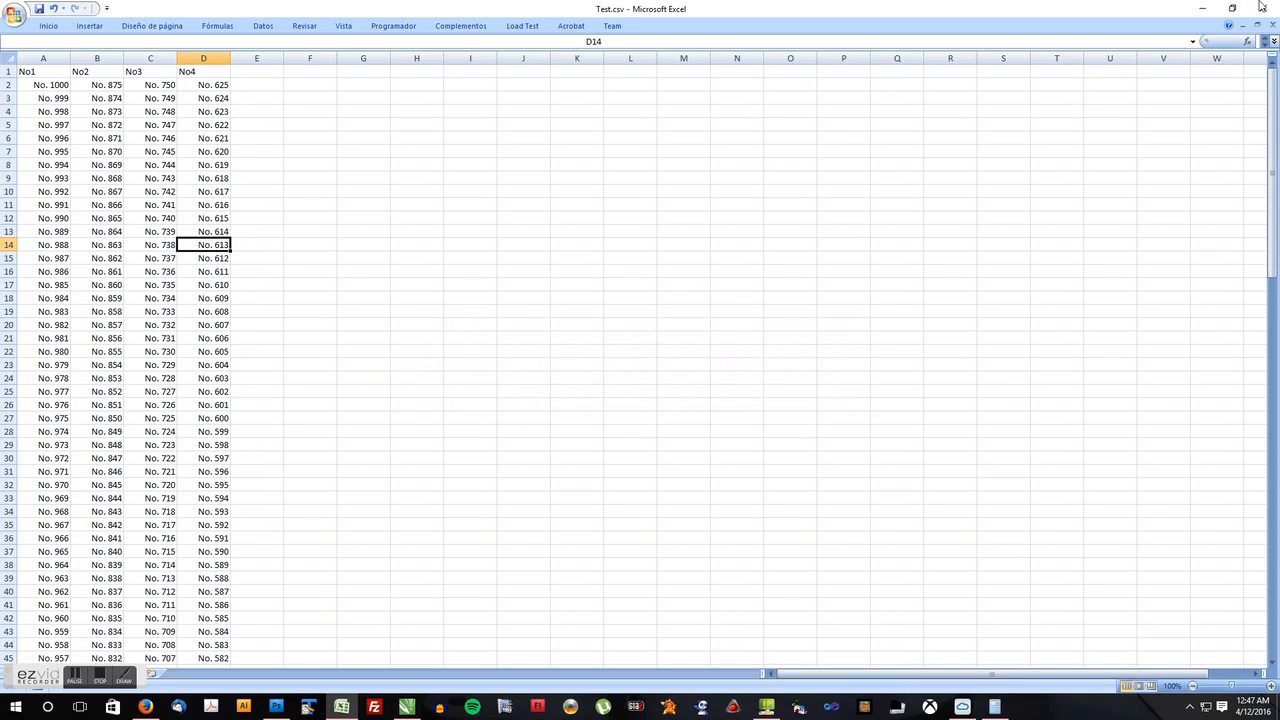
pyautogui.moveTo(400, 233)
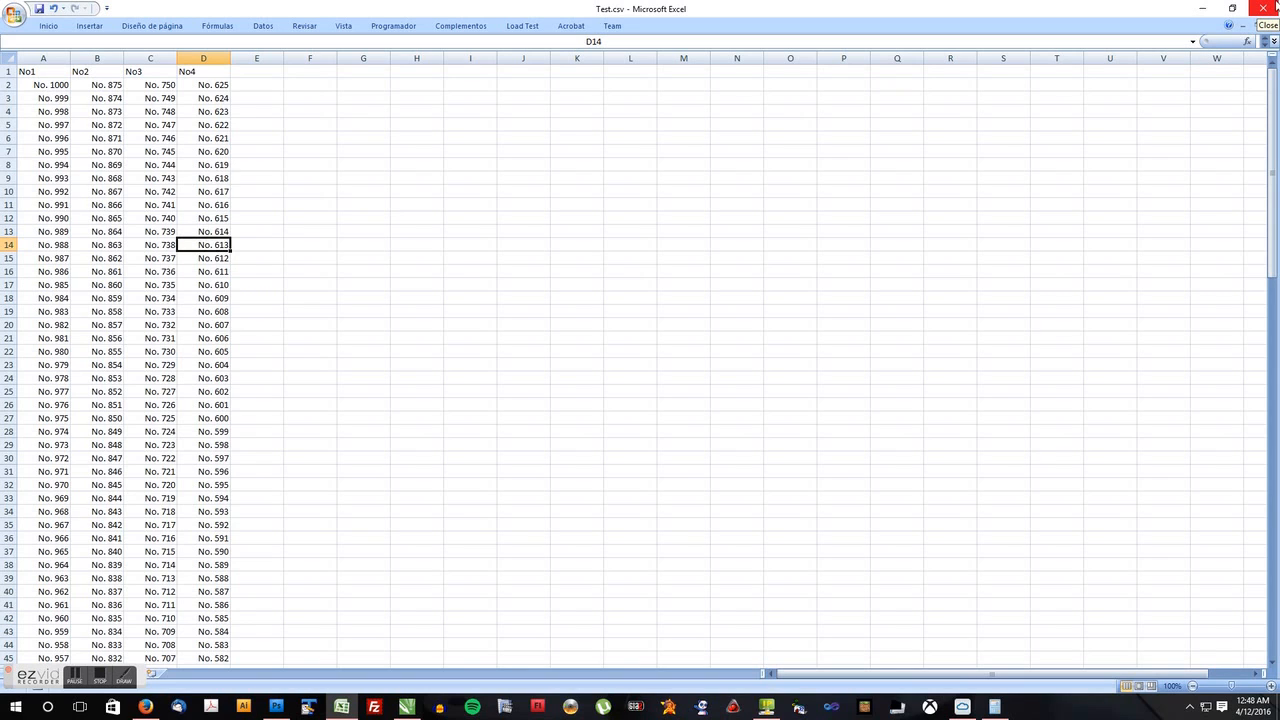
pyautogui.click(1267, 25)
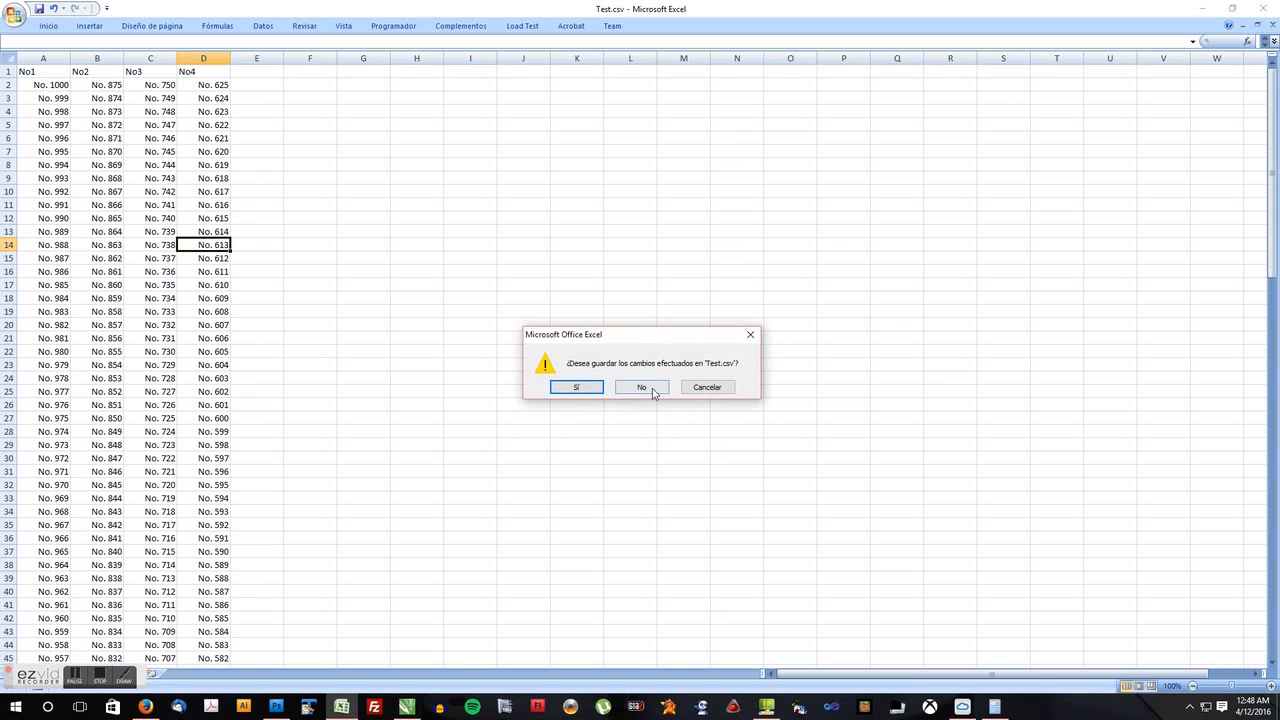
pyautogui.click(641, 387)
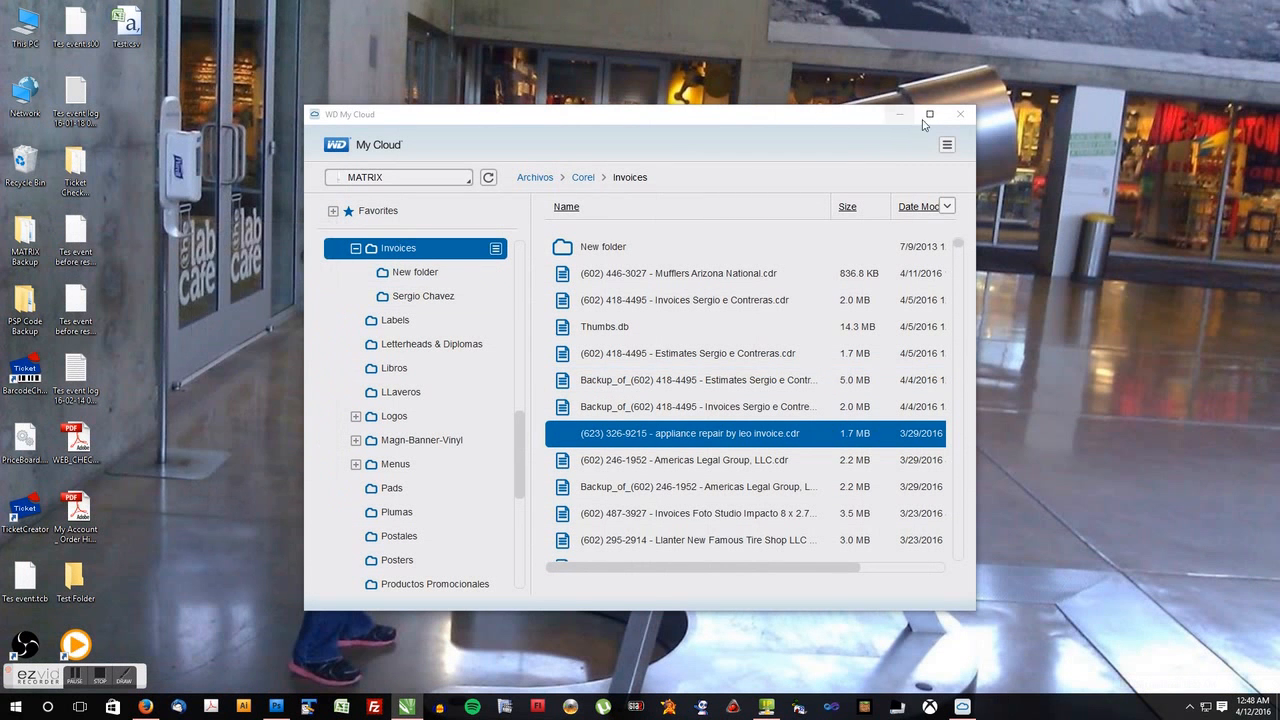
# Open the appliance repair invoice .cdr file from WD My Cloud in CorelDRAW.
pyautogui.doubleClick(687, 433)
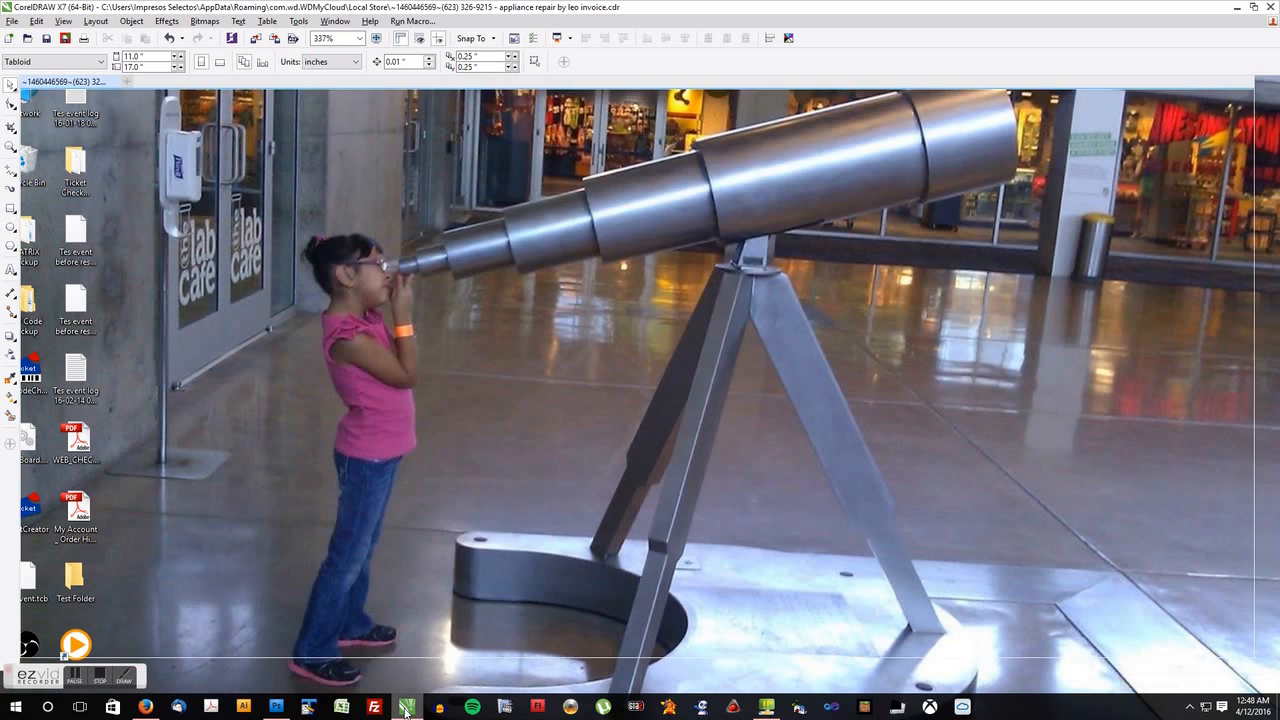
pyautogui.click(405, 707)
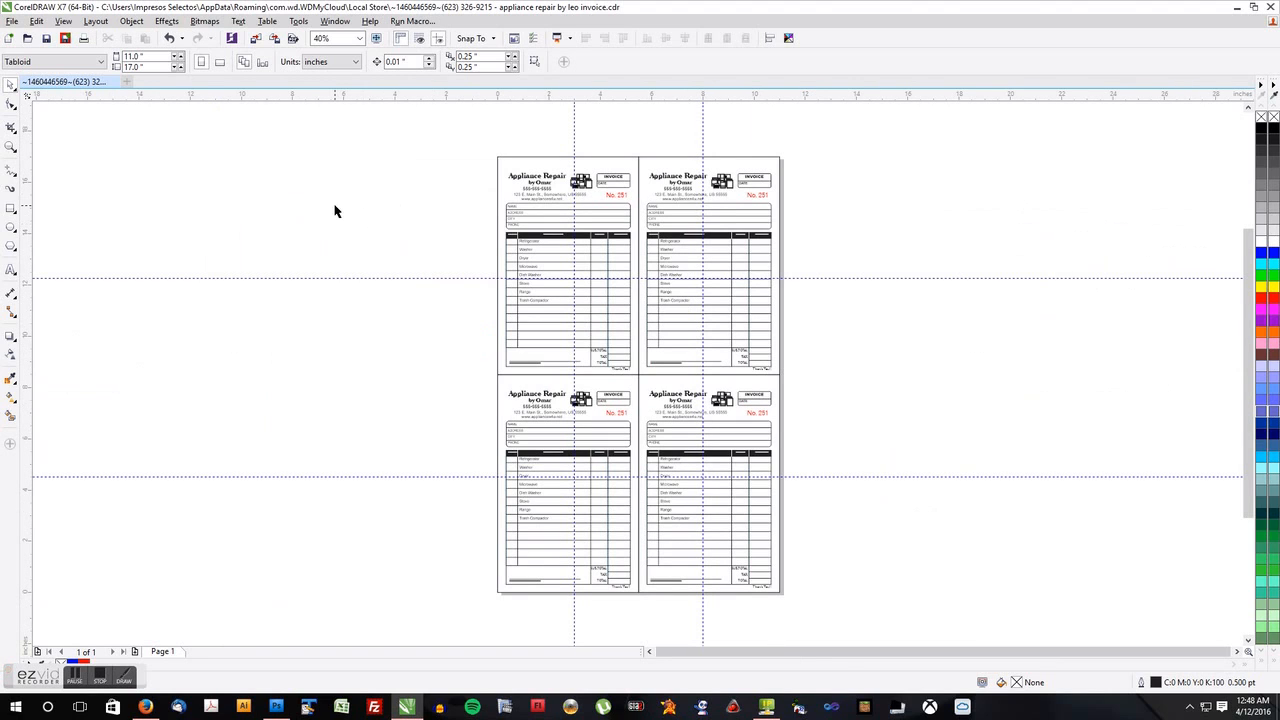
# Launch the Print Merge Wizard and choose importing text from a file.
pyautogui.click(13, 21)
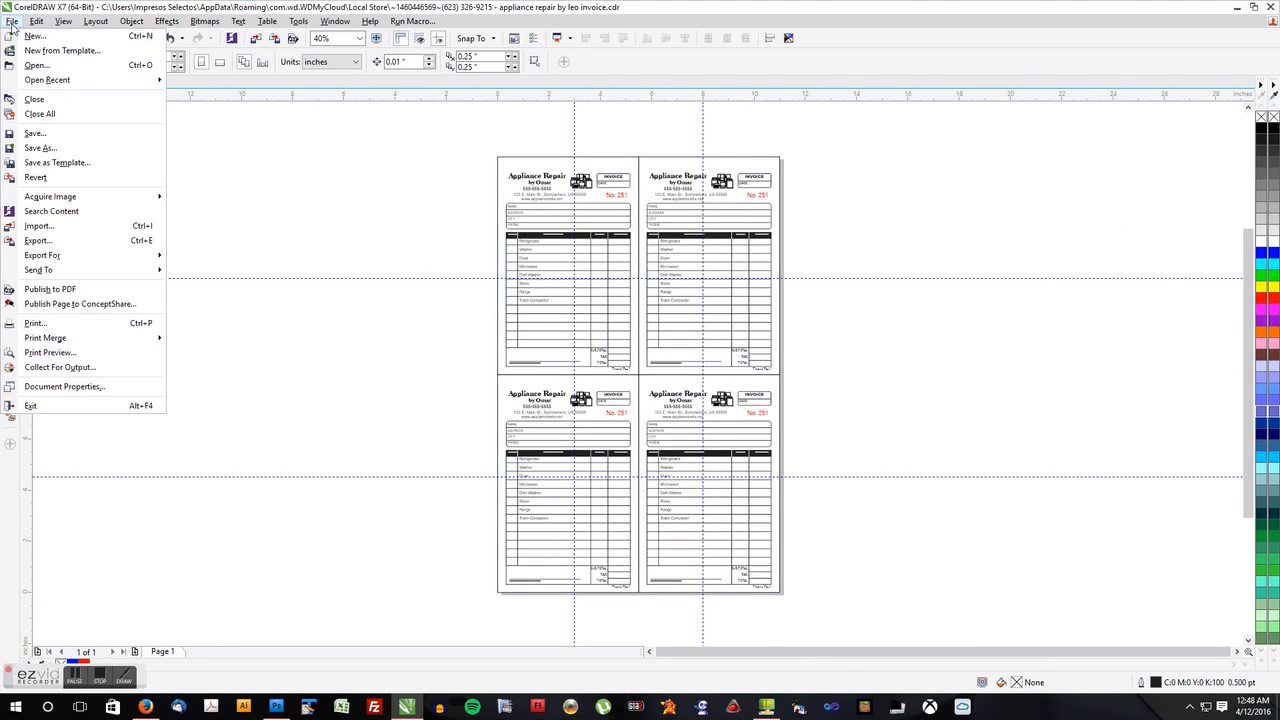
pyautogui.moveTo(57, 162)
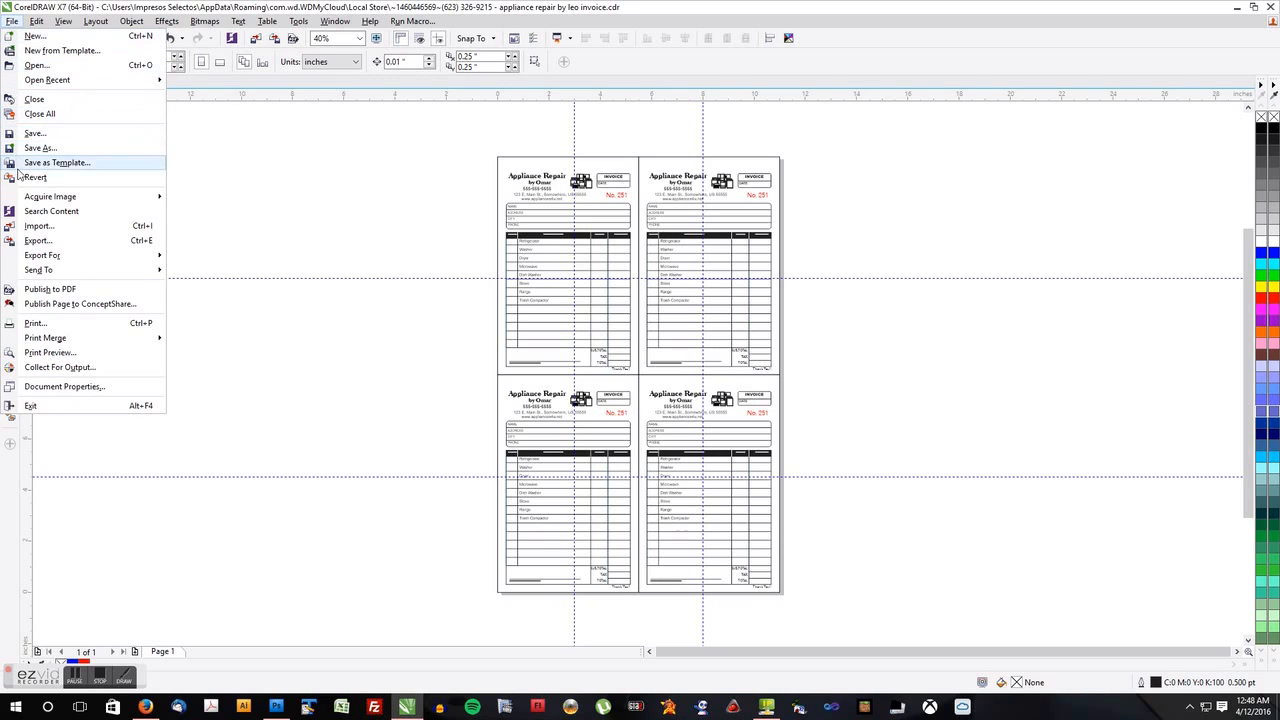
pyautogui.moveTo(79, 341)
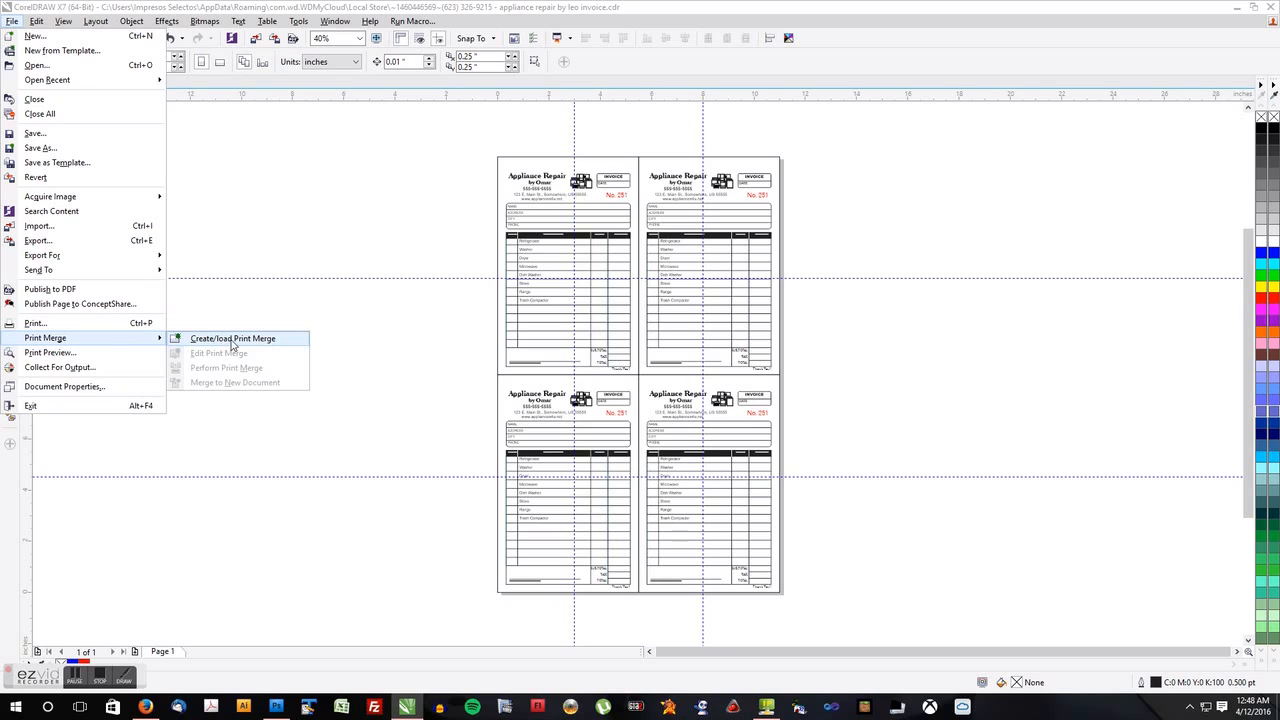
pyautogui.click(232, 338)
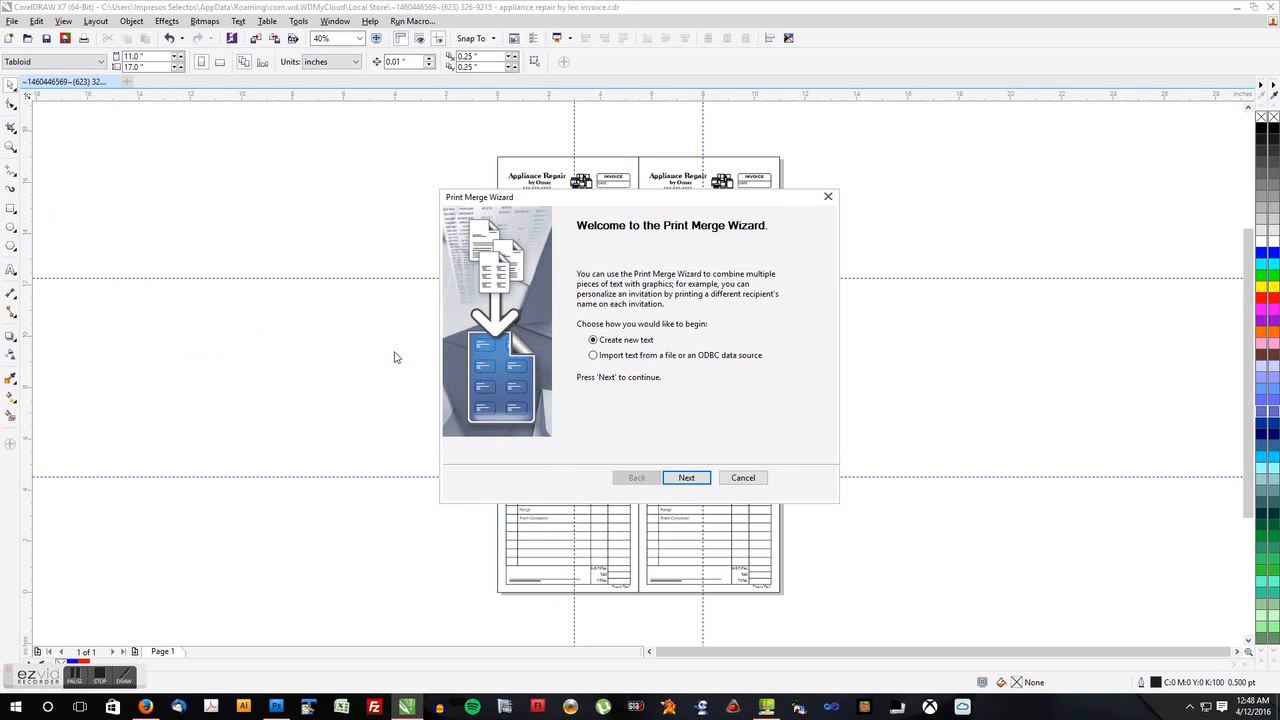
pyautogui.moveTo(620, 365)
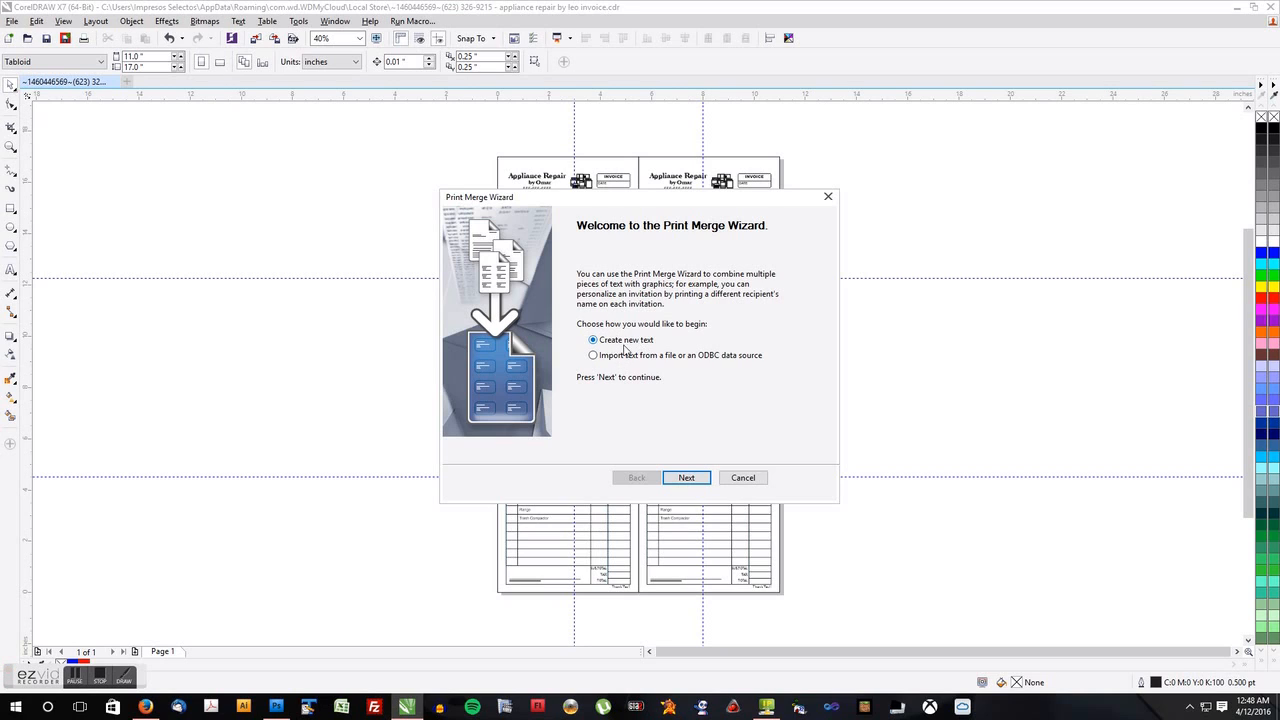
pyautogui.click(593, 355)
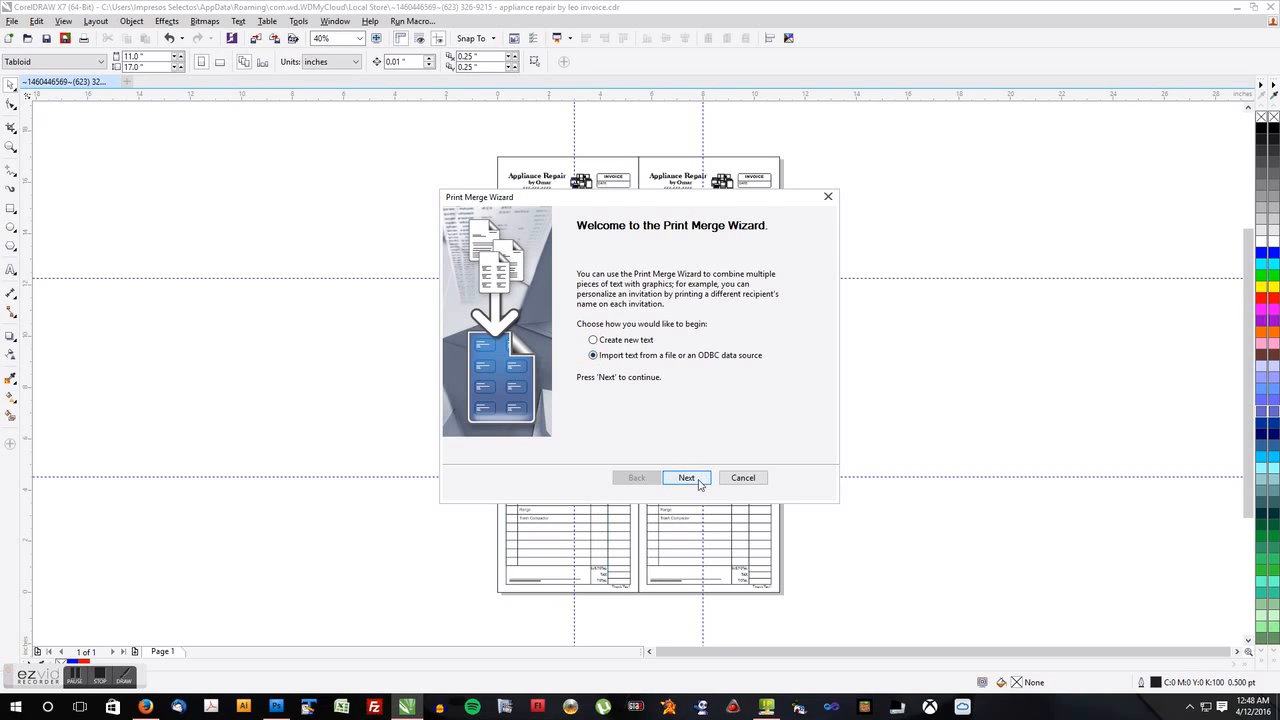
pyautogui.click(686, 477)
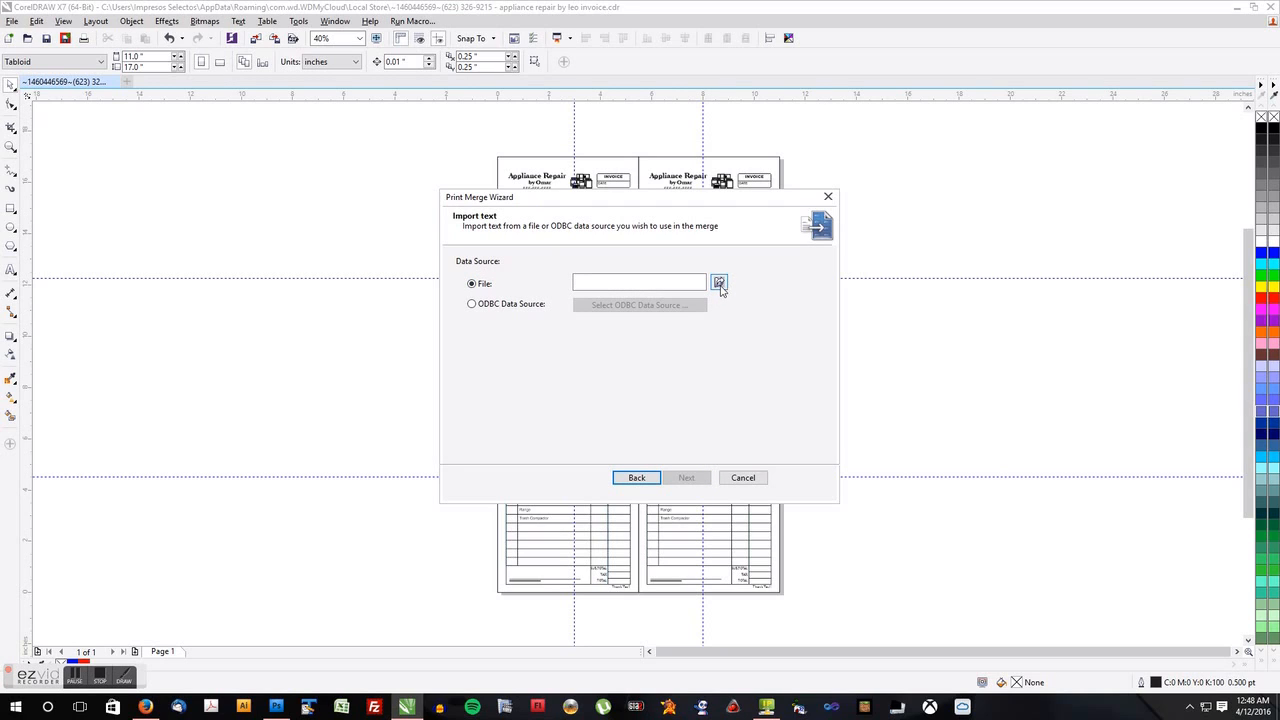
# Load Test.csv from the Desktop as the merge data source.
pyautogui.click(719, 283)
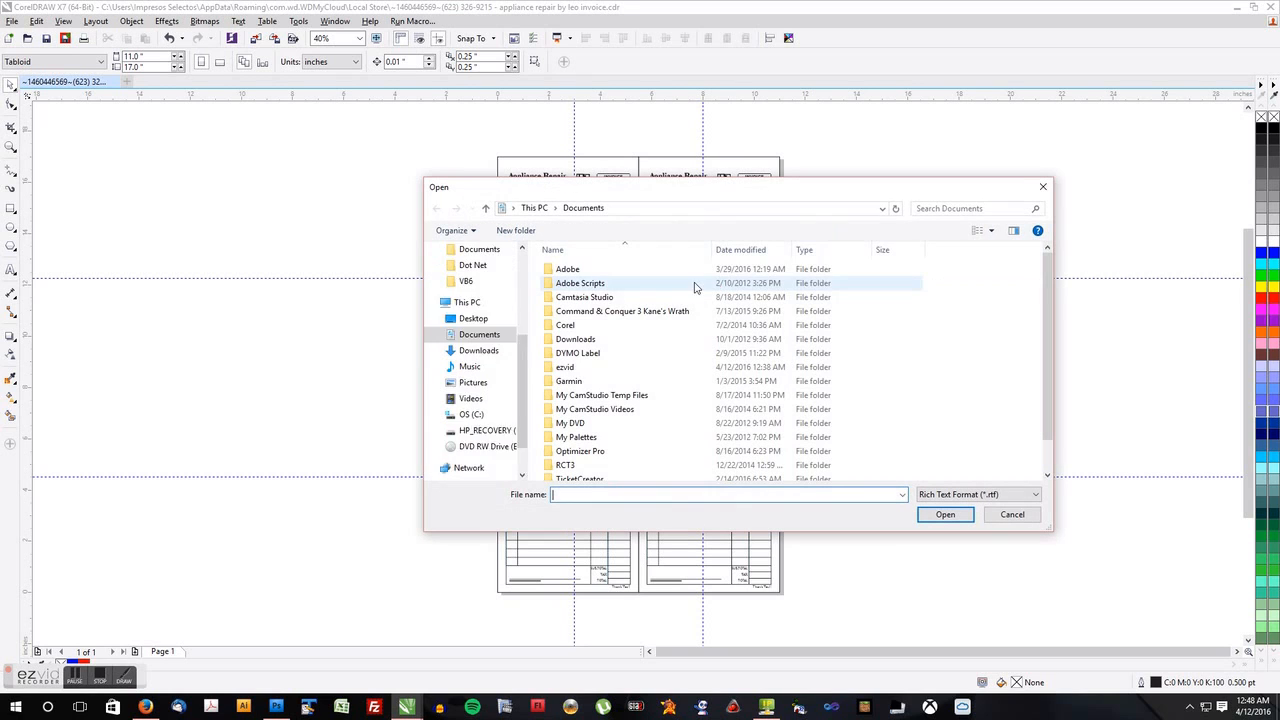
pyautogui.click(473, 248)
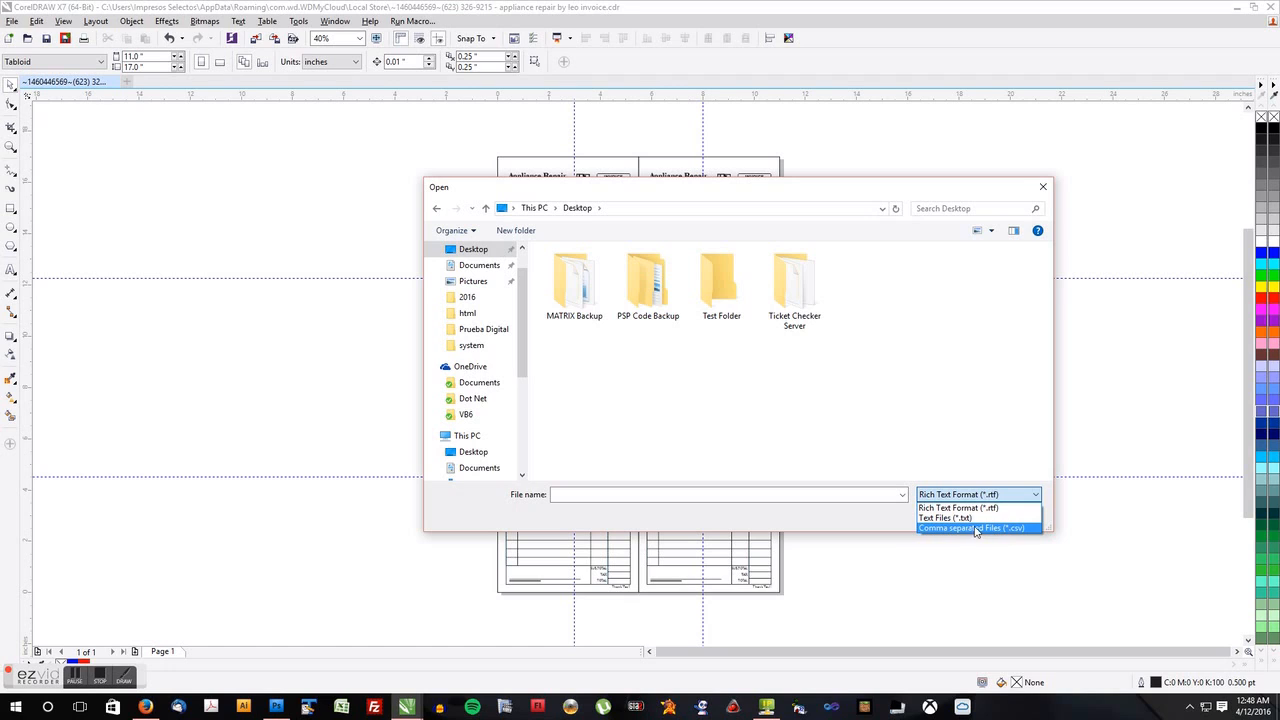
pyautogui.click(971, 528)
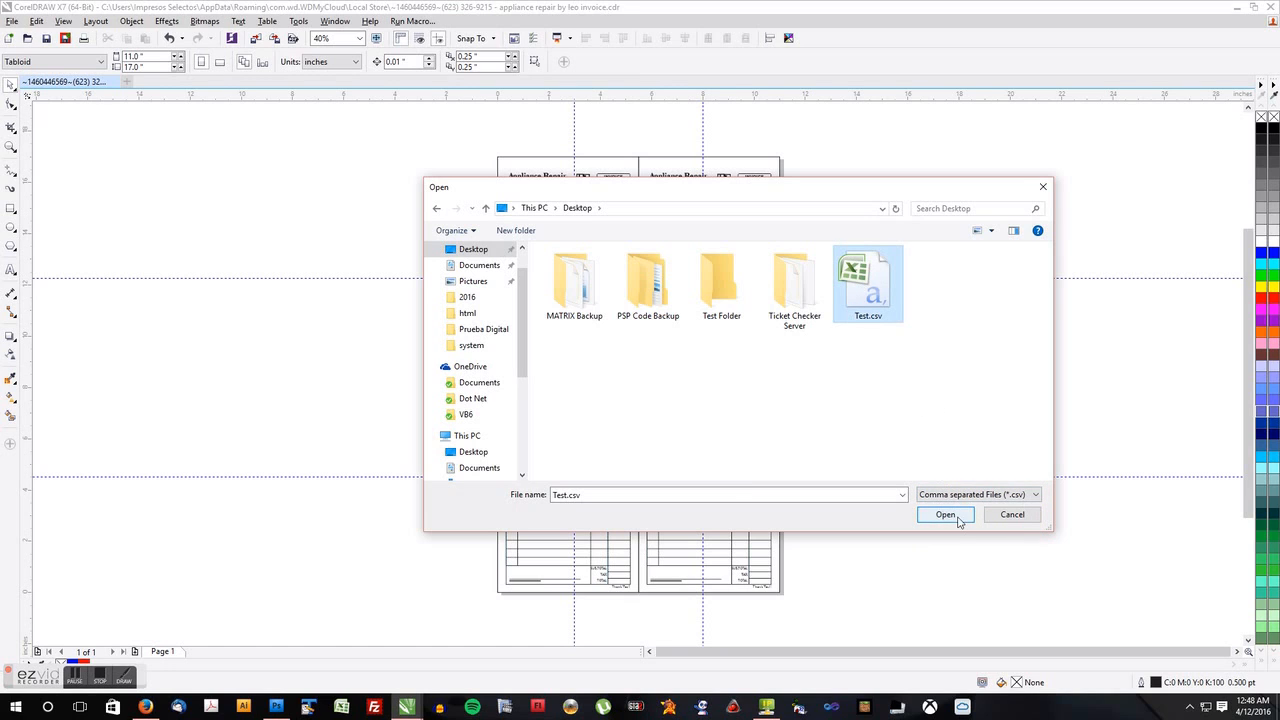
pyautogui.click(944, 514)
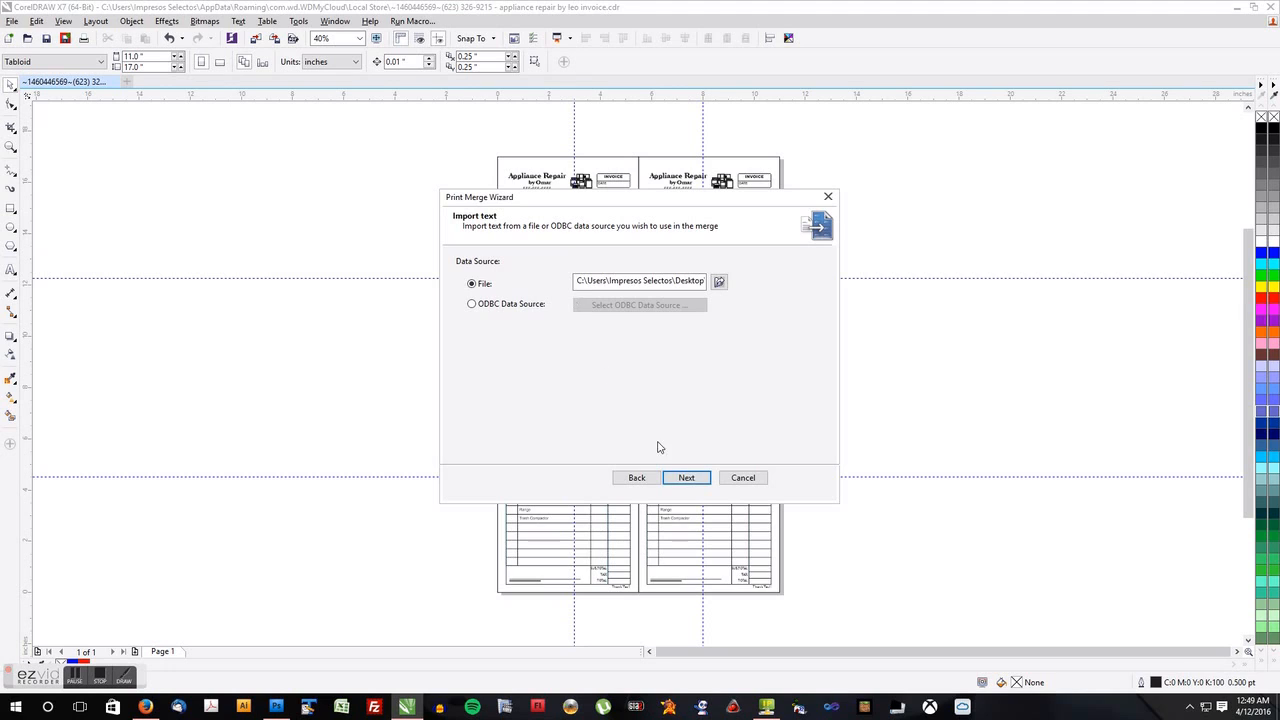
# Accept fields No1 to No4 and the records list, then finish the wizard.
pyautogui.click(686, 477)
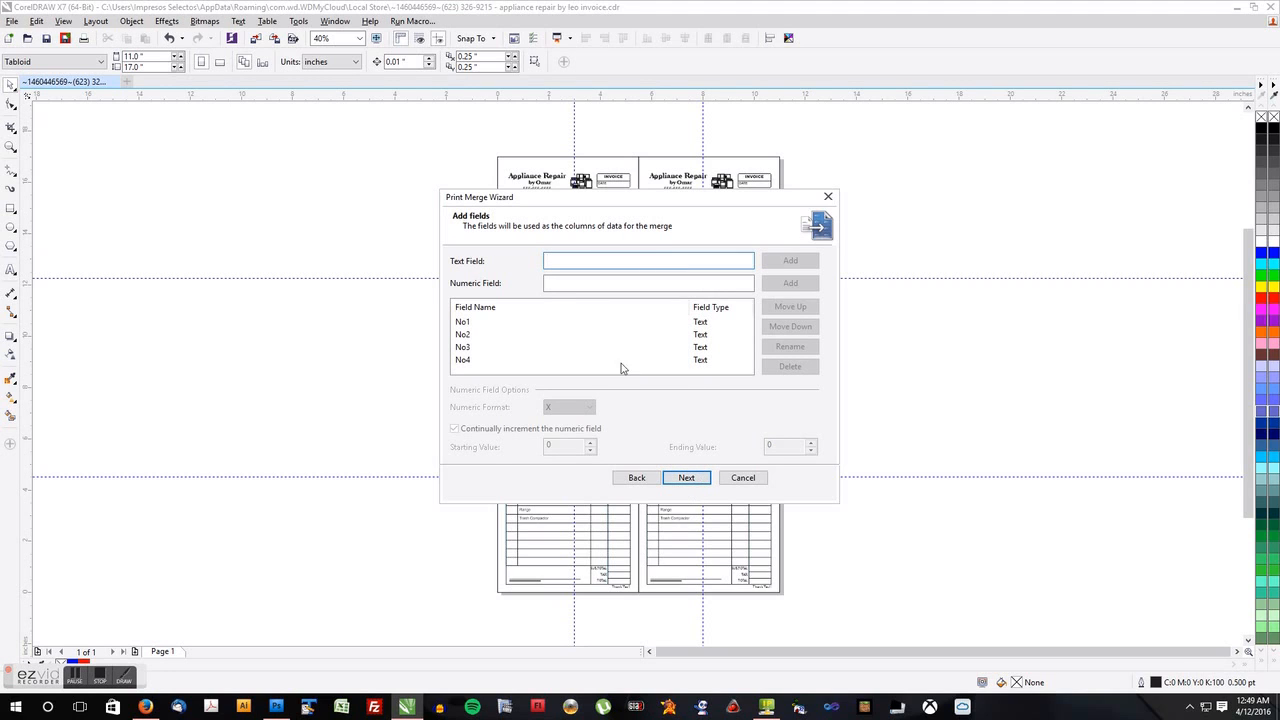
pyautogui.click(463, 321)
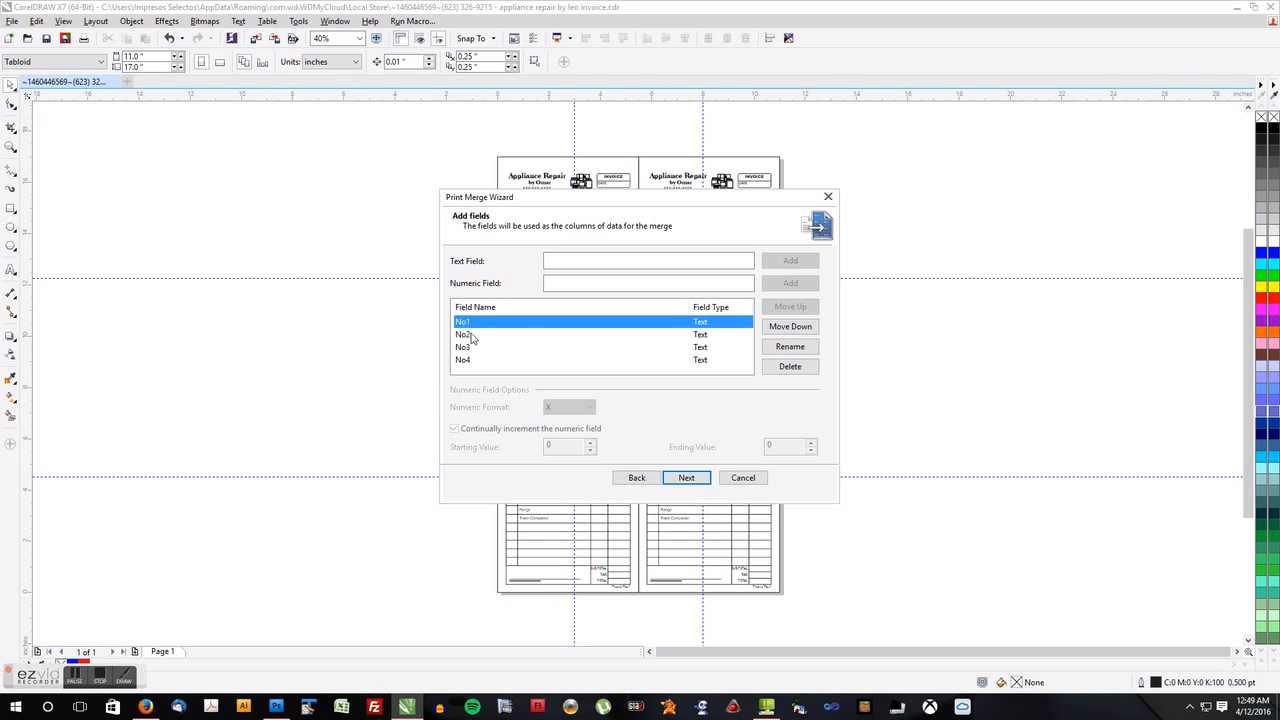
pyautogui.click(463, 359)
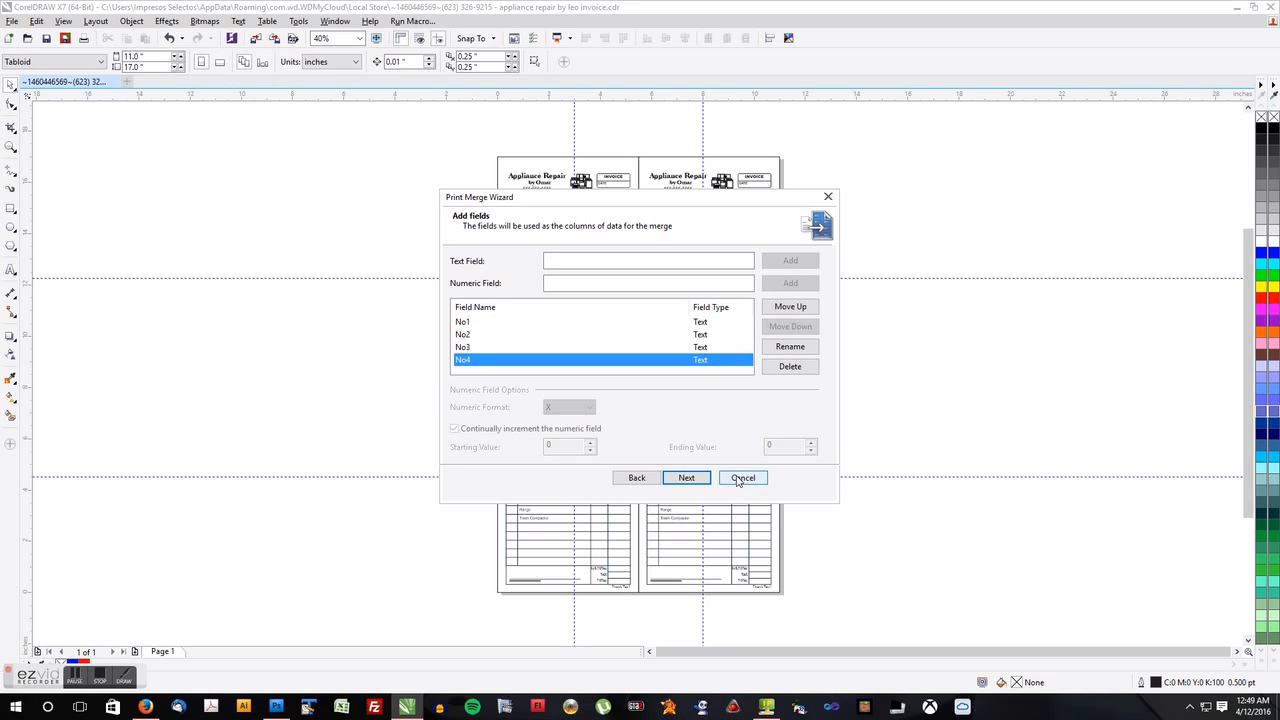
pyautogui.click(686, 477)
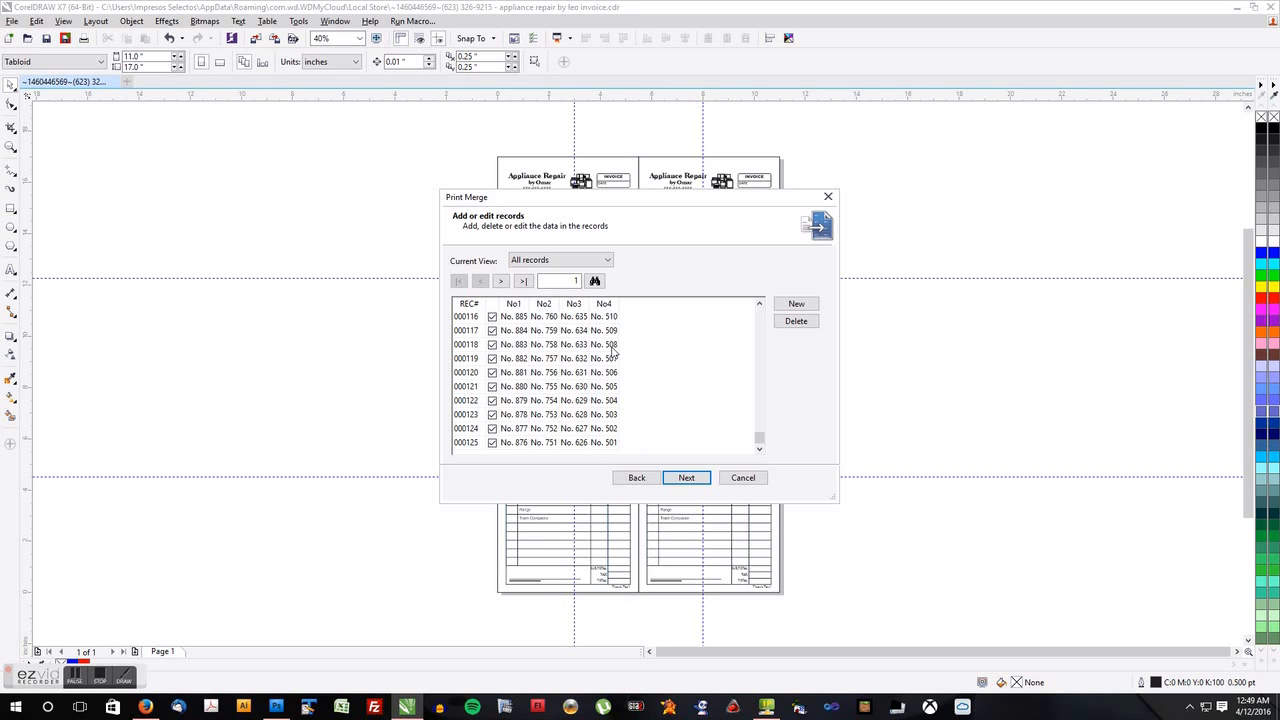
pyautogui.click(686, 477)
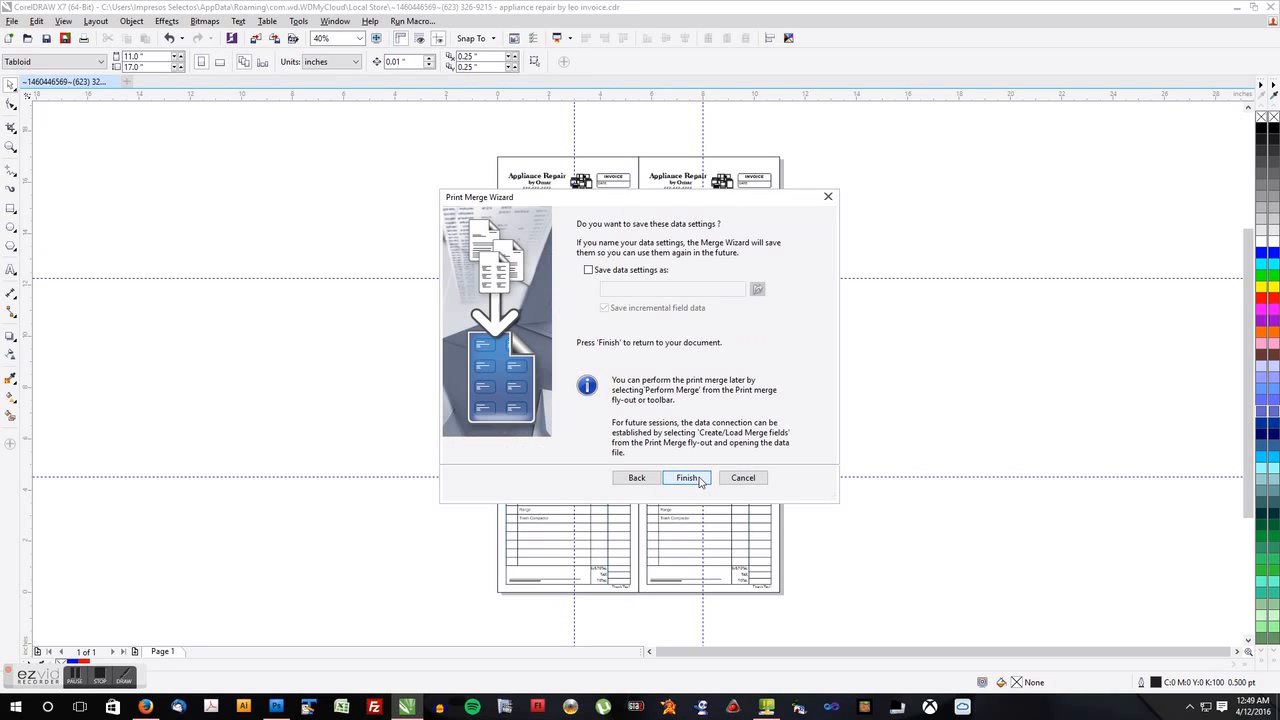
pyautogui.click(688, 477)
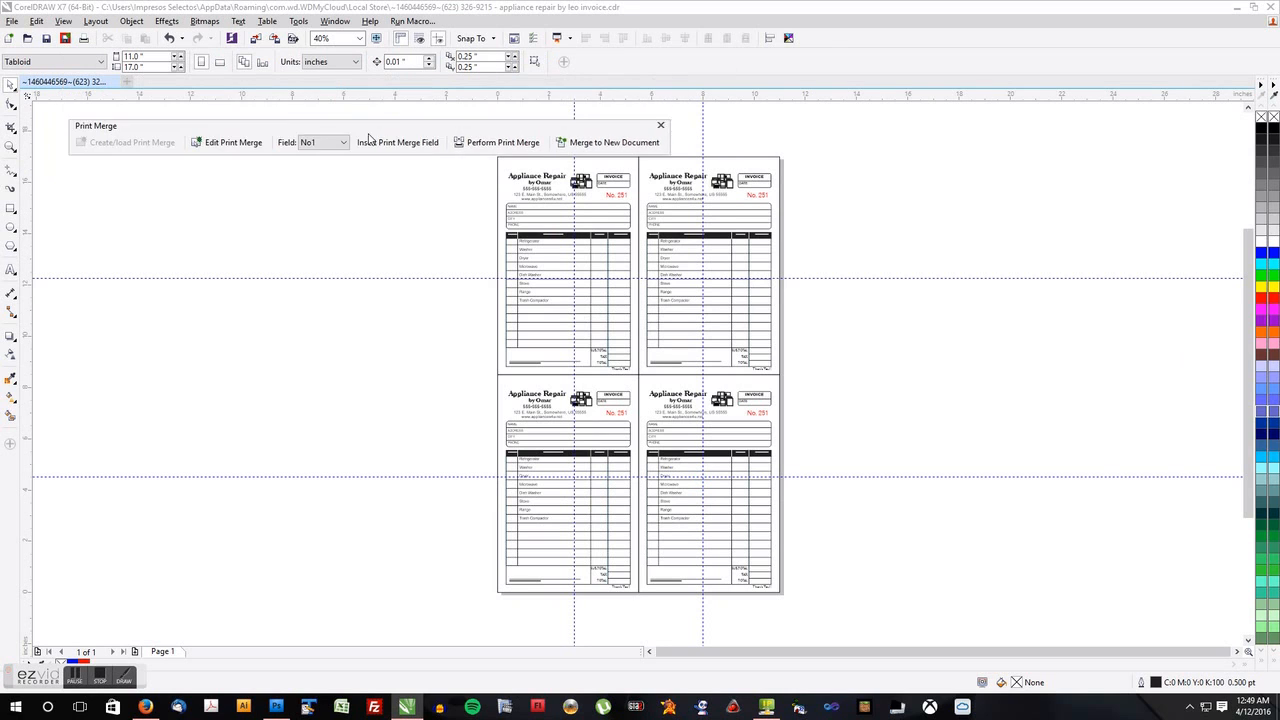
# Move the Print Merge toolbar above the invoices and select field No1.
pyautogui.moveTo(96, 125); pyautogui.dragTo(478, 138)
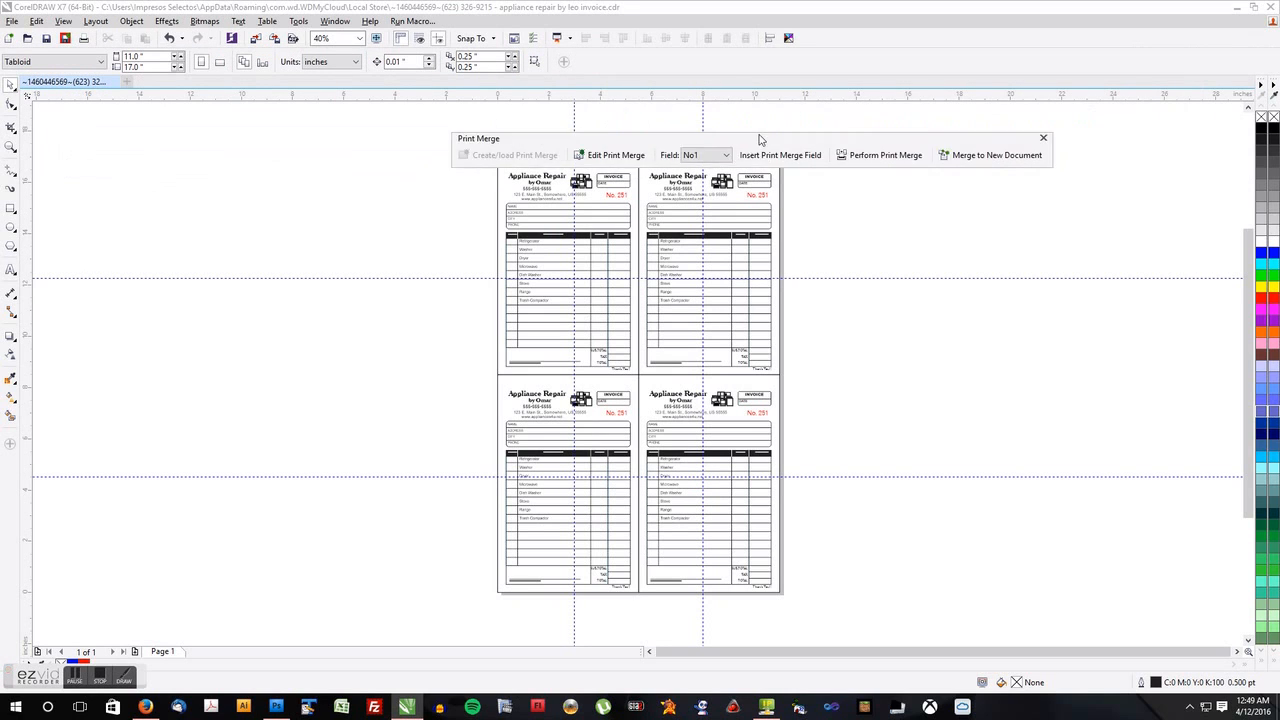
pyautogui.moveTo(478, 138); pyautogui.dragTo(515, 117)
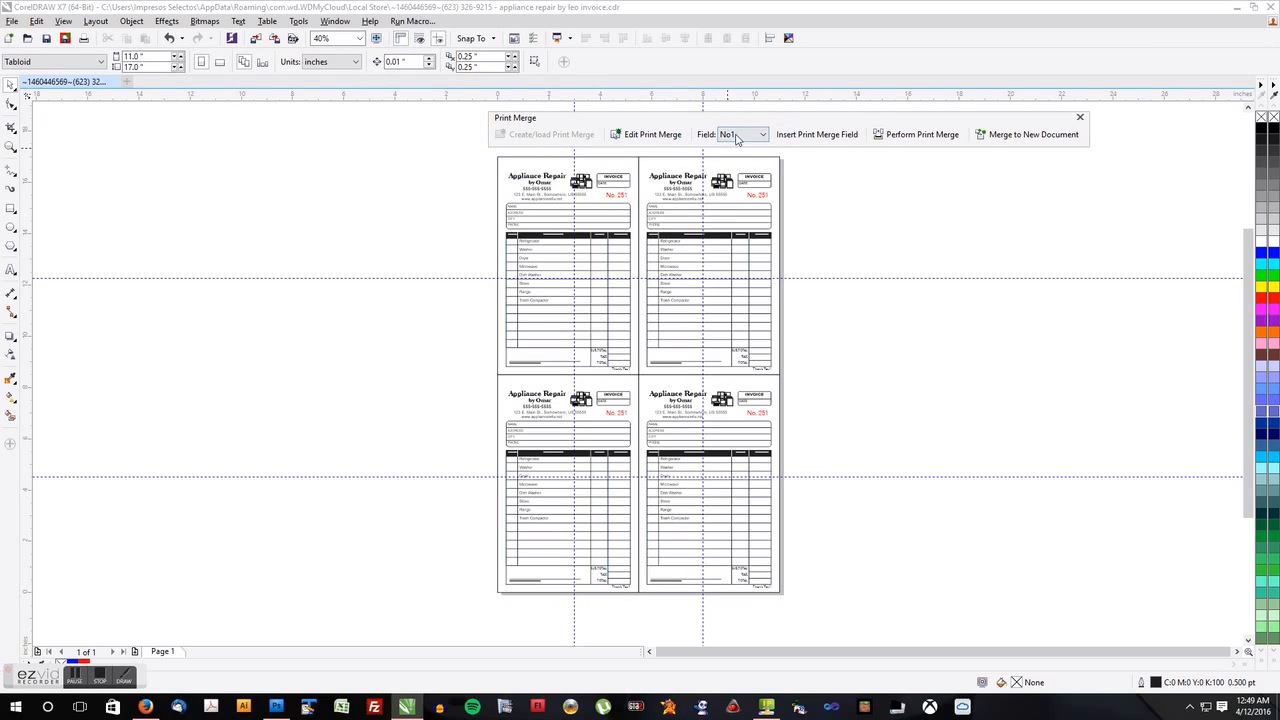
pyautogui.click(763, 134)
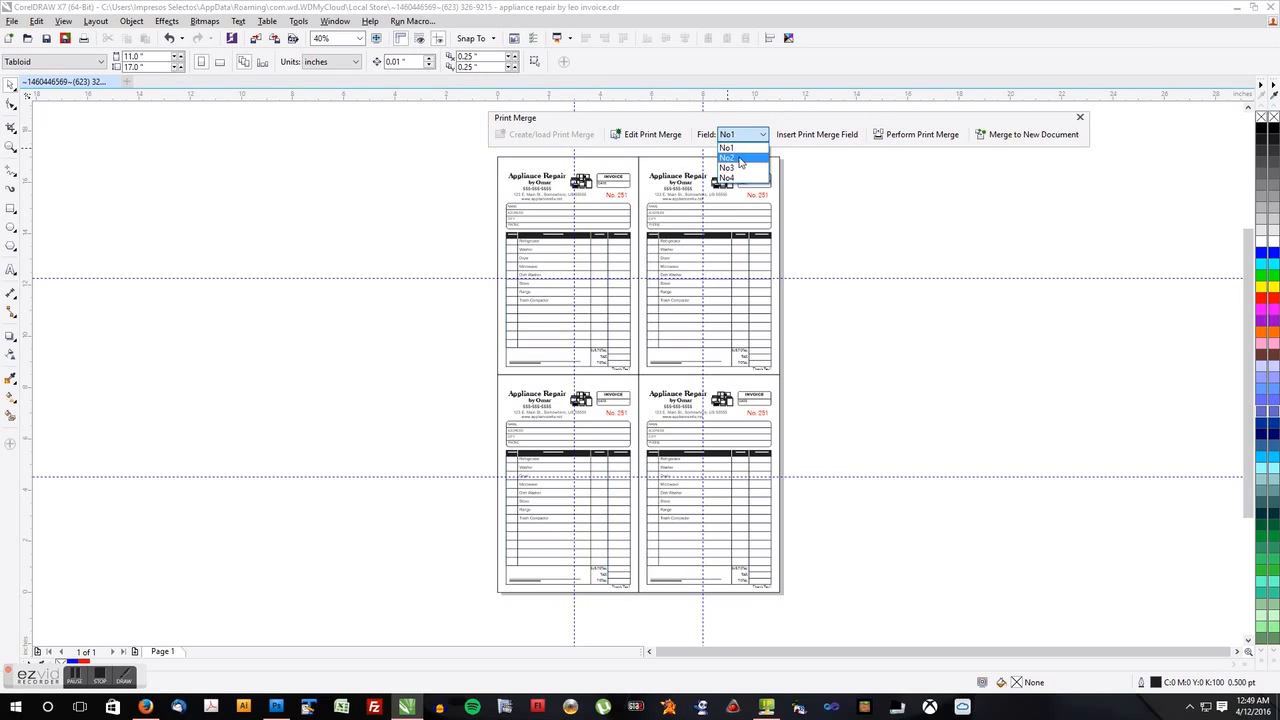
pyautogui.moveTo(740, 168)
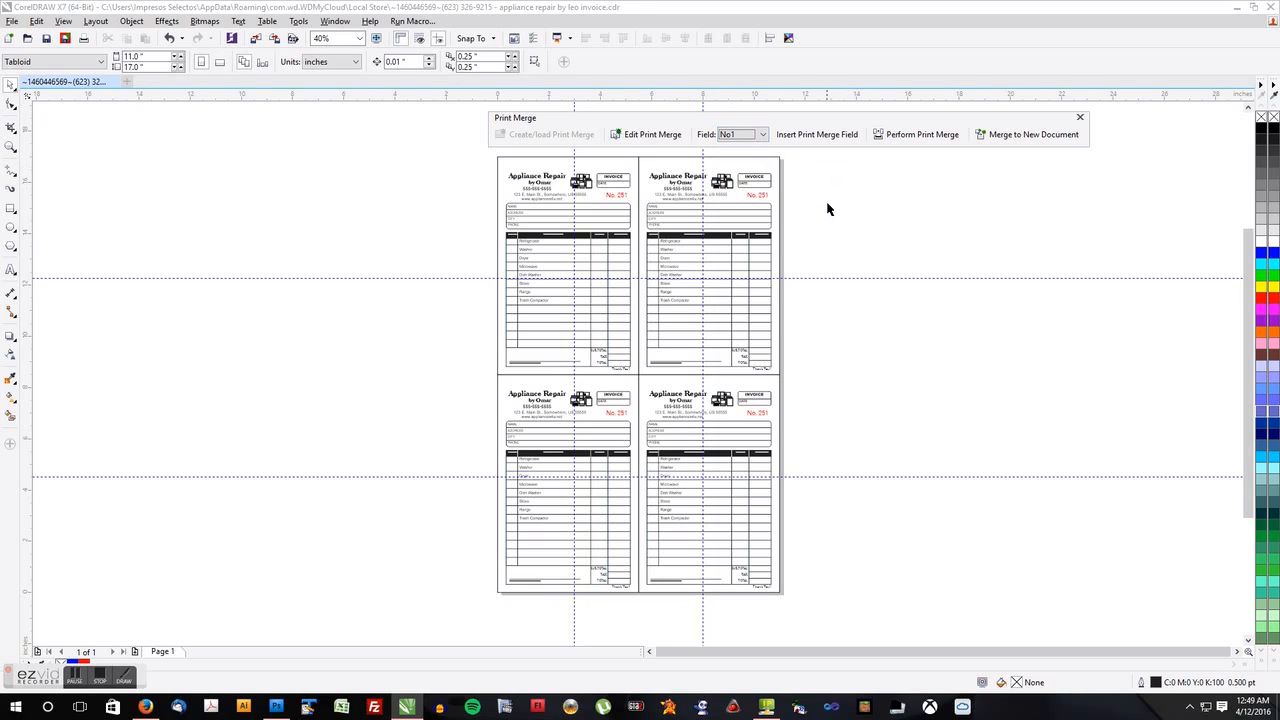
pyautogui.click(740, 134)
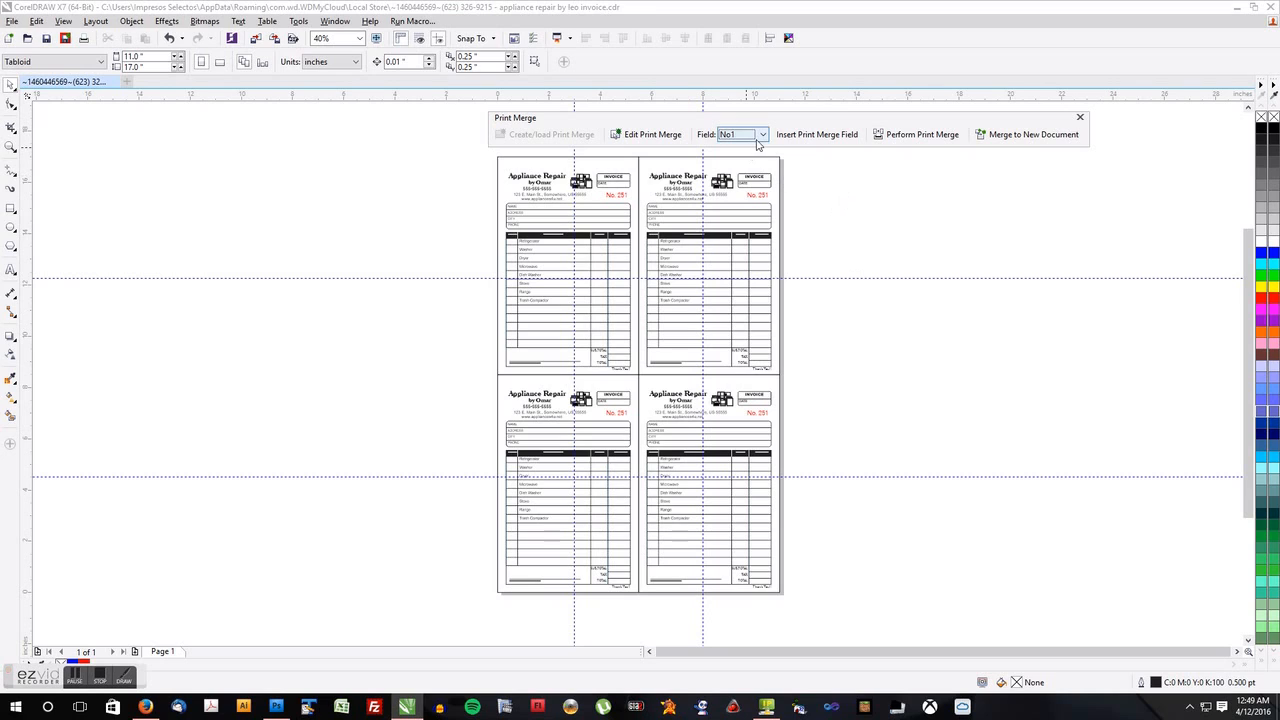
pyautogui.click(762, 134)
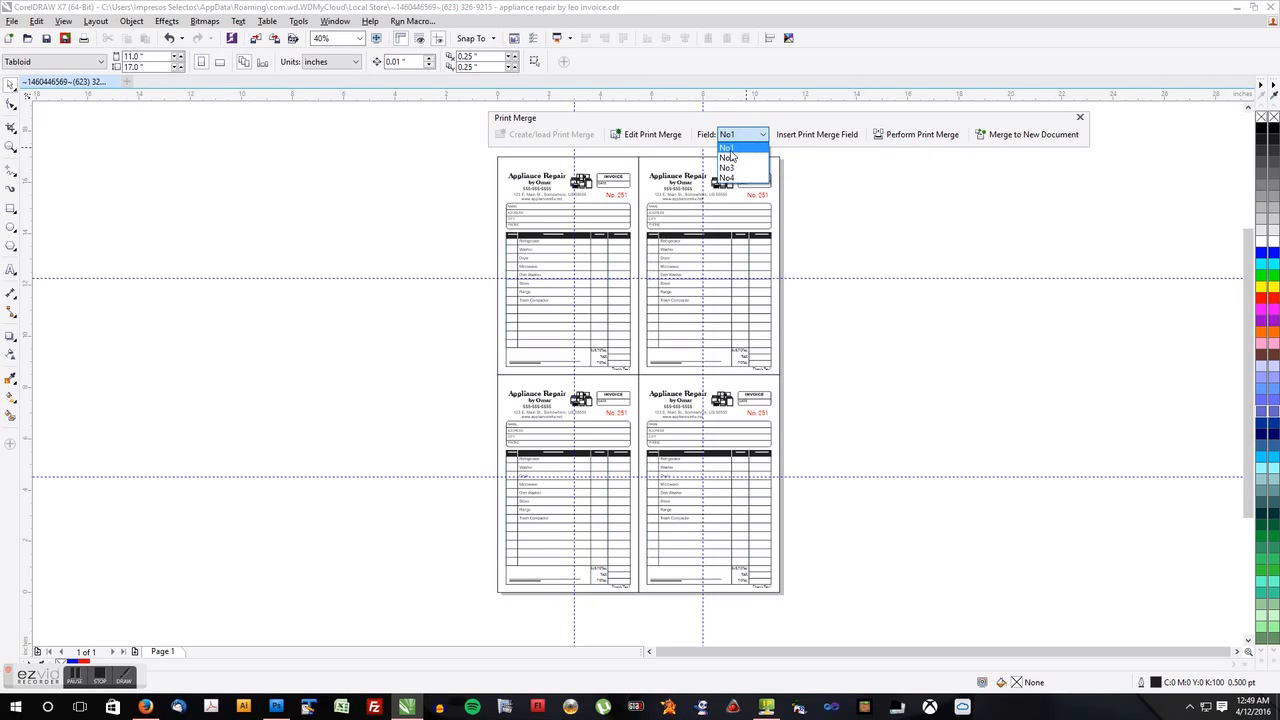
pyautogui.click(727, 148)
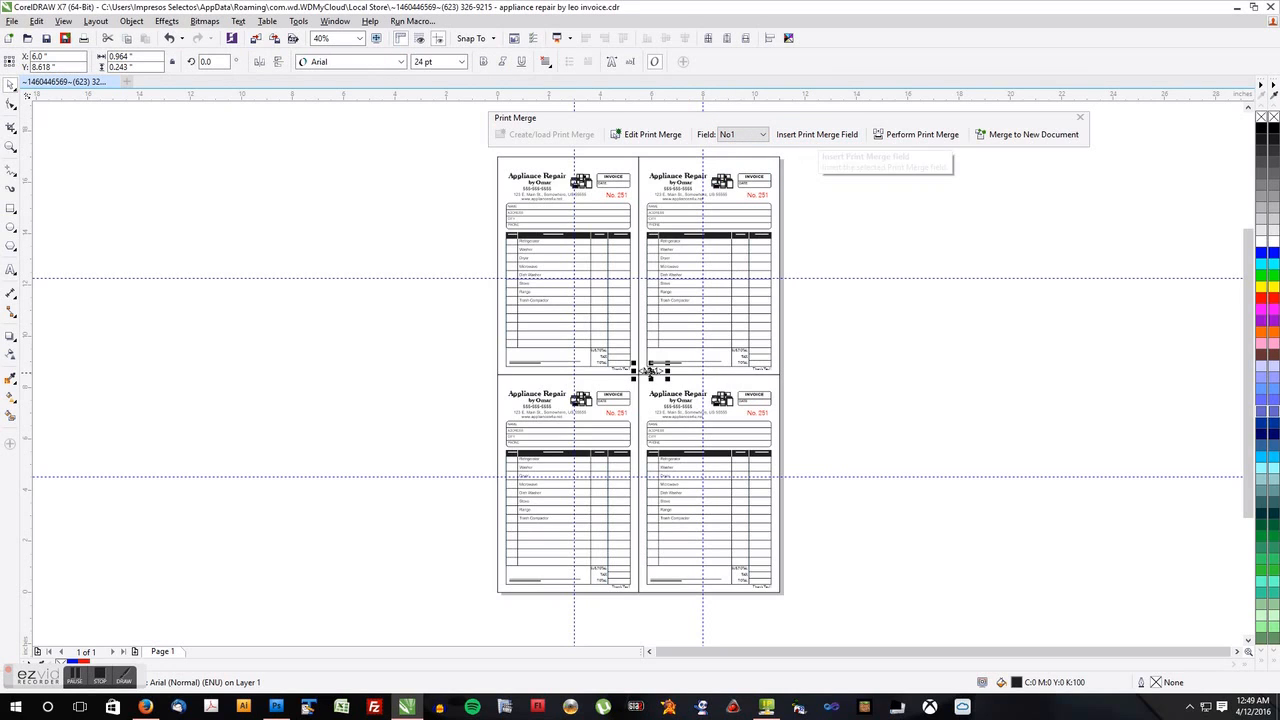
# Place No1 beside the page, then stack No2, No3 and No4 below it.
pyautogui.moveTo(650, 370); pyautogui.dragTo(865, 233)
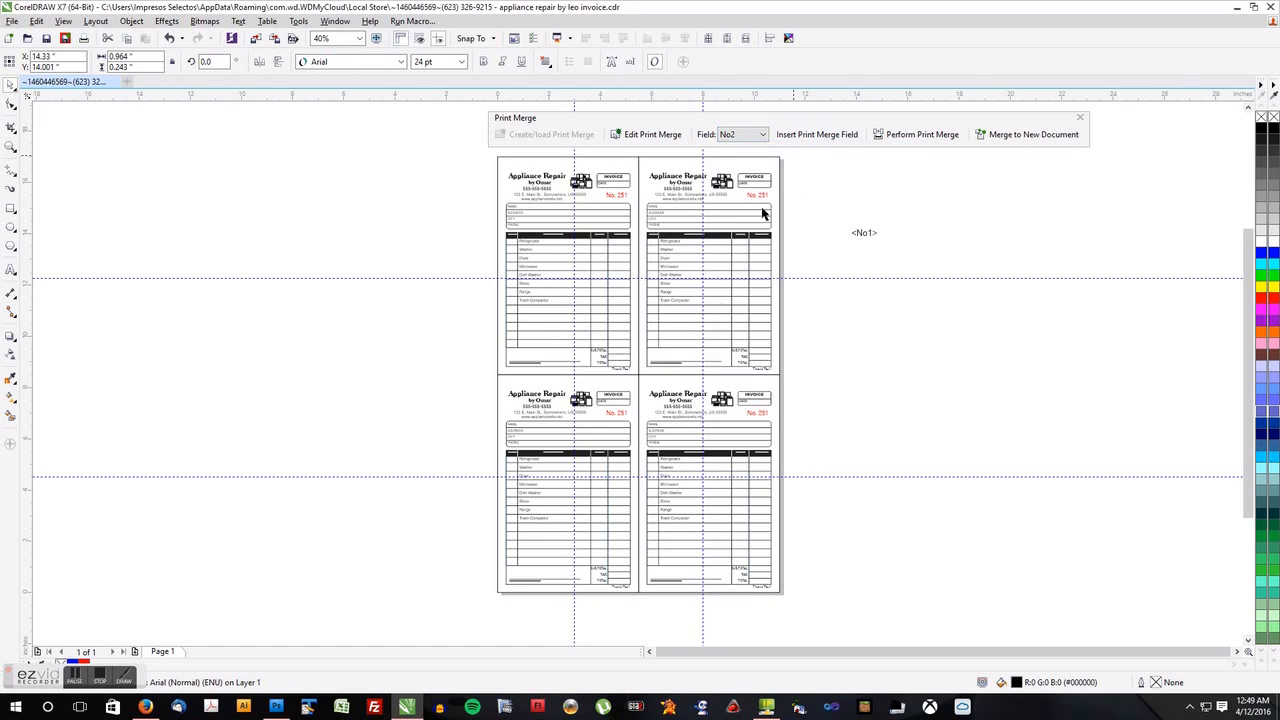
pyautogui.click(816, 134)
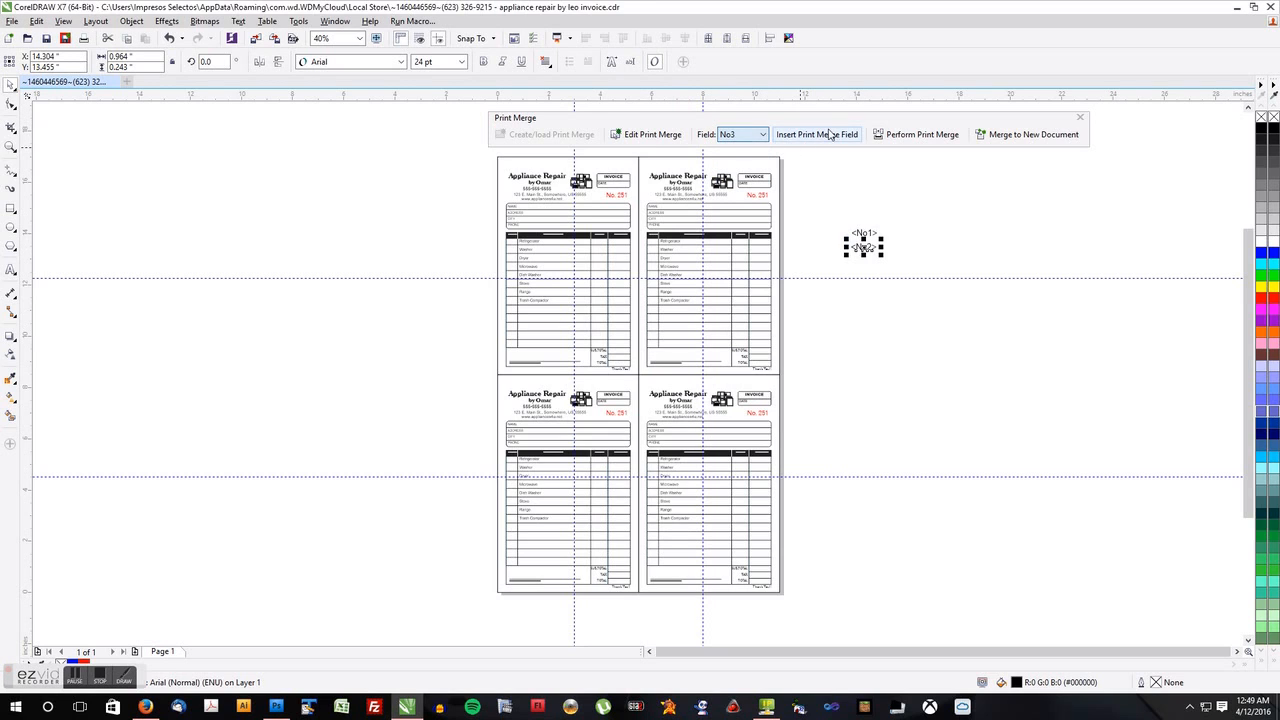
pyautogui.click(816, 134)
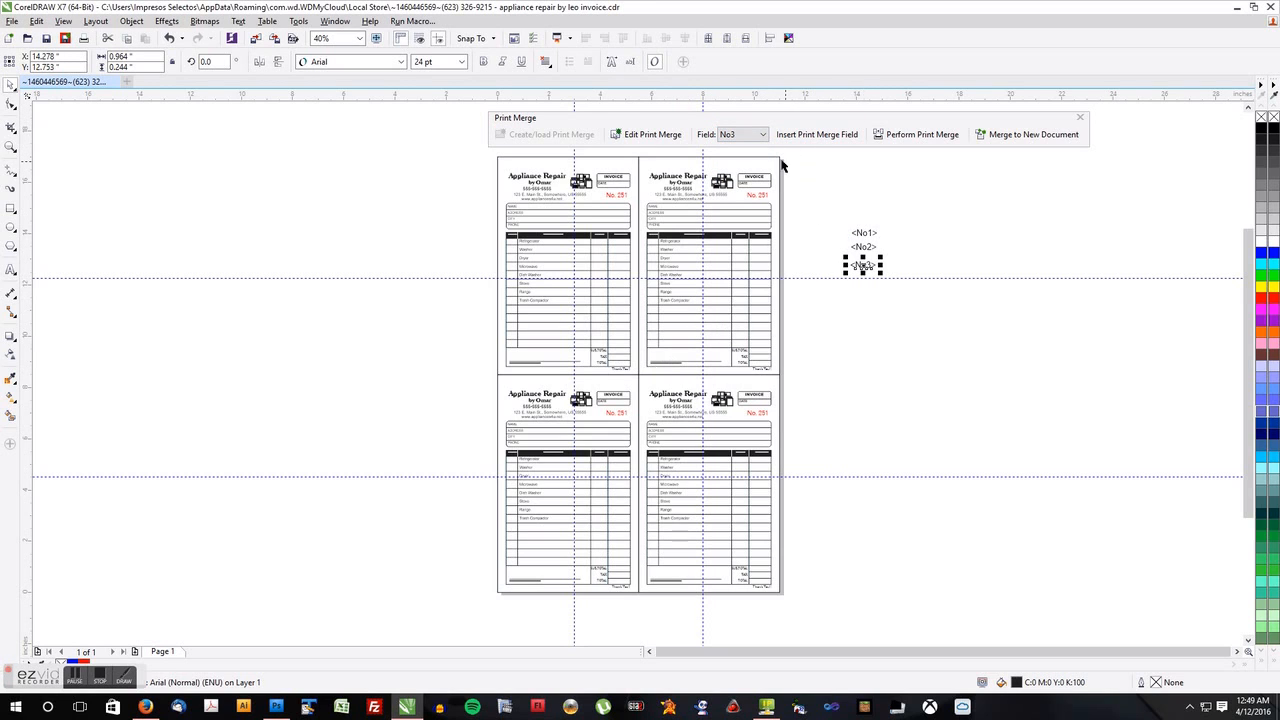
pyautogui.click(765, 134)
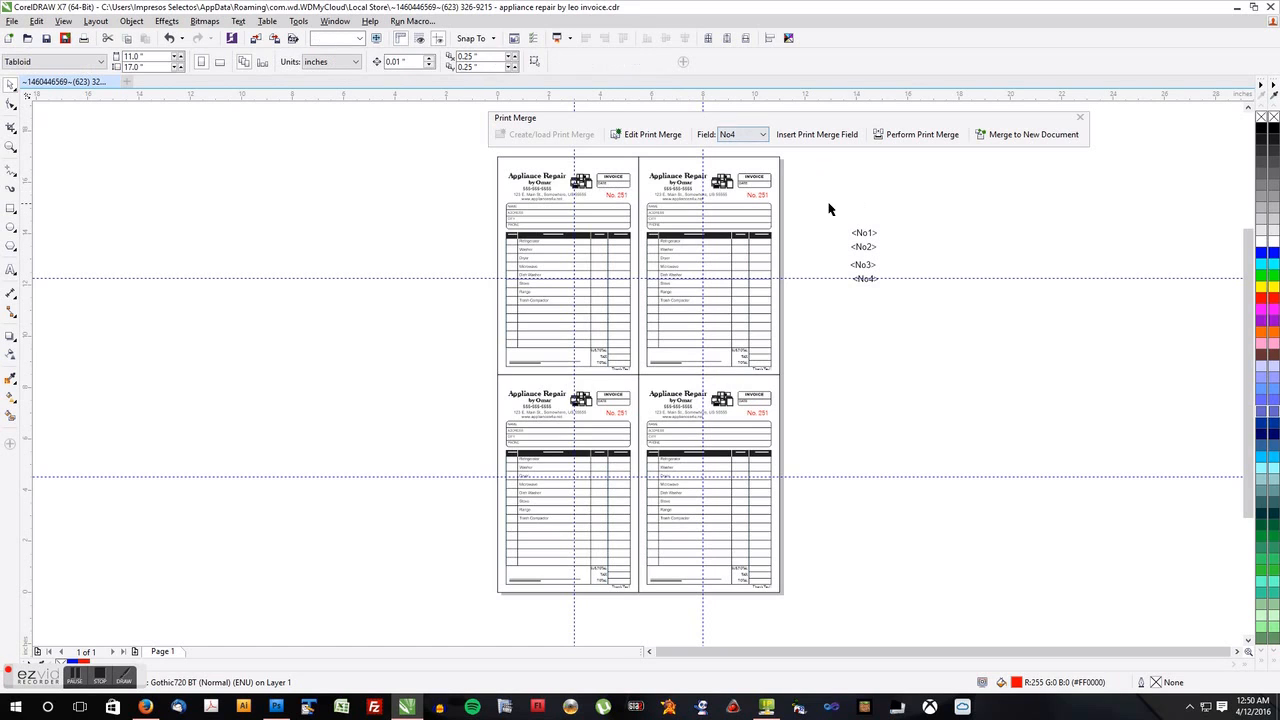
# Set the four field placeholders to Gothic720 BT at 18 pt.
pyautogui.click(863, 255)
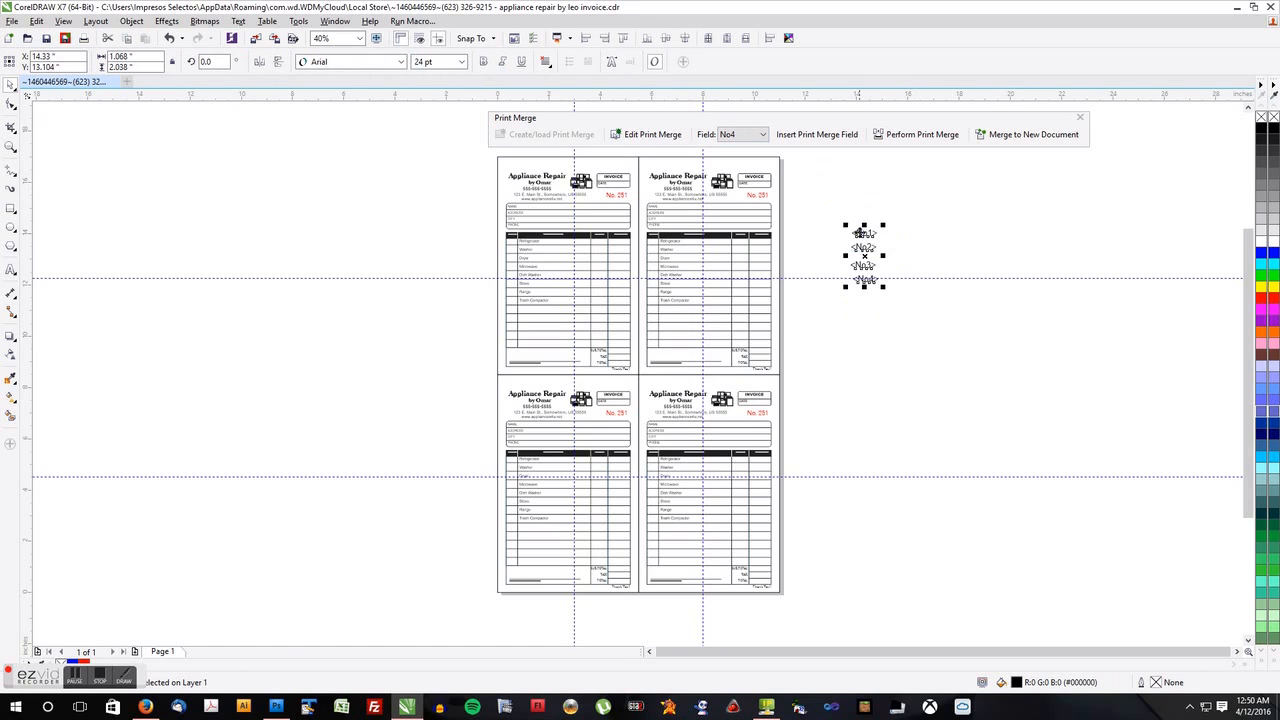
pyautogui.moveTo(405, 110)
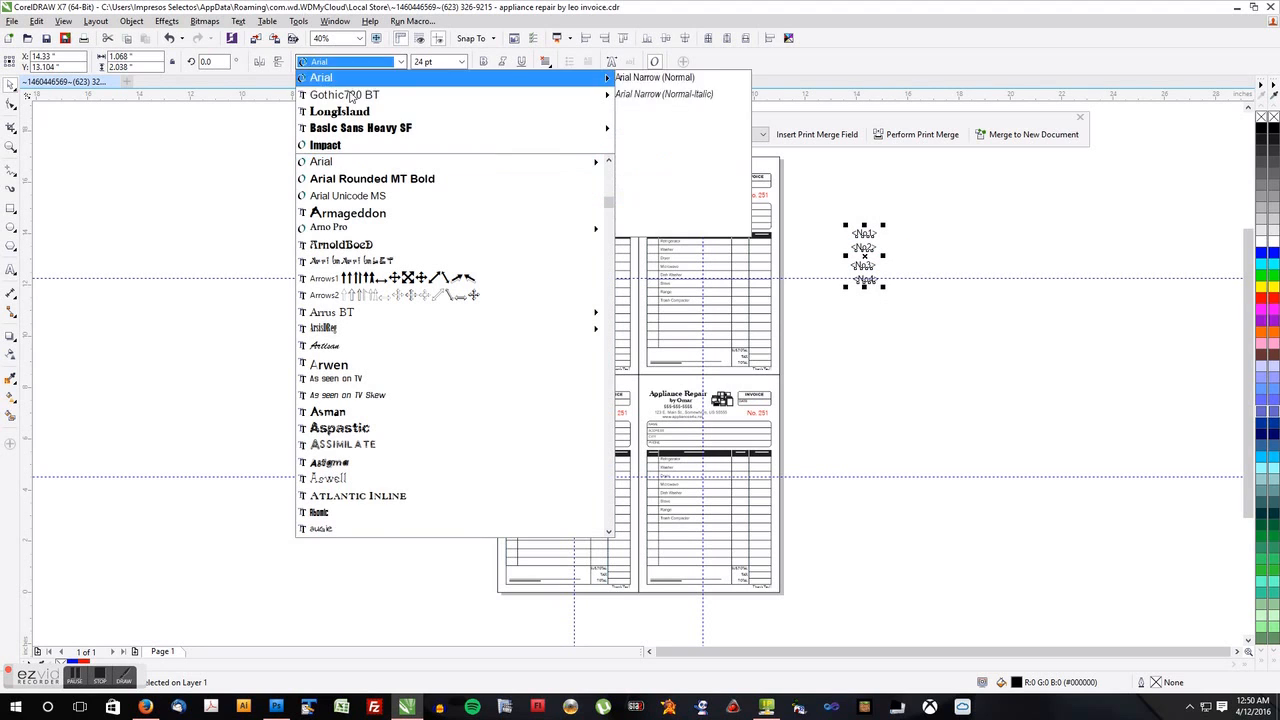
pyautogui.click(344, 94)
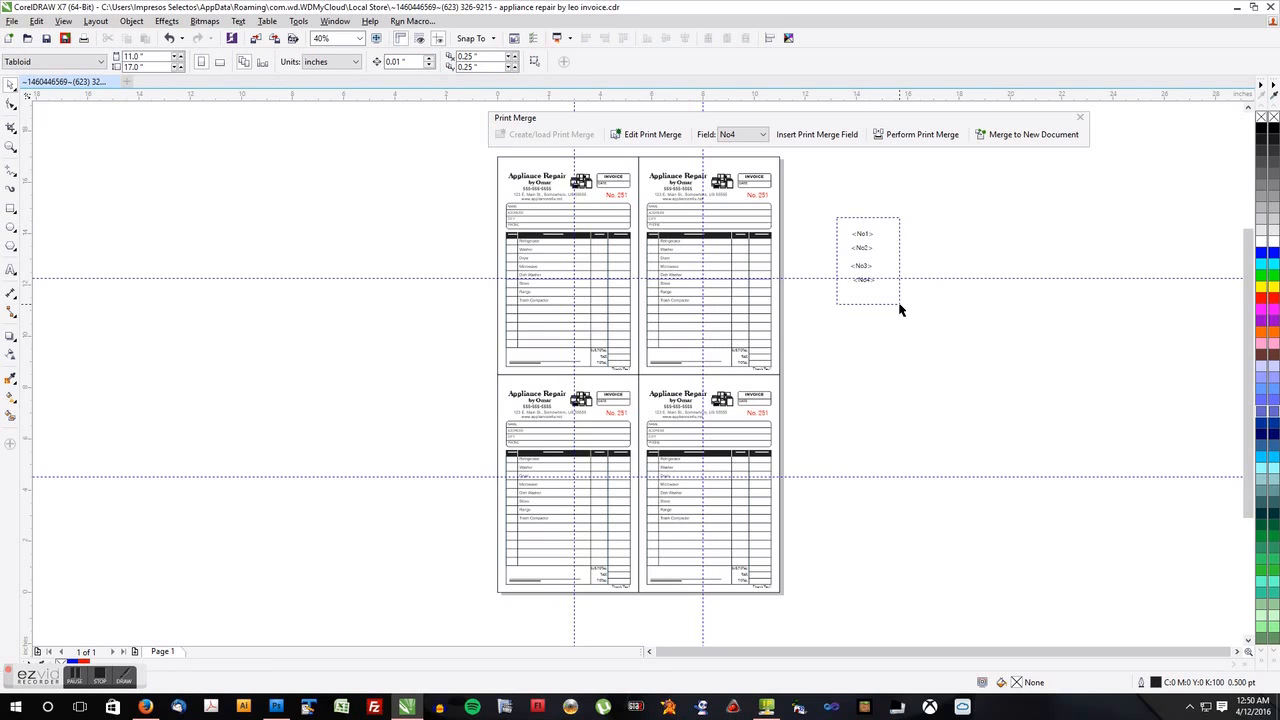
pyautogui.click(862, 256)
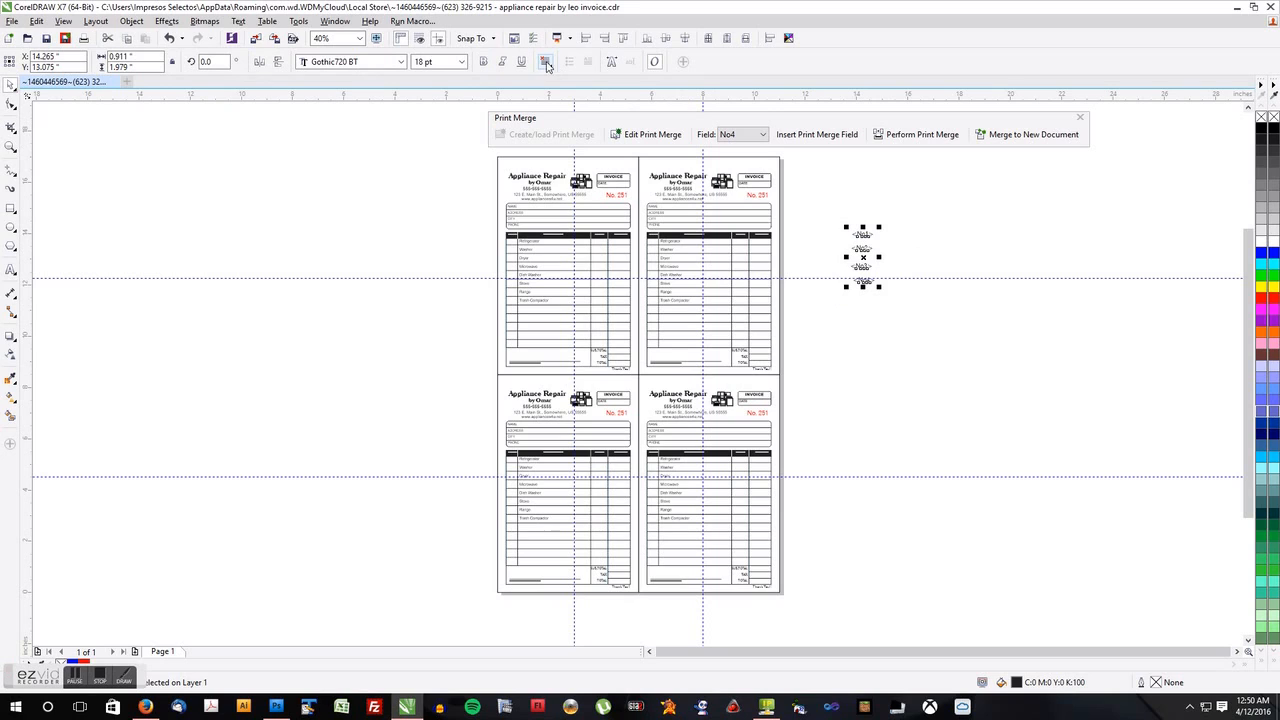
pyautogui.click(547, 61)
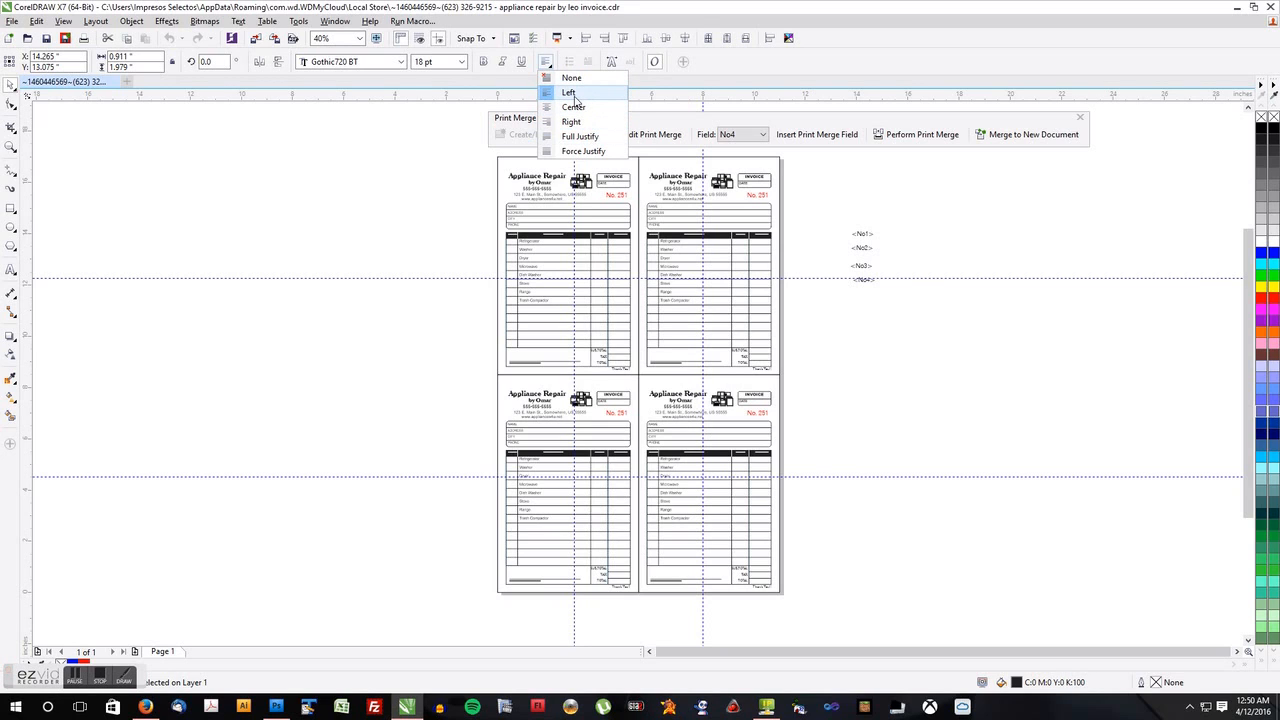
# Left-align the field text and zoom in on the top-left invoice's No. 251.
pyautogui.click(568, 92)
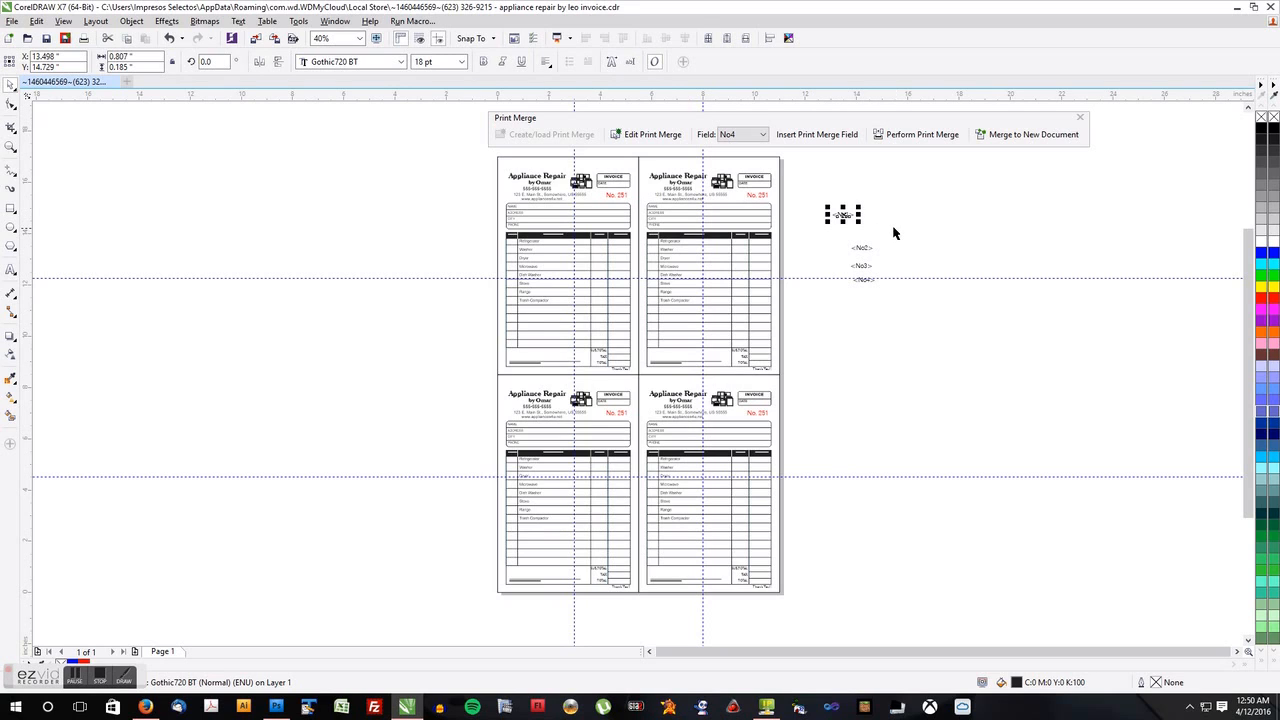
pyautogui.moveTo(836, 205)
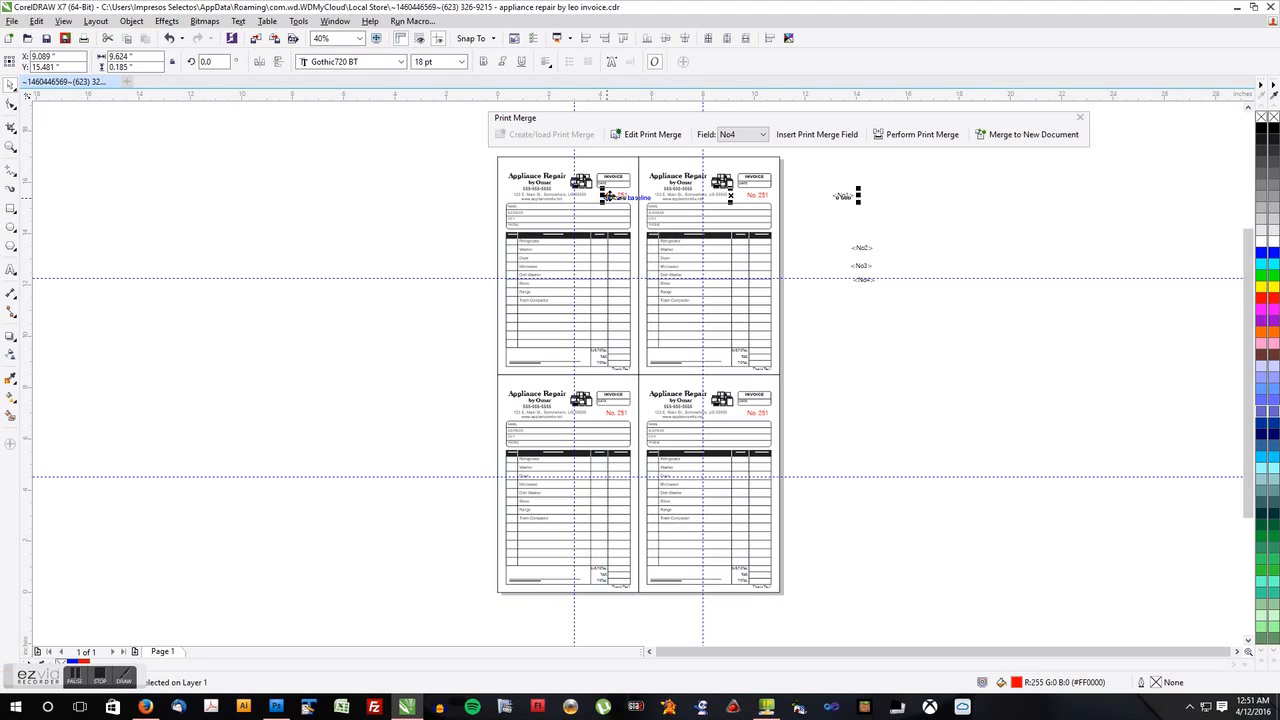
pyautogui.click(800, 197)
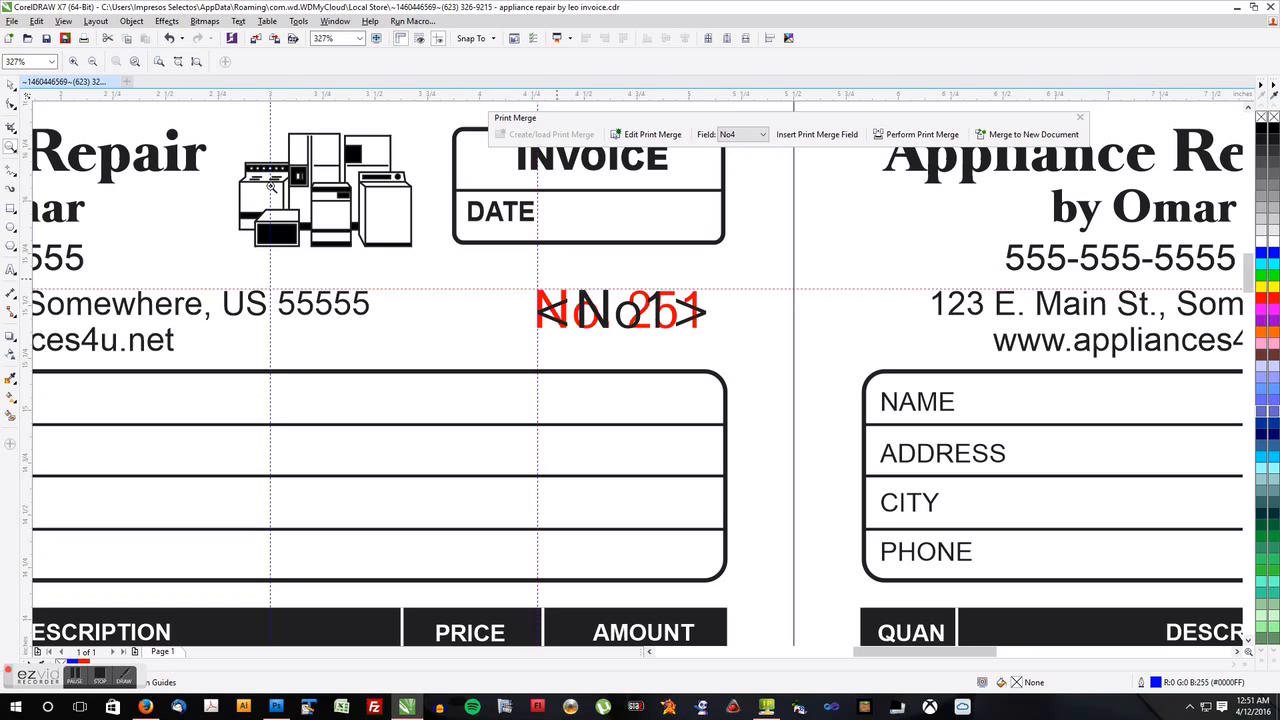
pyautogui.moveTo(10, 85)
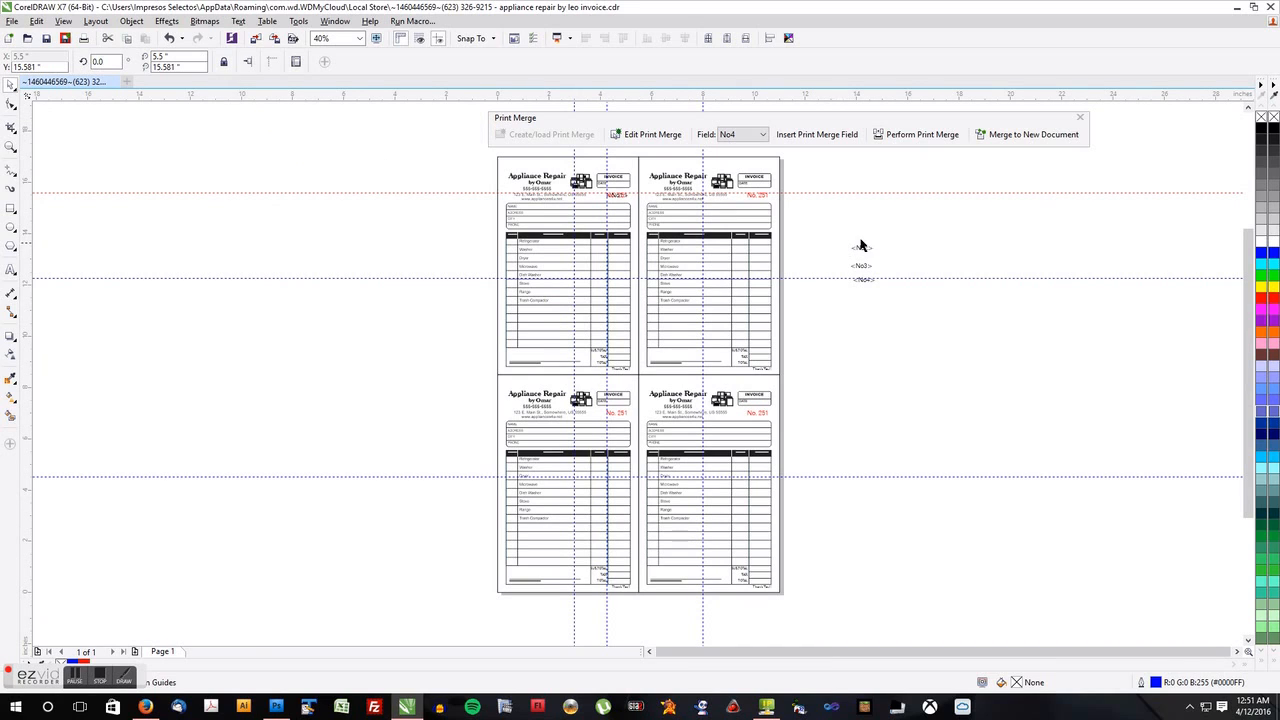
# Pick up the next number merge field, No2, beside the page.
pyautogui.click(862, 248)
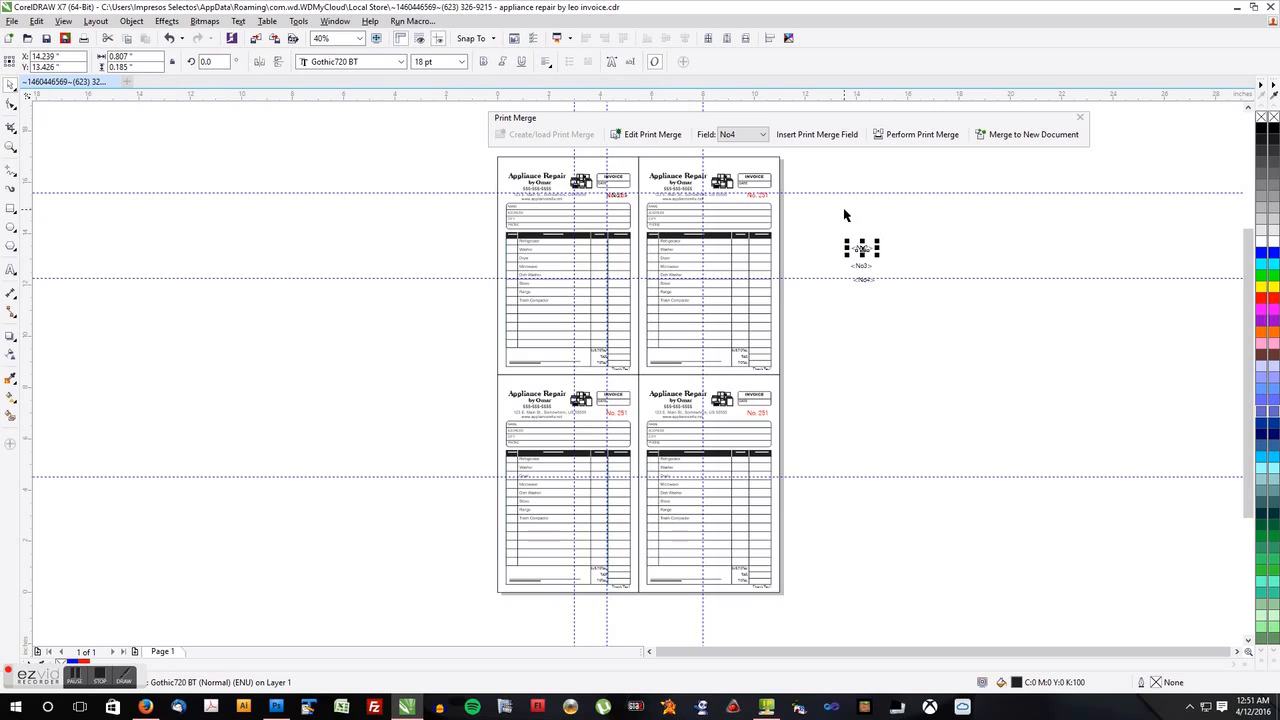
pyautogui.moveTo(768, 208)
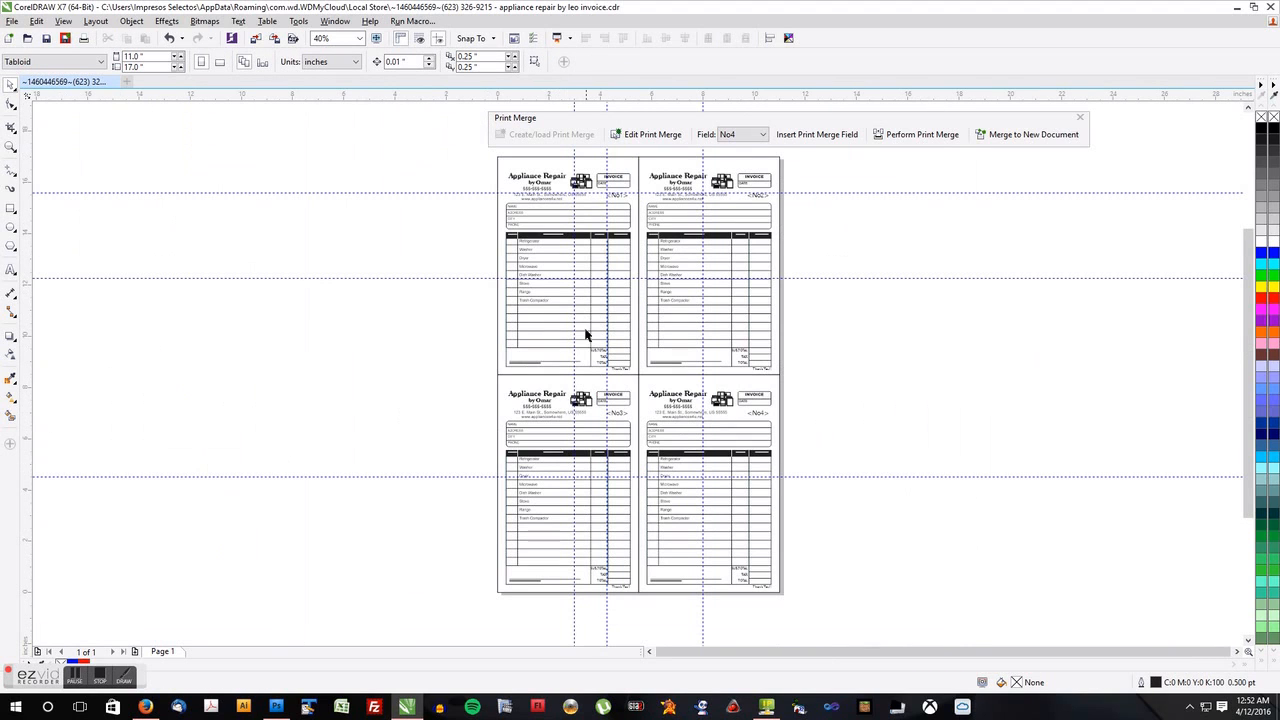
pyautogui.moveTo(625, 157)
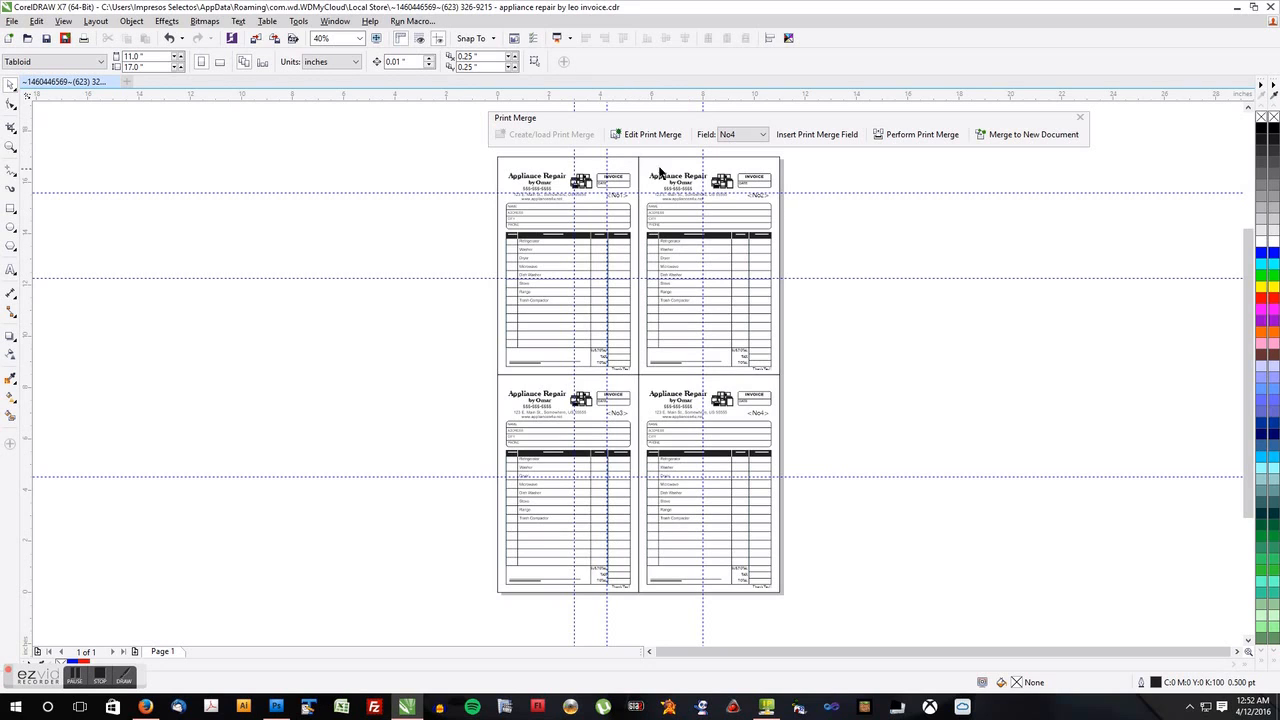
pyautogui.moveTo(625, 163)
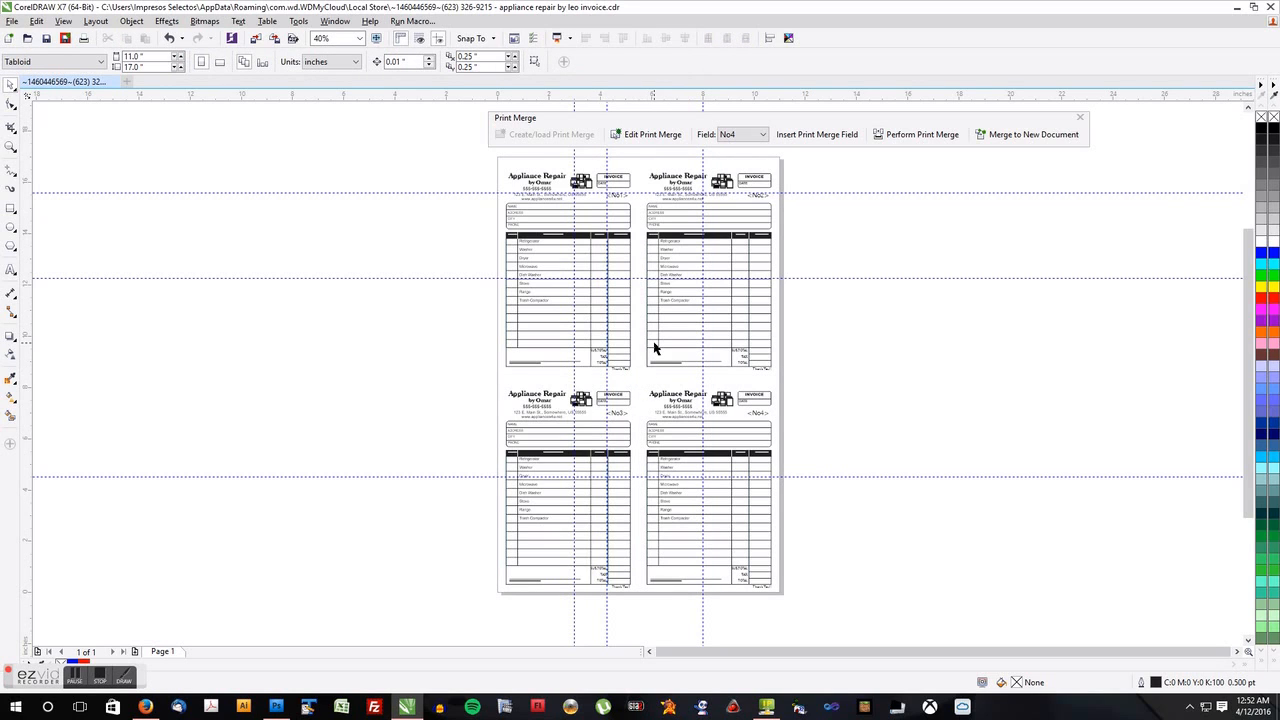
pyautogui.moveTo(661, 341)
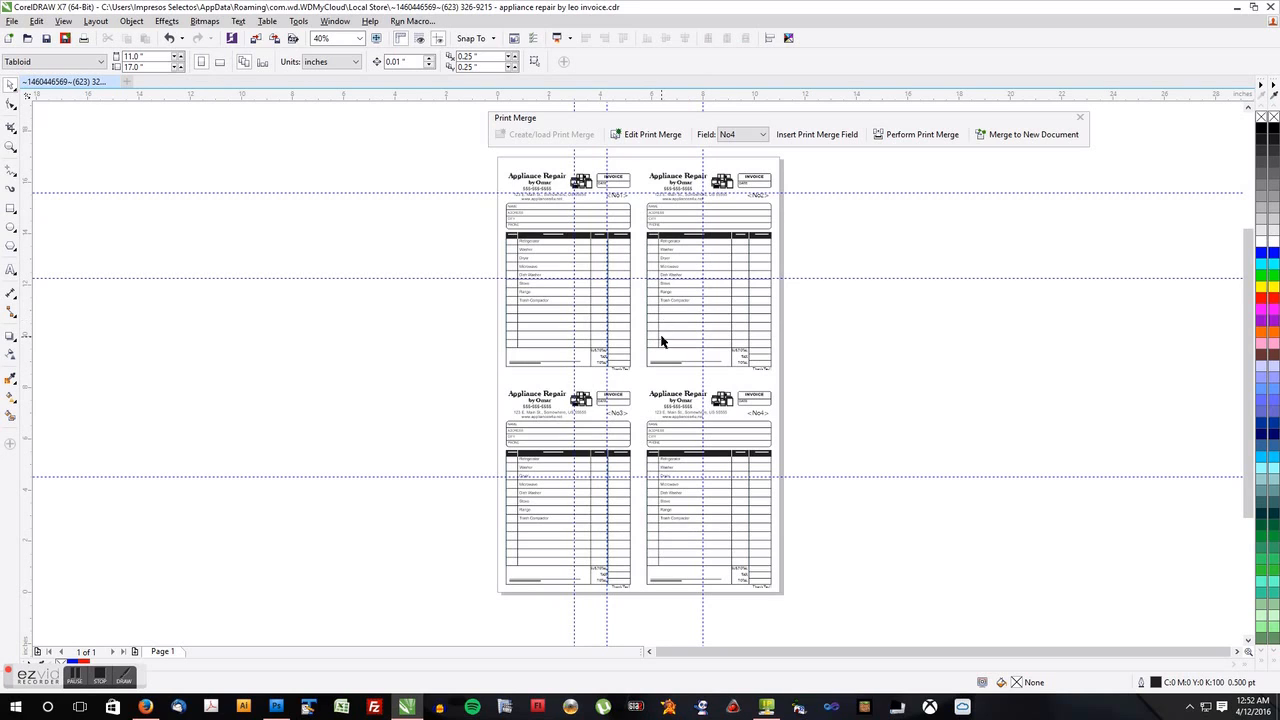
pyautogui.moveTo(550, 213)
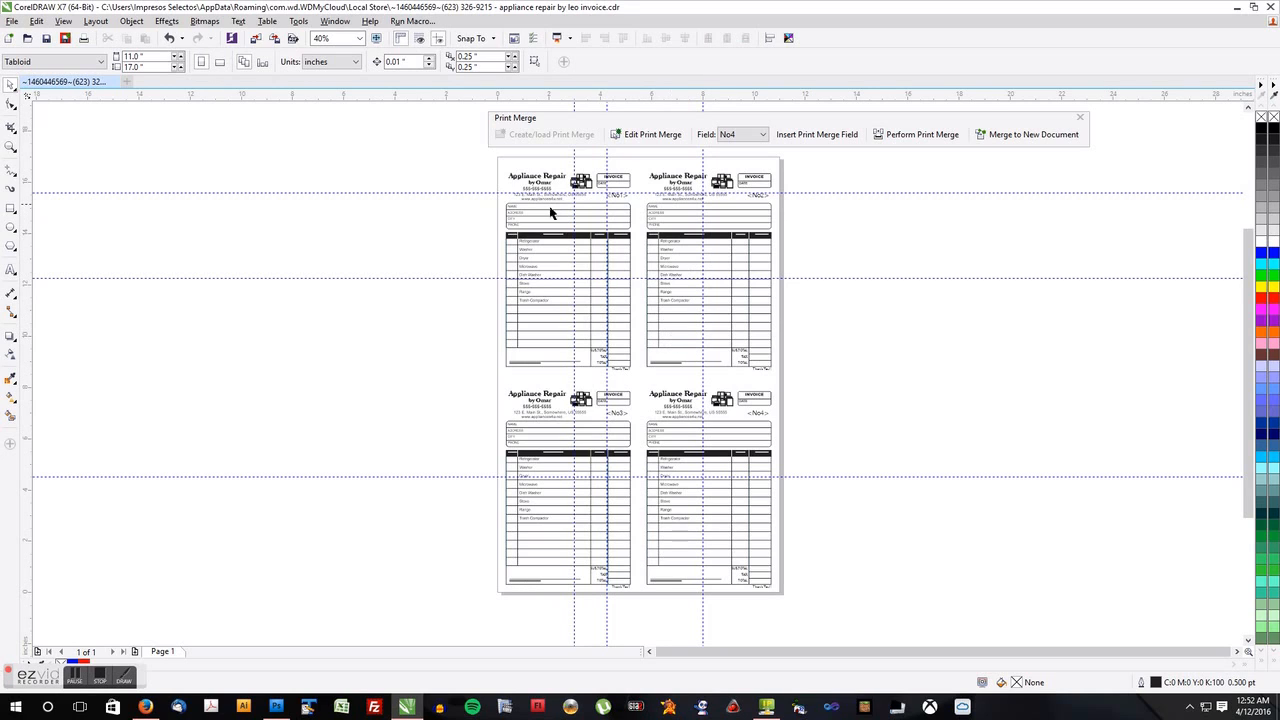
pyautogui.moveTo(762, 540)
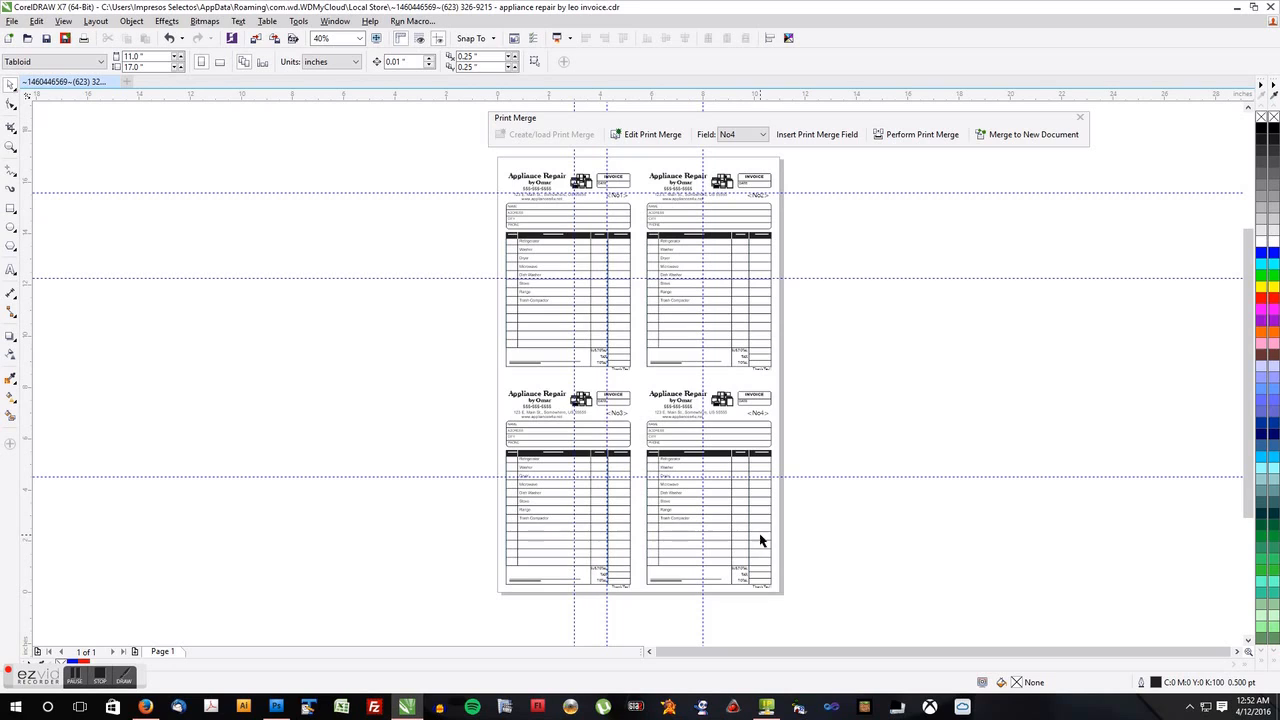
pyautogui.moveTo(642, 484)
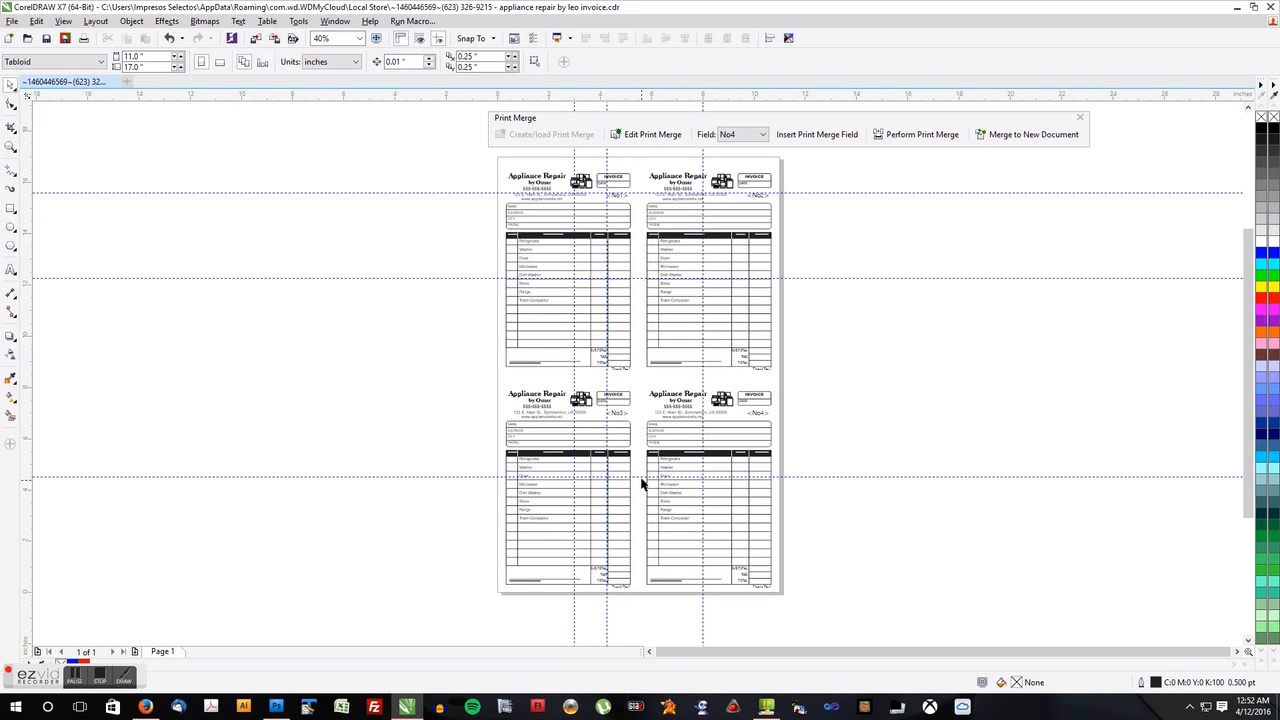
pyautogui.moveTo(660, 410)
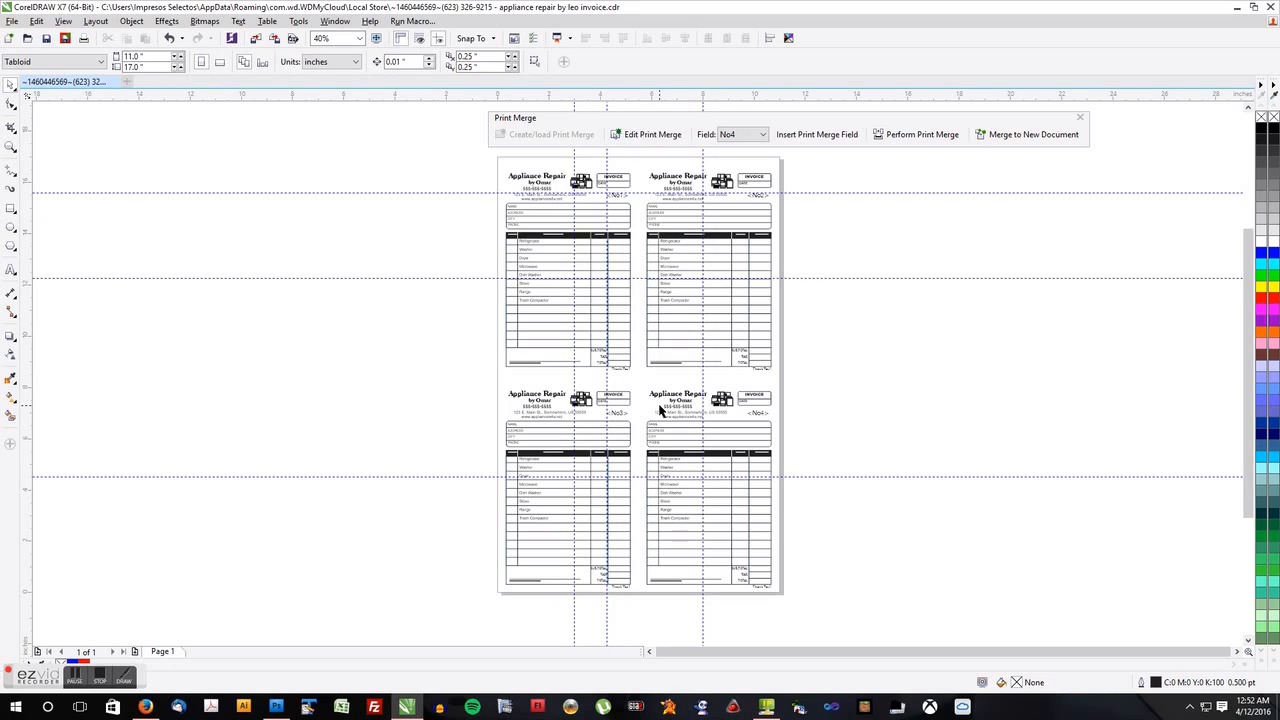
pyautogui.moveTo(722, 351)
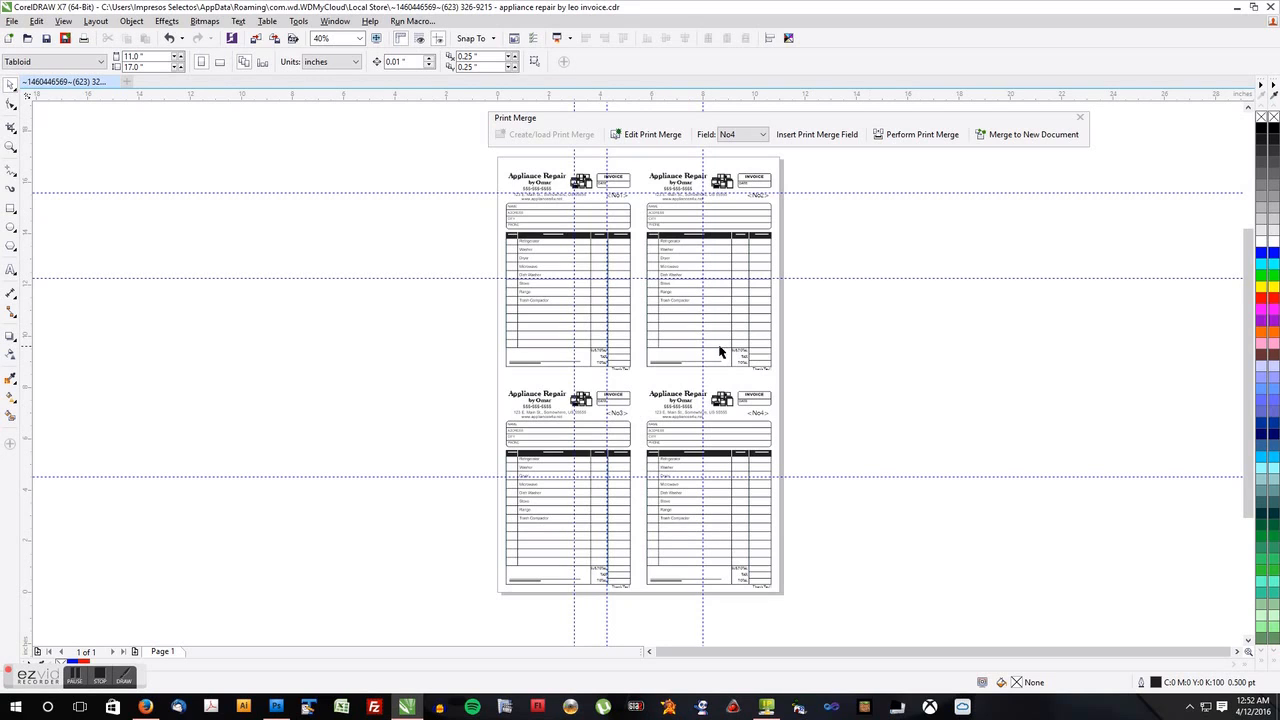
pyautogui.moveTo(721, 347)
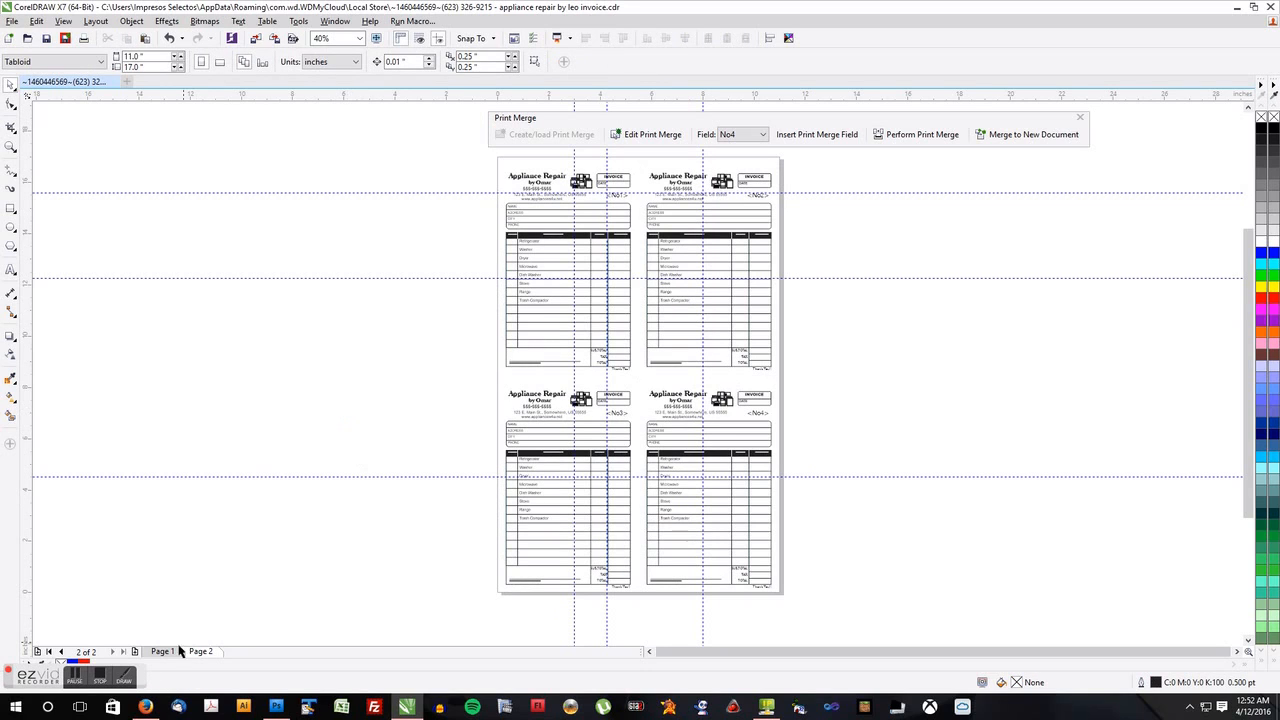
# Switch between Page 1 and Page 2 to color the duplicated invoices' number fields red.
pyautogui.click(162, 651)
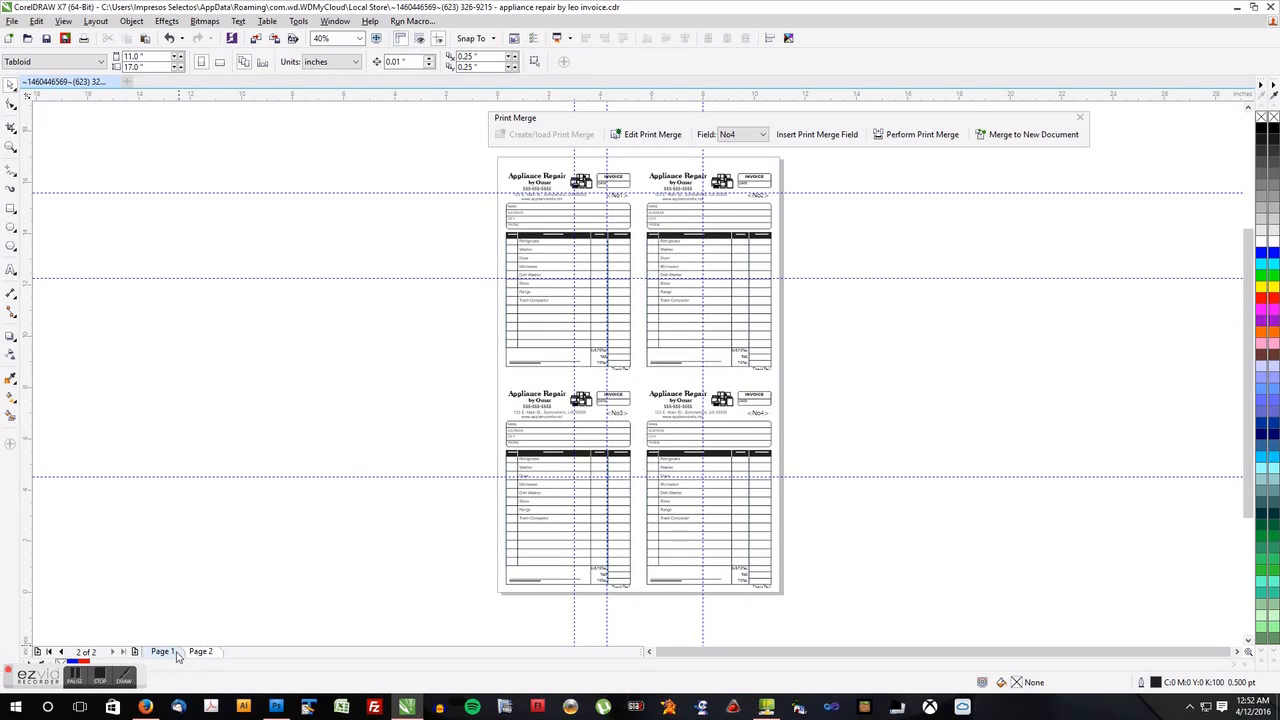
pyautogui.click(162, 651)
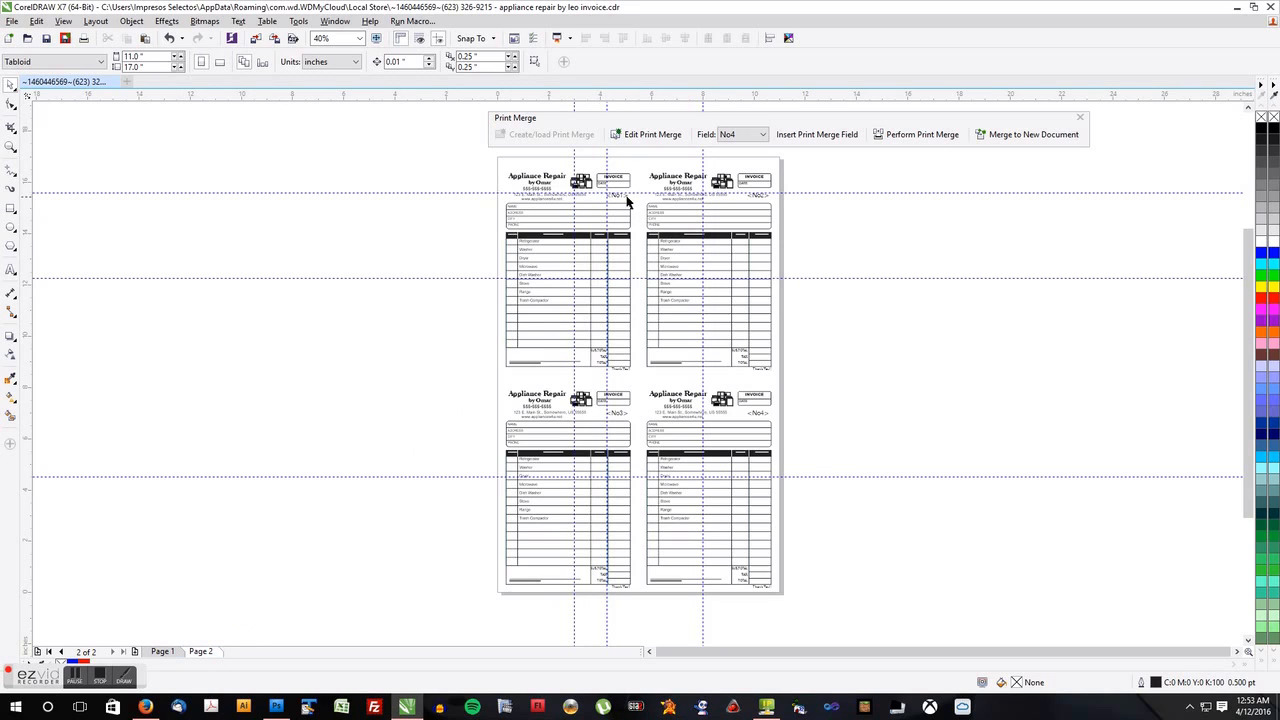
pyautogui.moveTo(790, 490)
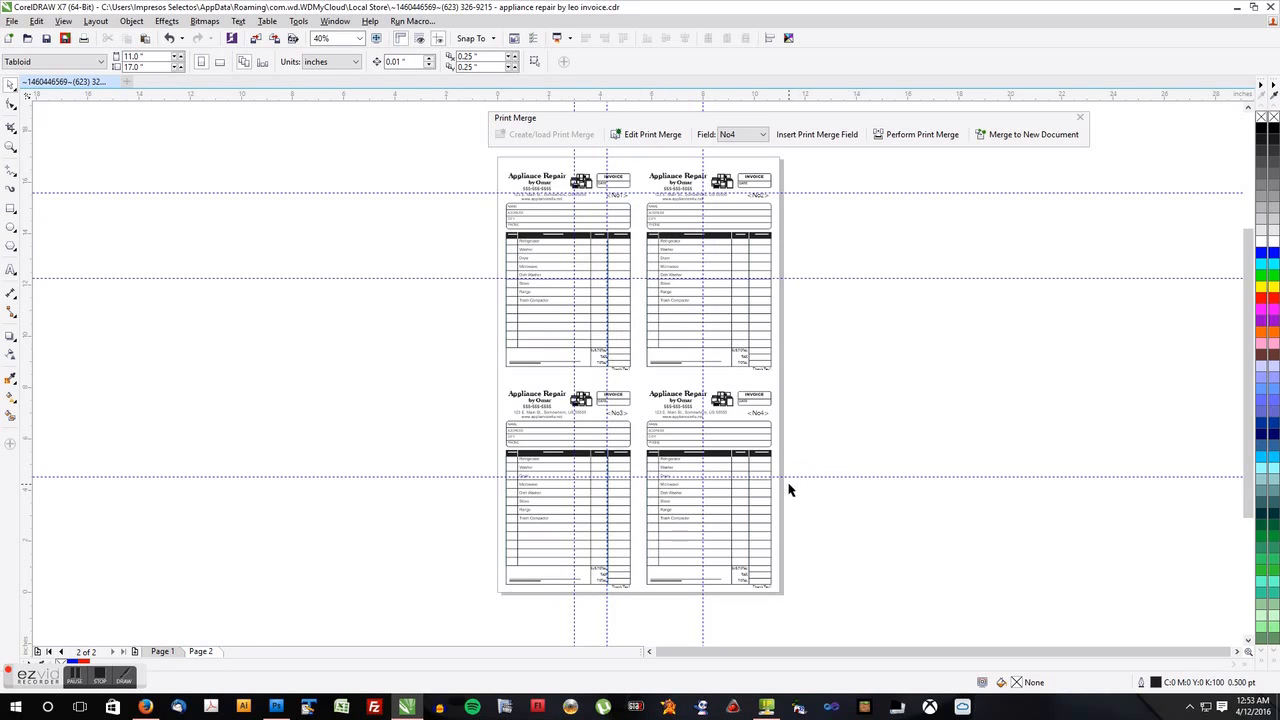
pyautogui.moveTo(638, 268)
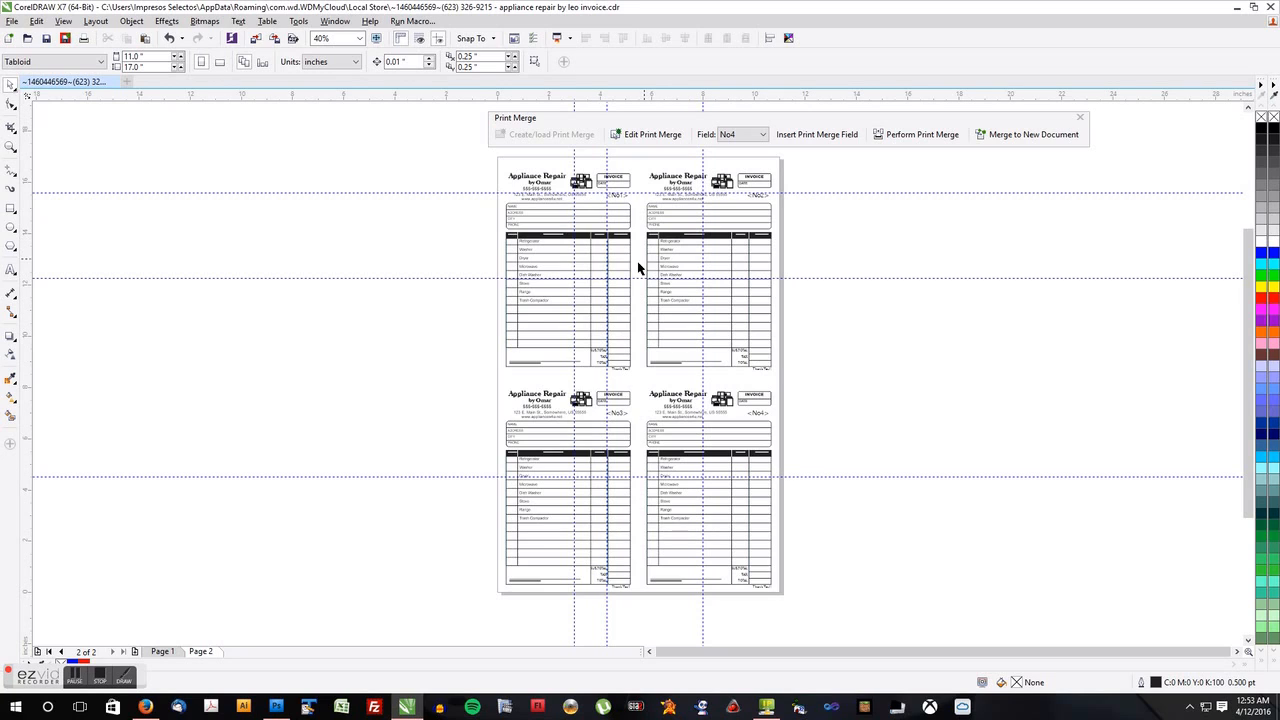
pyautogui.moveTo(626, 206)
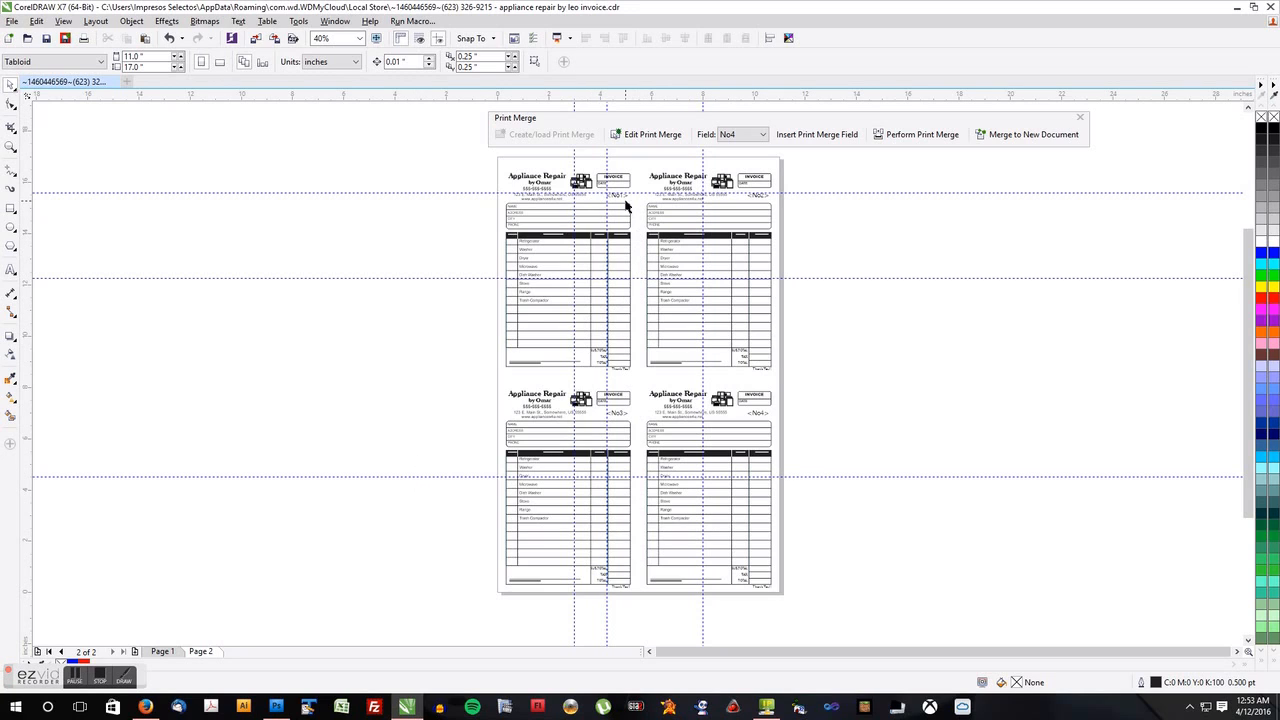
pyautogui.moveTo(632, 210)
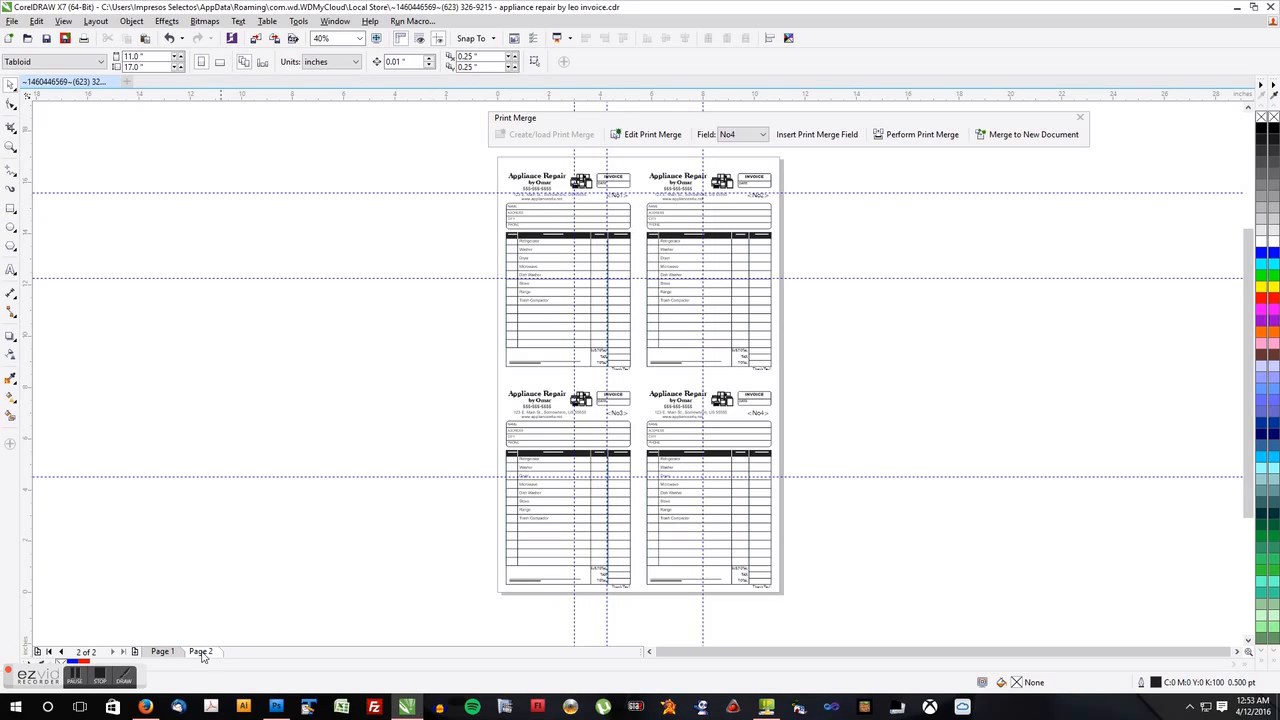
pyautogui.moveTo(707, 278)
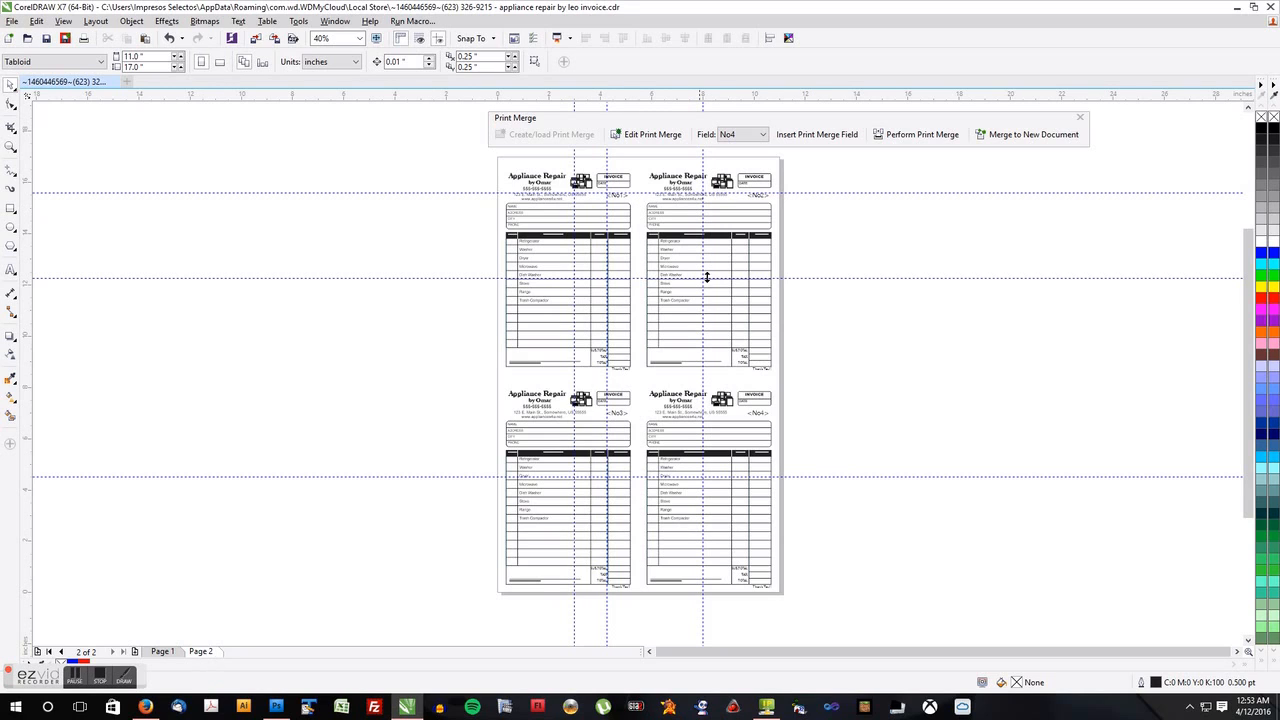
pyautogui.click(613, 197)
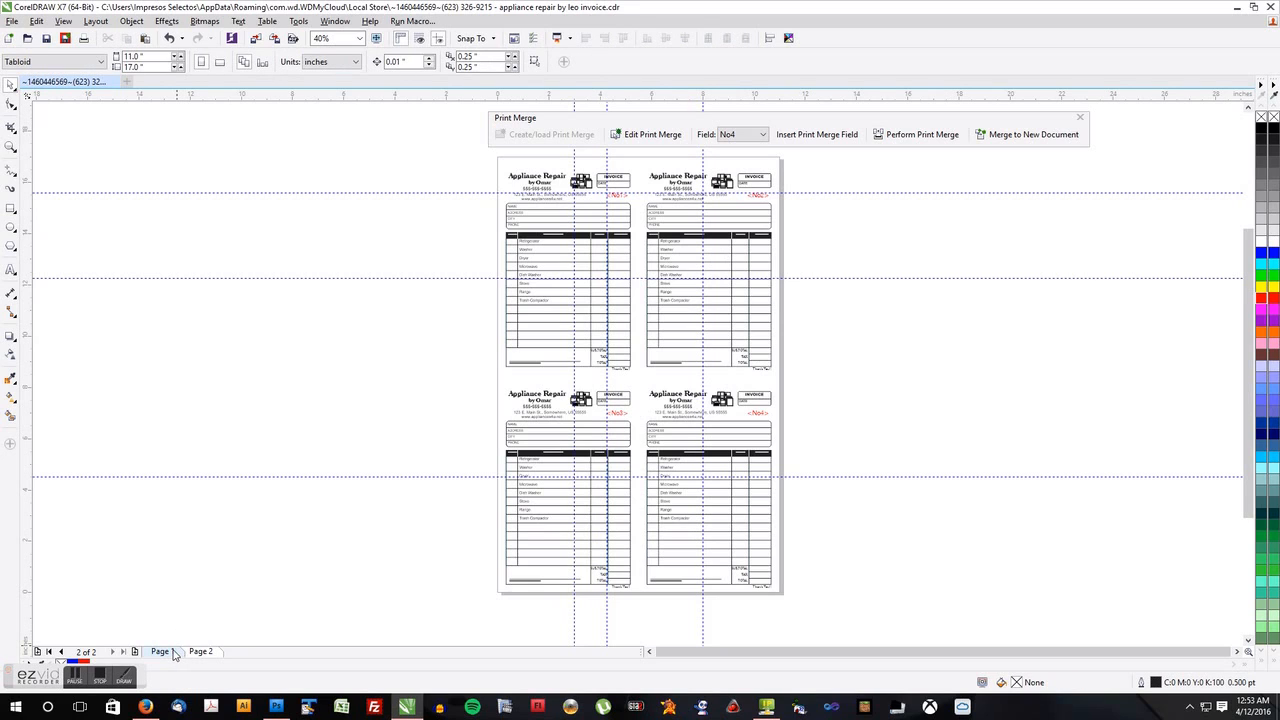
pyautogui.click(160, 651)
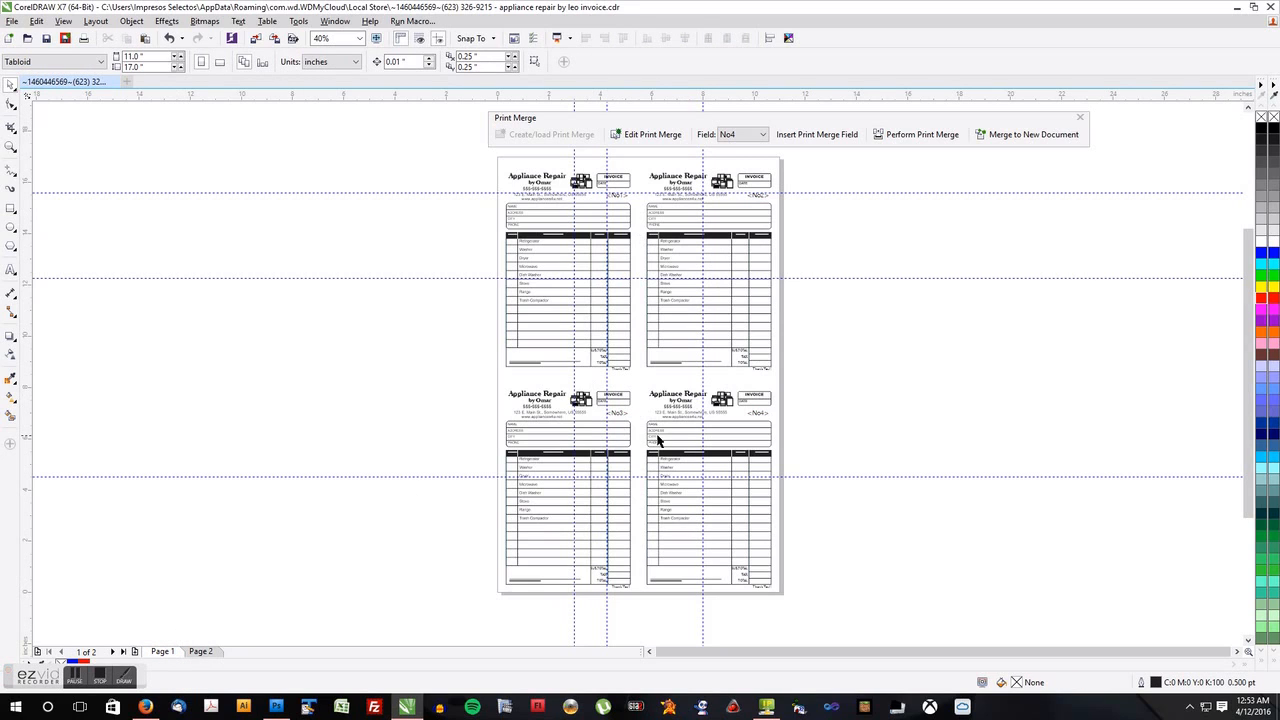
pyautogui.moveTo(630, 216)
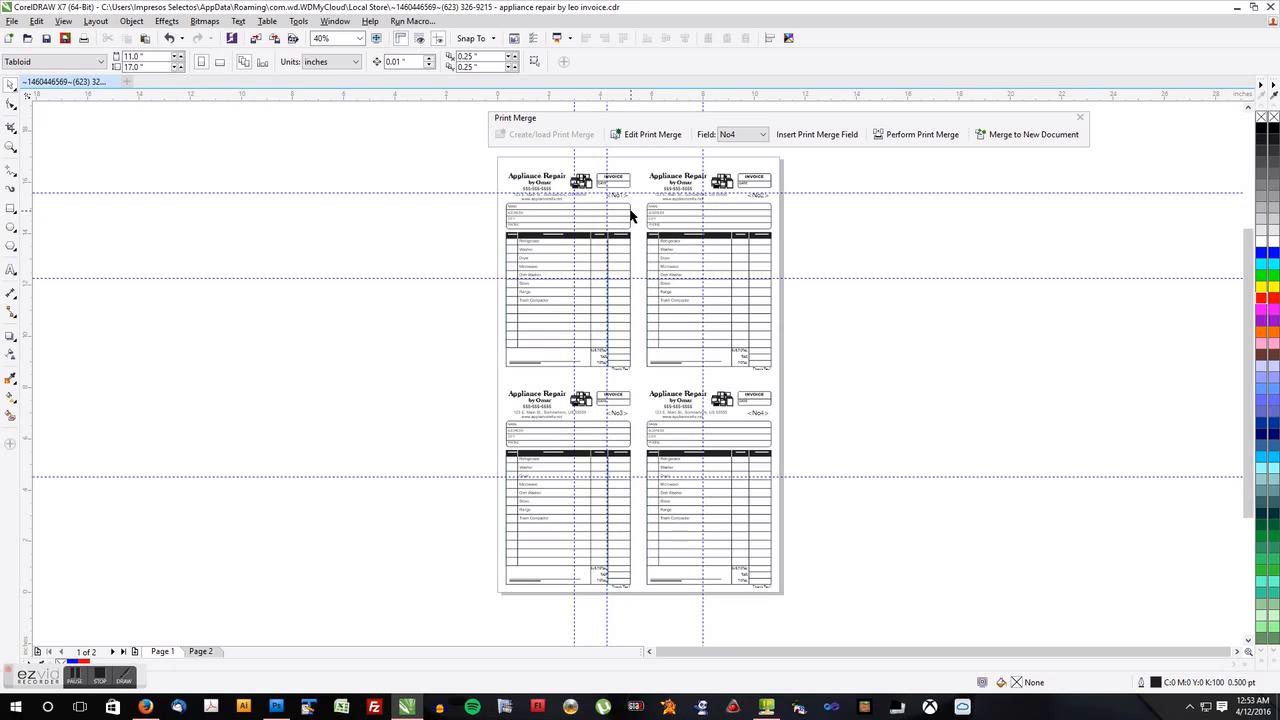
pyautogui.moveTo(756, 213)
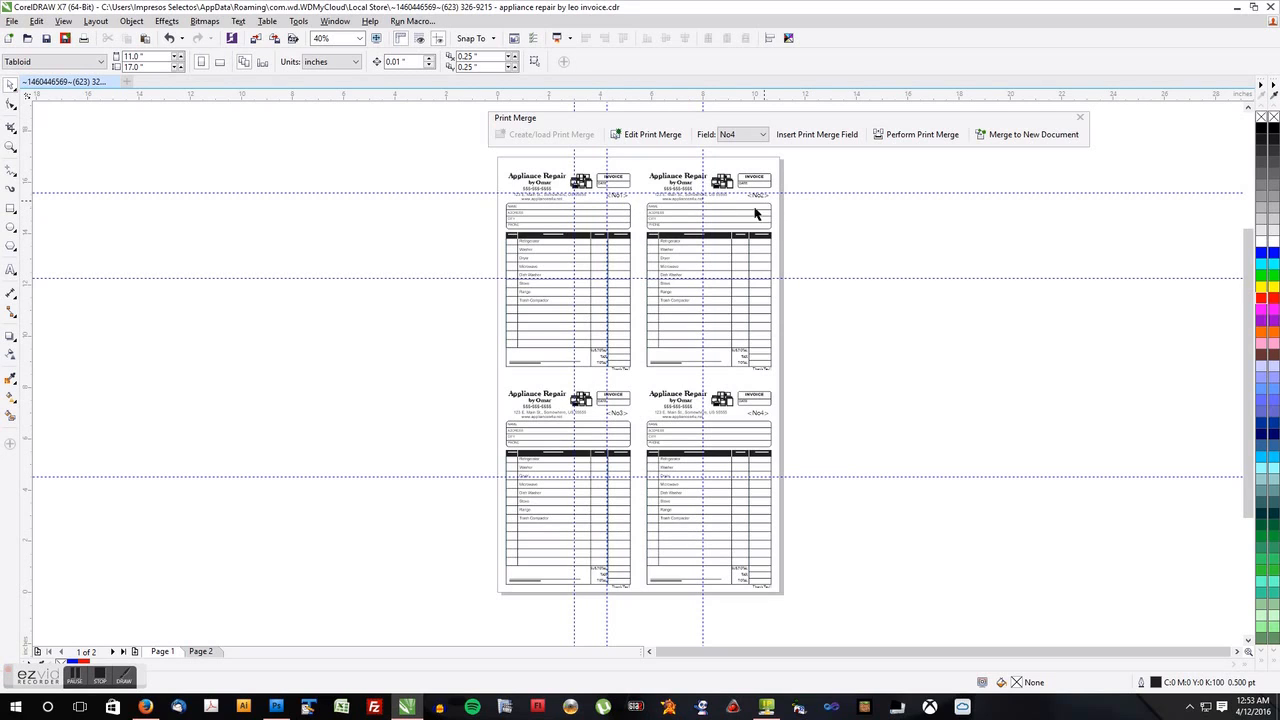
pyautogui.moveTo(672, 298)
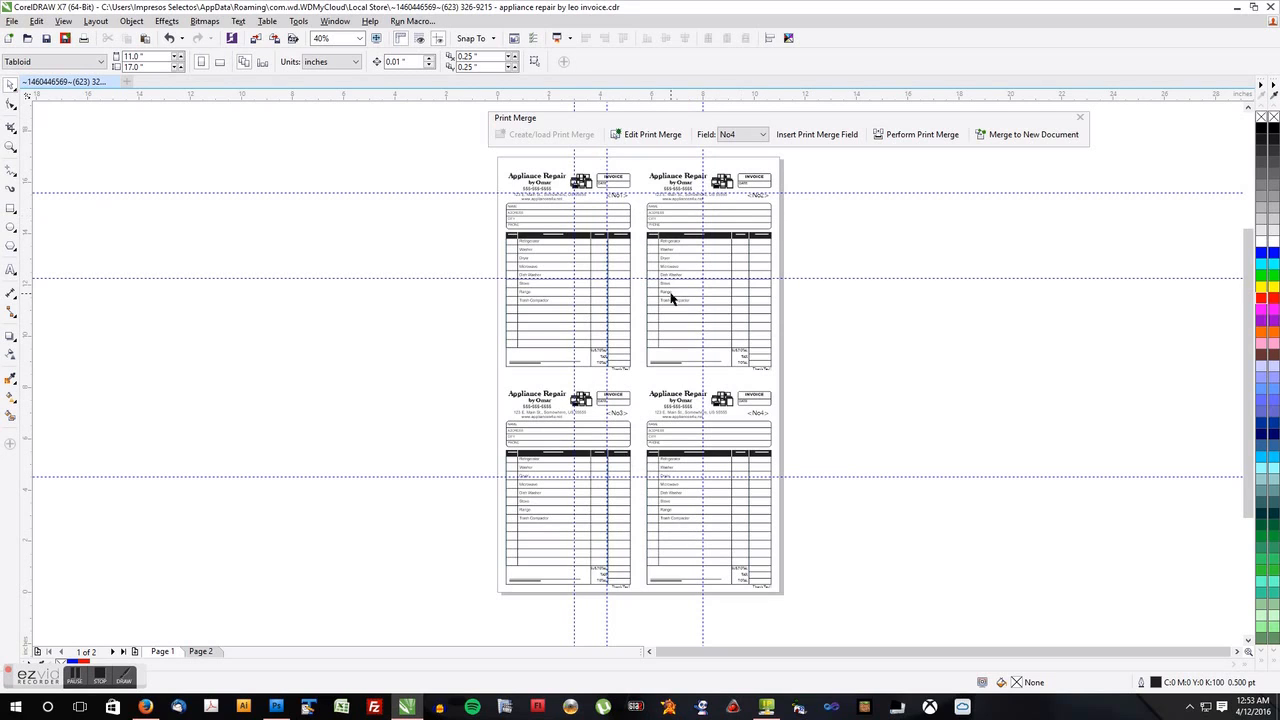
pyautogui.moveTo(679, 293)
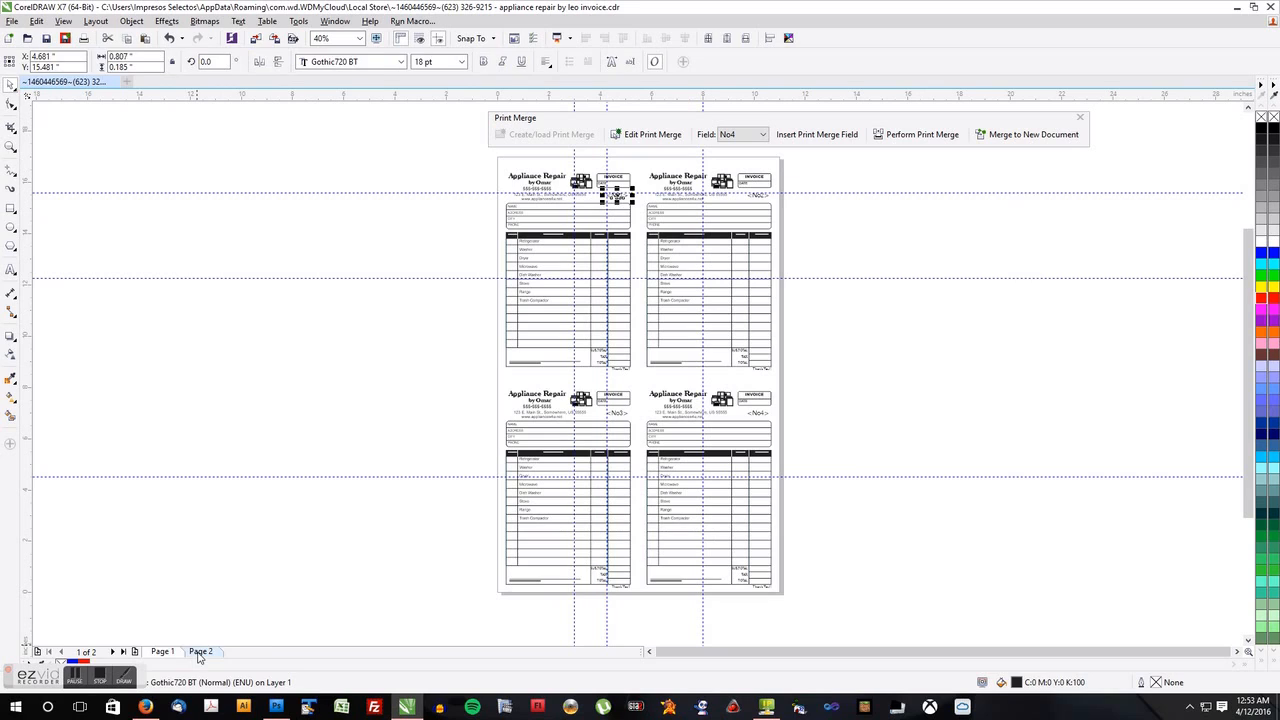
pyautogui.click(201, 651)
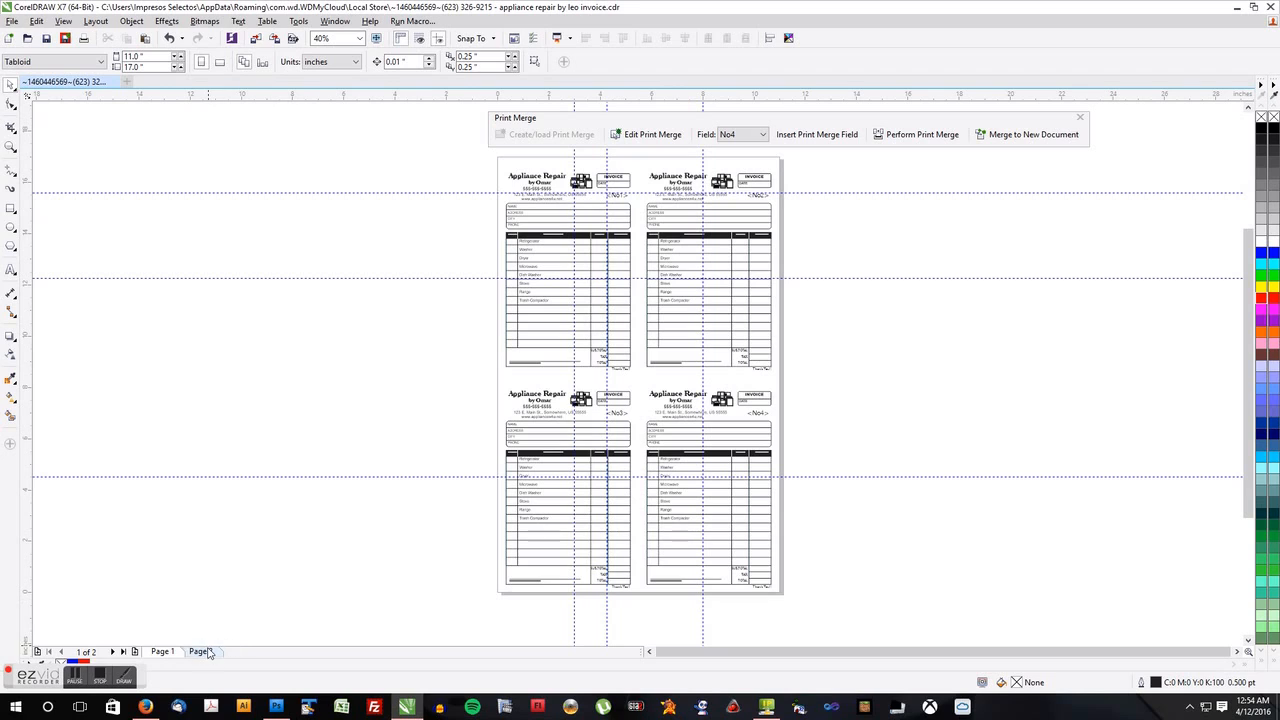
pyautogui.click(200, 651)
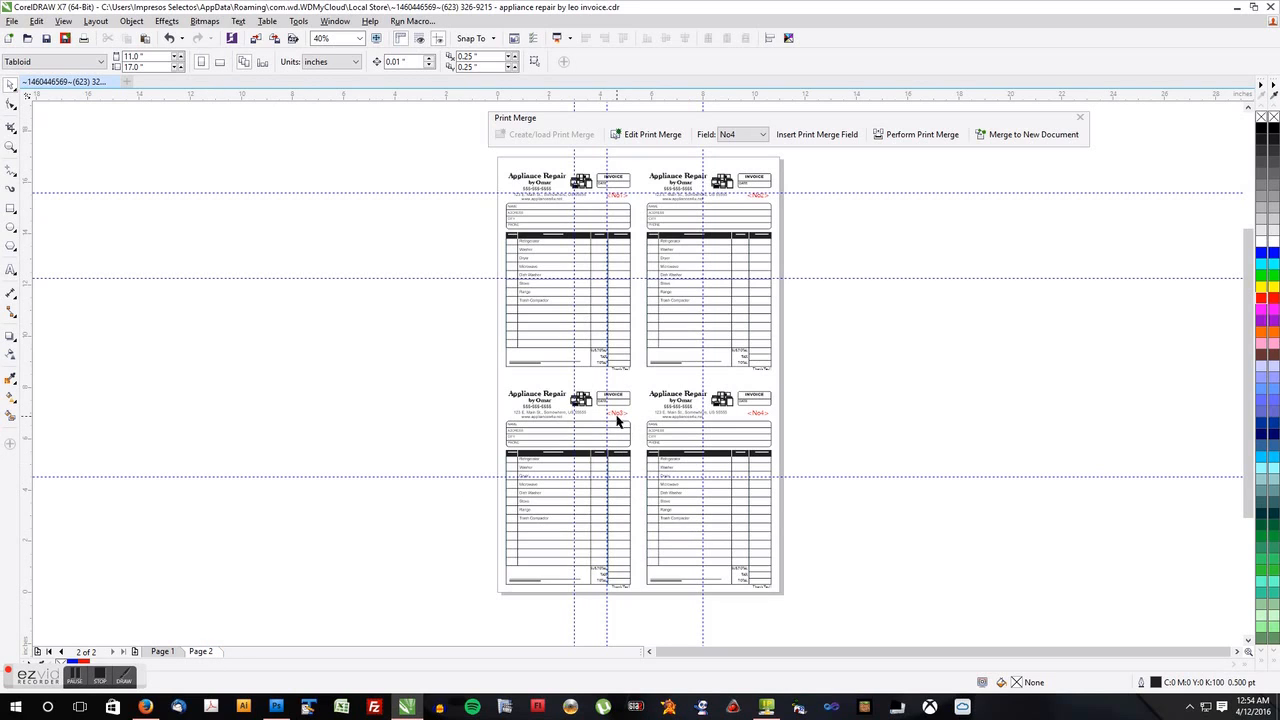
pyautogui.moveTo(729, 442)
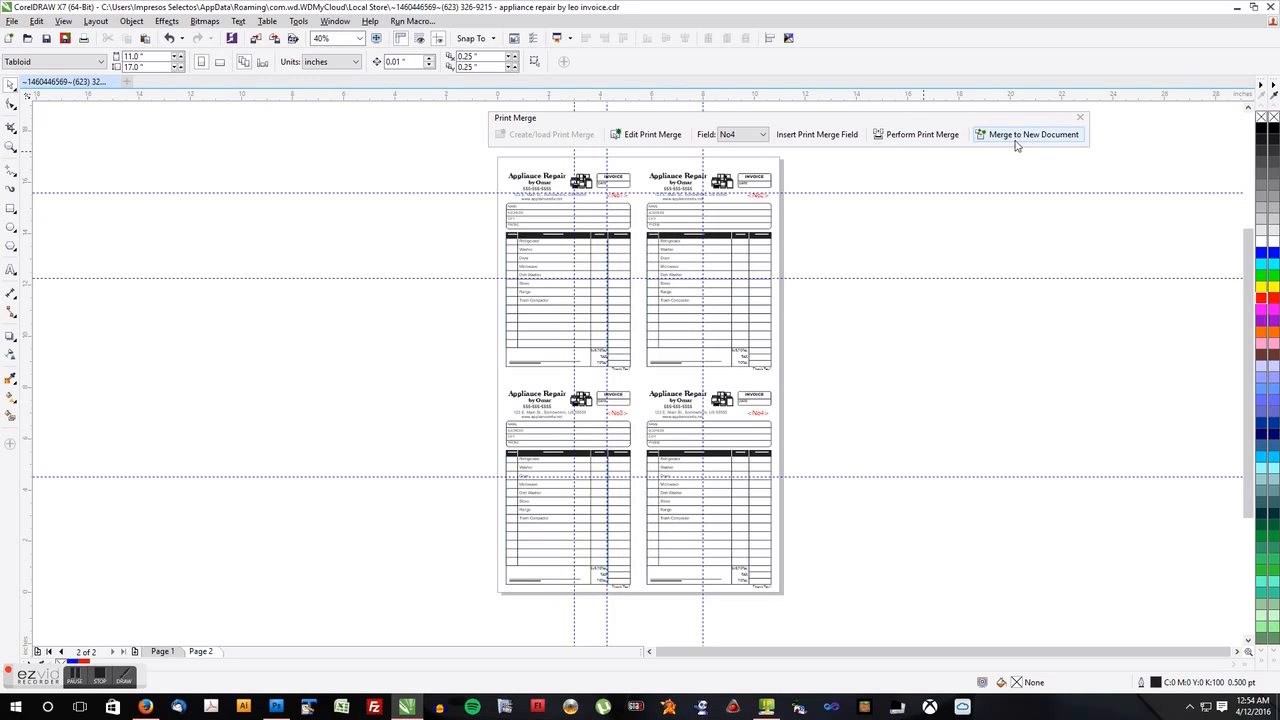
pyautogui.moveTo(1007, 143)
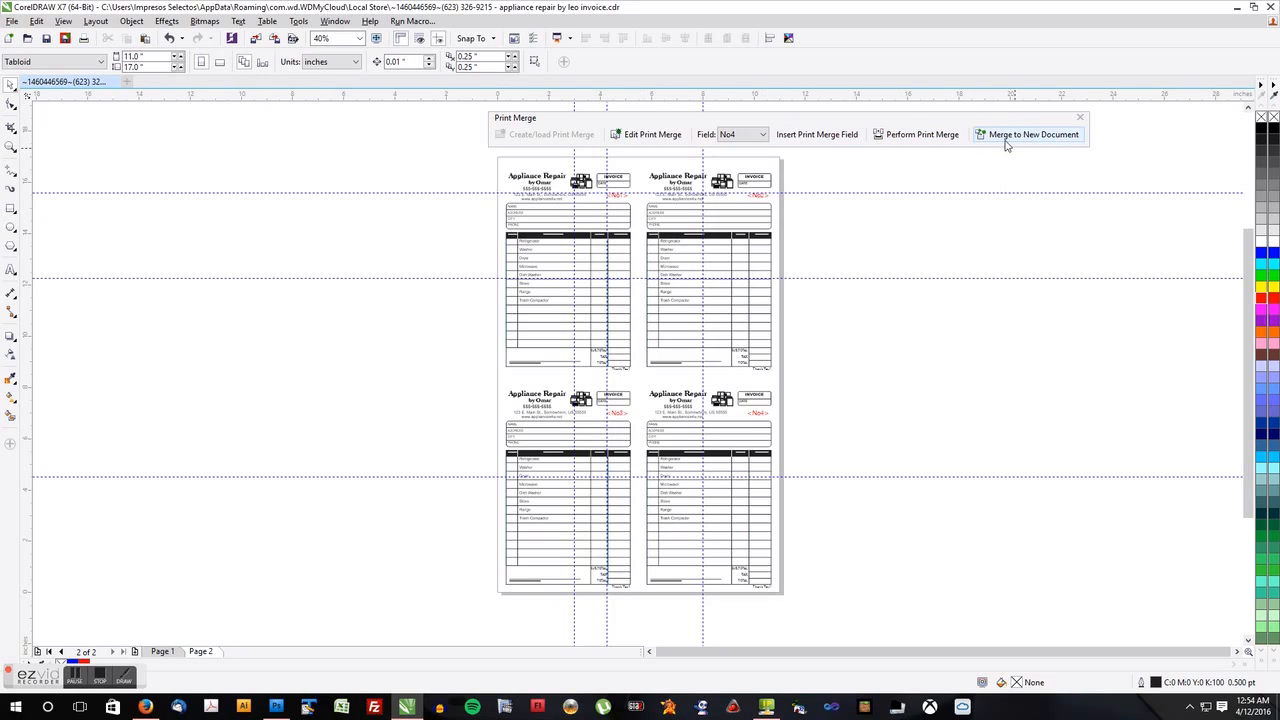
pyautogui.moveTo(1033, 134)
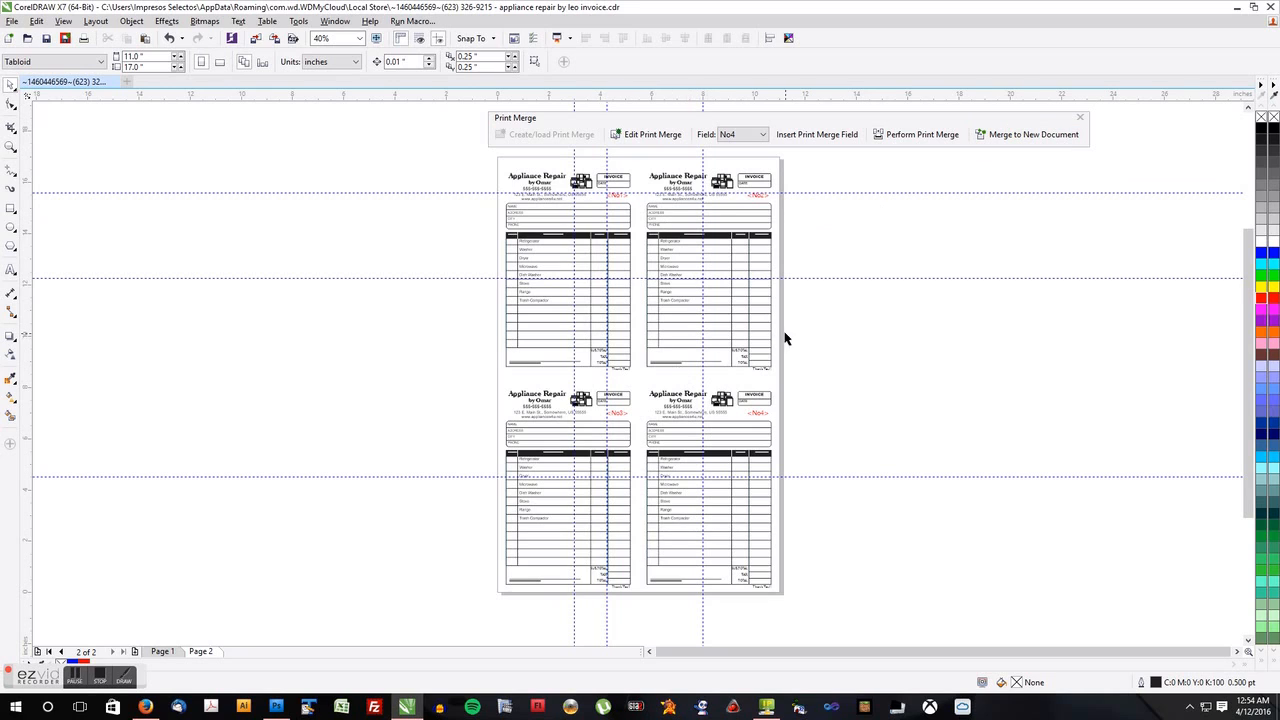
pyautogui.moveTo(867, 308)
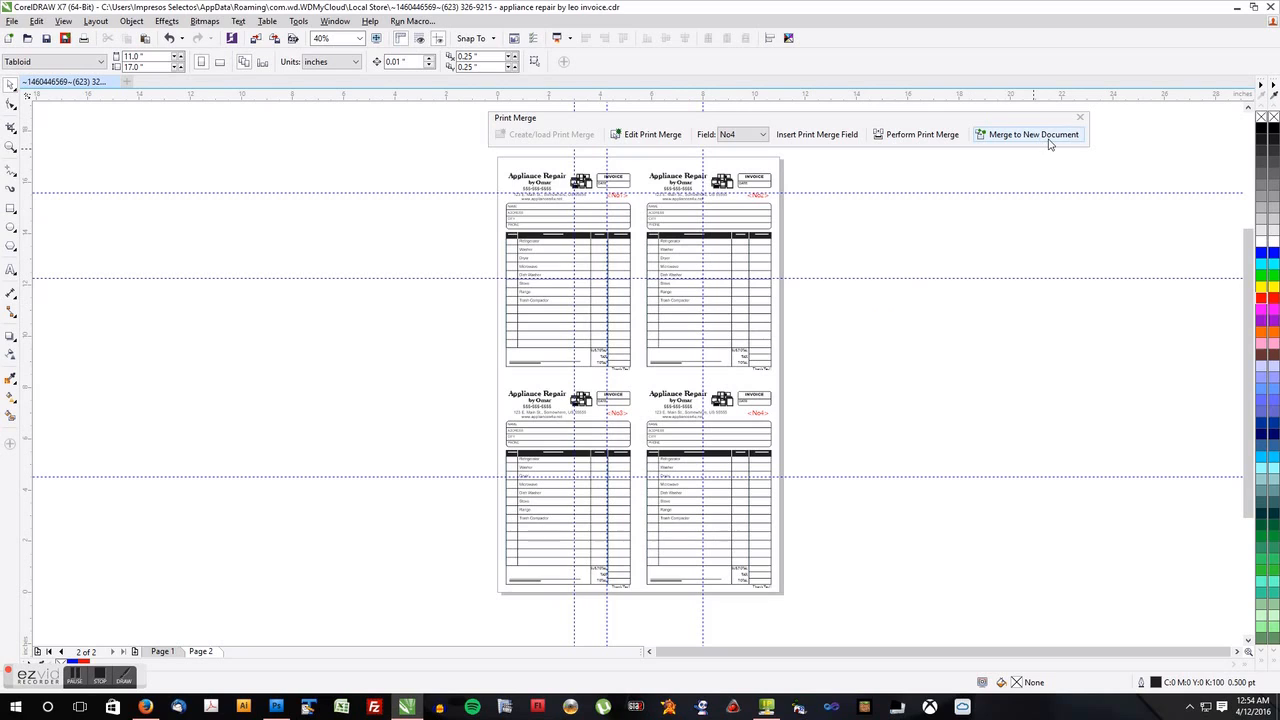
pyautogui.moveTo(1033, 134)
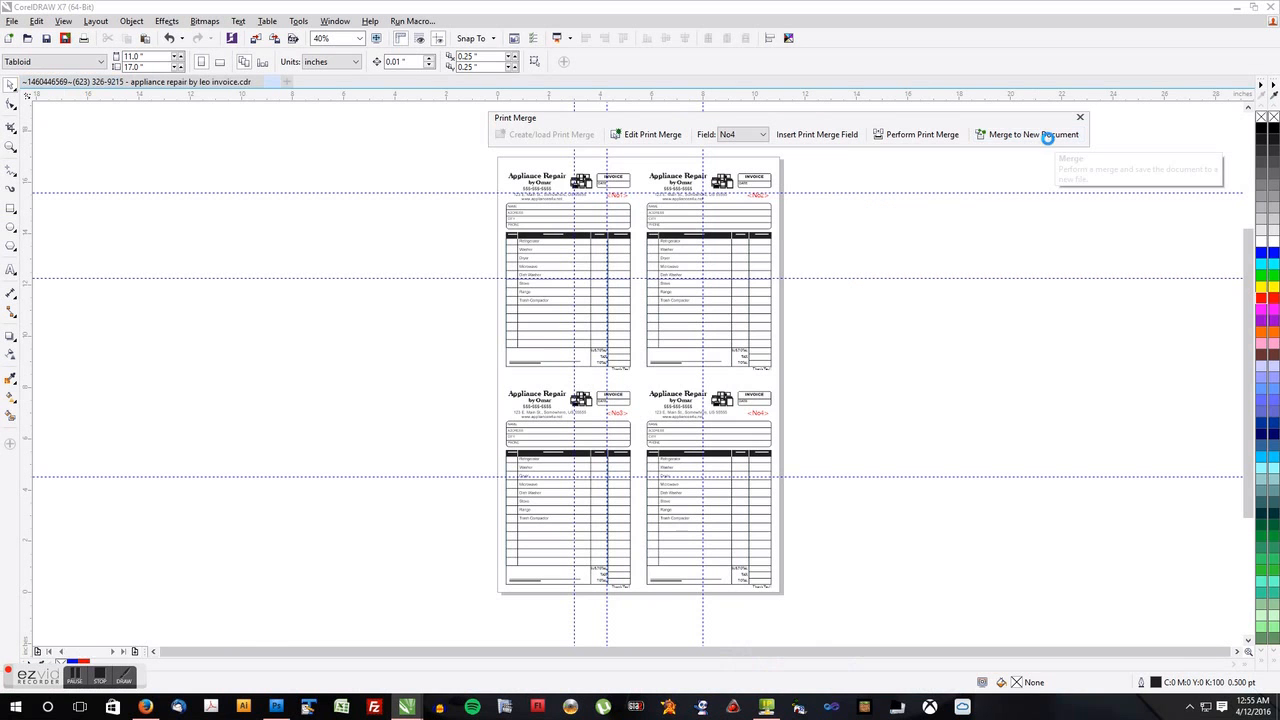
# Merge into a new PrintMerge1 document and scroll to invoices No. 1000, 875, 750, 625.
pyautogui.click(1033, 134)
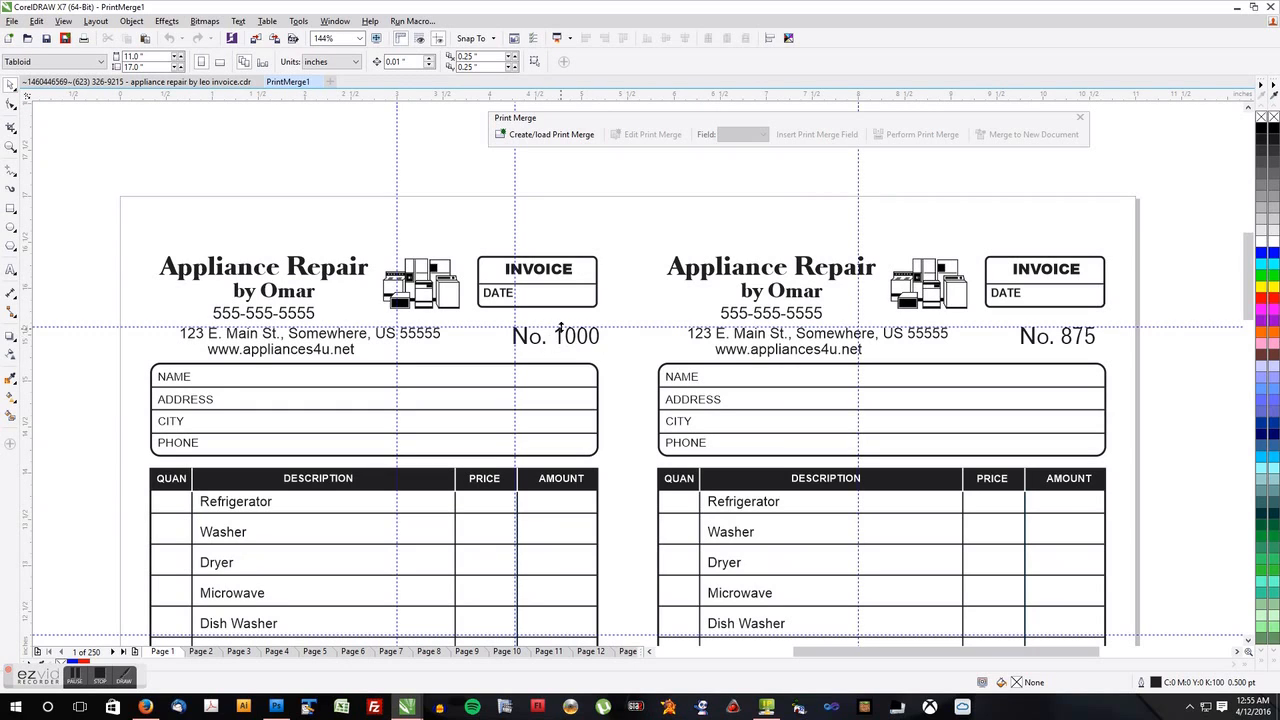
pyautogui.moveTo(970, 338)
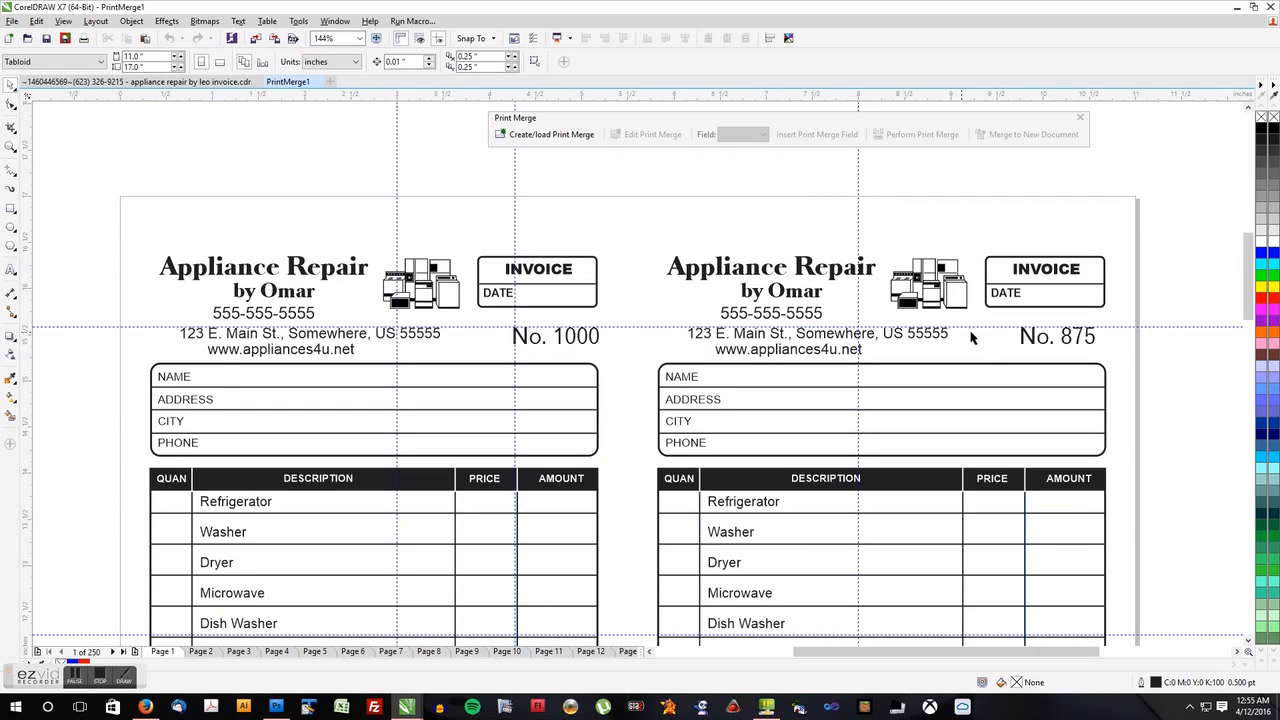
pyautogui.scroll(-3)
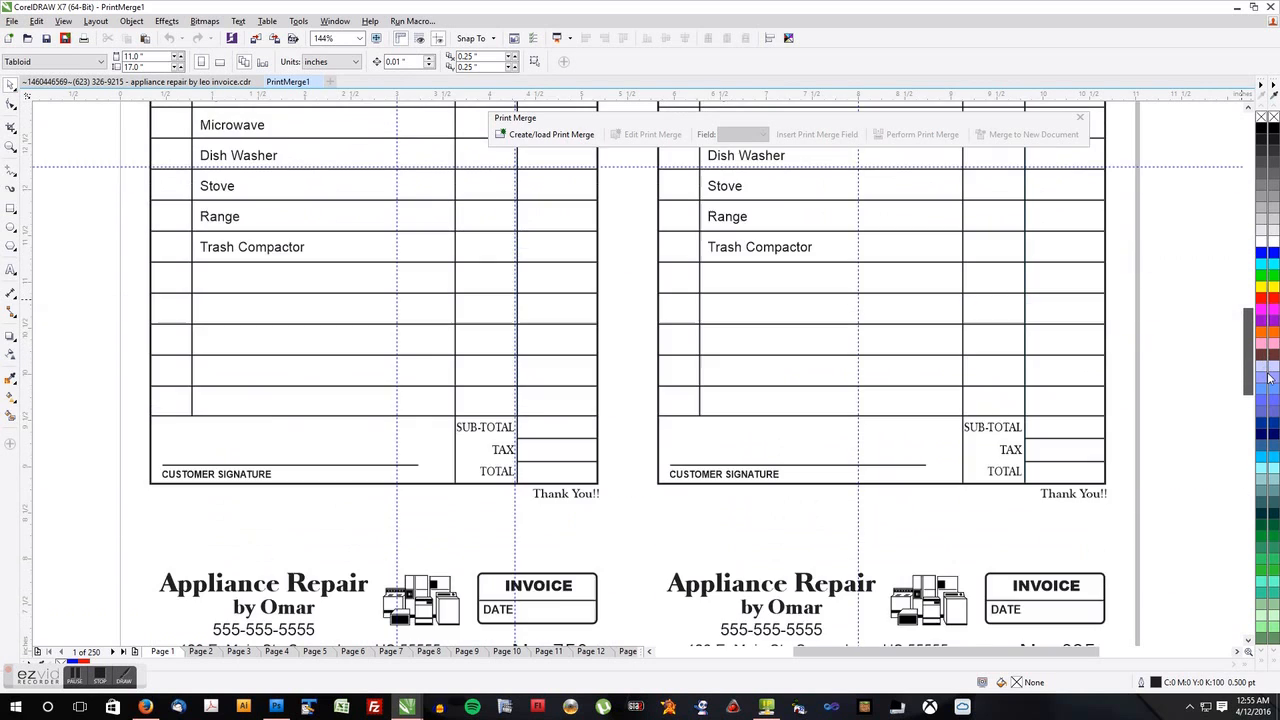
pyautogui.scroll(-3)
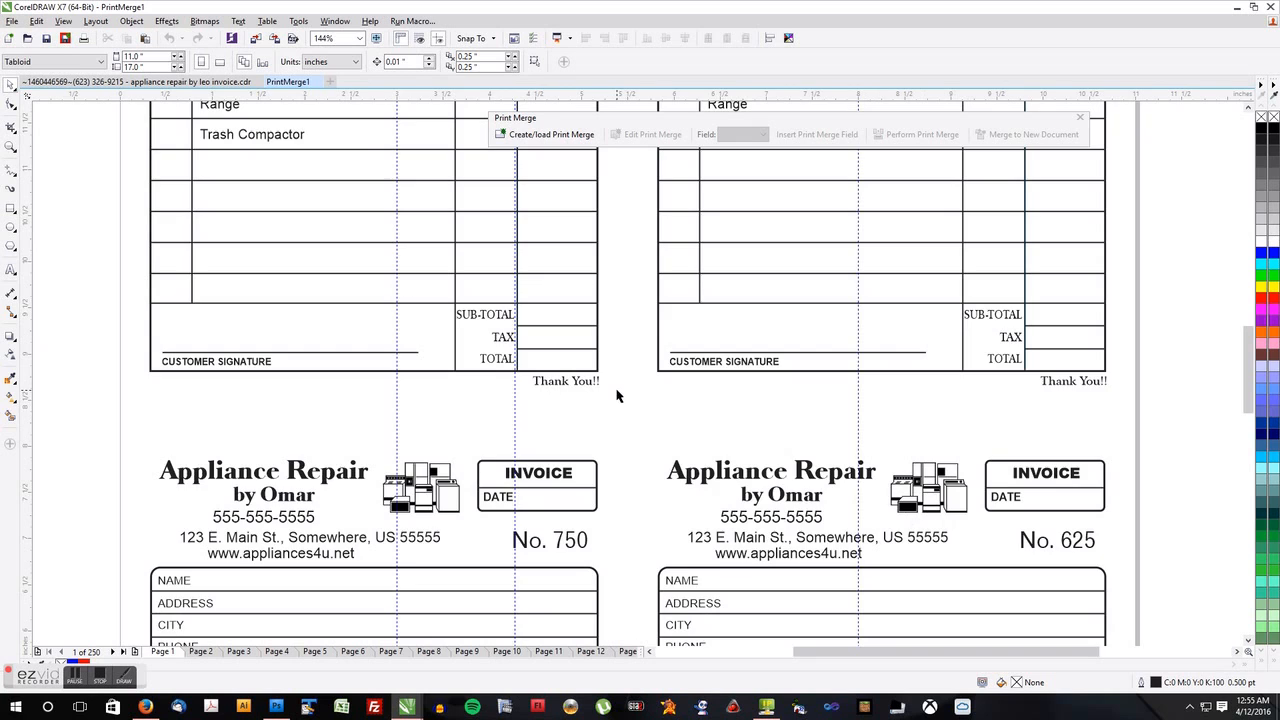
# Zoom to 75% and inspect pages 2, 3, 5 and 8 for alternating black/red numbers.
pyautogui.click(355, 38)
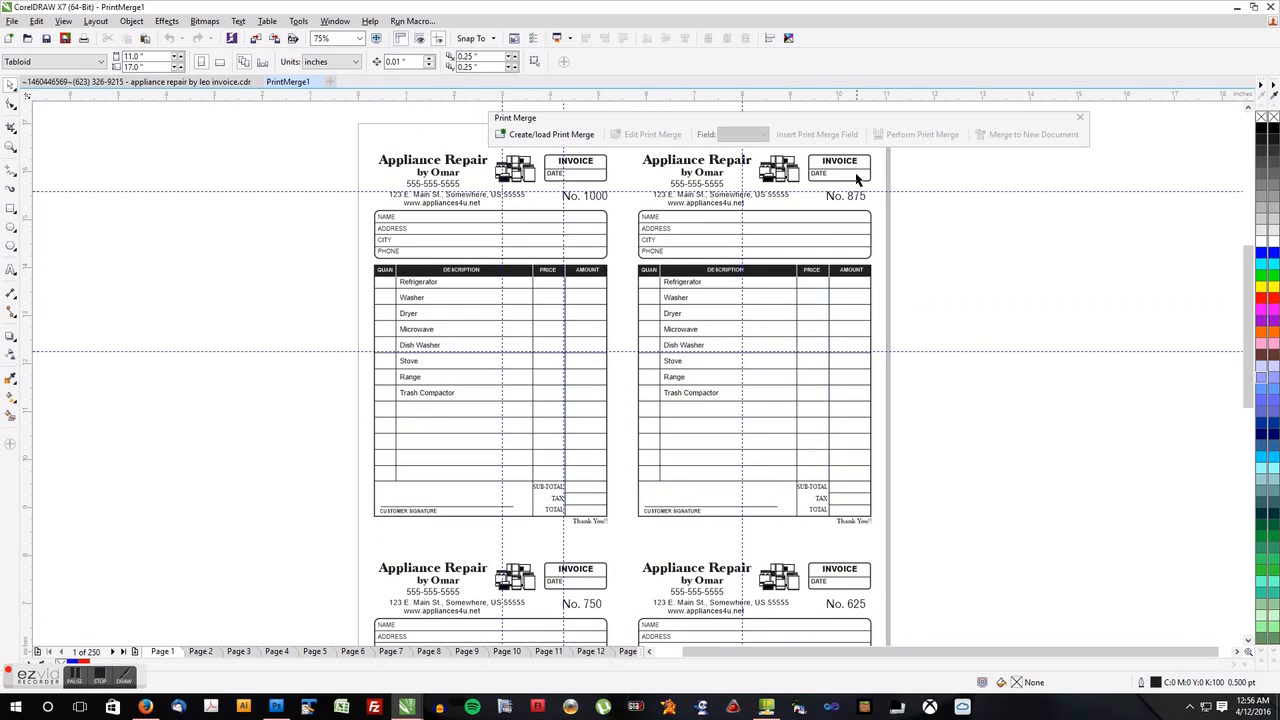
pyautogui.moveTo(438, 590)
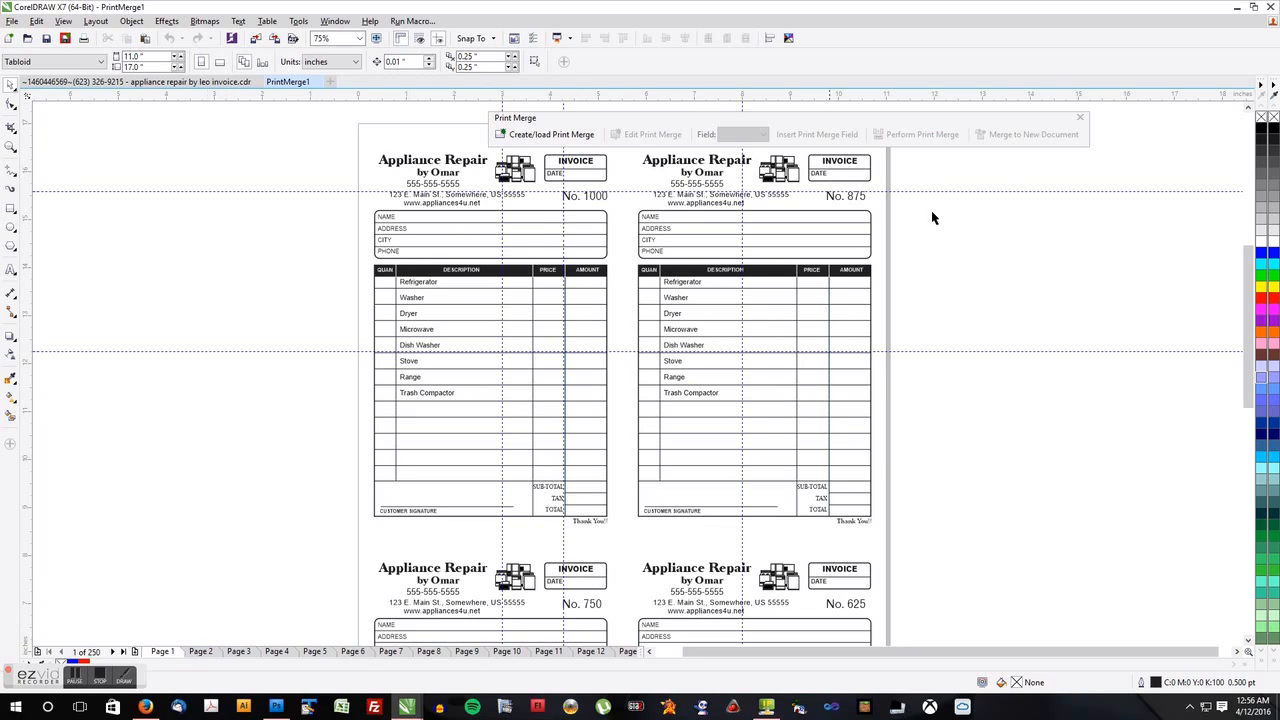
pyautogui.click(112, 651)
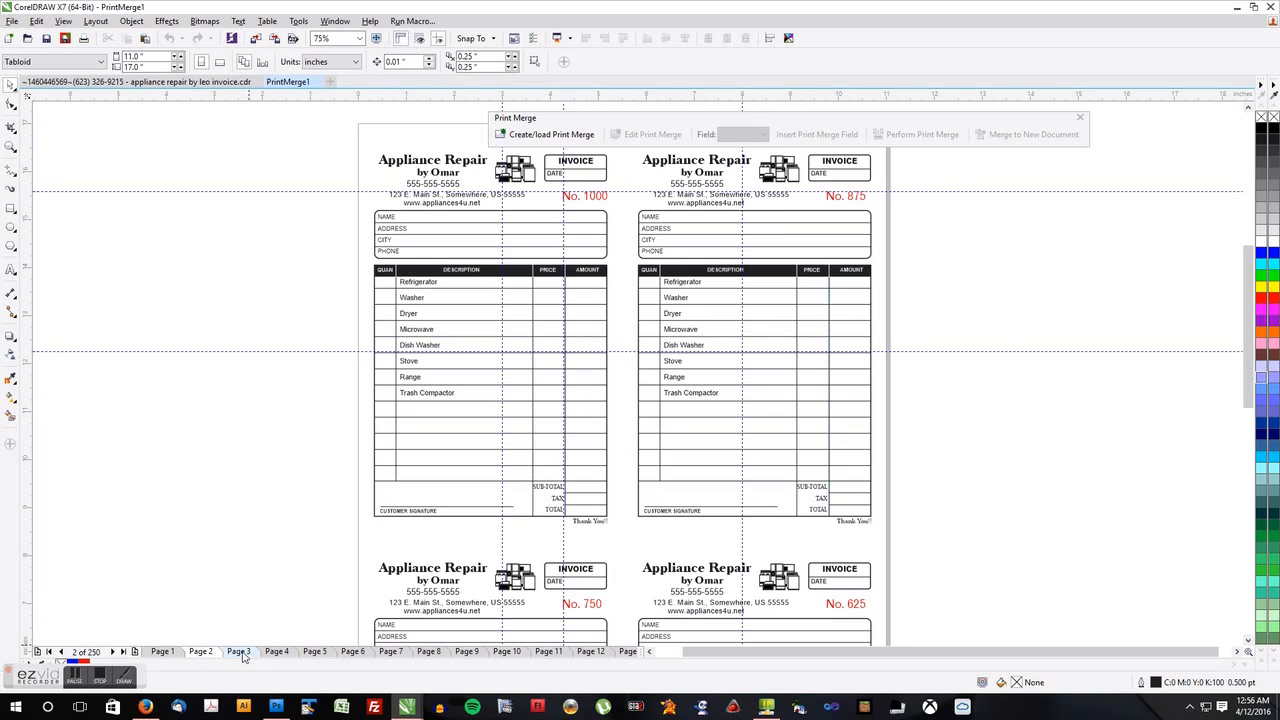
pyautogui.click(200, 651)
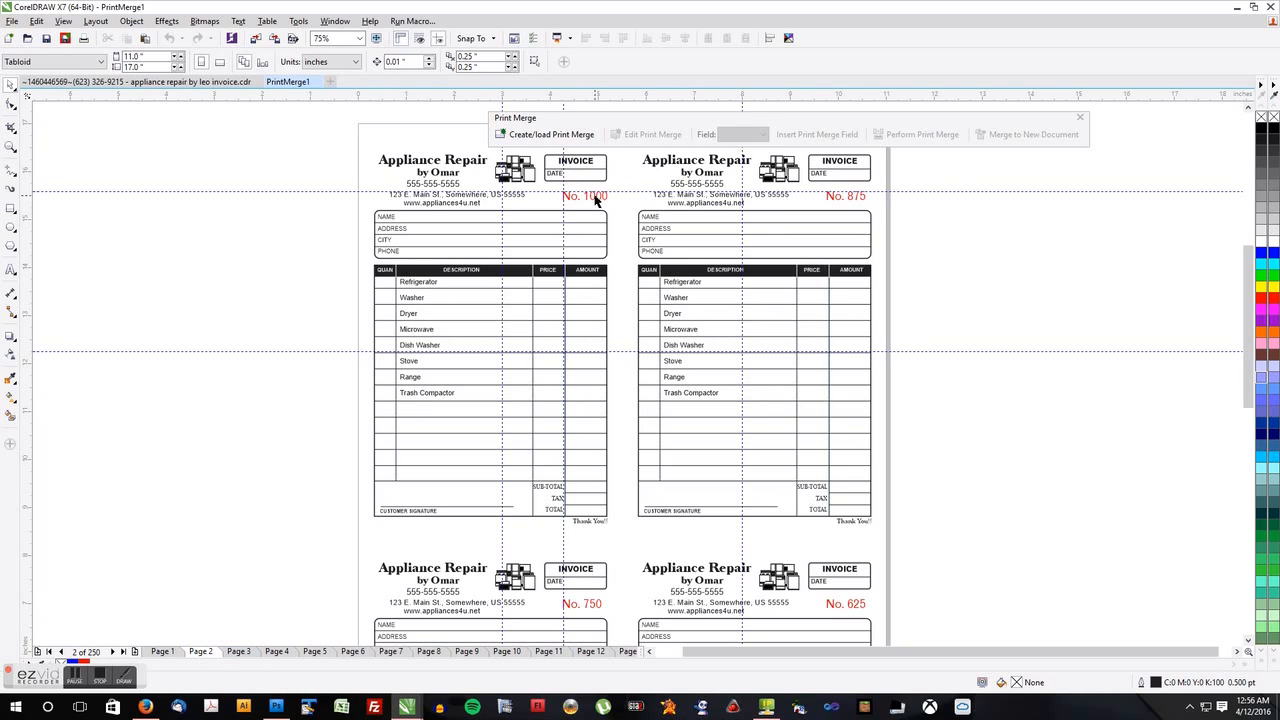
pyautogui.moveTo(400, 688)
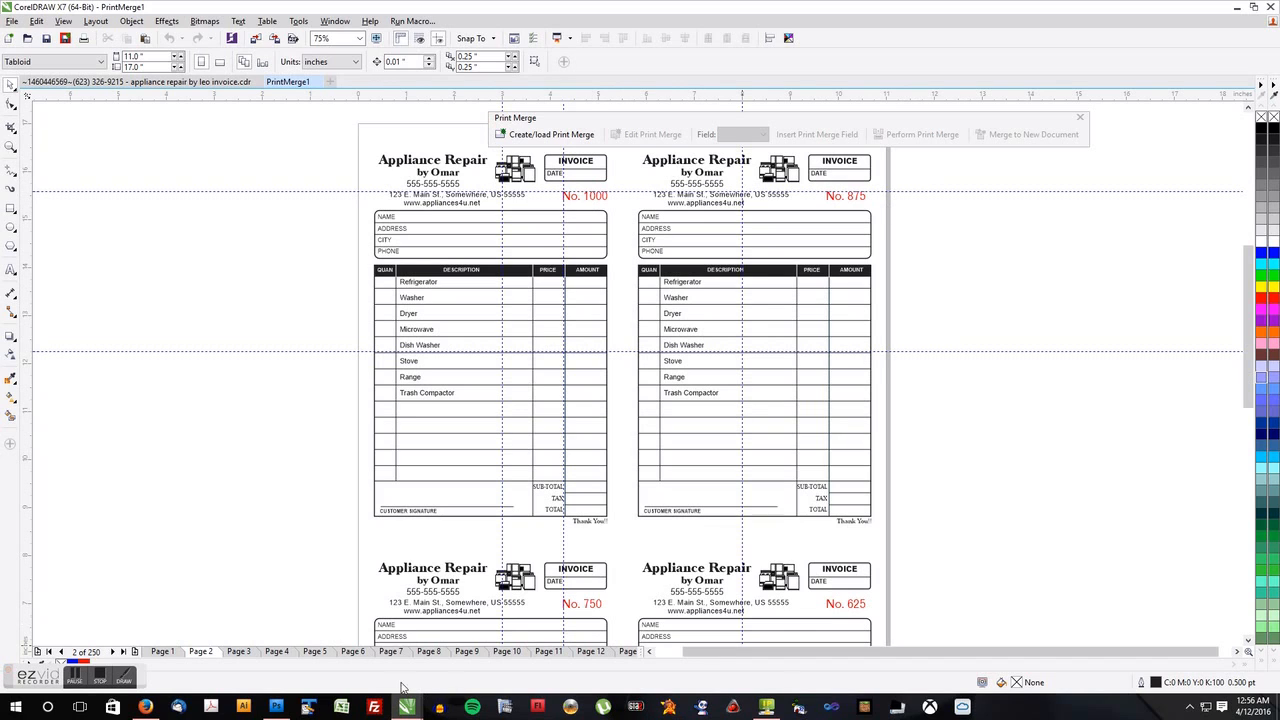
pyautogui.moveTo(600, 620)
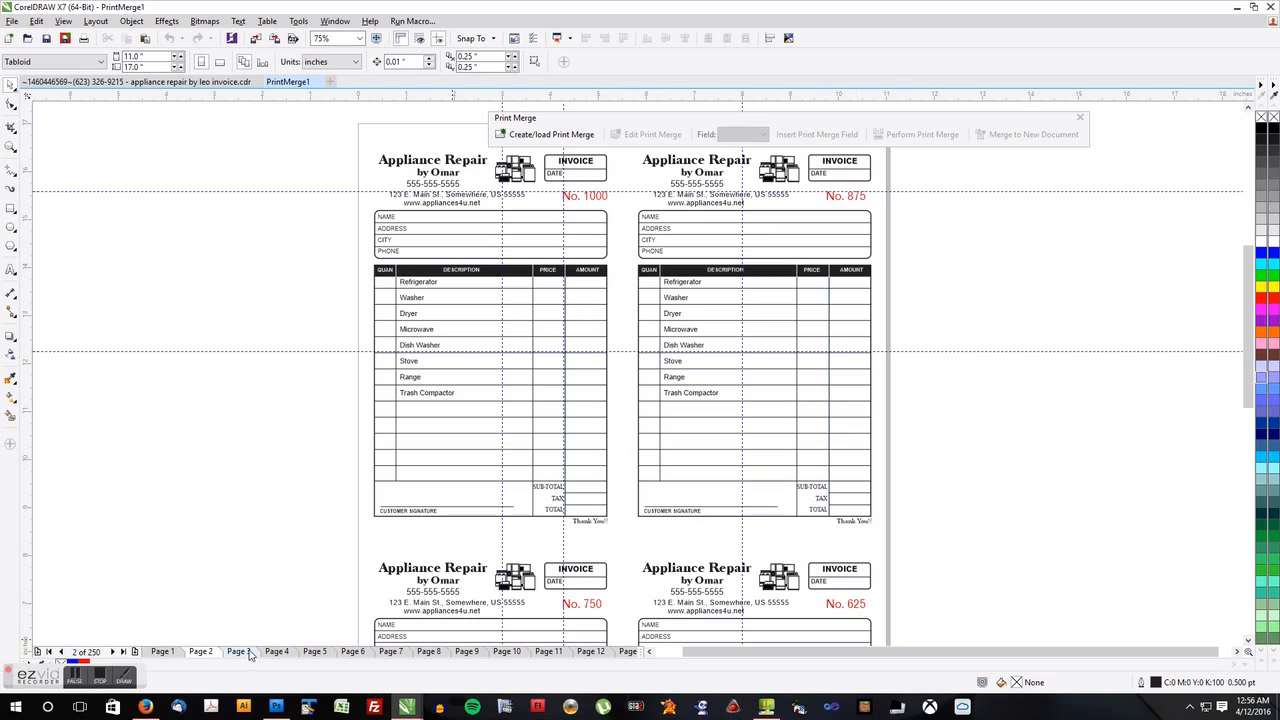
pyautogui.click(237, 651)
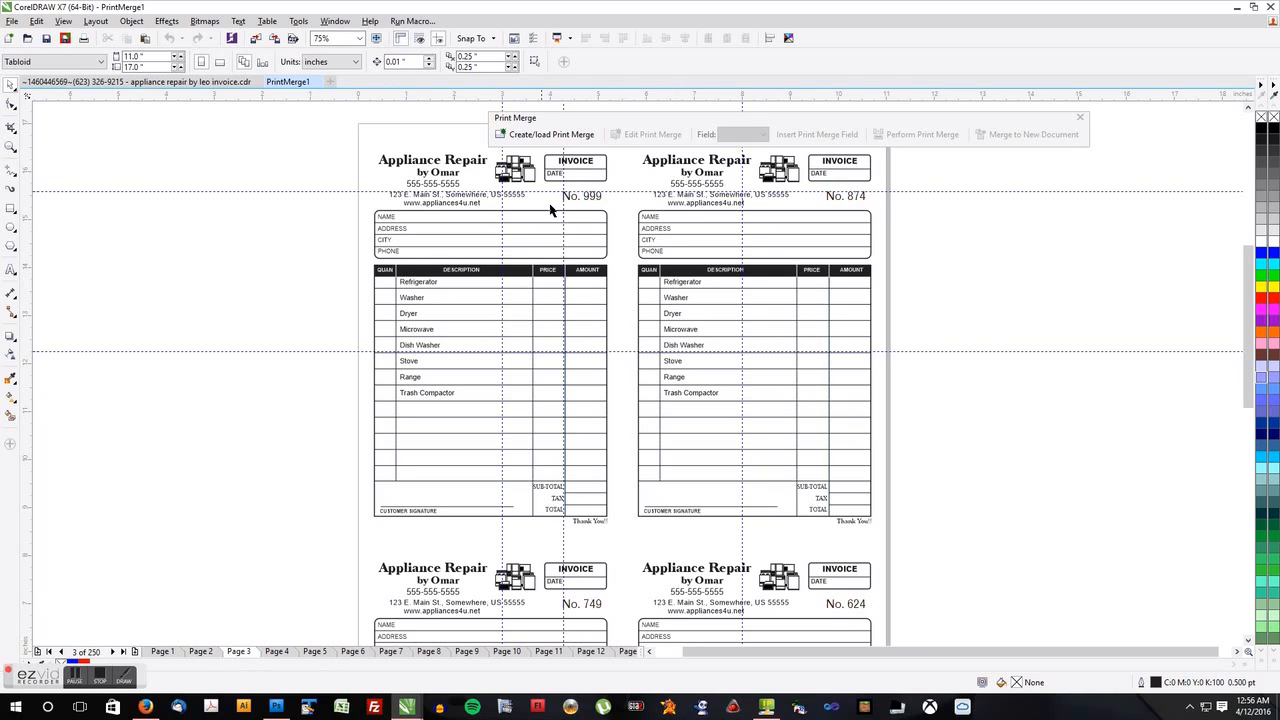
pyautogui.moveTo(728, 553)
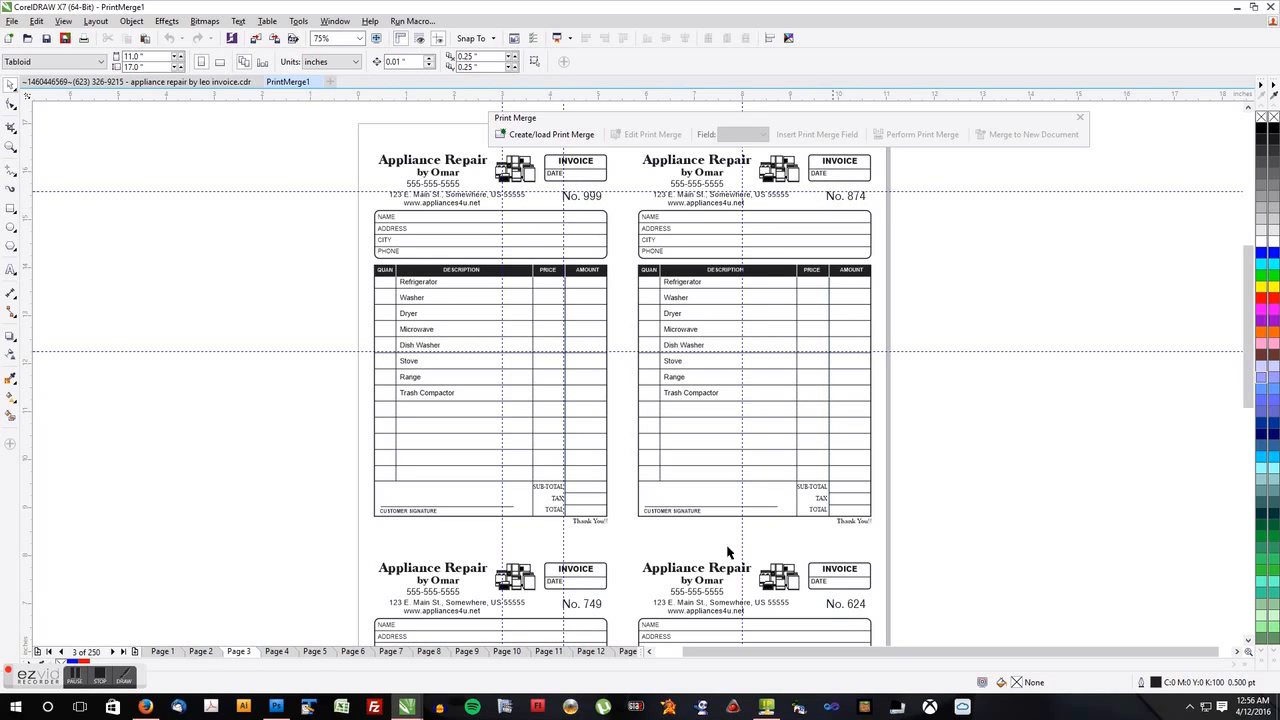
pyautogui.click(276, 651)
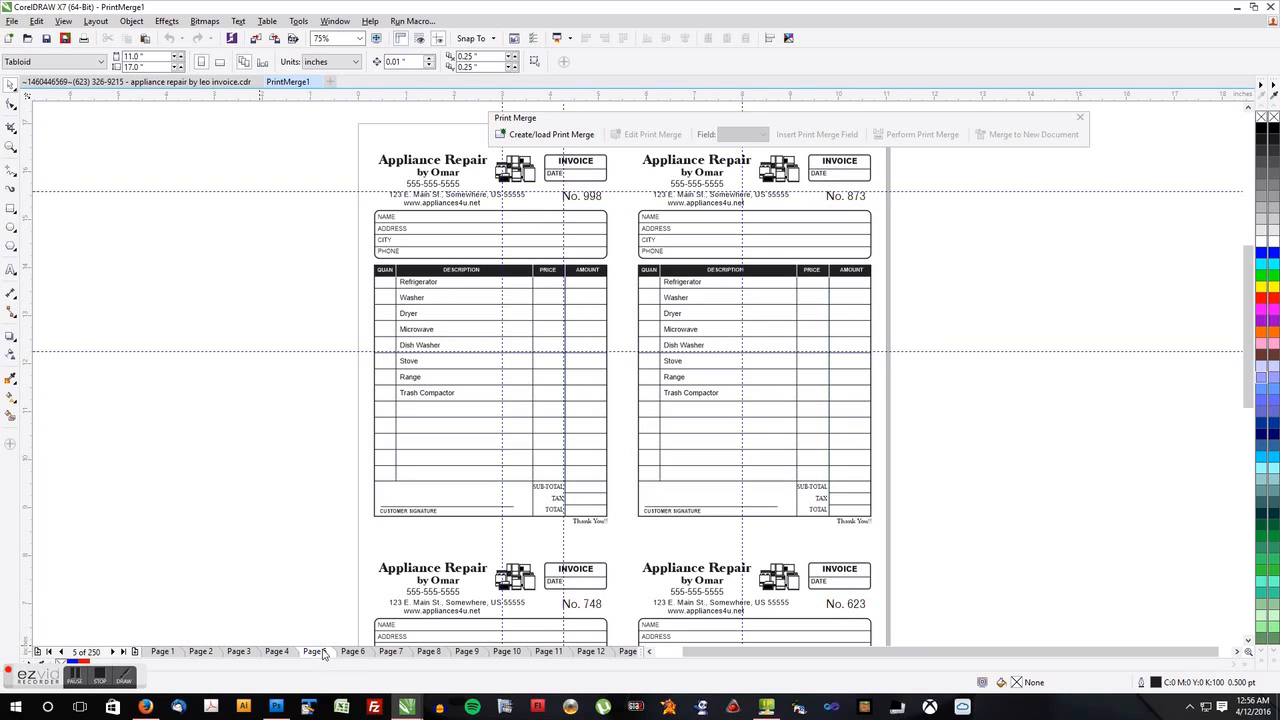
pyautogui.click(352, 651)
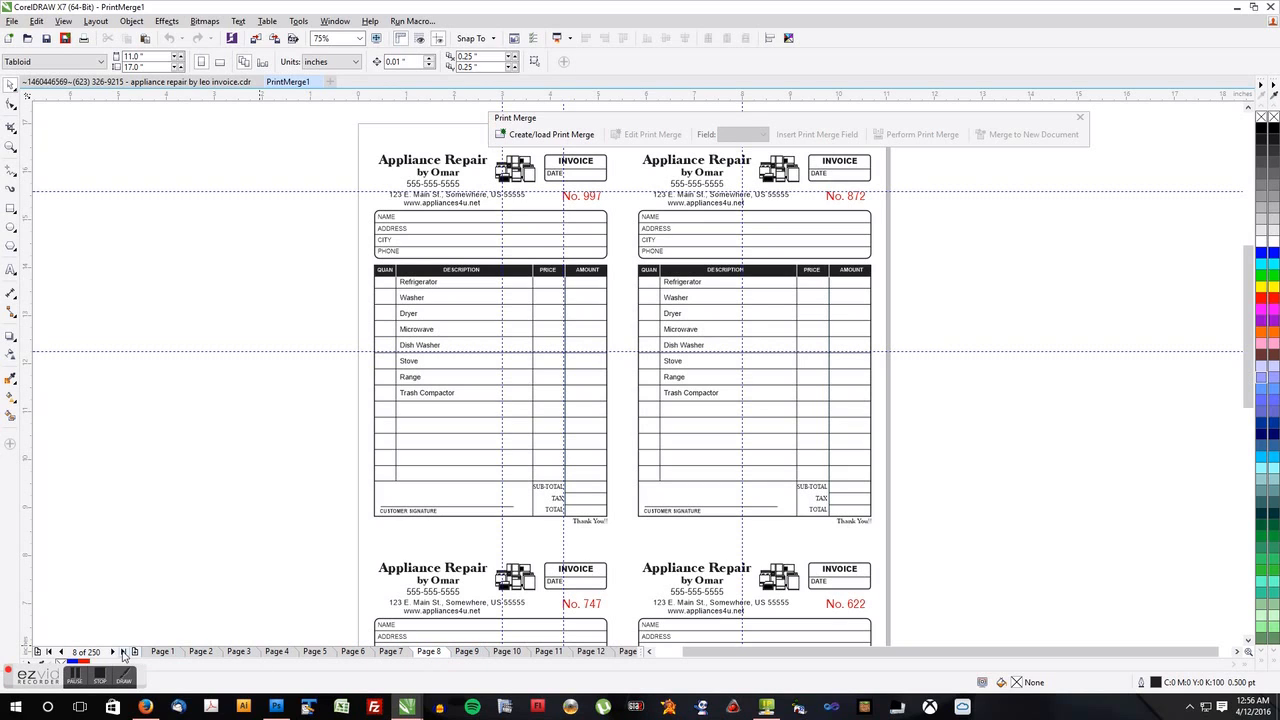
# Jump to page 250, showing red invoices No. 876, 751, 626 and 501.
pyautogui.click(124, 651)
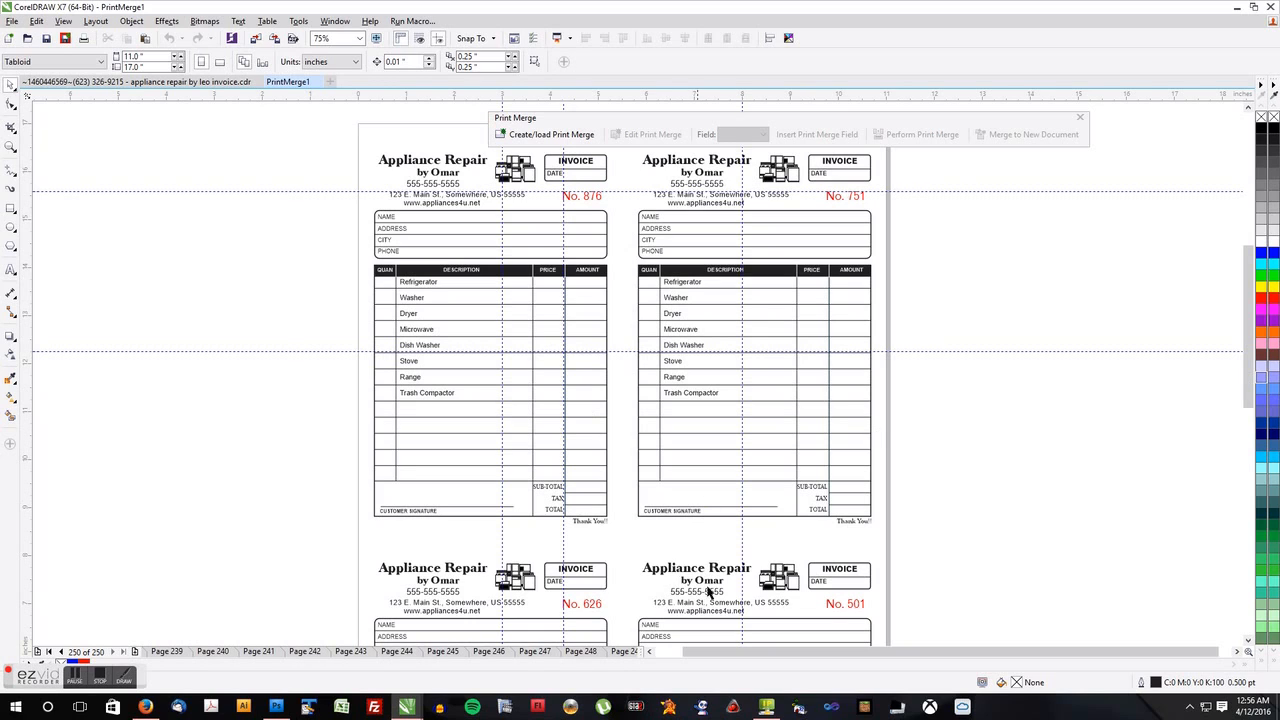
pyautogui.moveTo(822, 608)
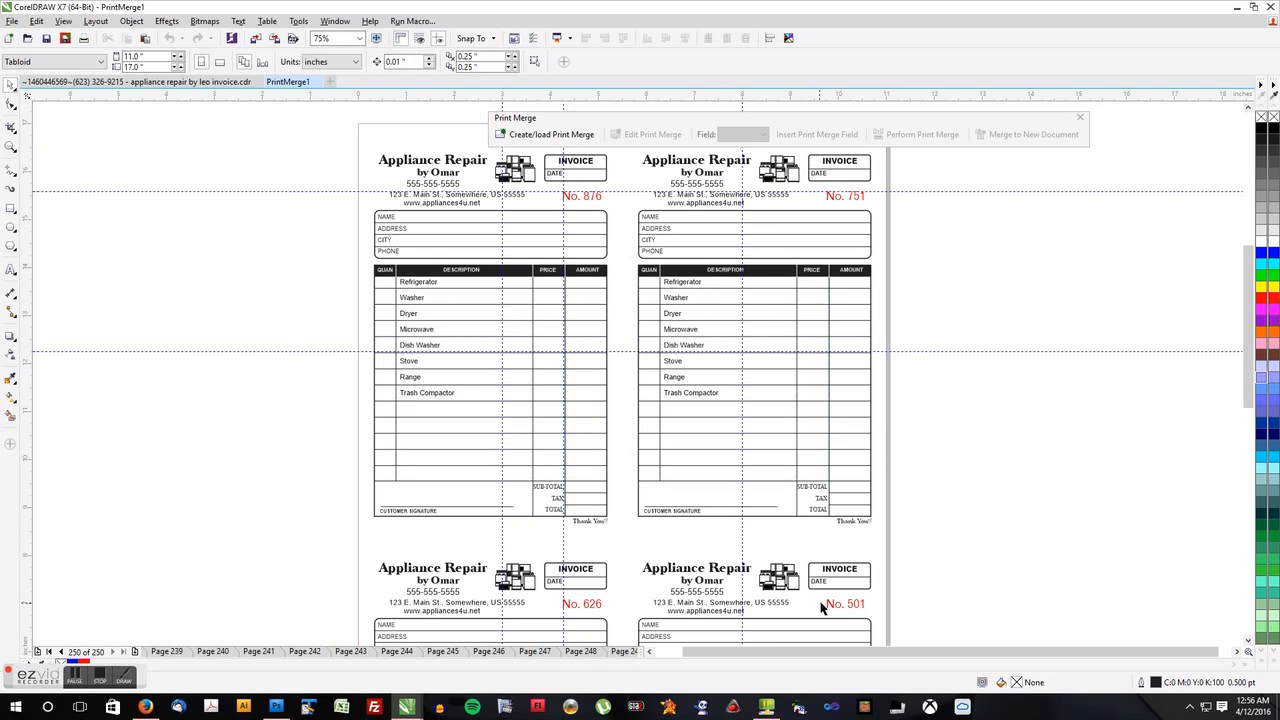
pyautogui.moveTo(845, 615)
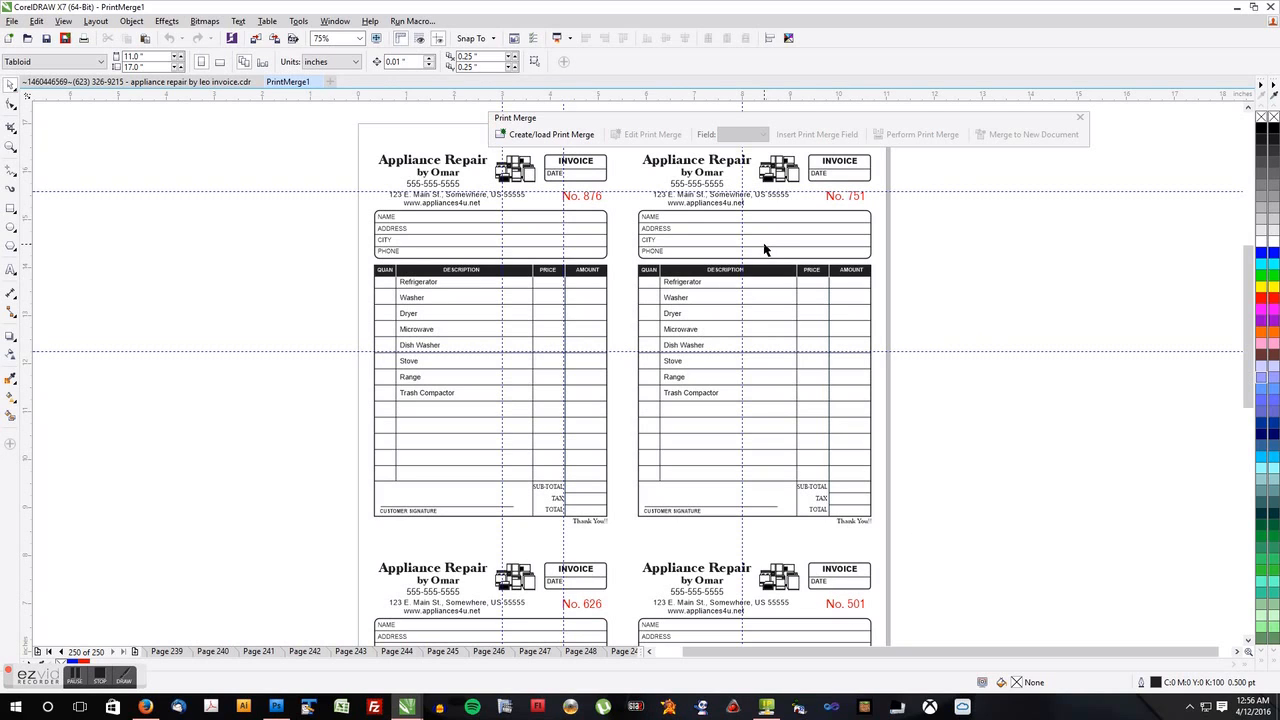
pyautogui.moveTo(382, 488)
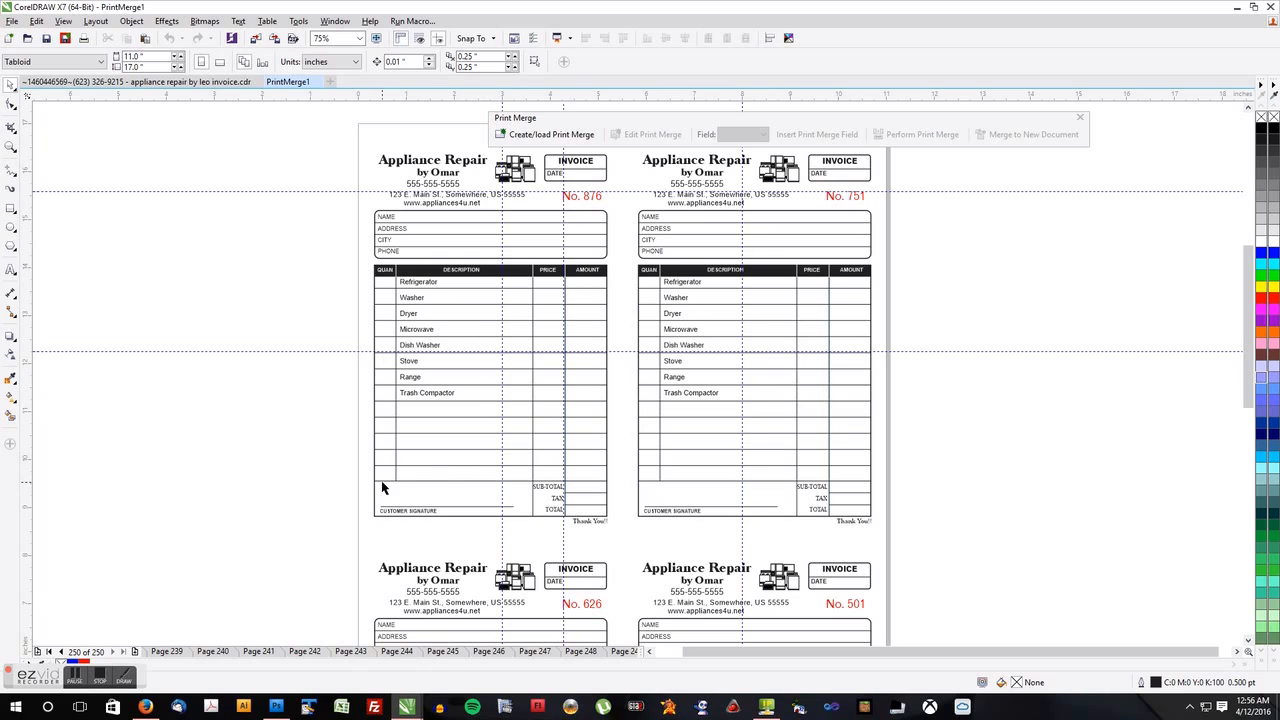
pyautogui.moveTo(324, 515)
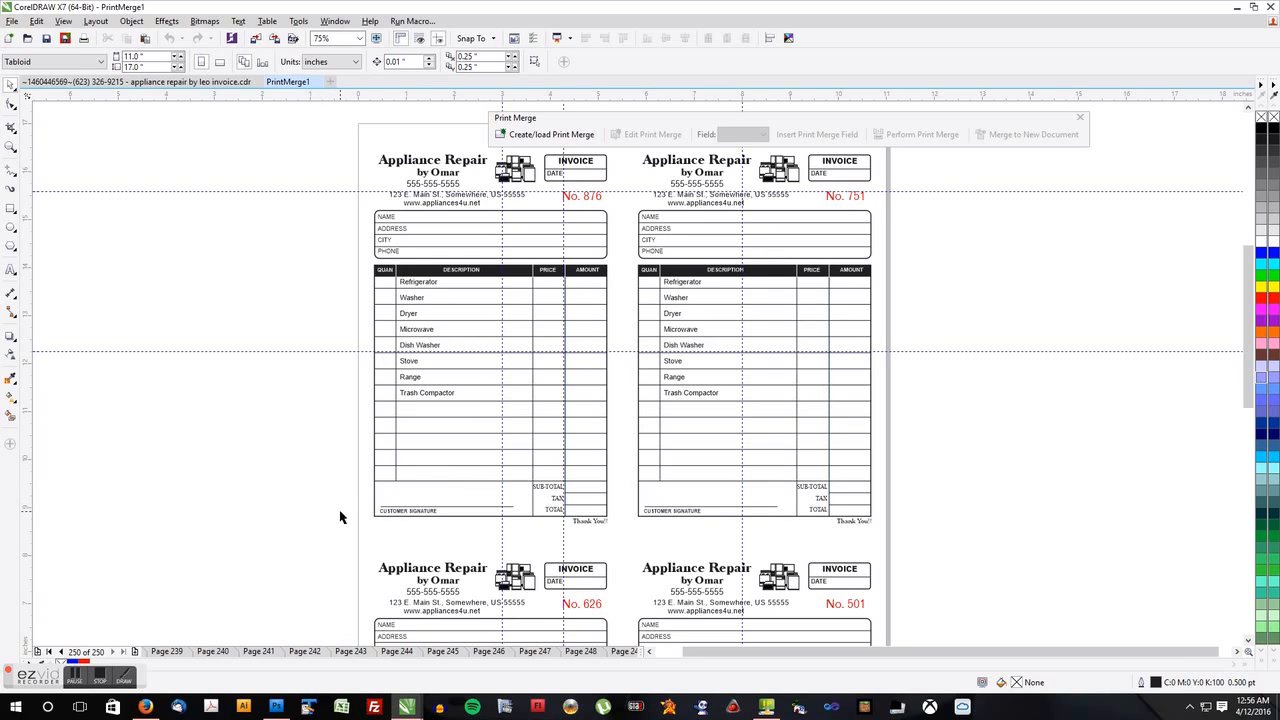
pyautogui.moveTo(137, 638)
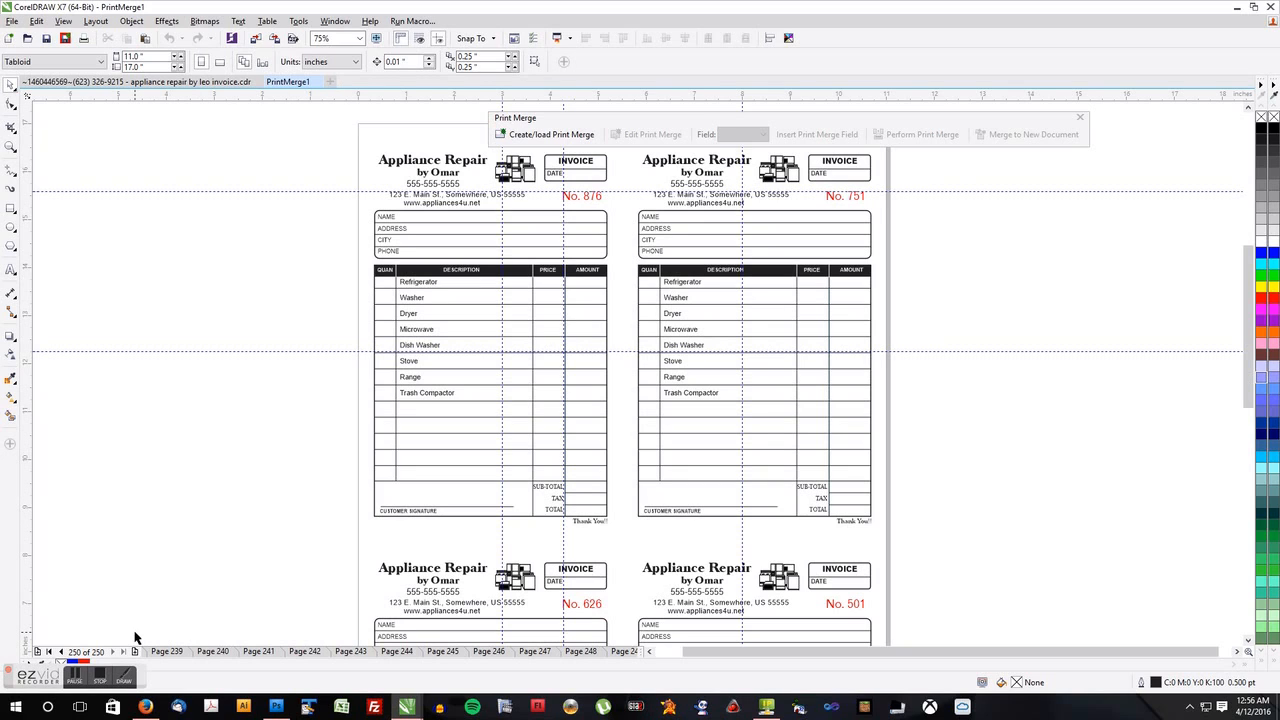
pyautogui.moveTo(358, 516)
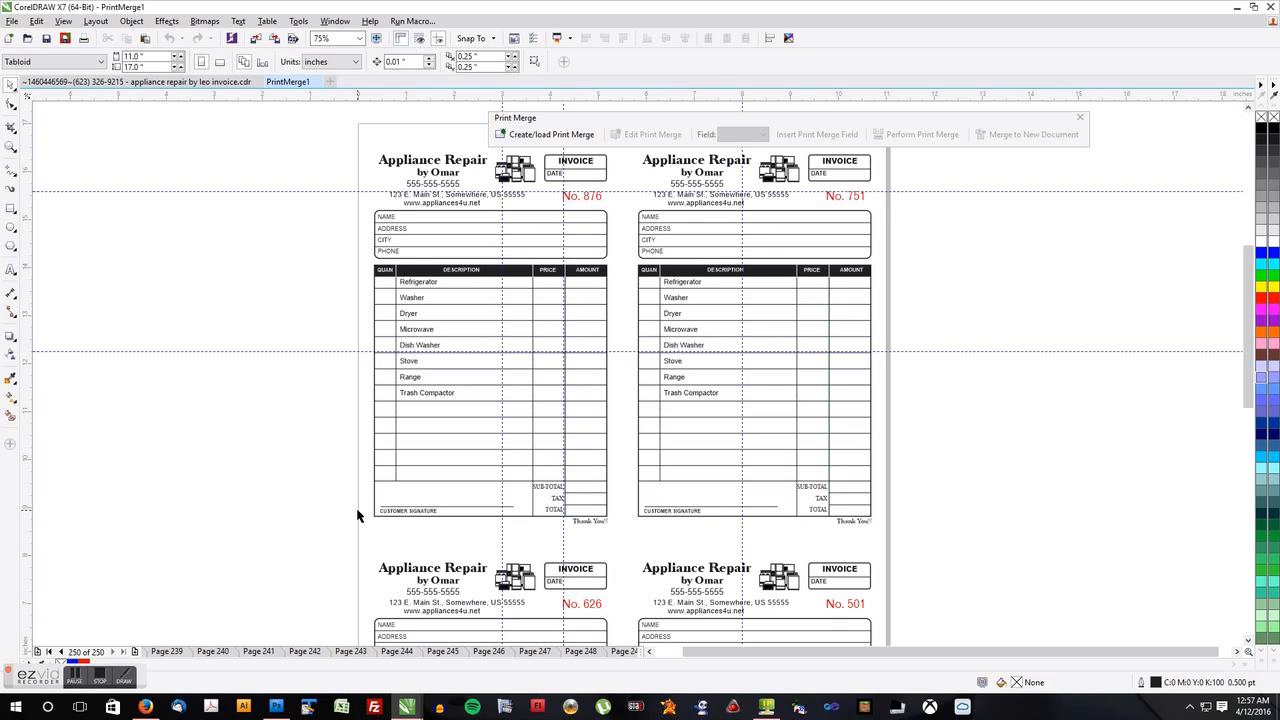
pyautogui.moveTo(120, 651)
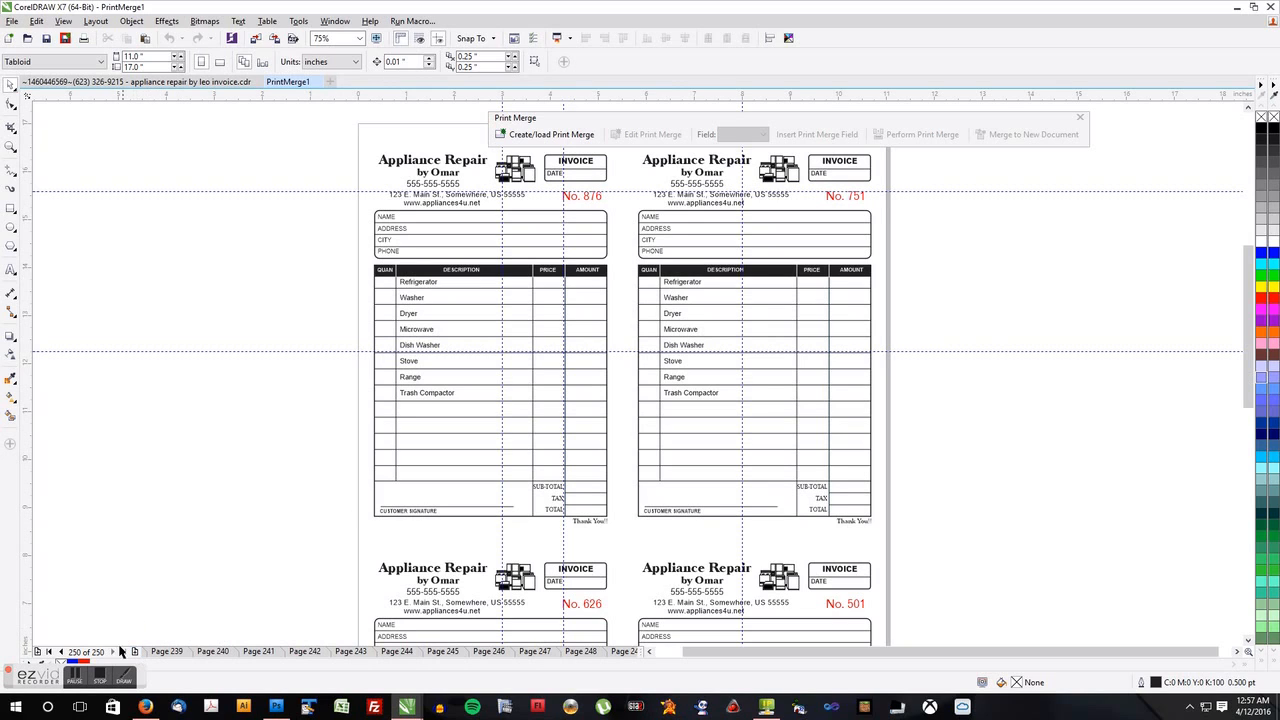